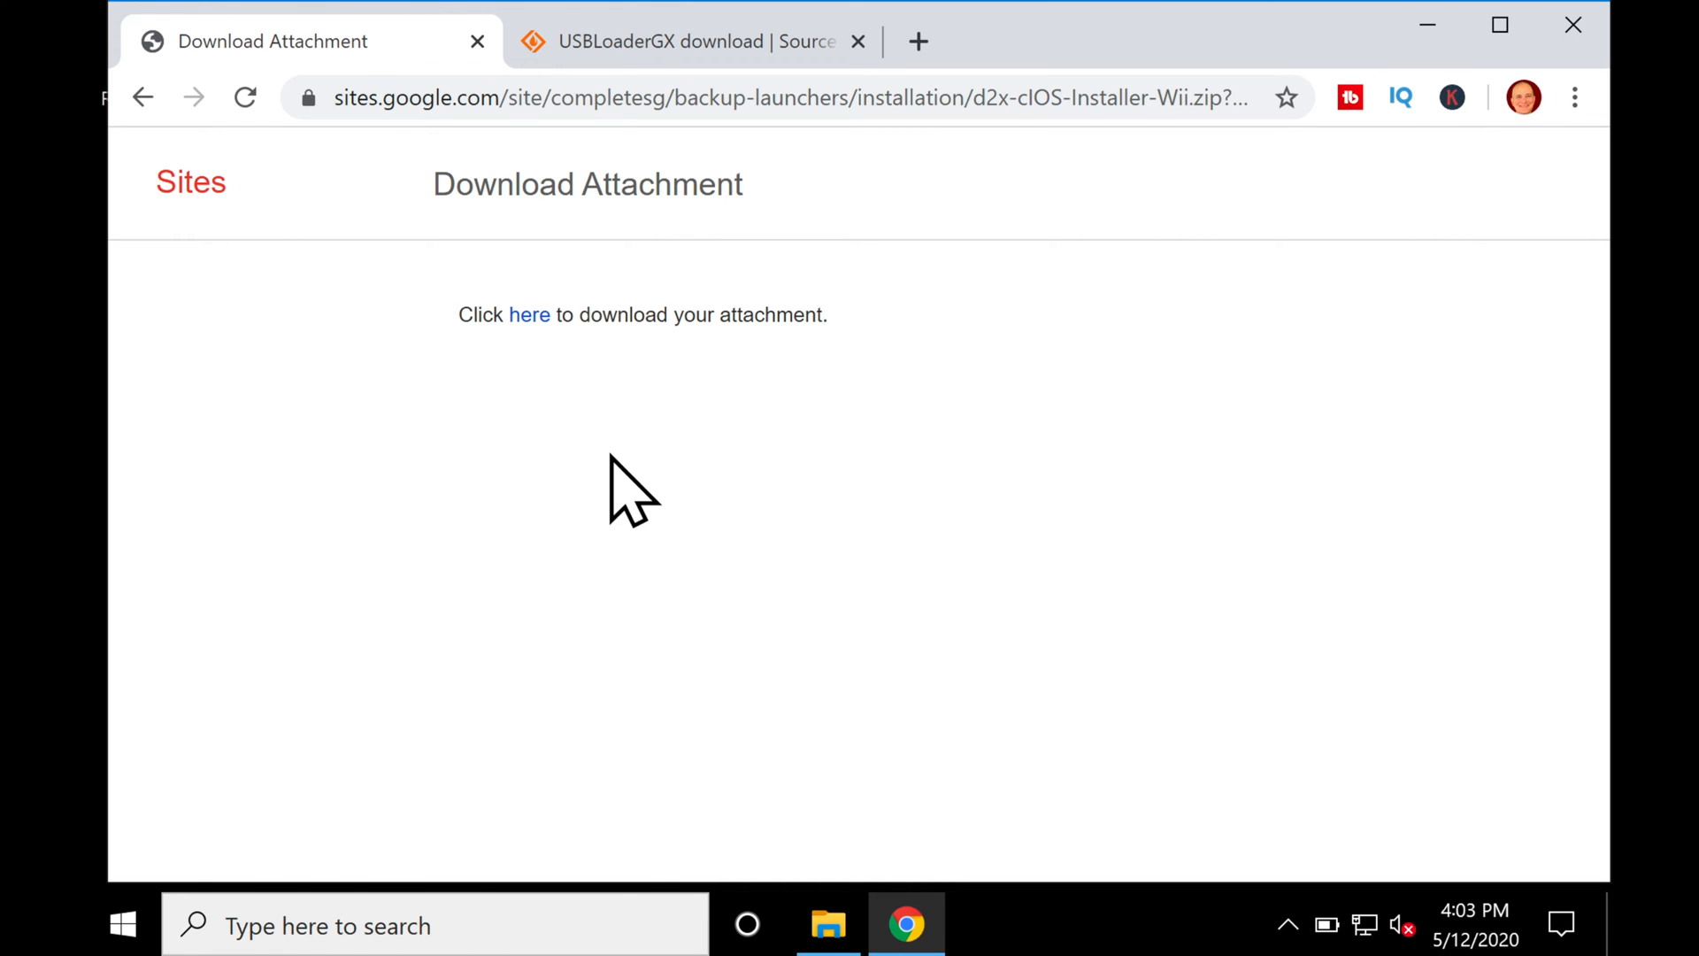
mouse_move(540, 439)
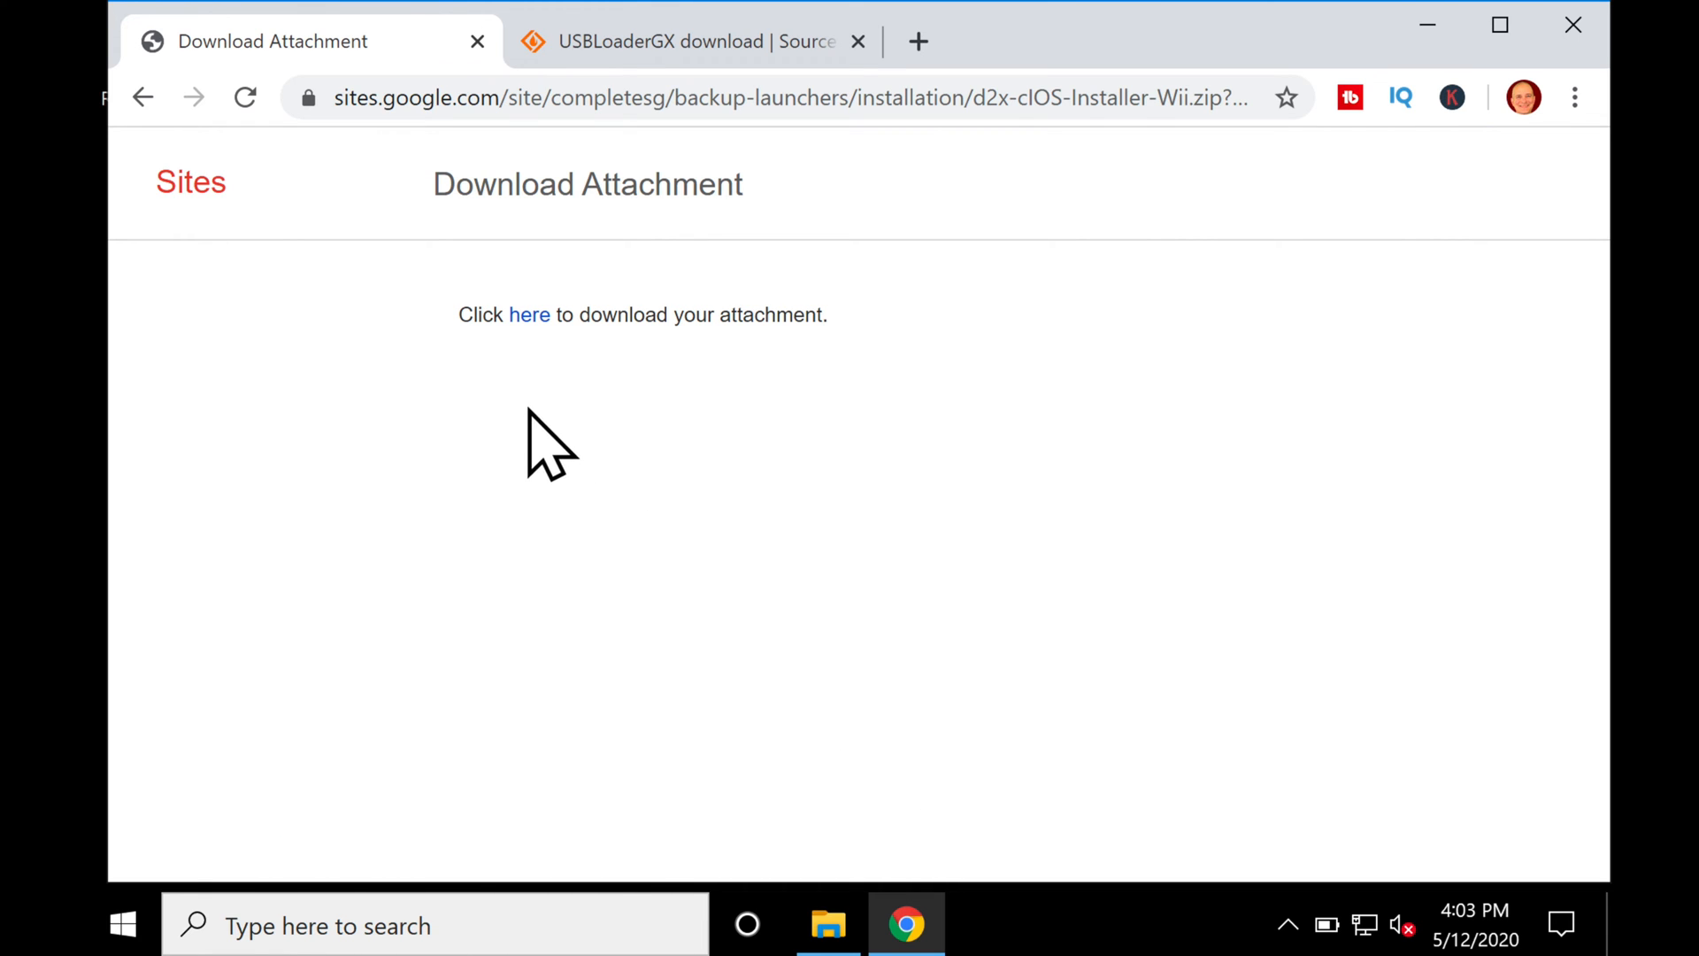
mouse_move(530, 315)
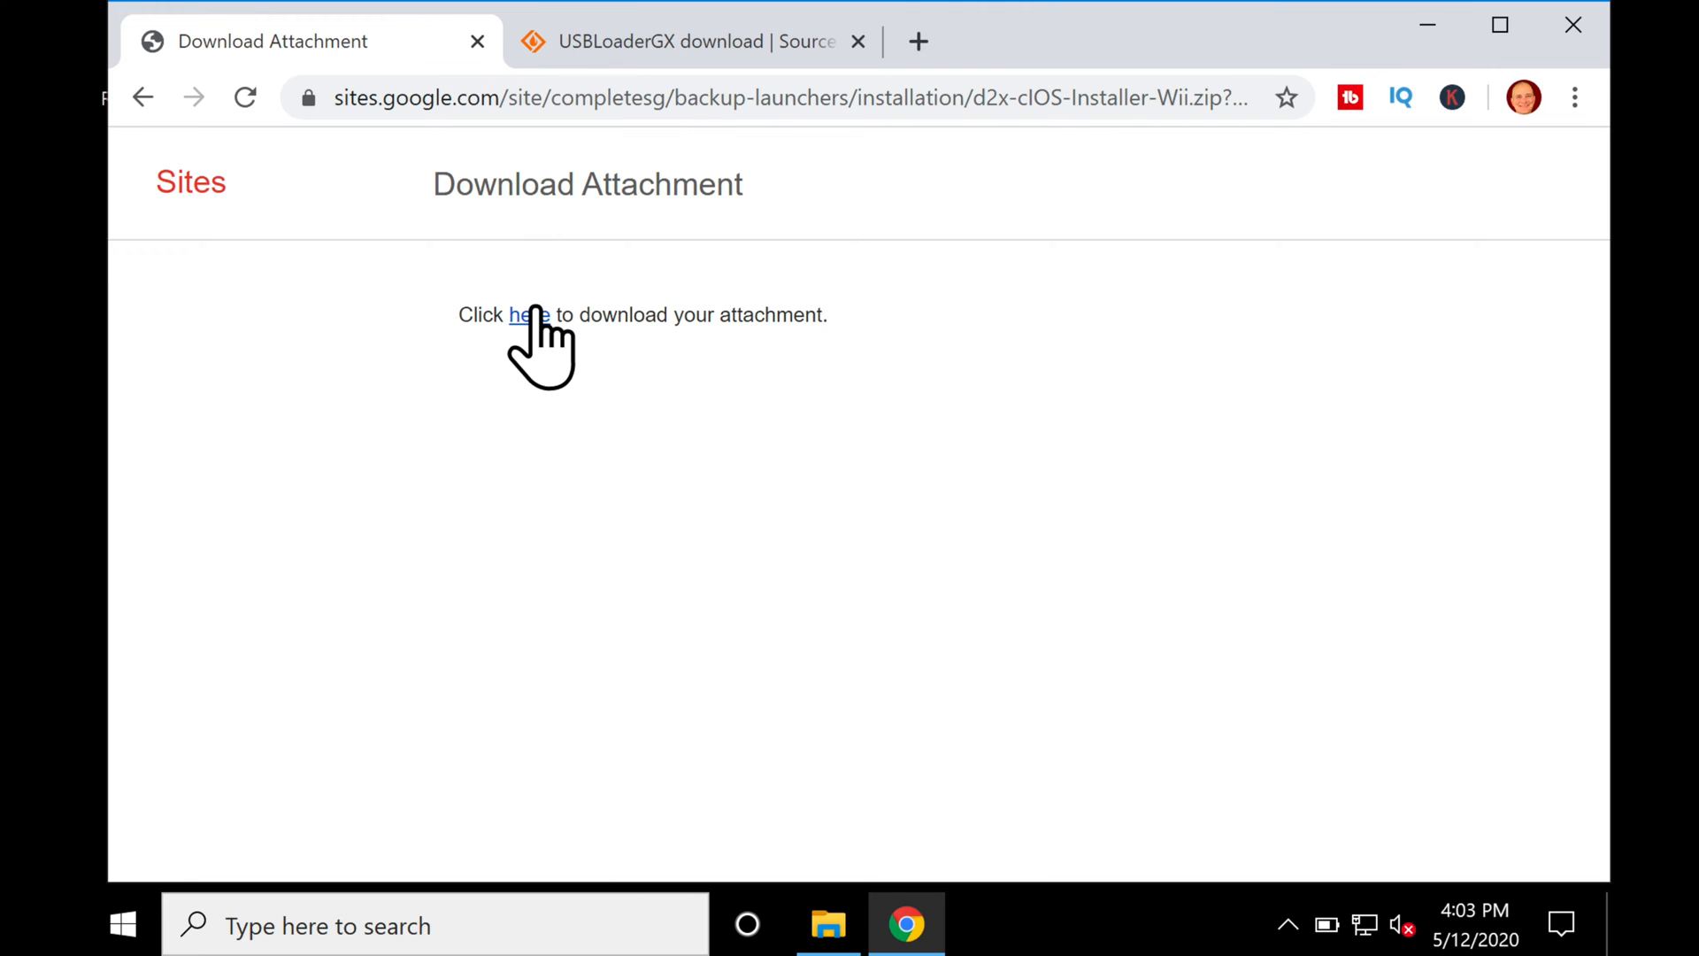
mouse_move(528, 315)
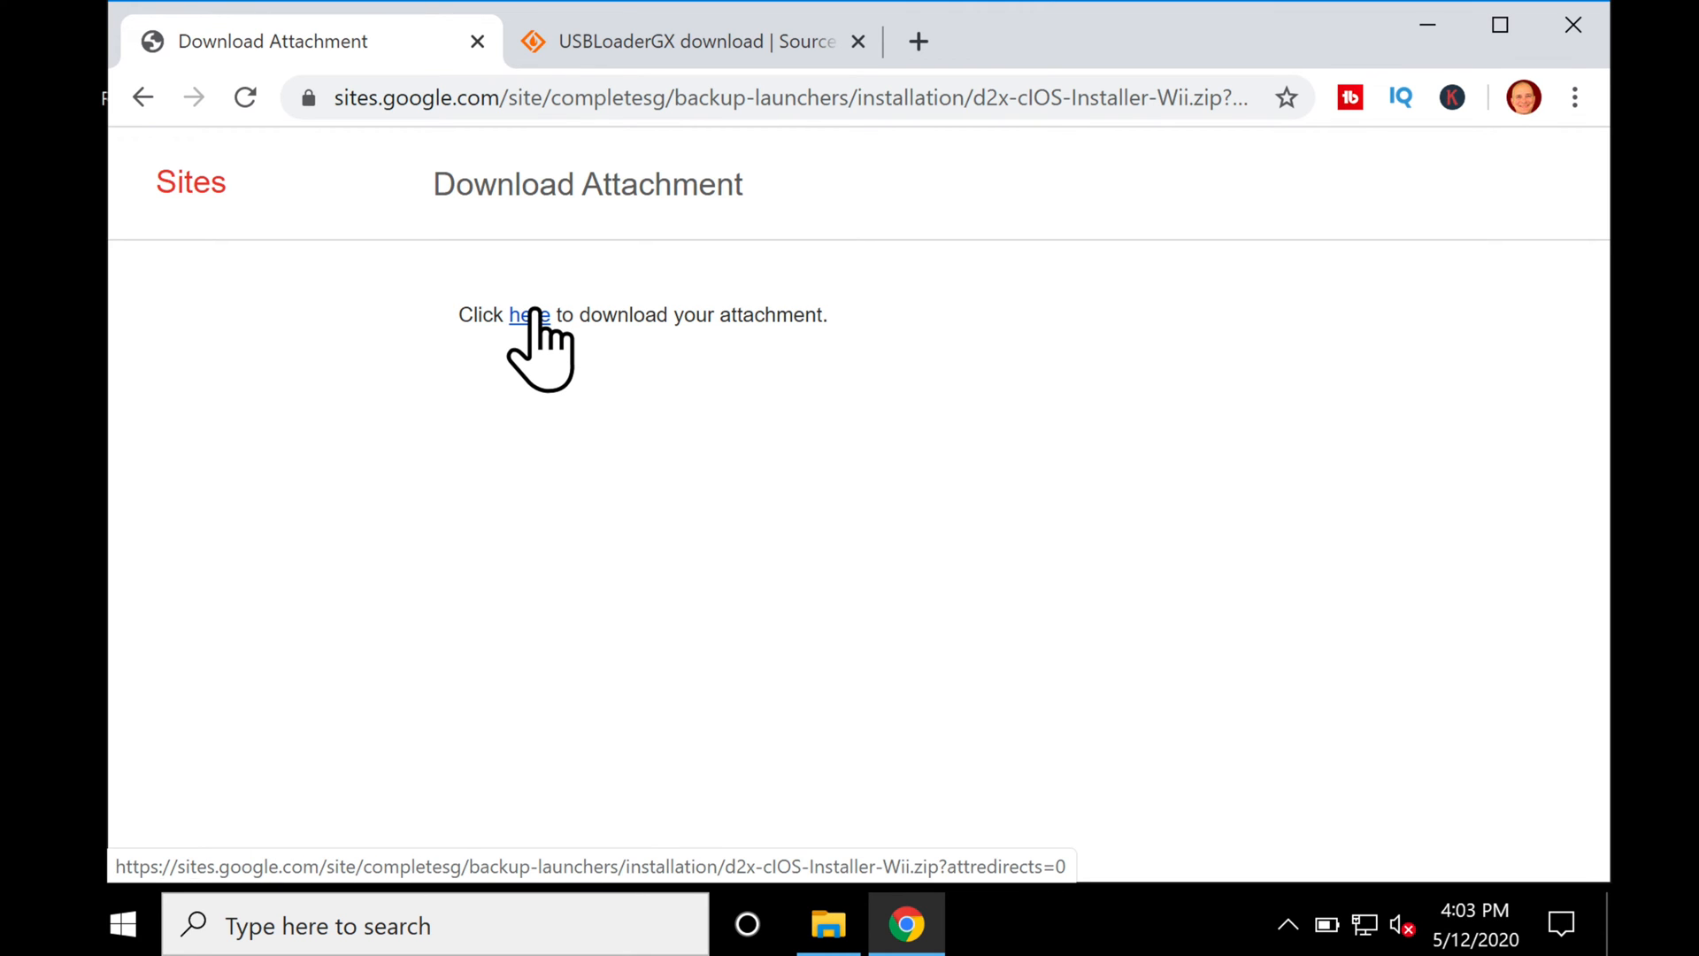
Download d2x-cIOS-Installer-Wii.zip from the attachment link and switch to the USBLoaderGX page.
click(527, 315)
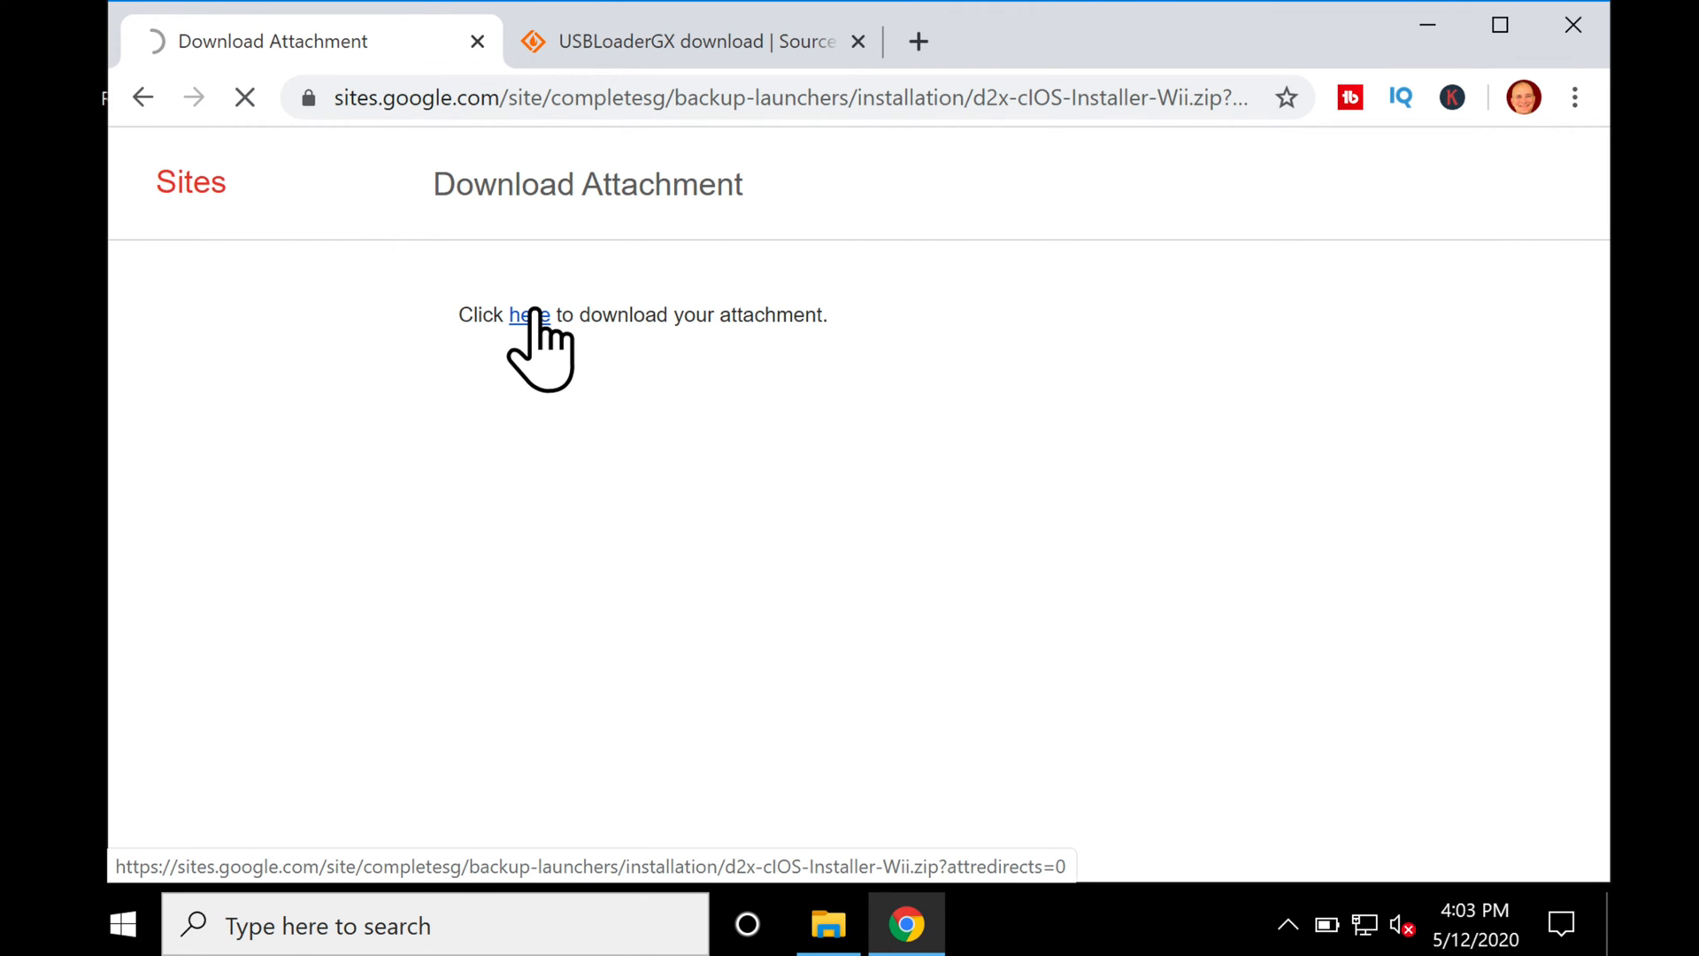
click(526, 315)
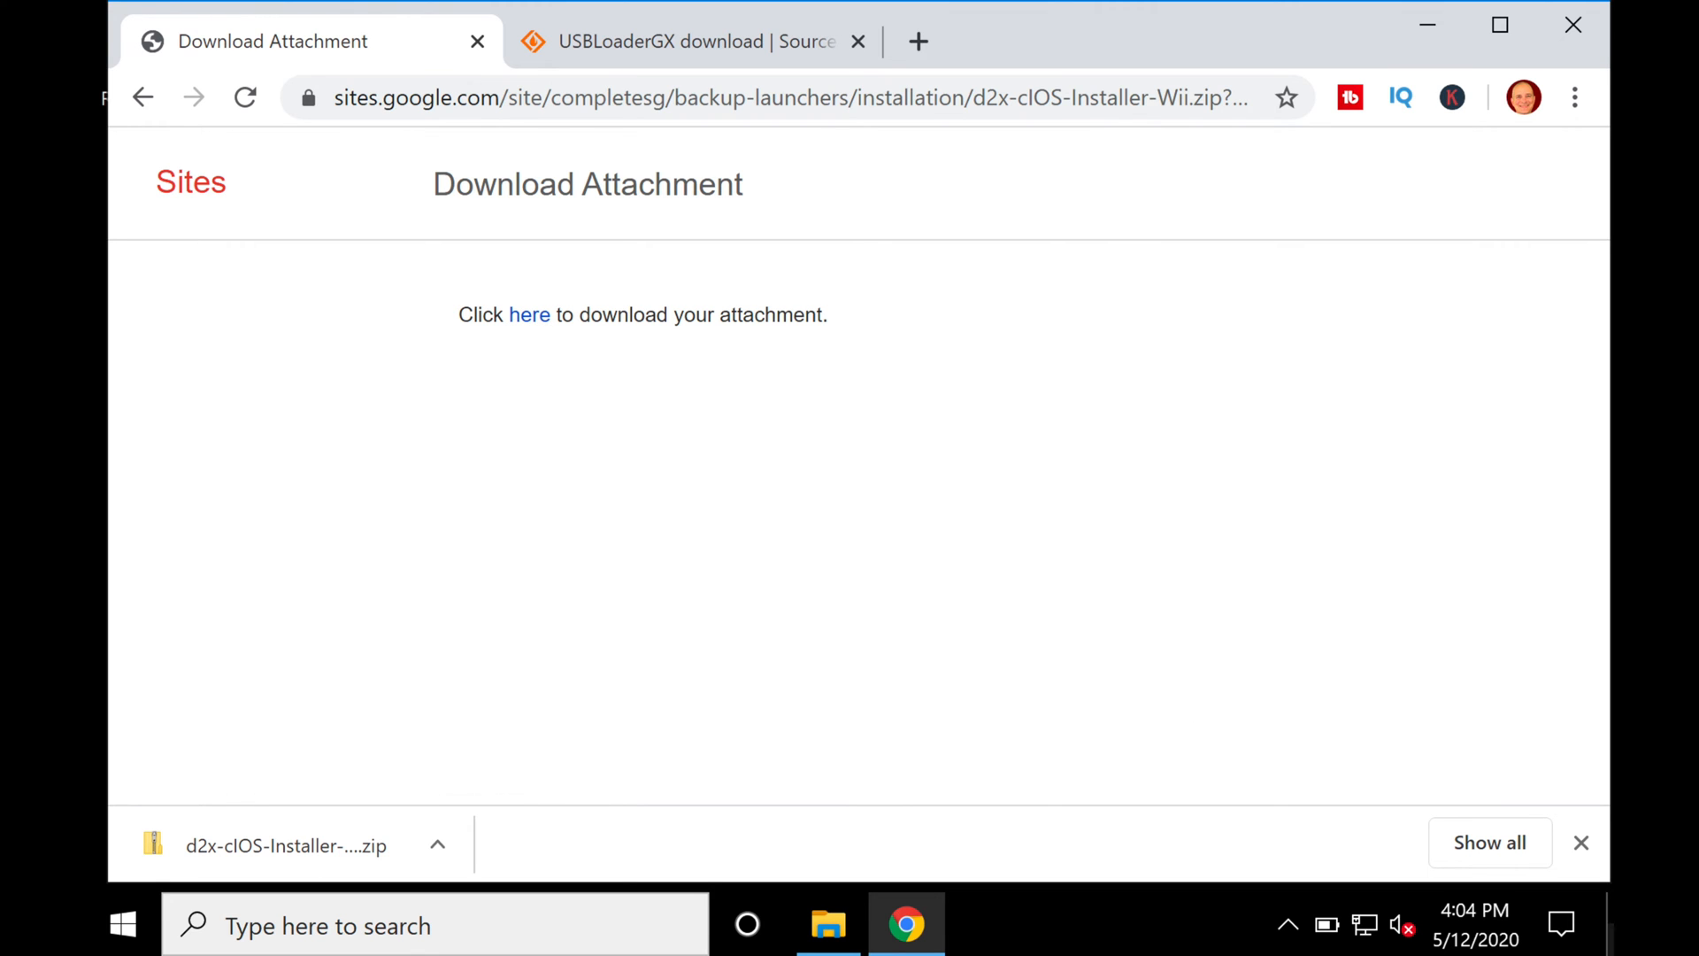
click(1581, 843)
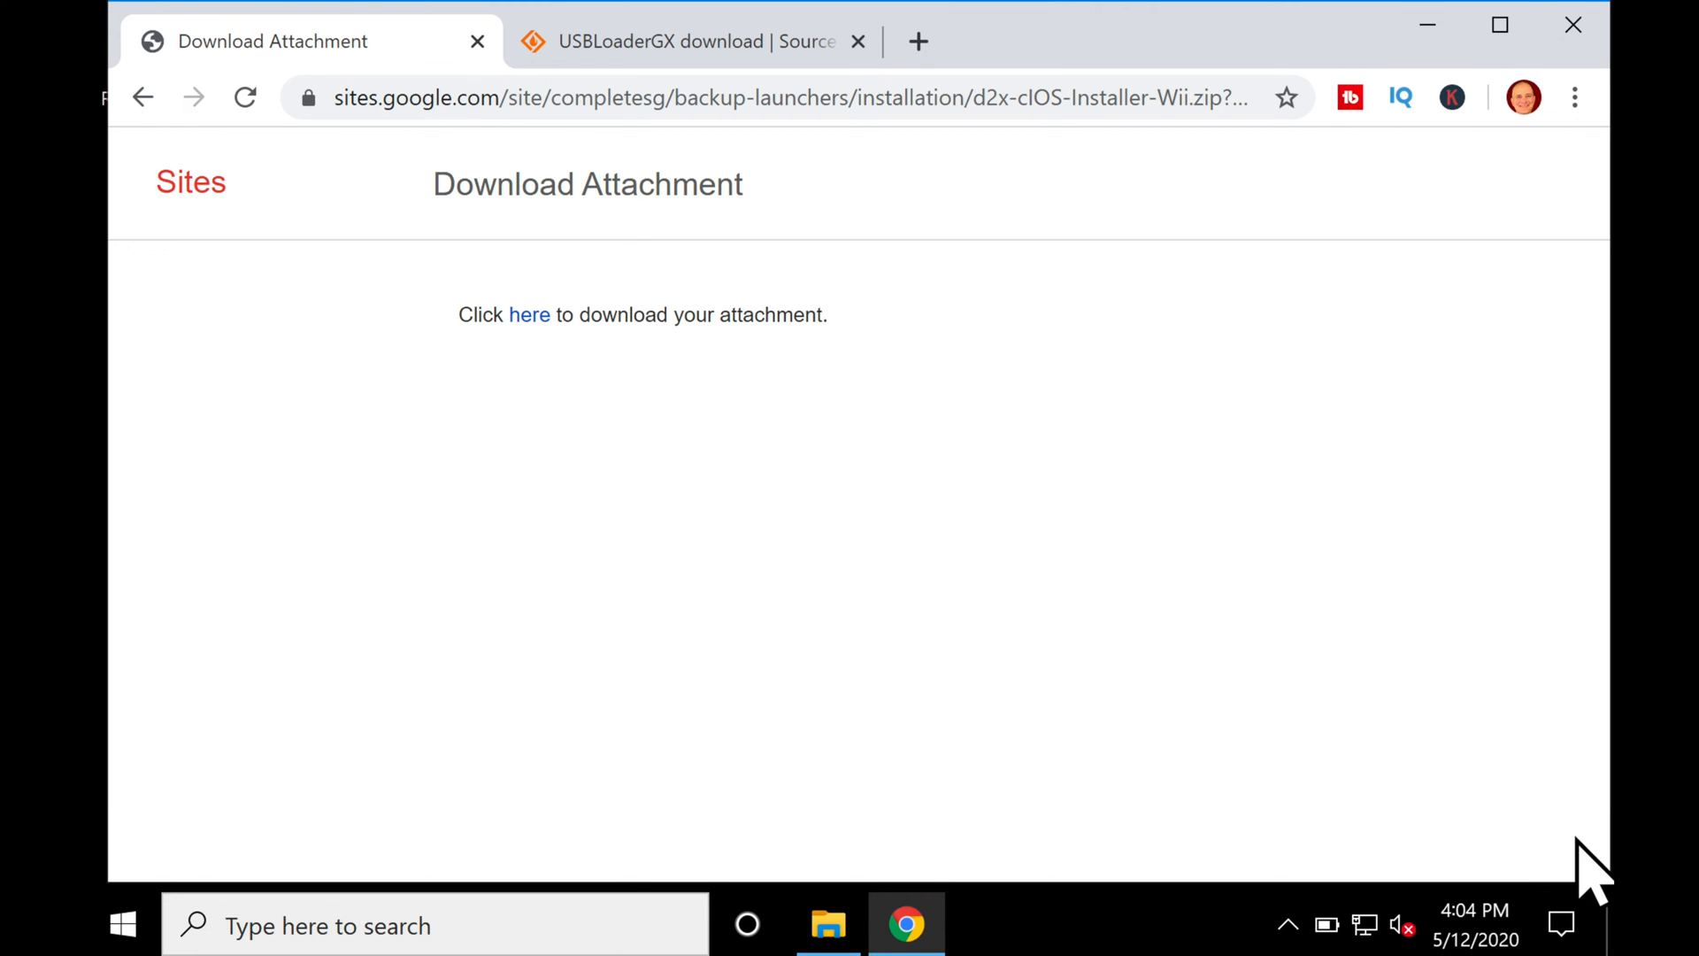
click(694, 40)
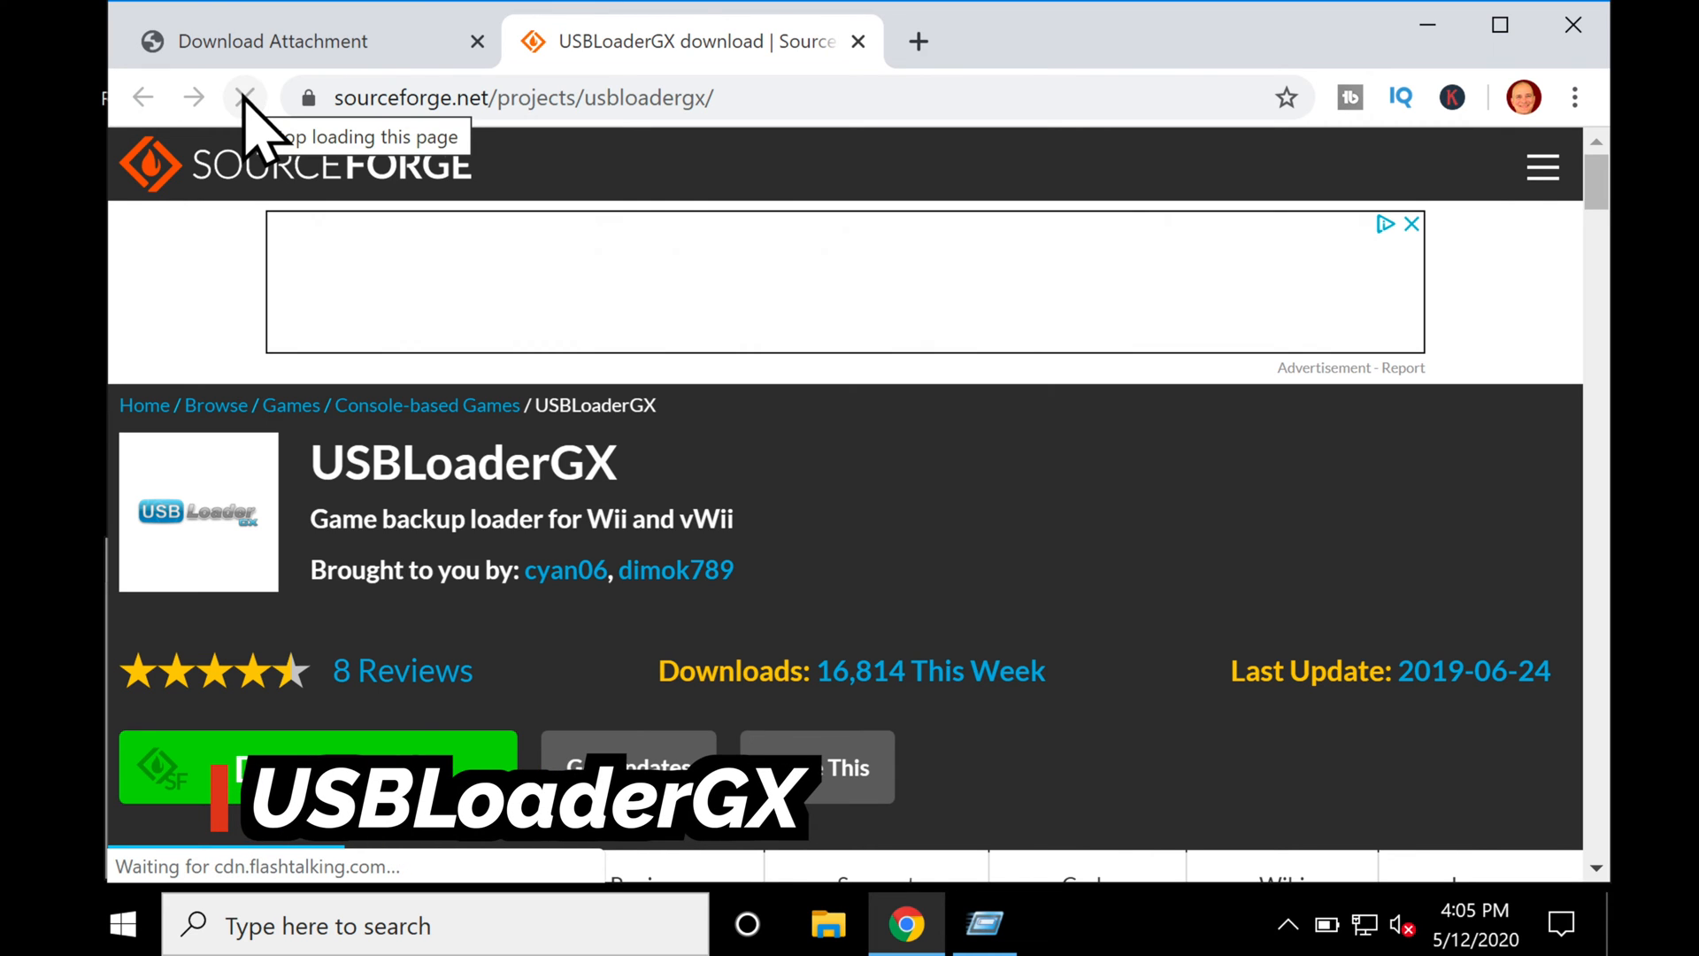
Start downloading the USBLoaderGX r1271.7z release from the SourceForge project page.
click(244, 95)
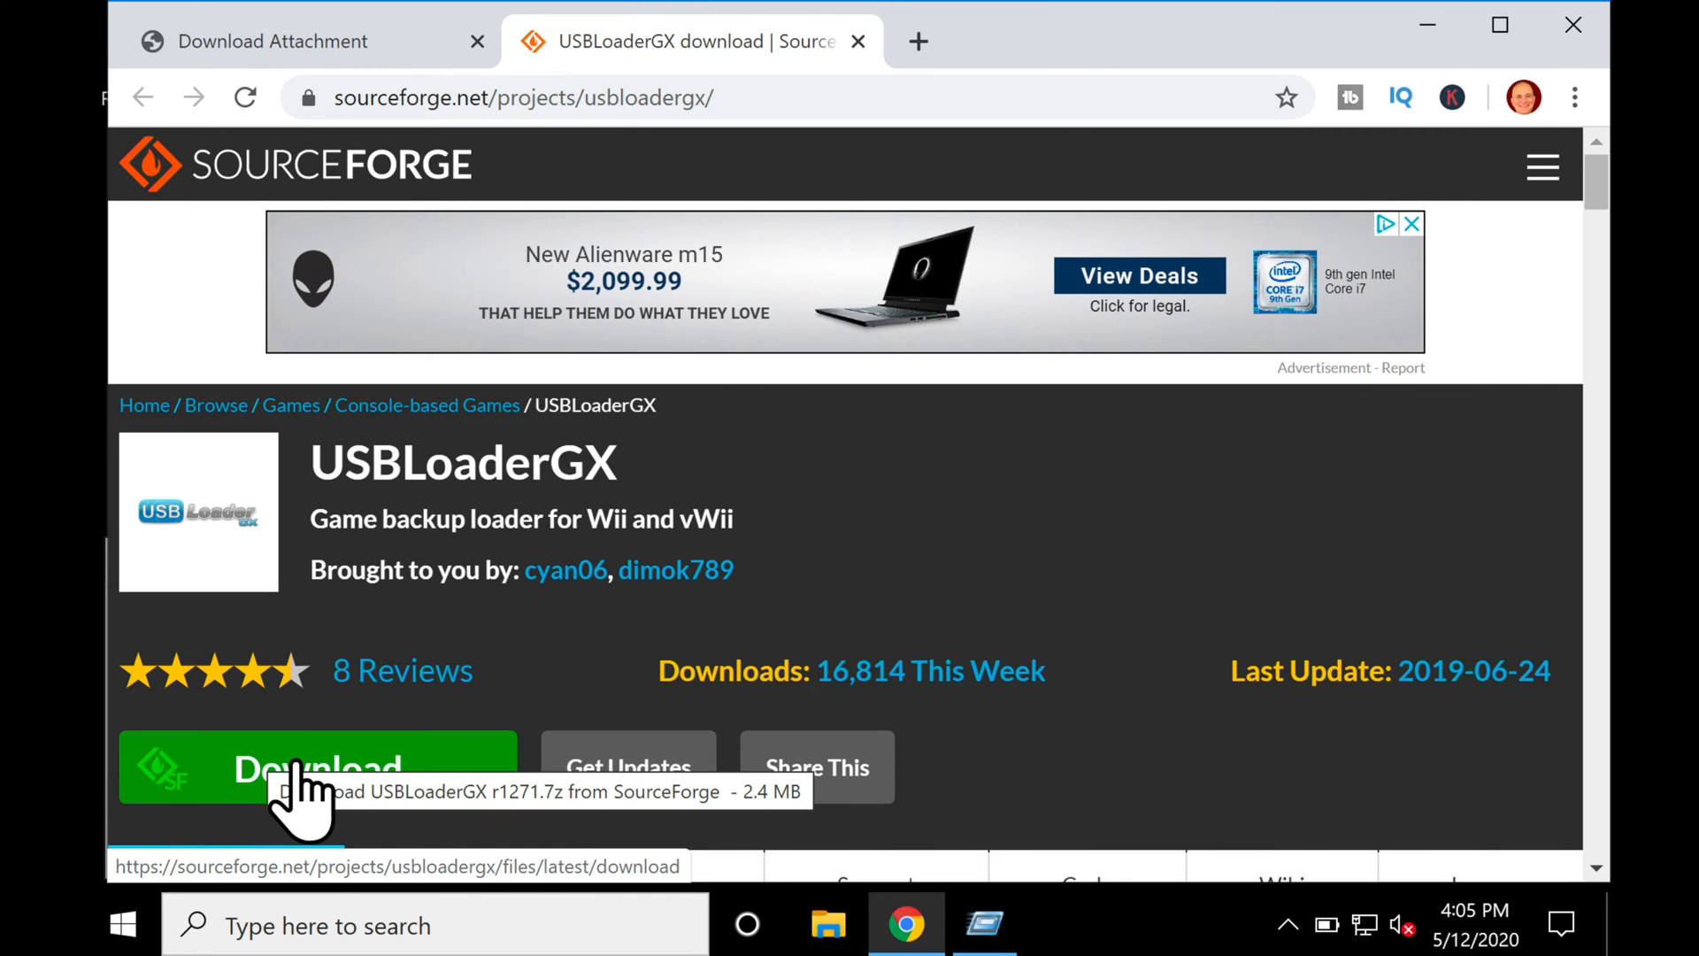
click(317, 767)
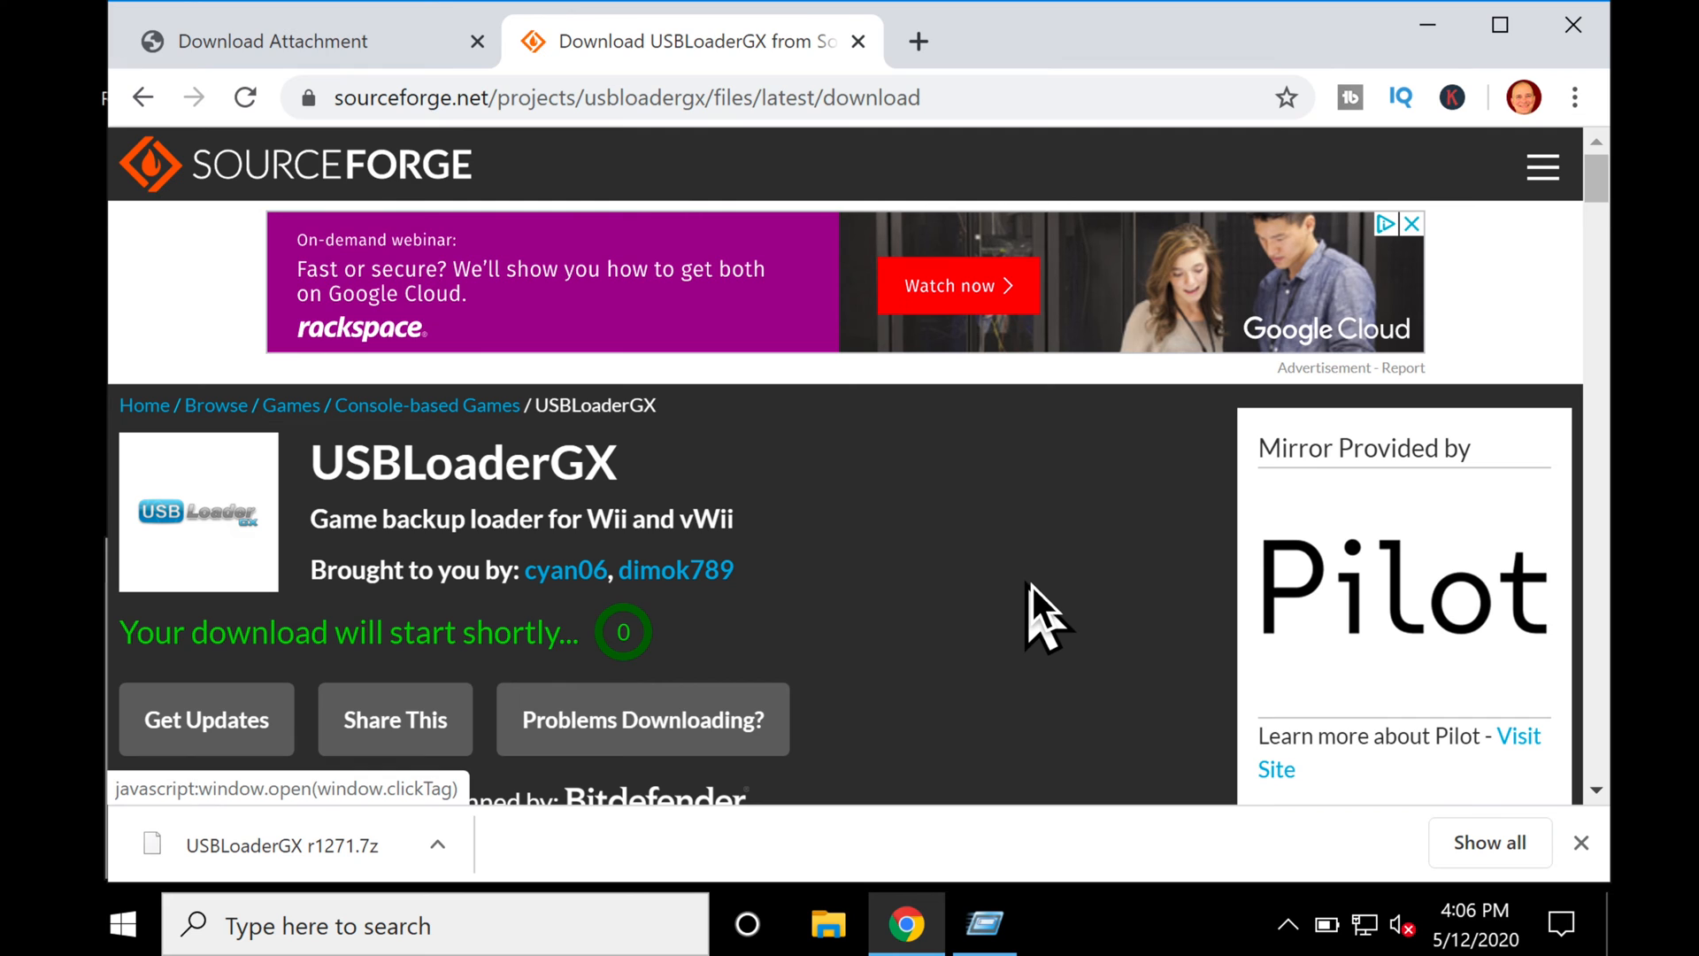
mouse_move(1574, 24)
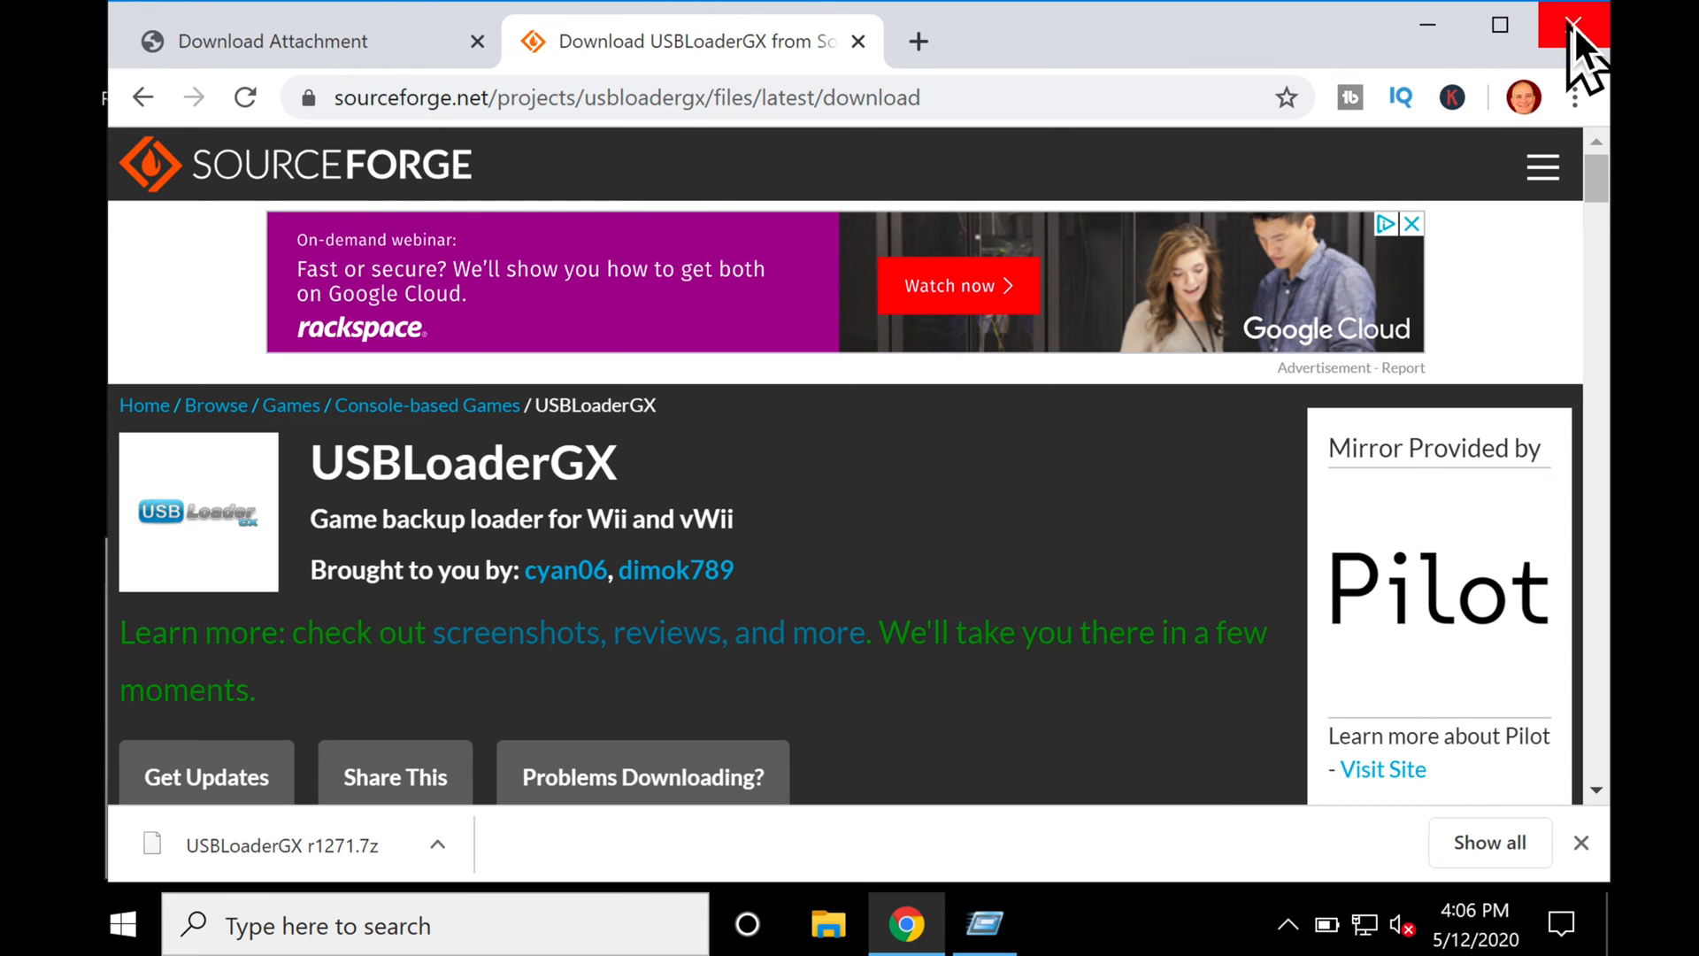
Create a new folder named 'apps' on the SUBSCRIBE (F:) drive, then go to Downloads.
click(1575, 23)
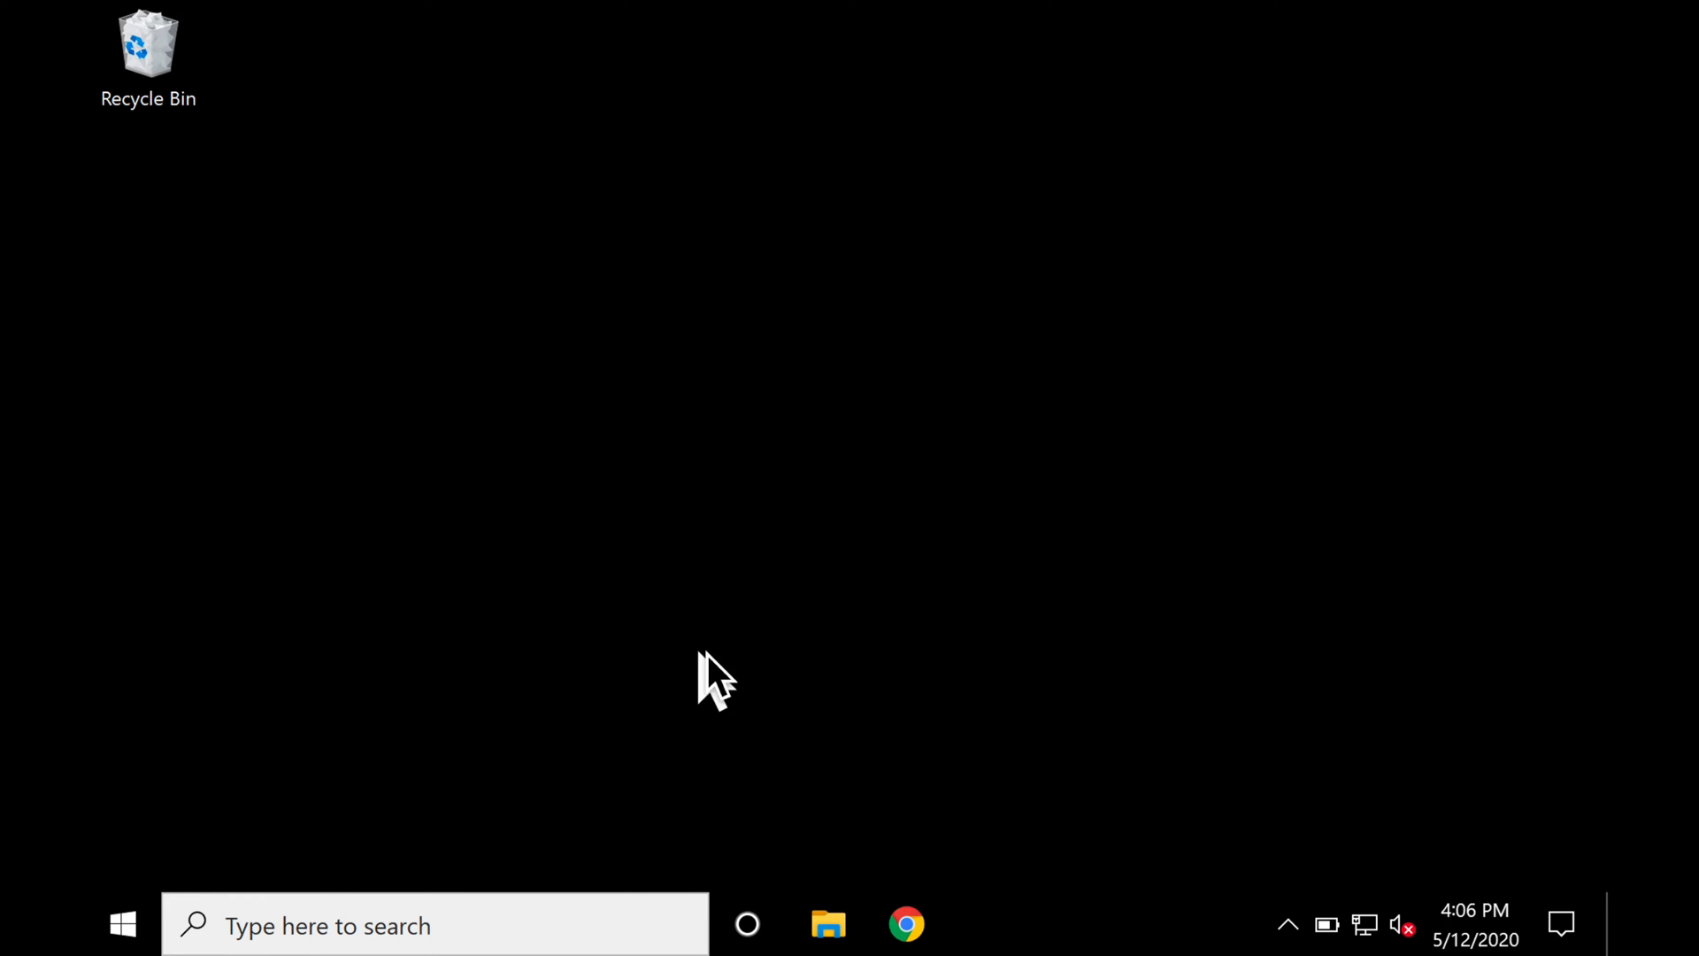
mouse_move(827, 848)
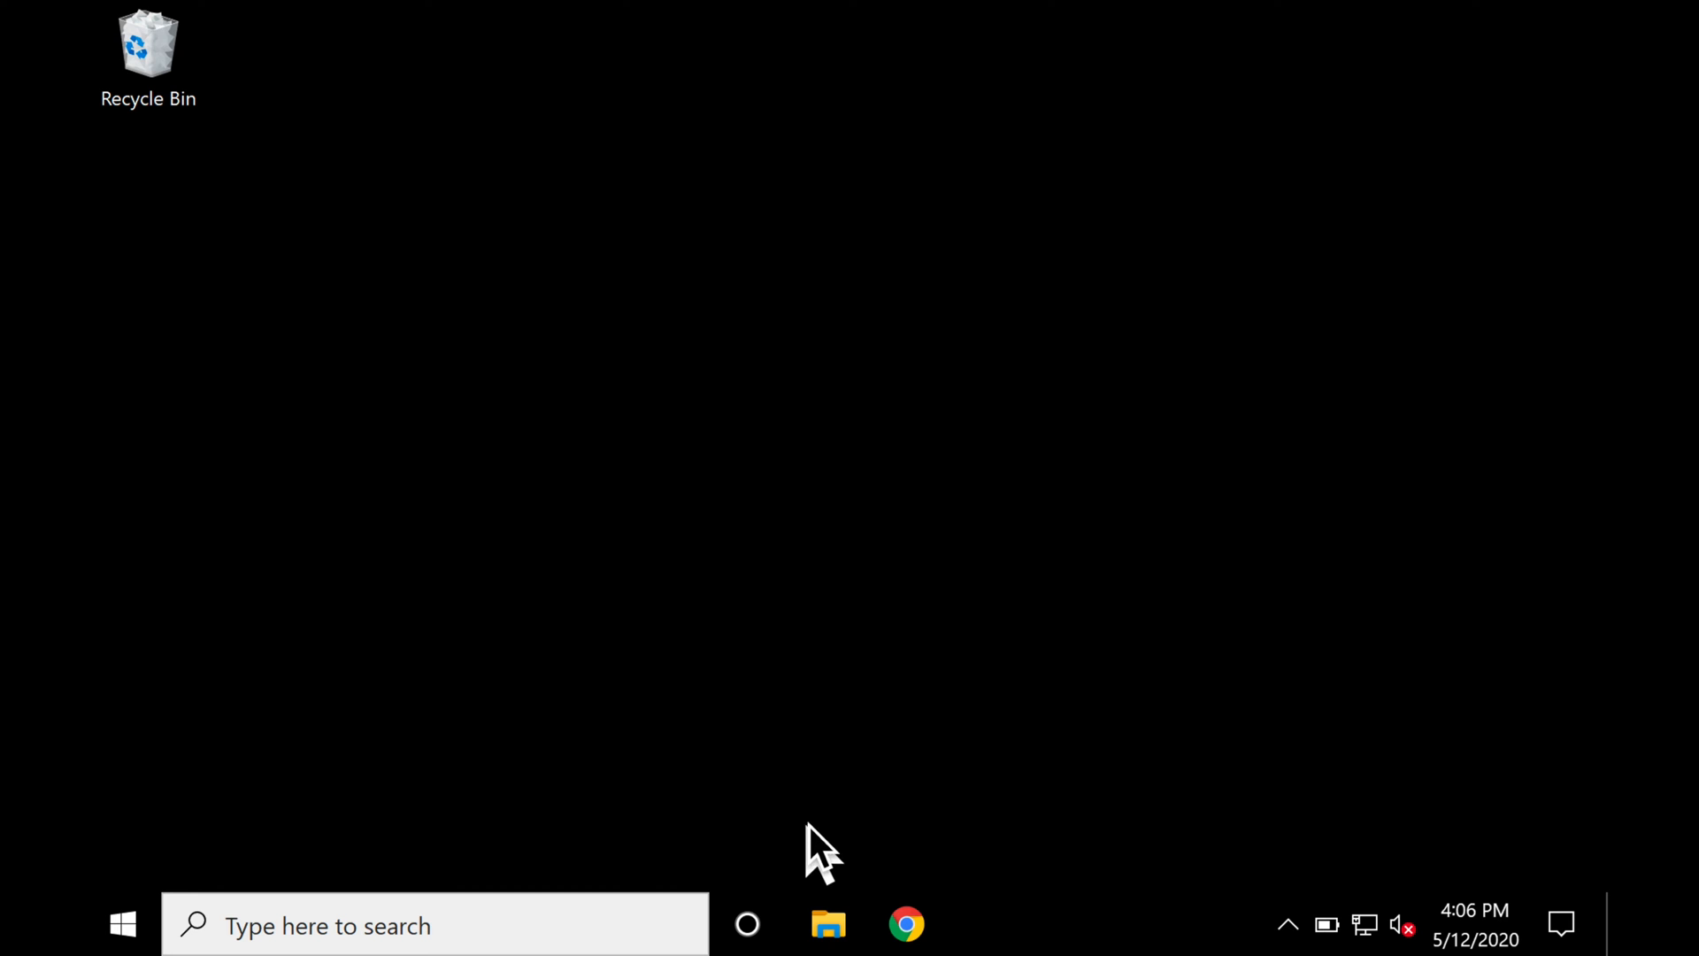
click(827, 924)
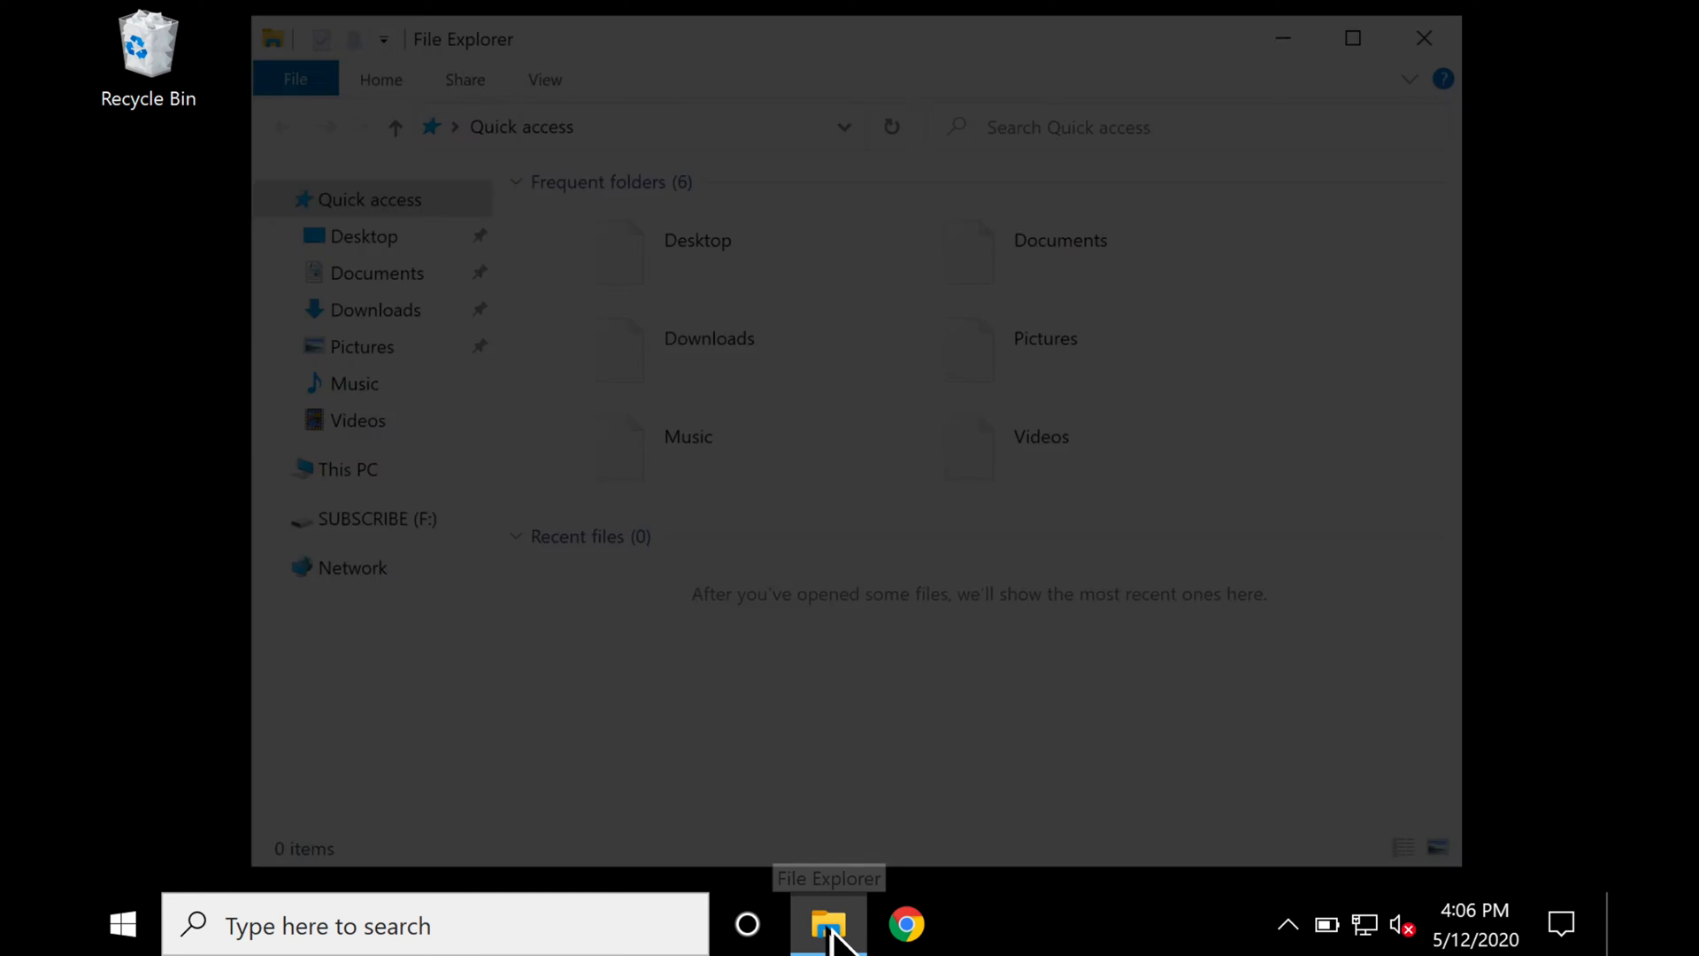
click(828, 924)
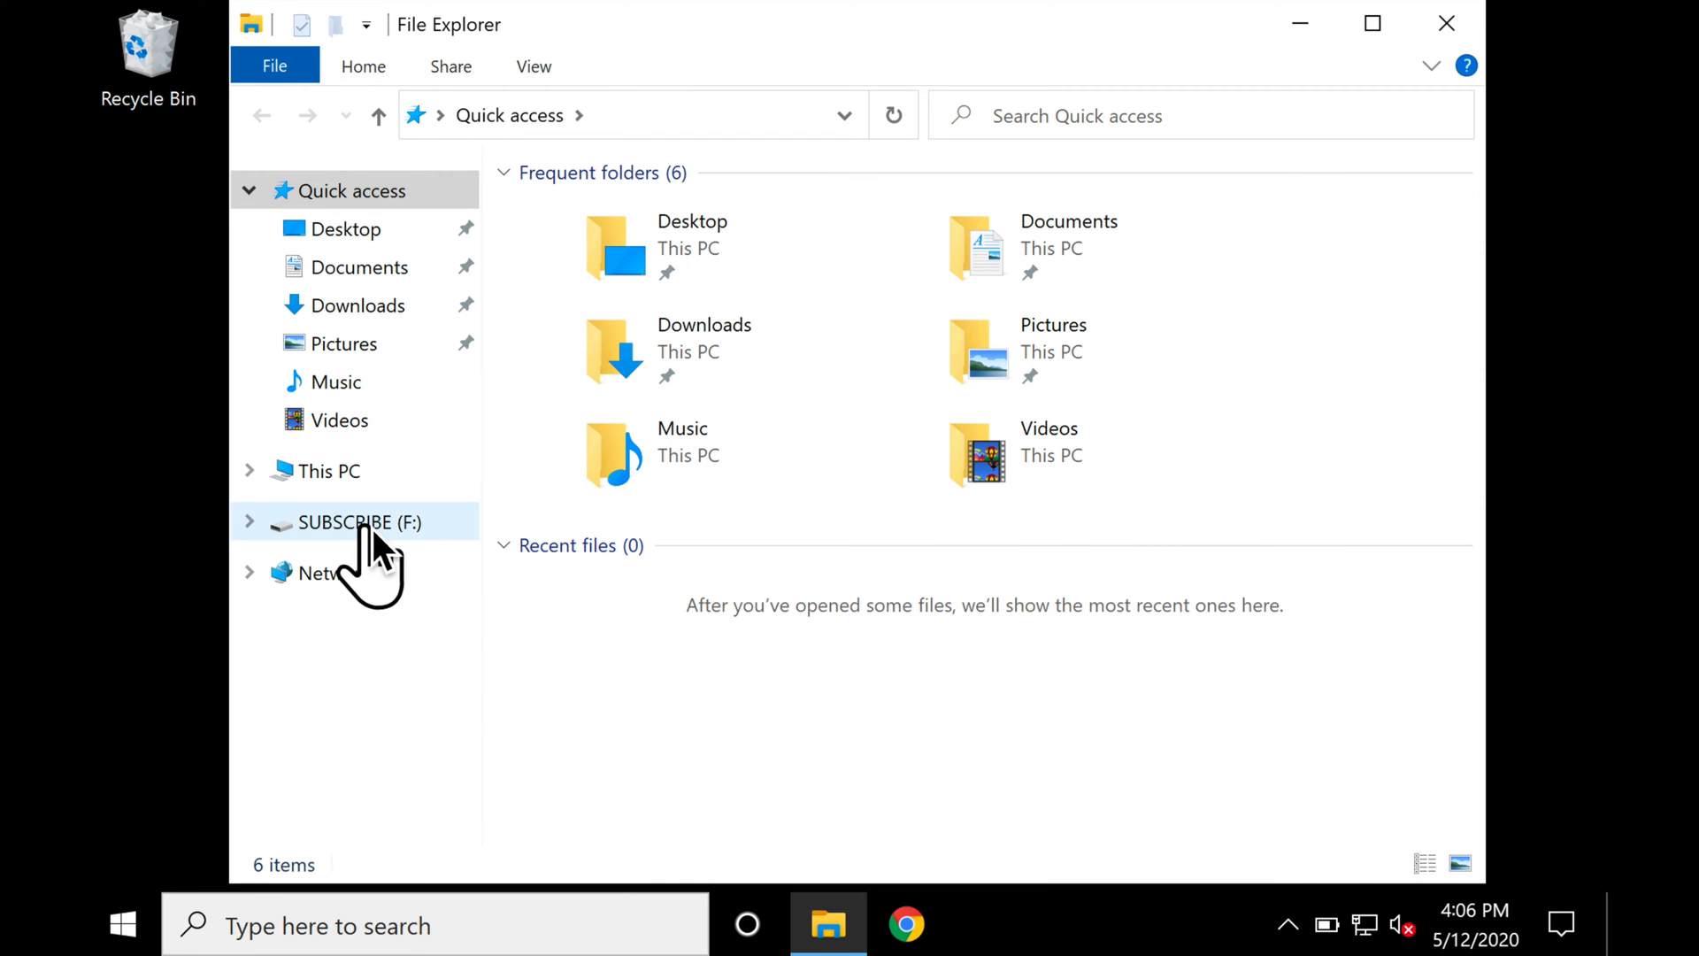
click(356, 522)
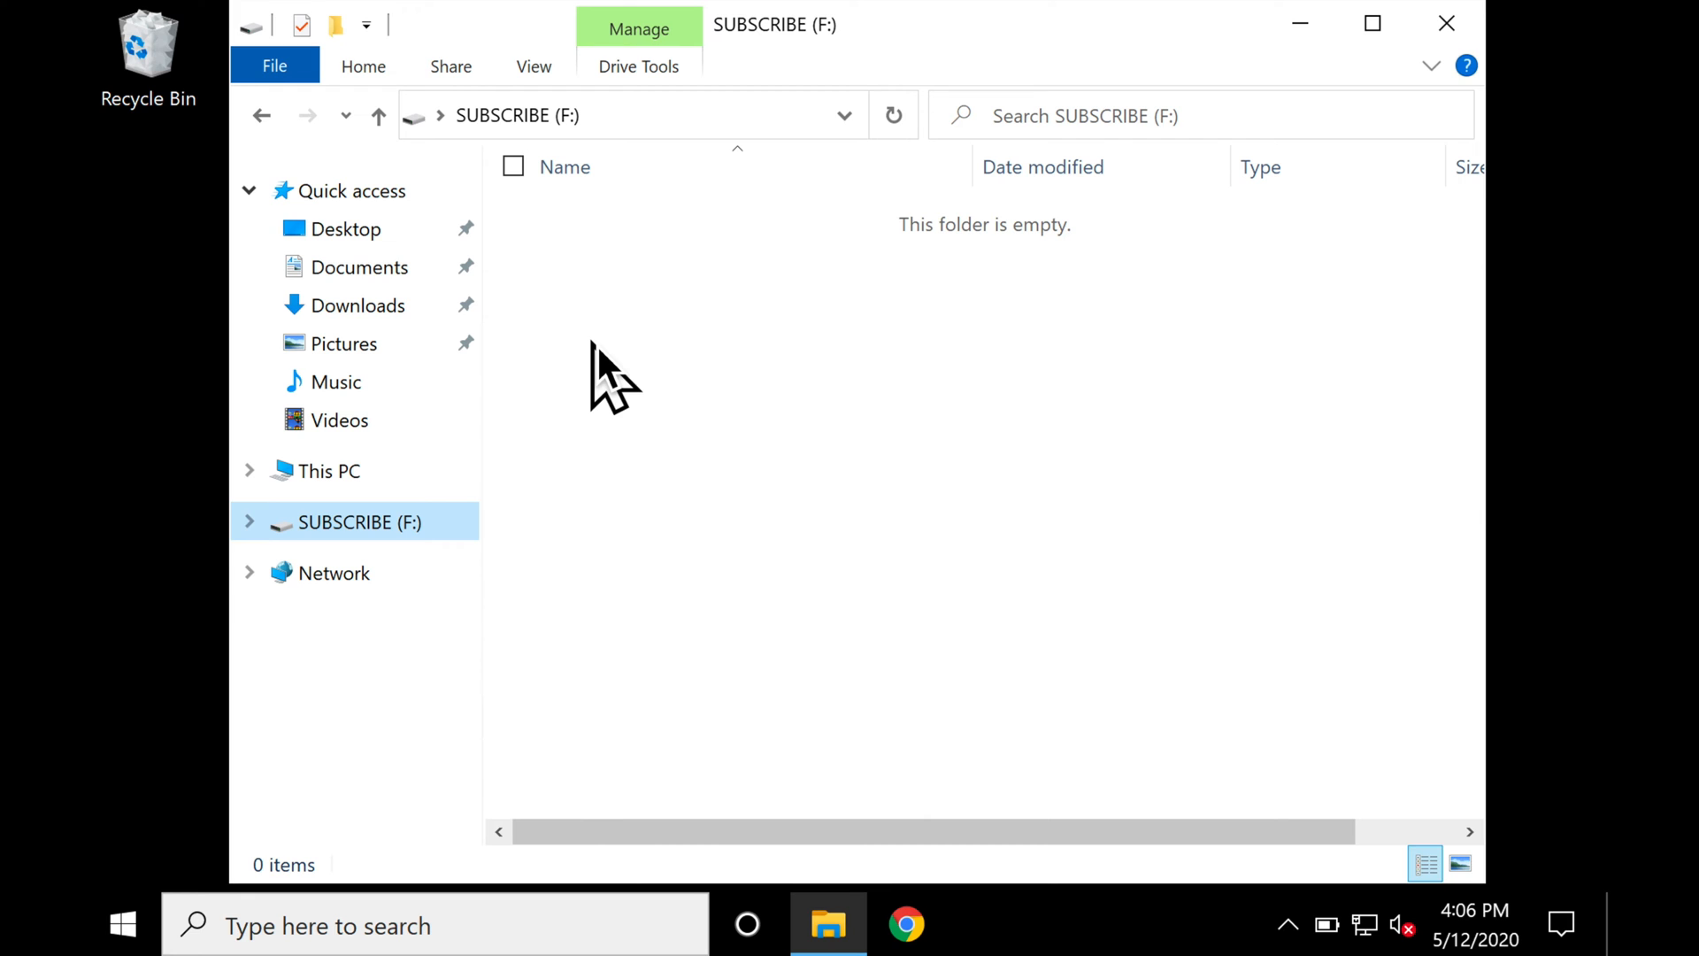
right_click(614, 379)
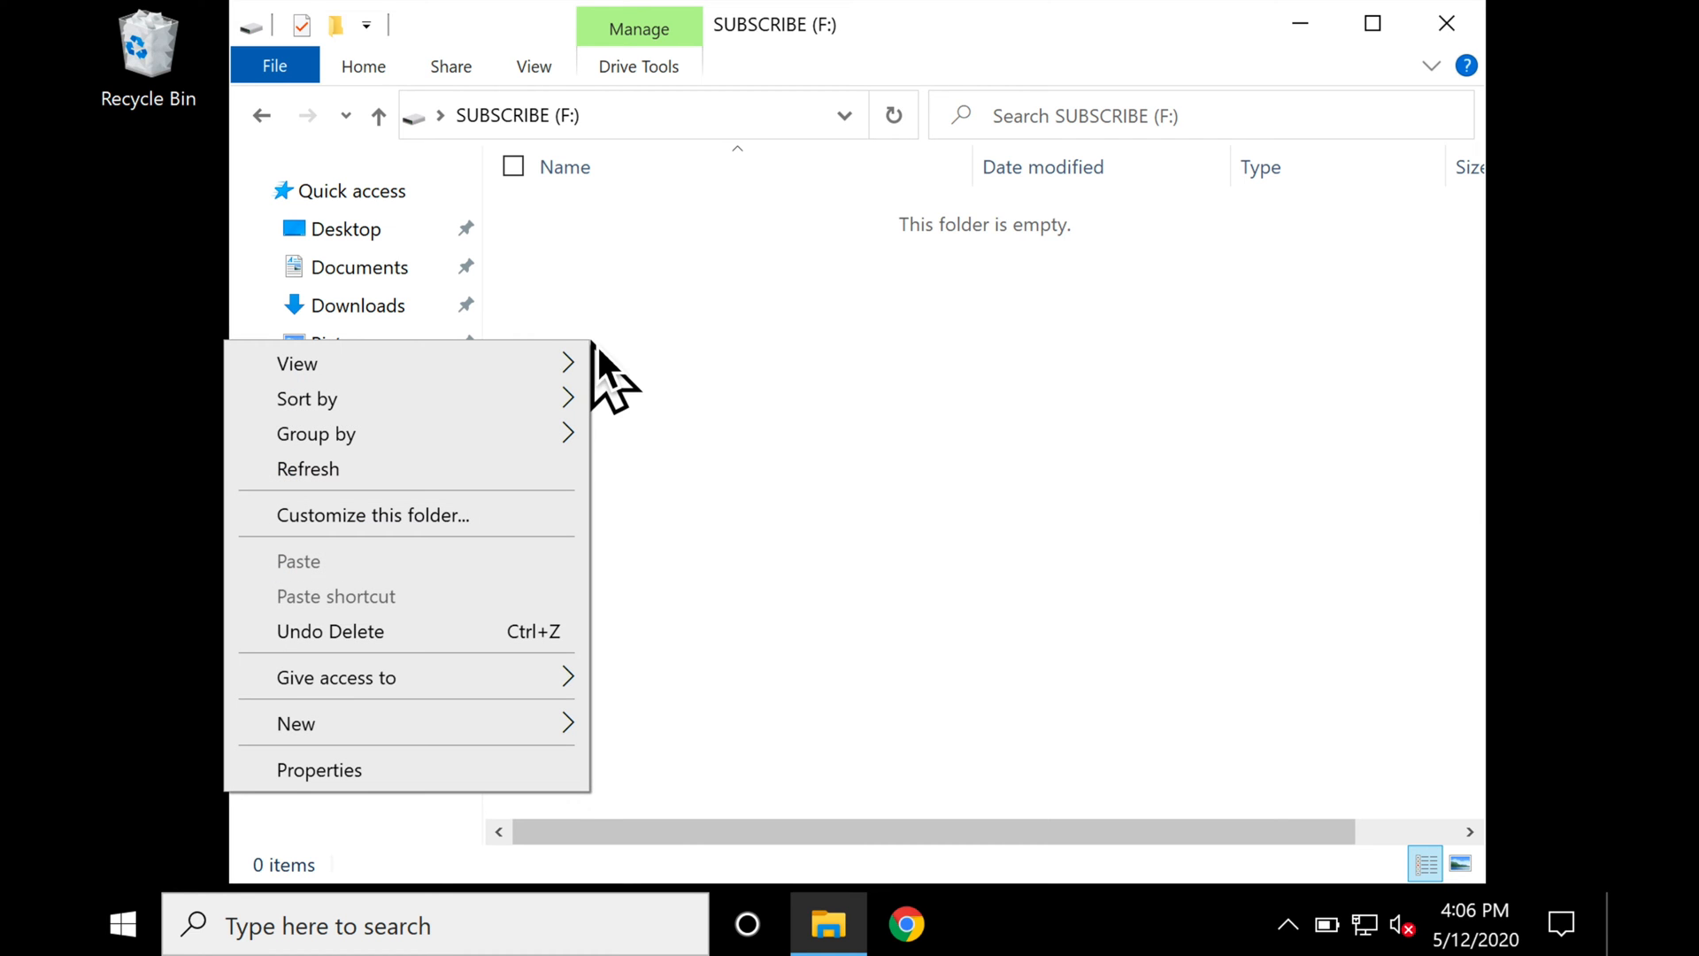
mouse_move(315, 725)
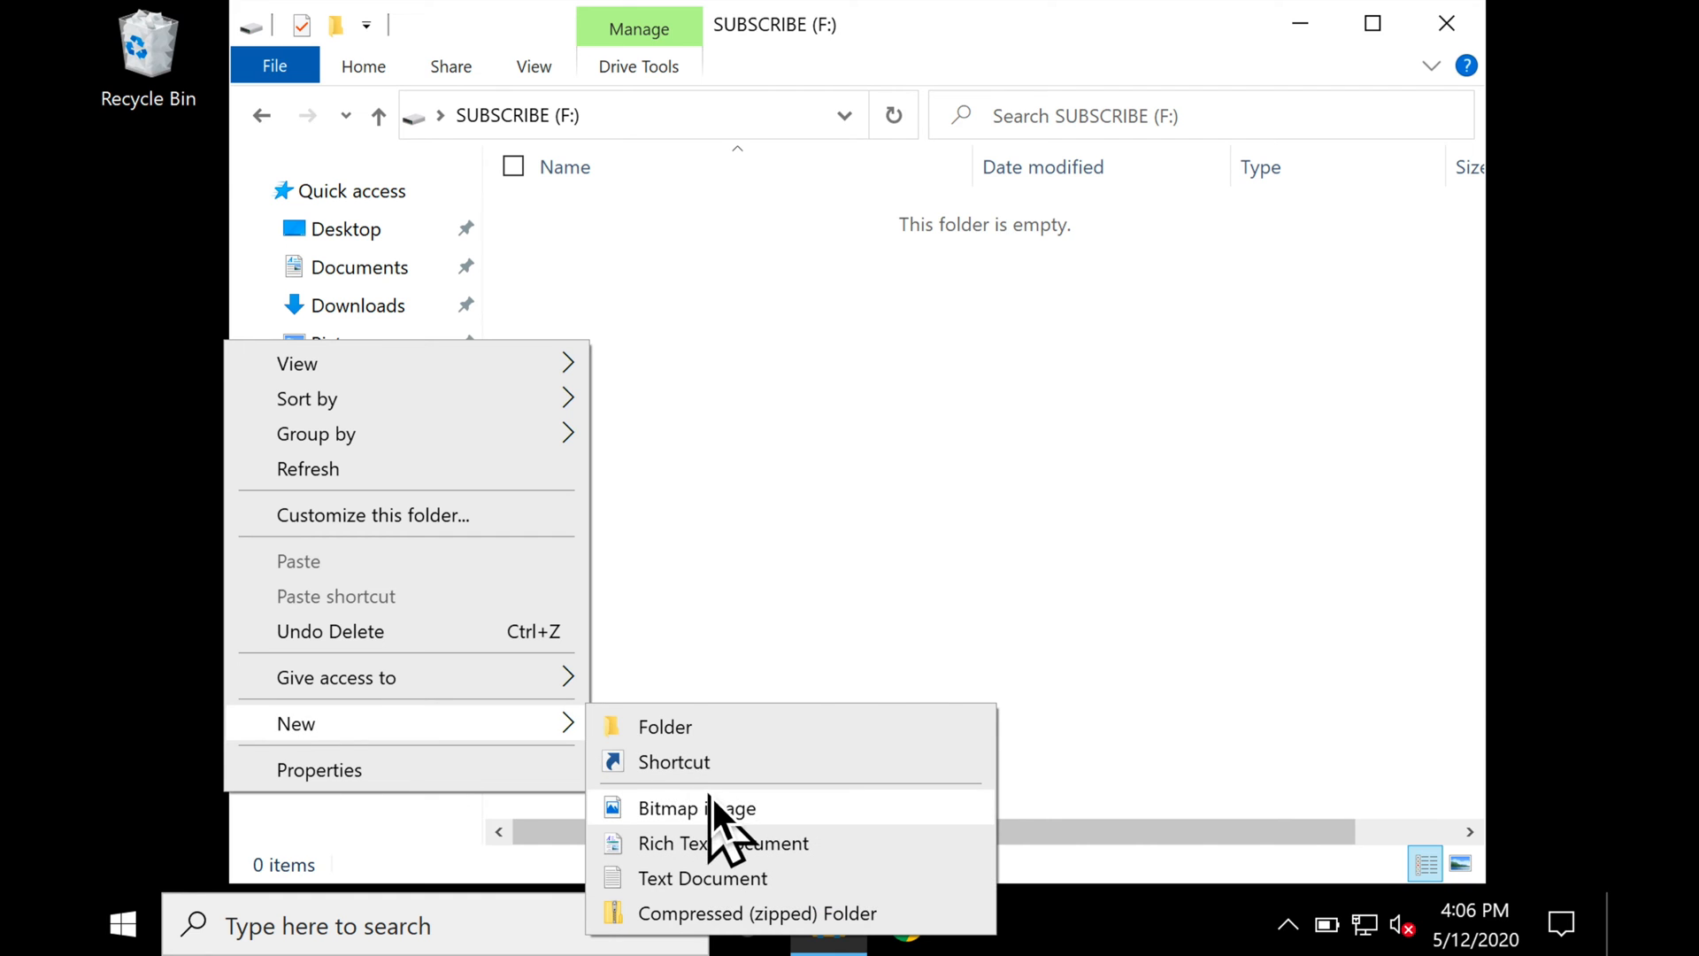
mouse_move(712, 747)
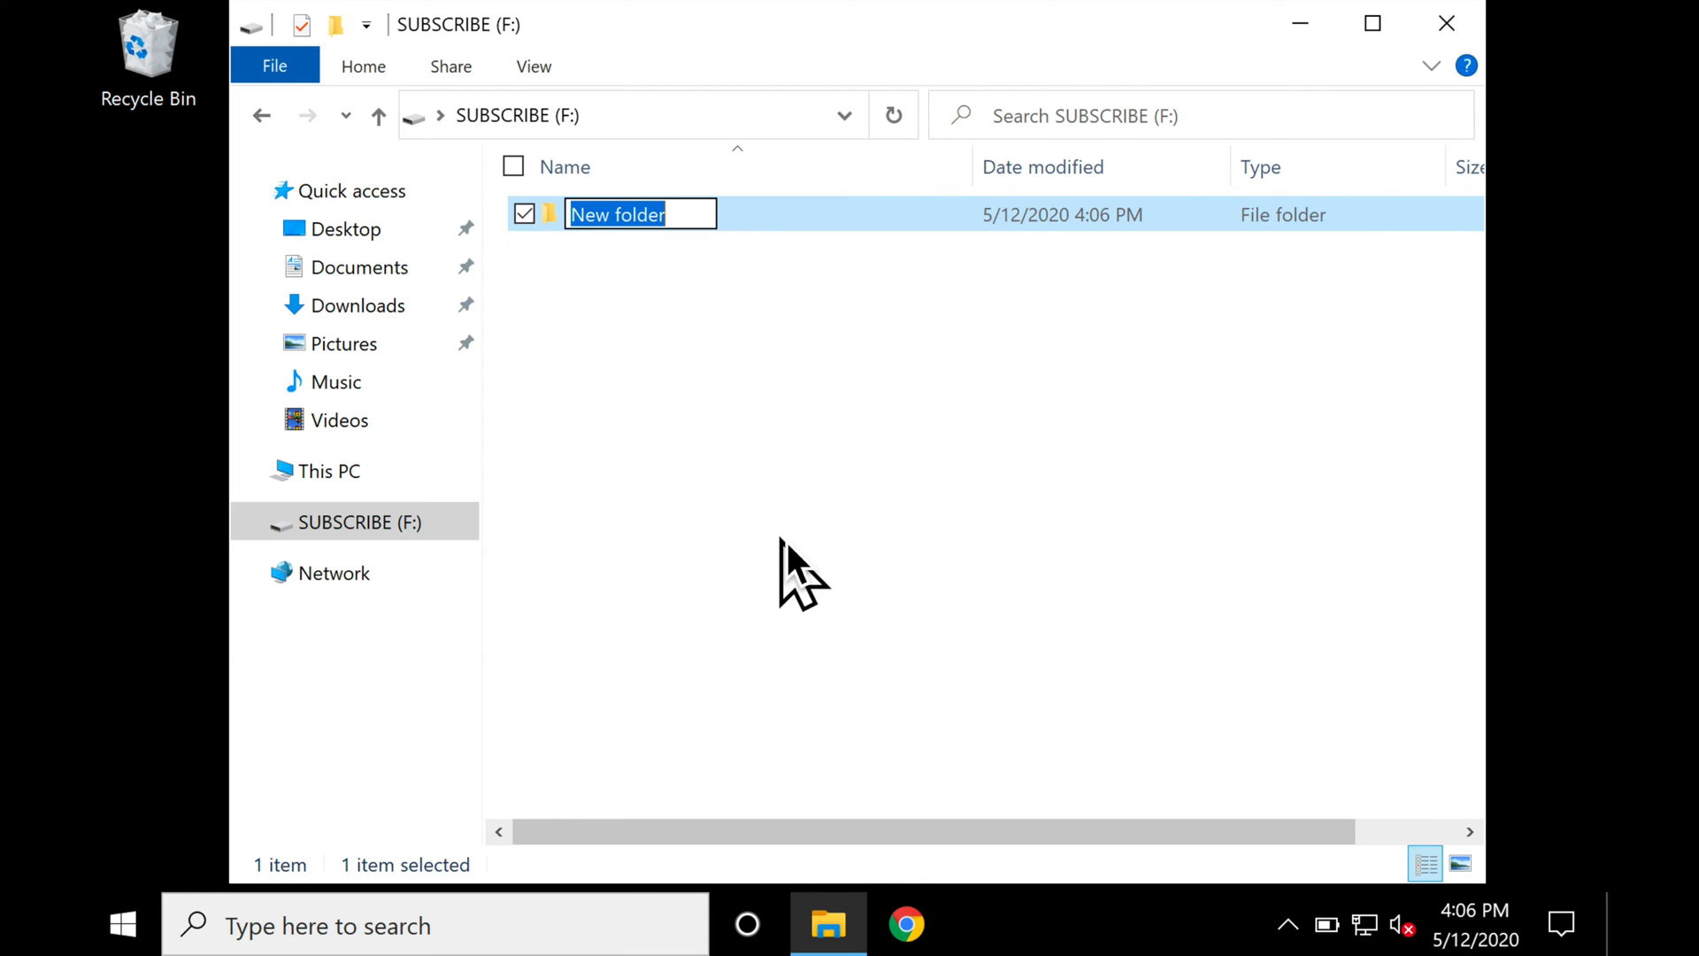
text(apps)
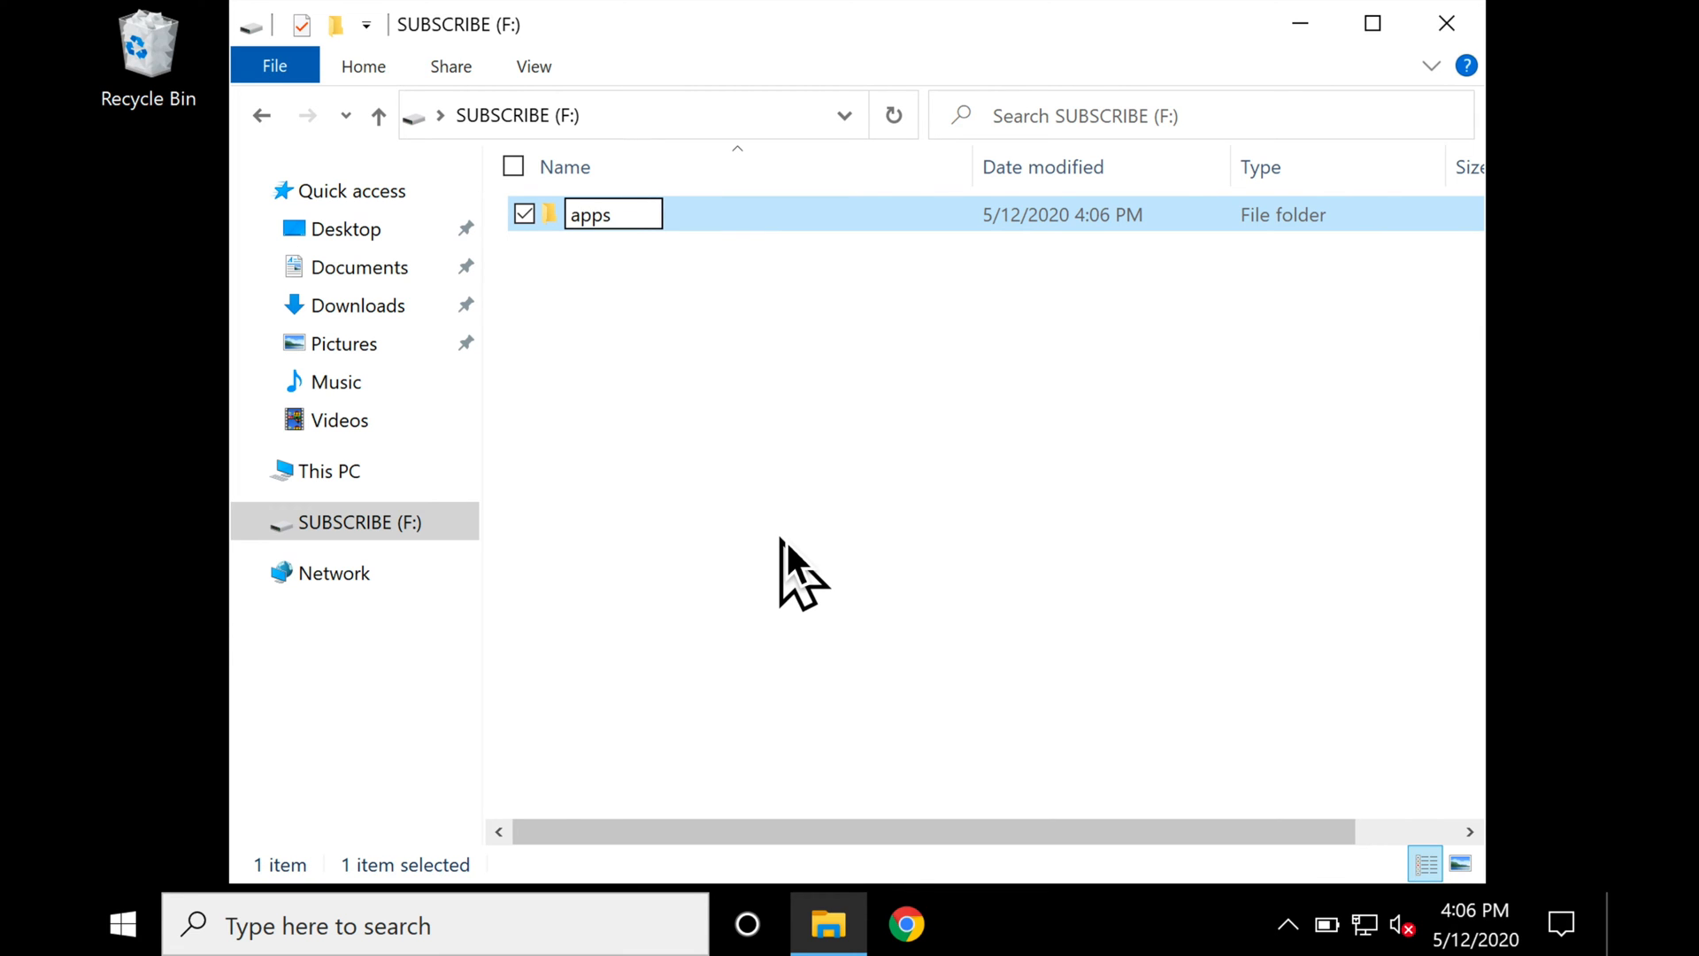
click(359, 304)
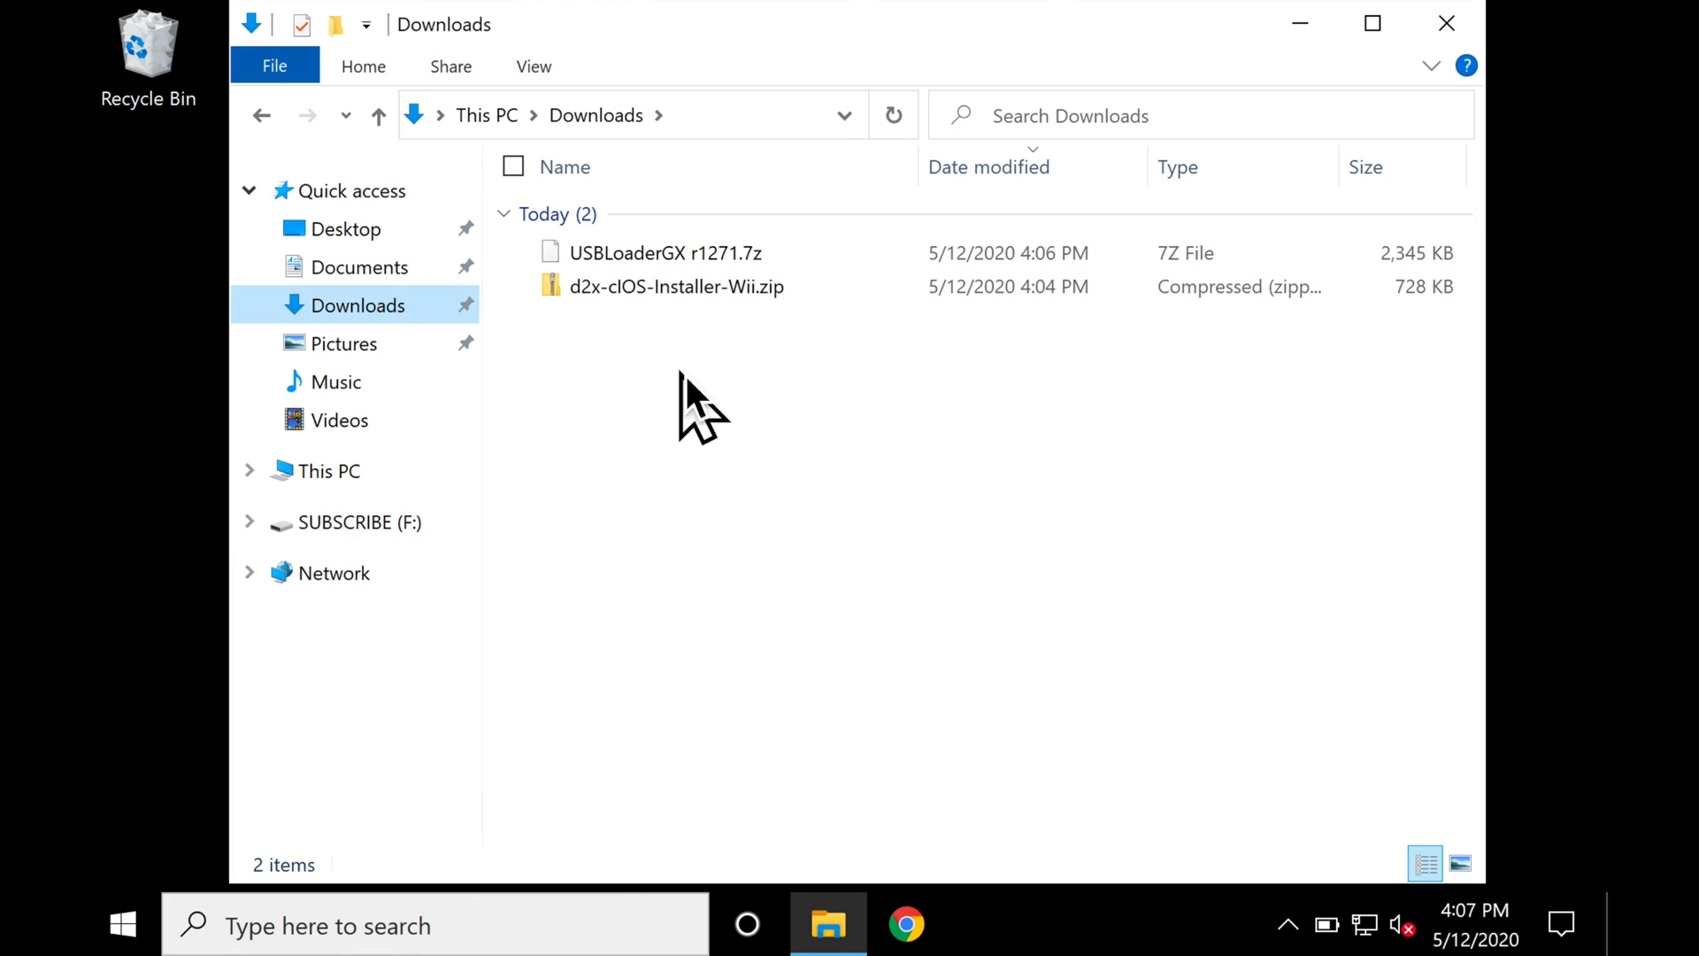
Extract r1271.7z and d2x-cIOS-Installer-Wii.zip into Downloads and delete both archives.
right_click(664, 253)
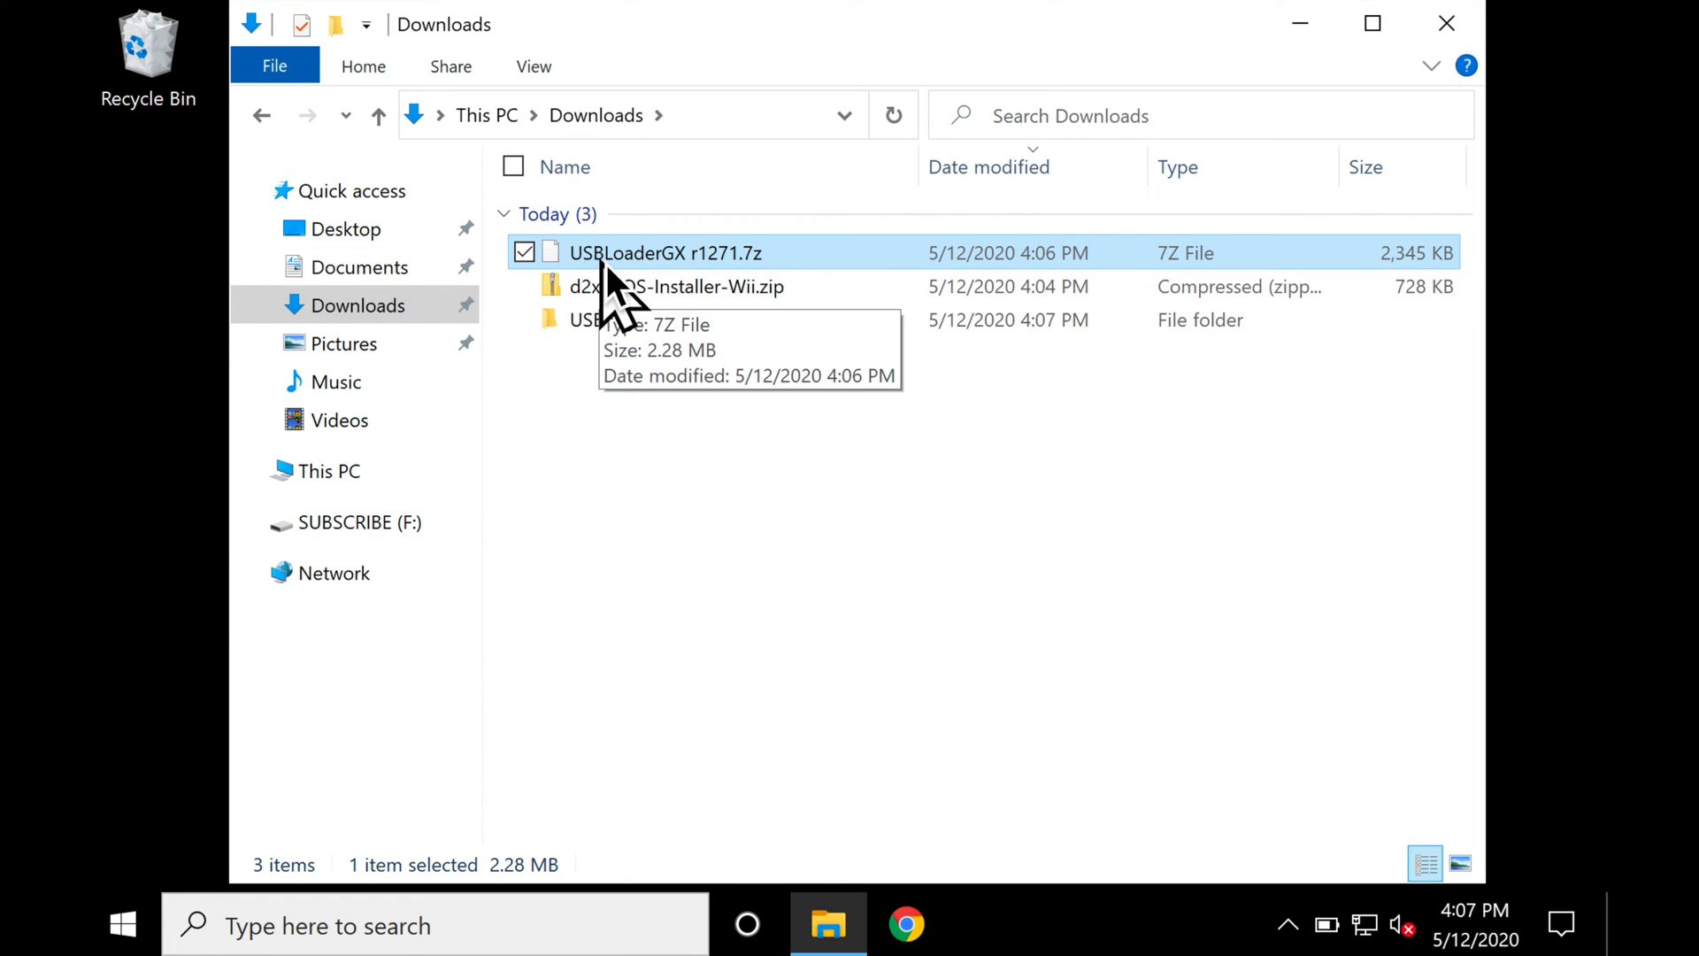
right_click(664, 253)
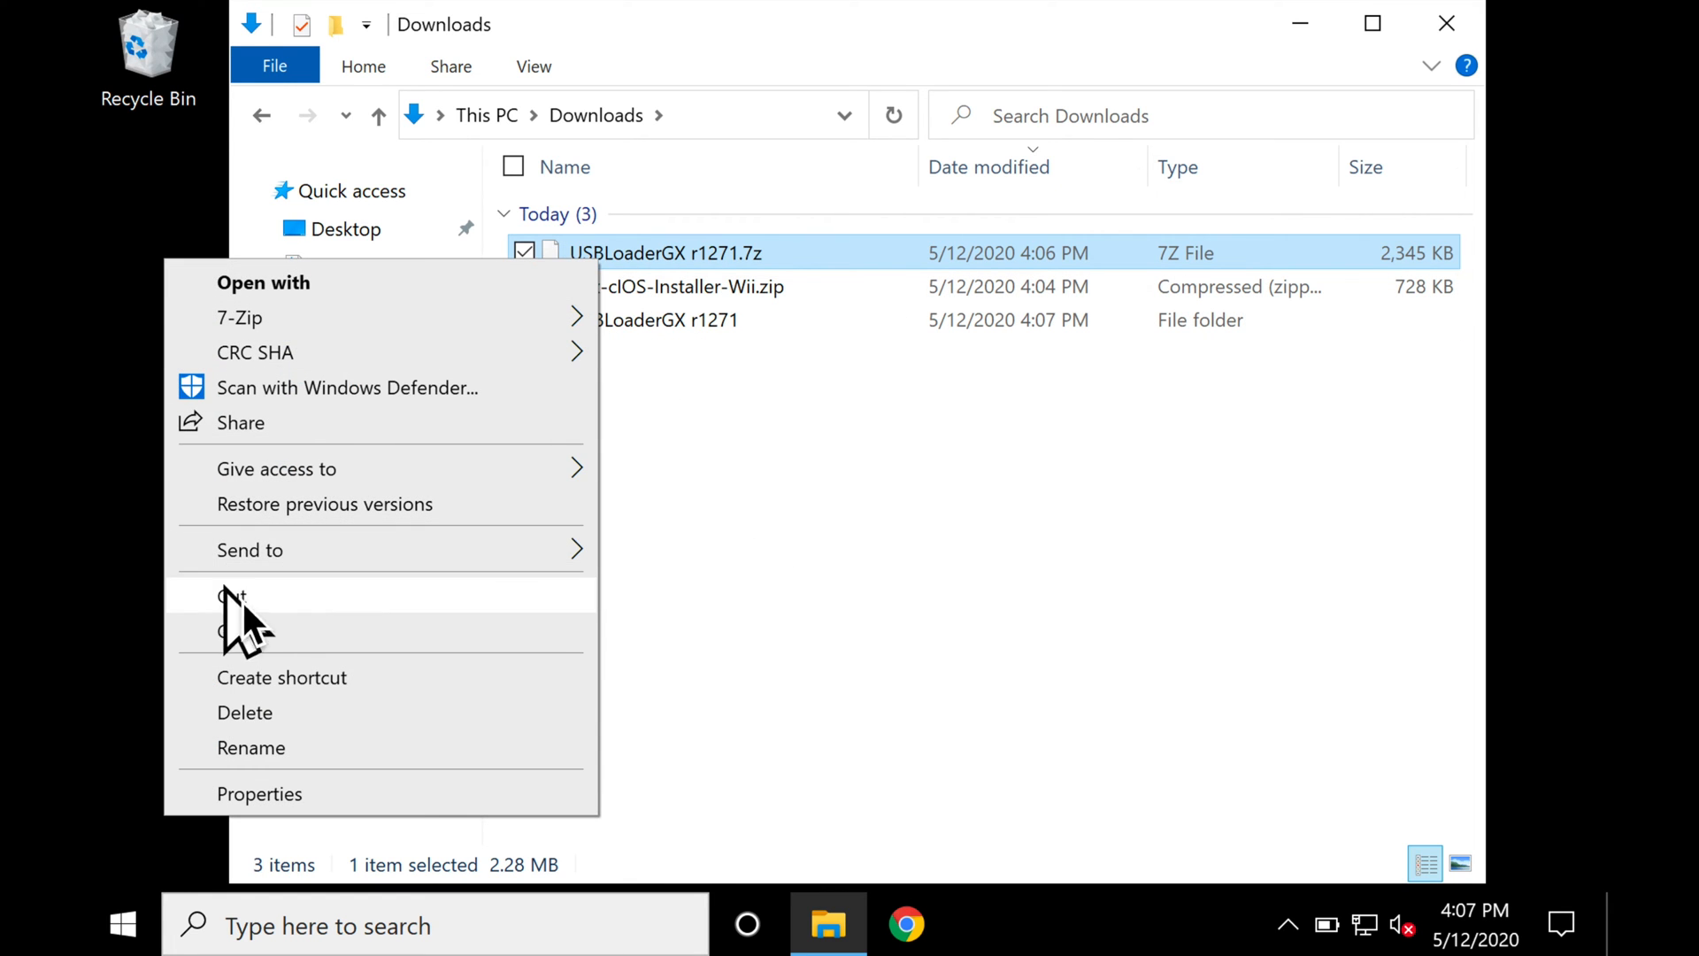
mouse_move(250, 726)
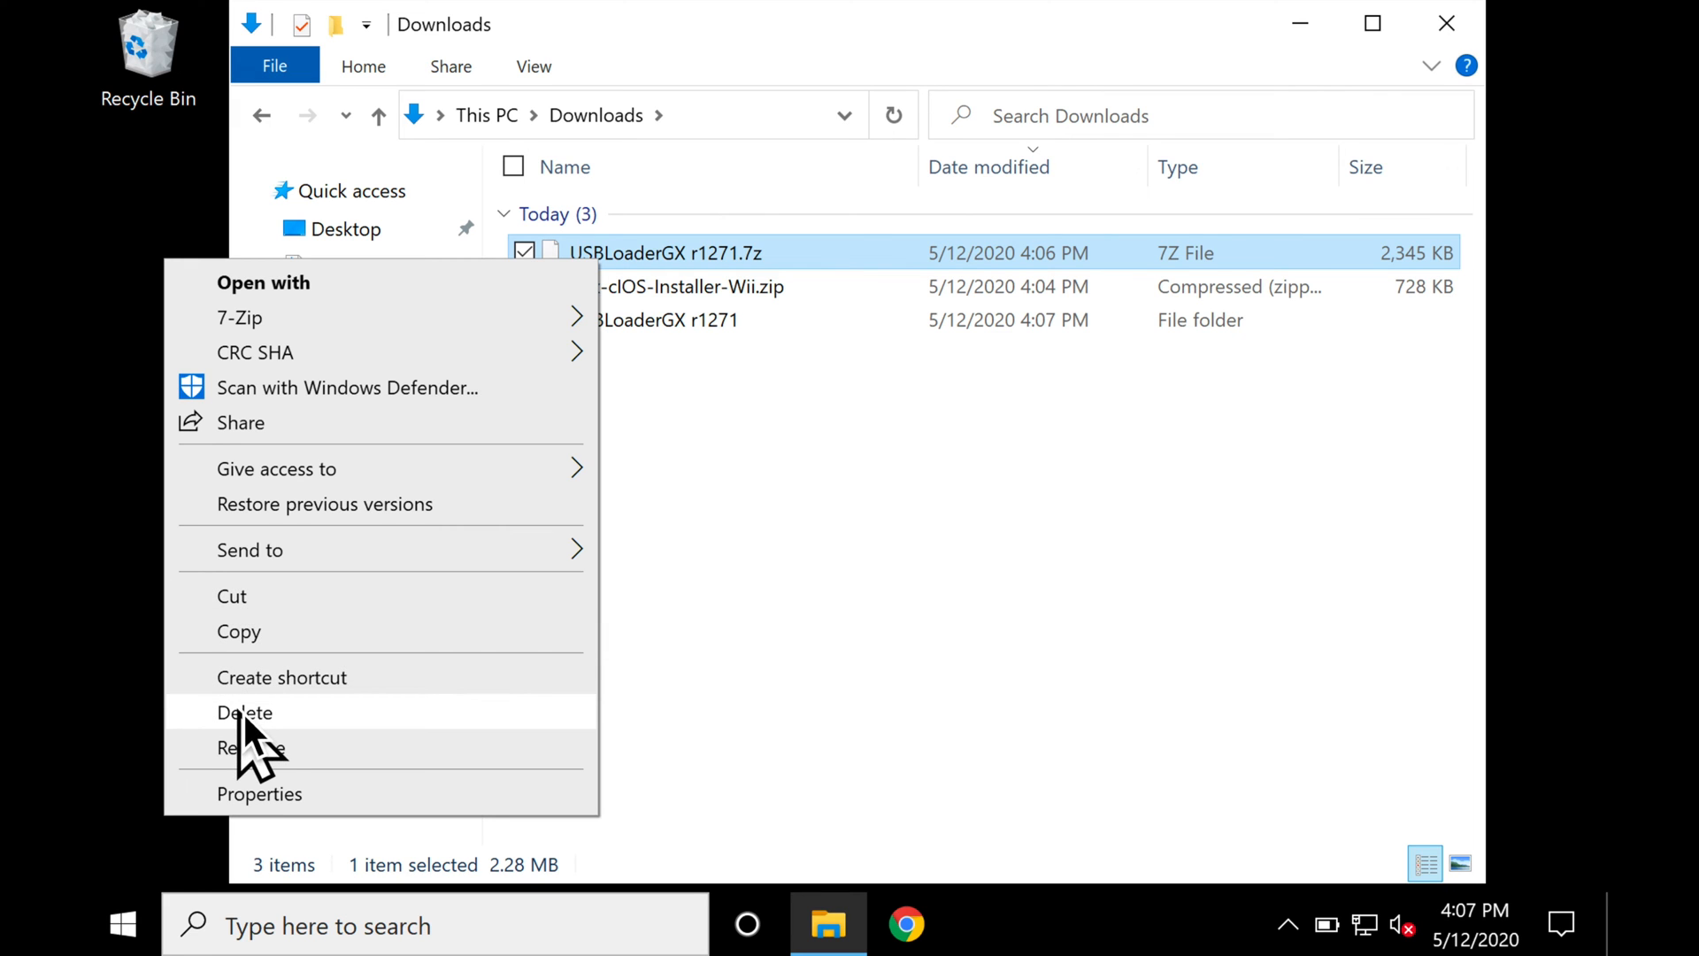
click(244, 711)
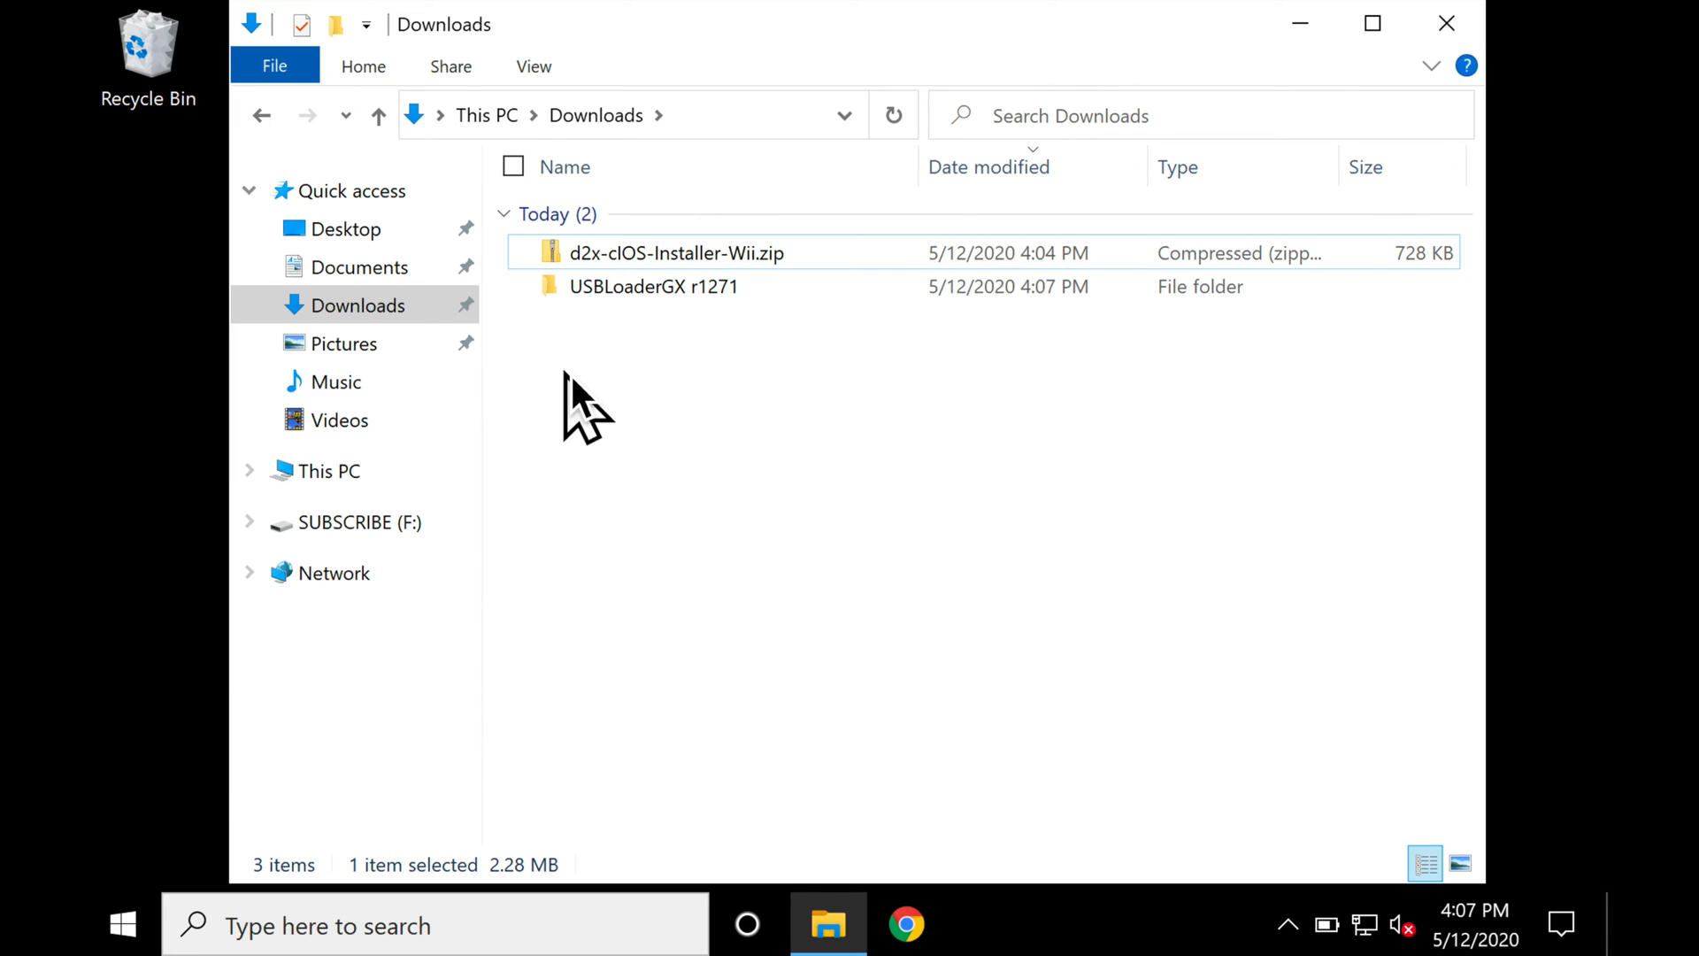
mouse_move(607, 292)
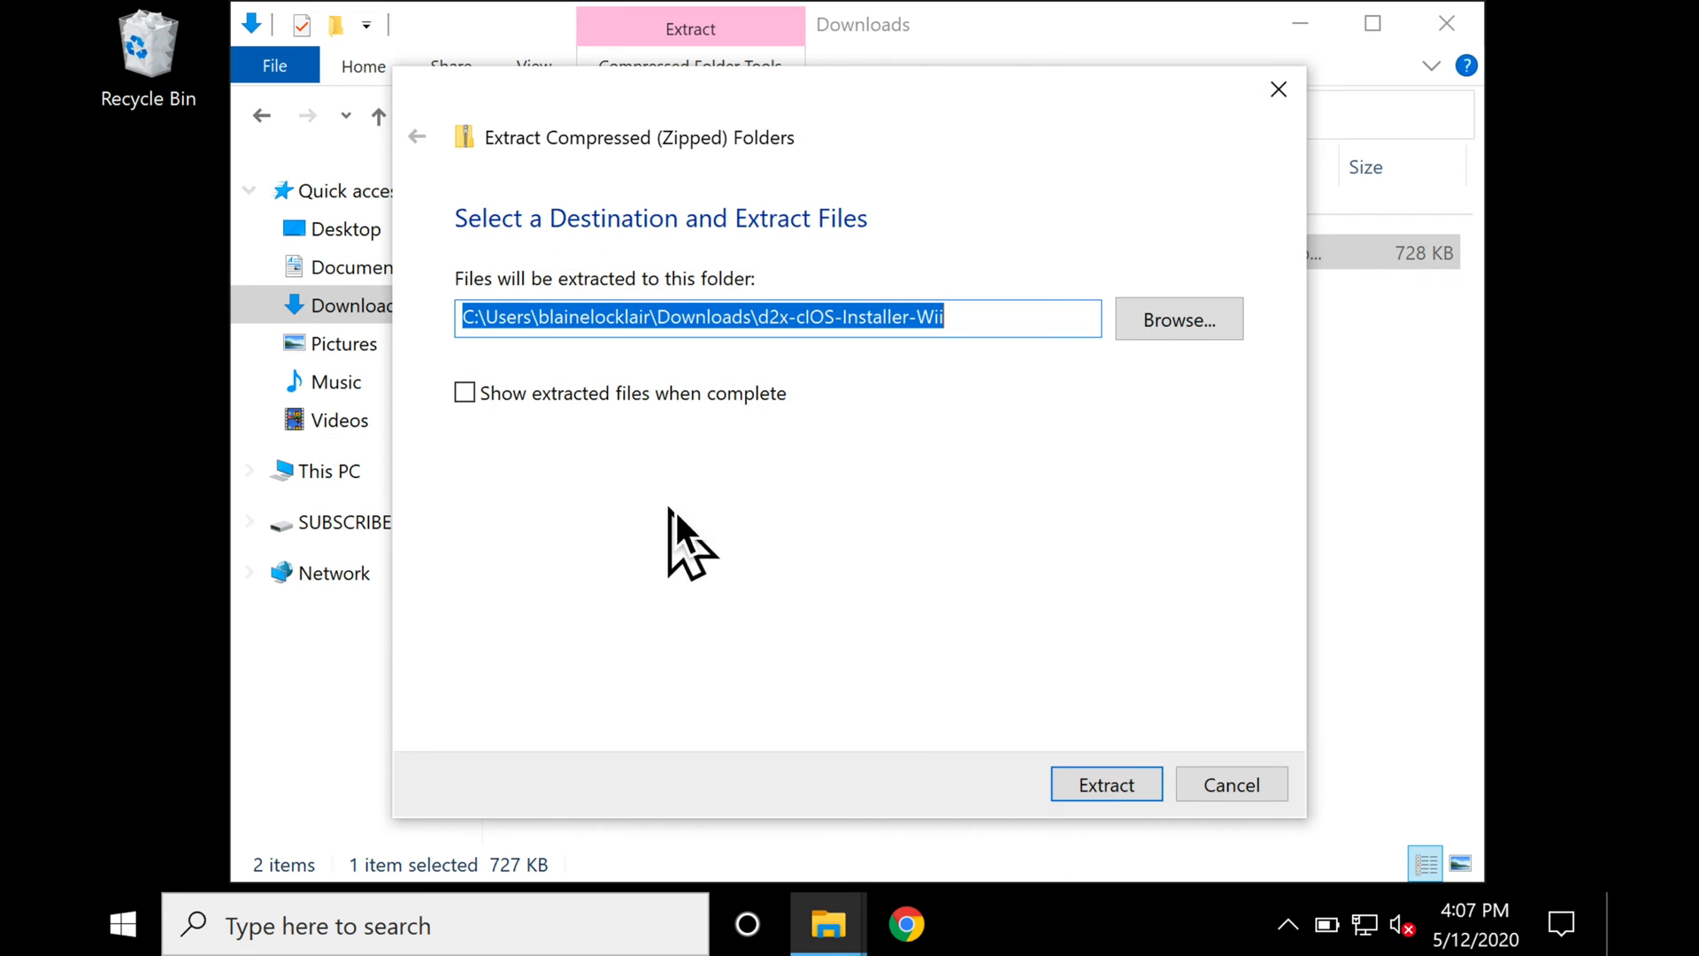
right_click(676, 253)
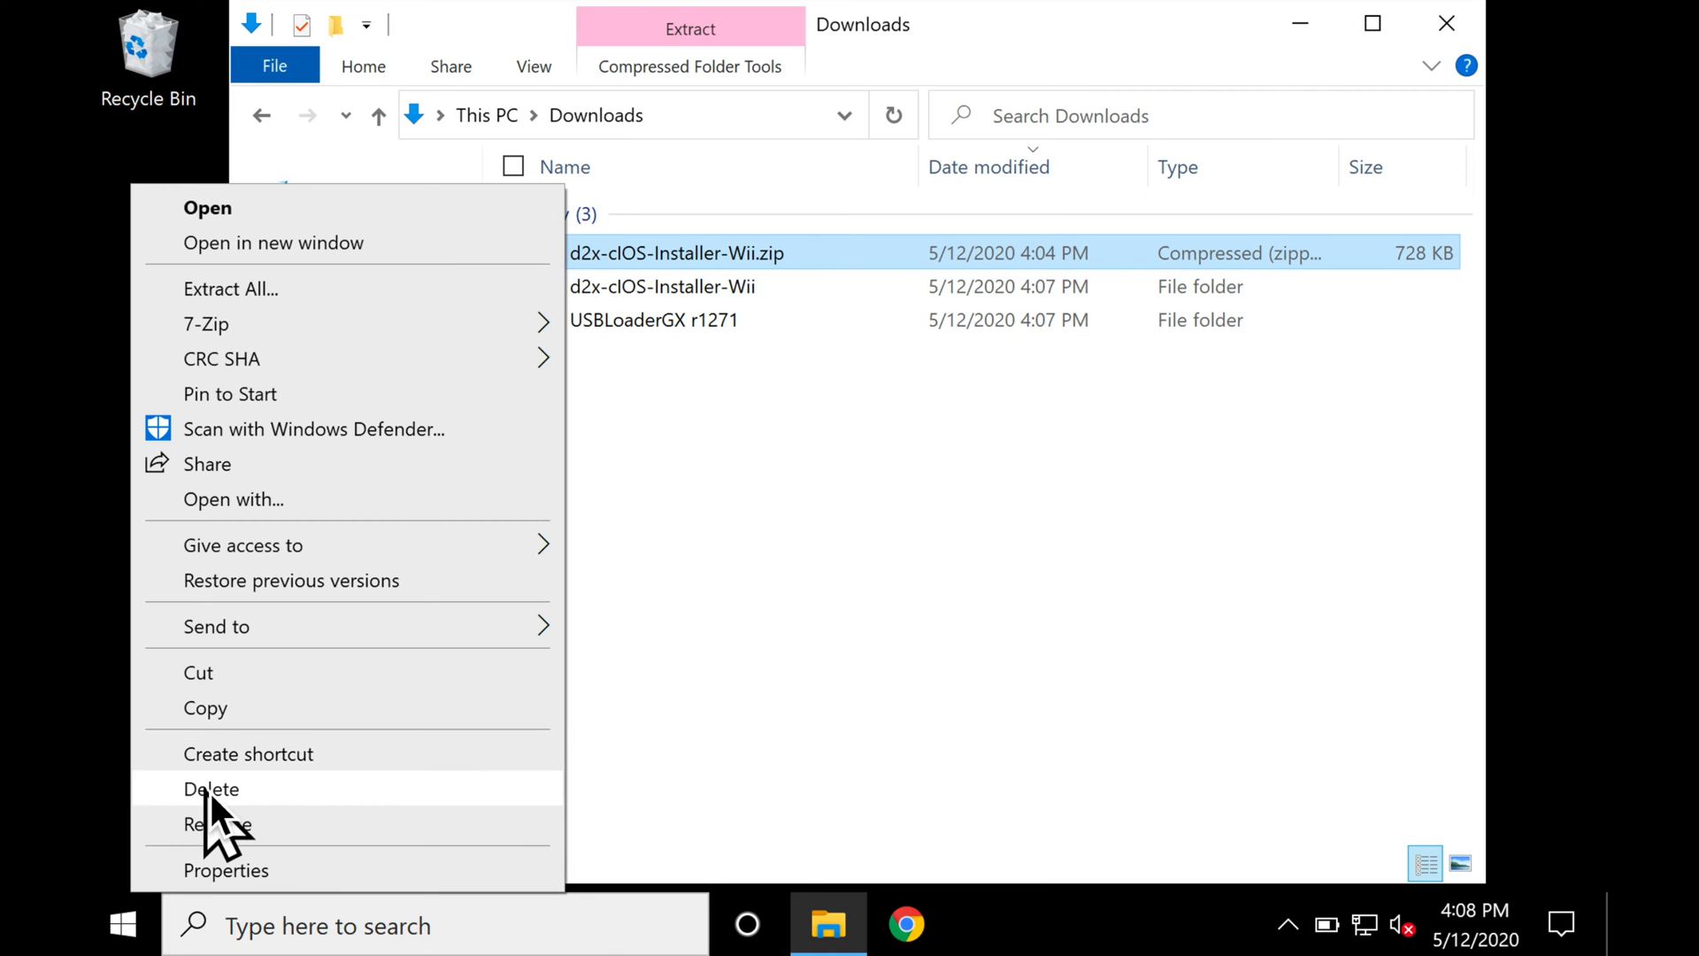
click(211, 789)
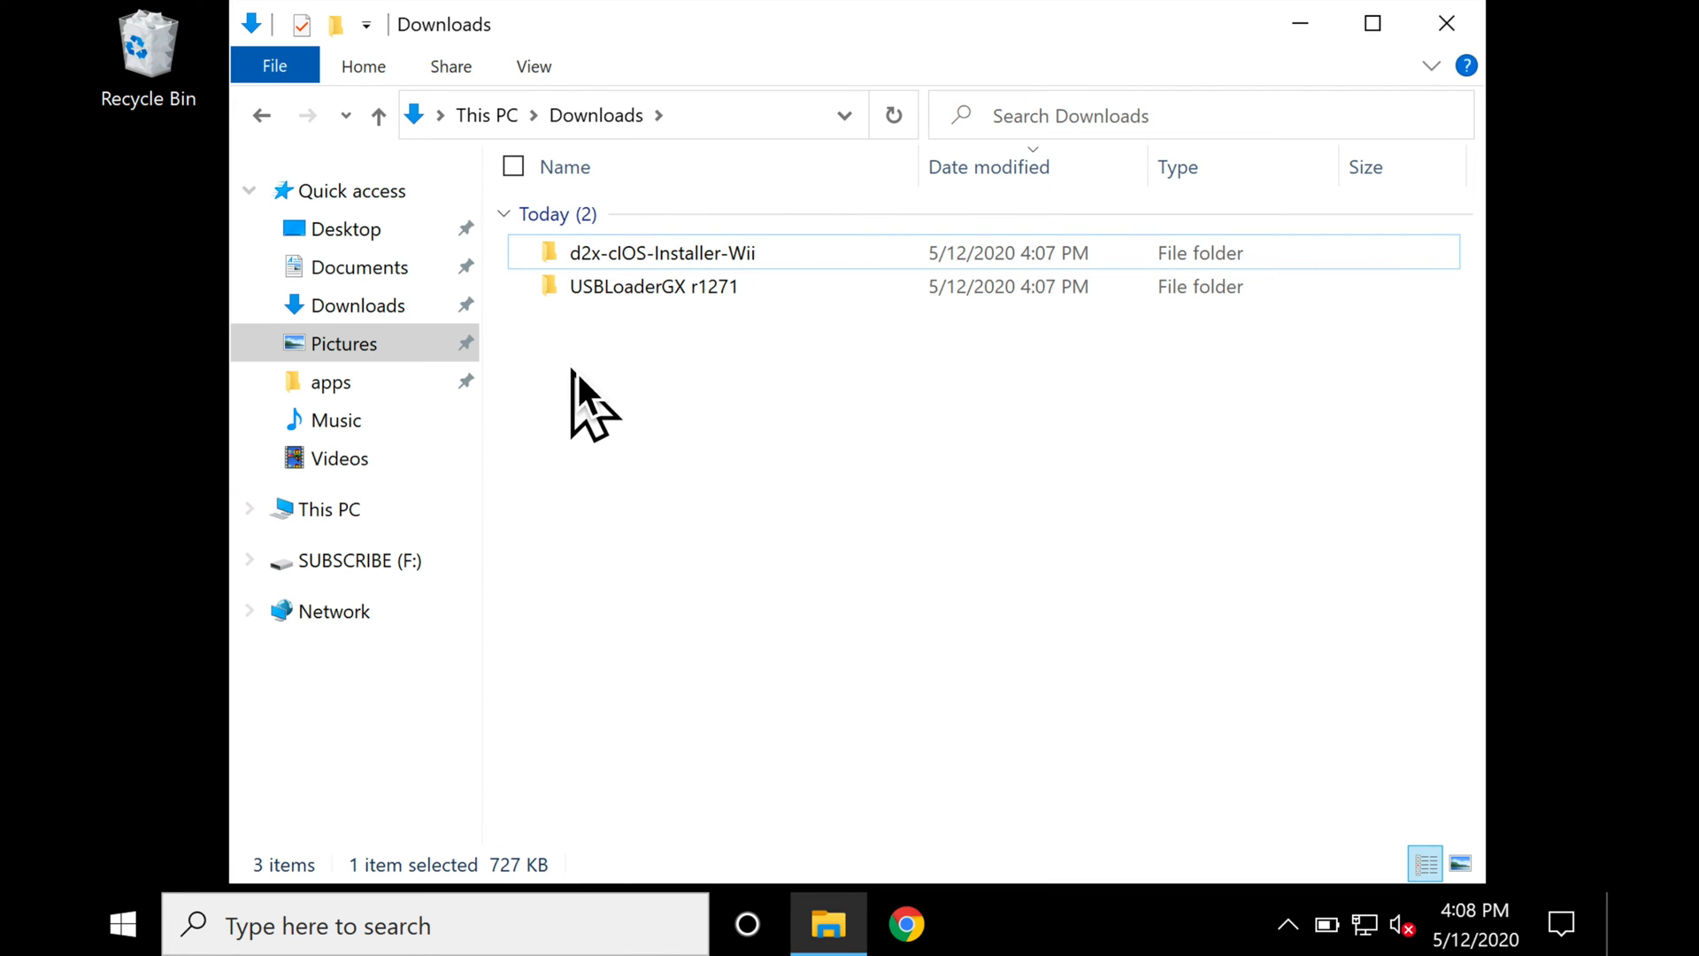
mouse_move(602, 282)
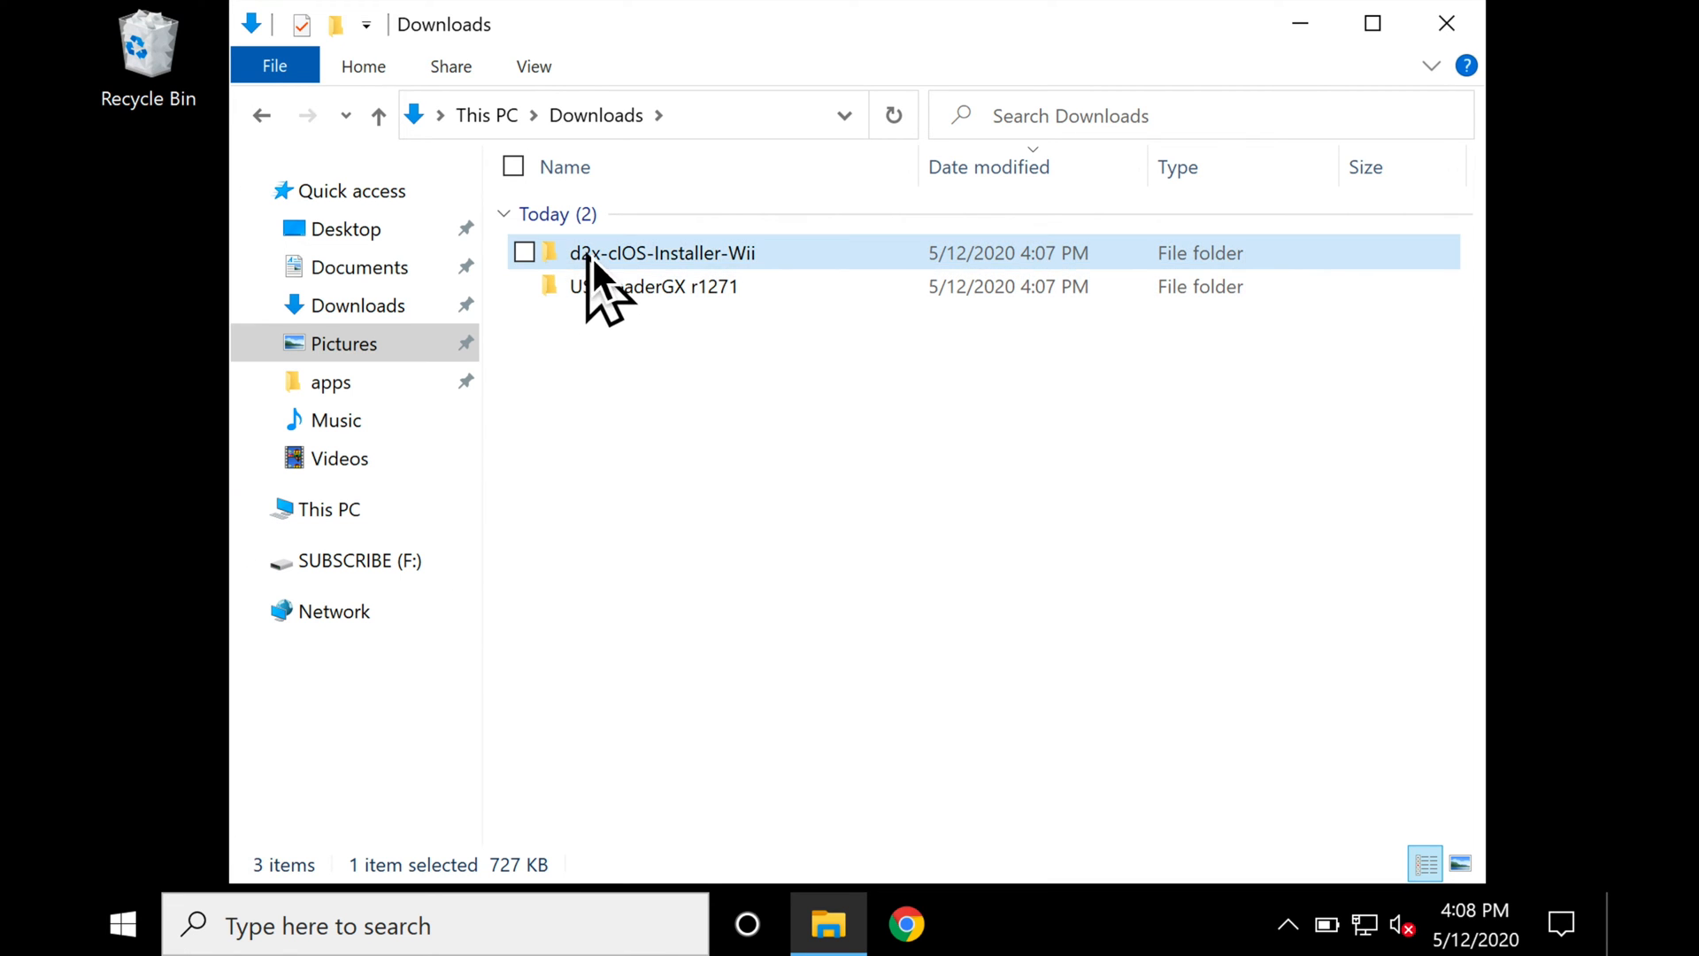
Copy the d2x-cios-installer folder from the extracted d2x download's apps folder.
double_click(660, 253)
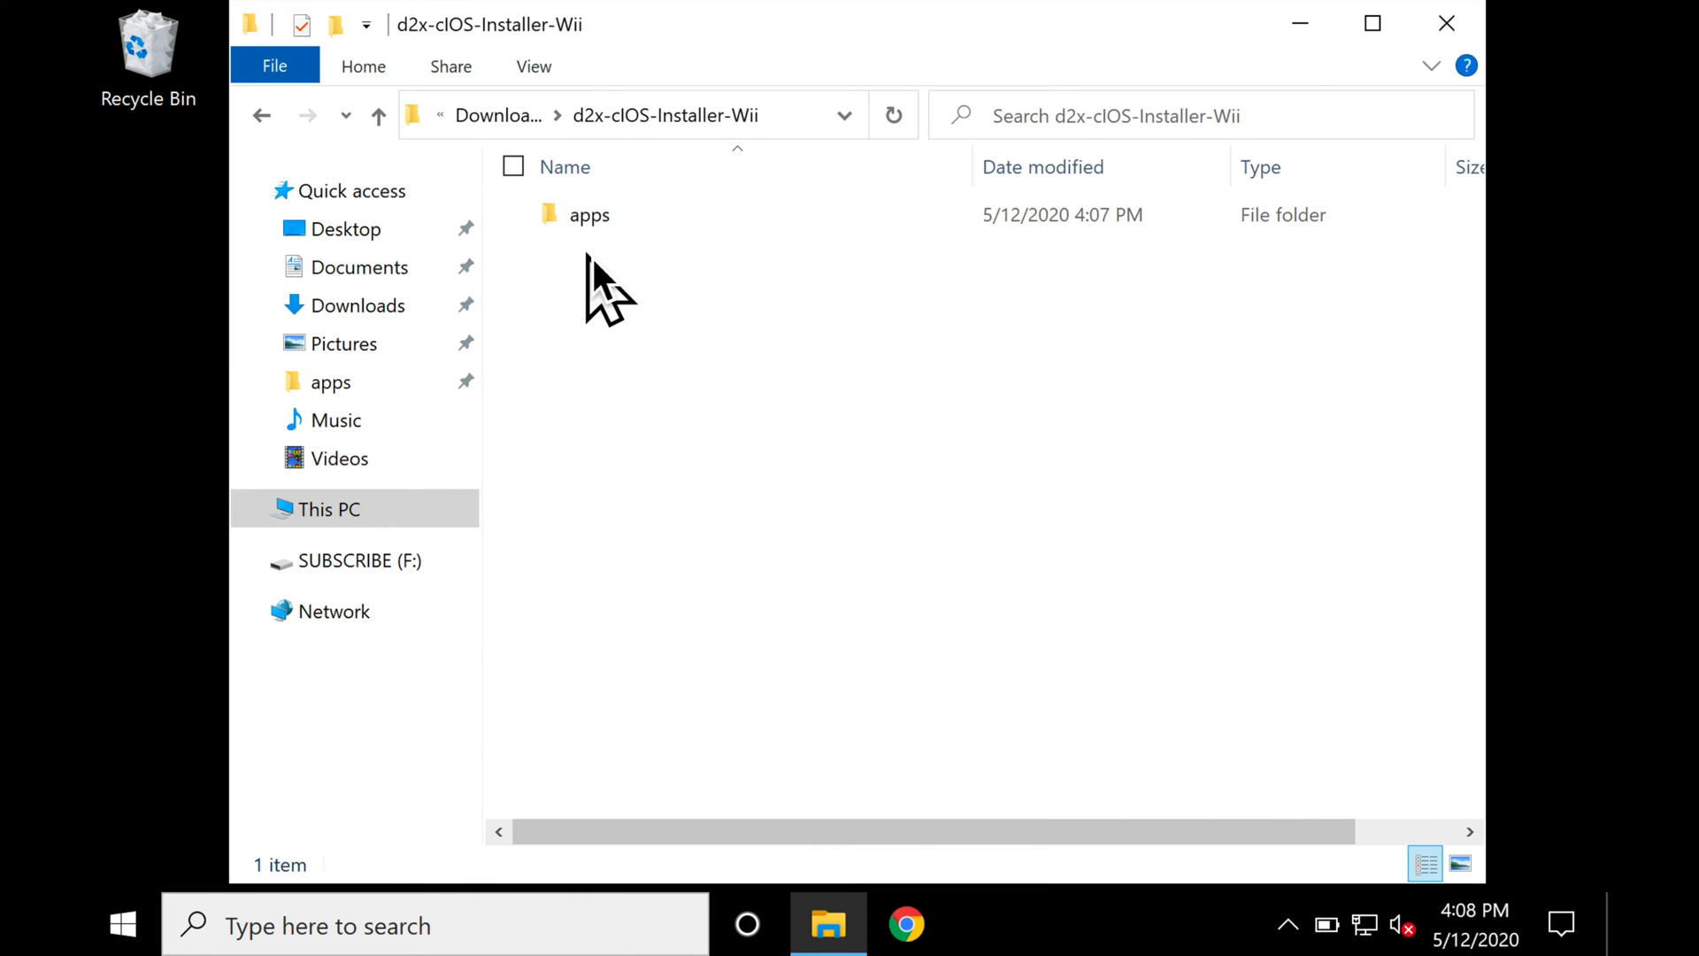
click(589, 214)
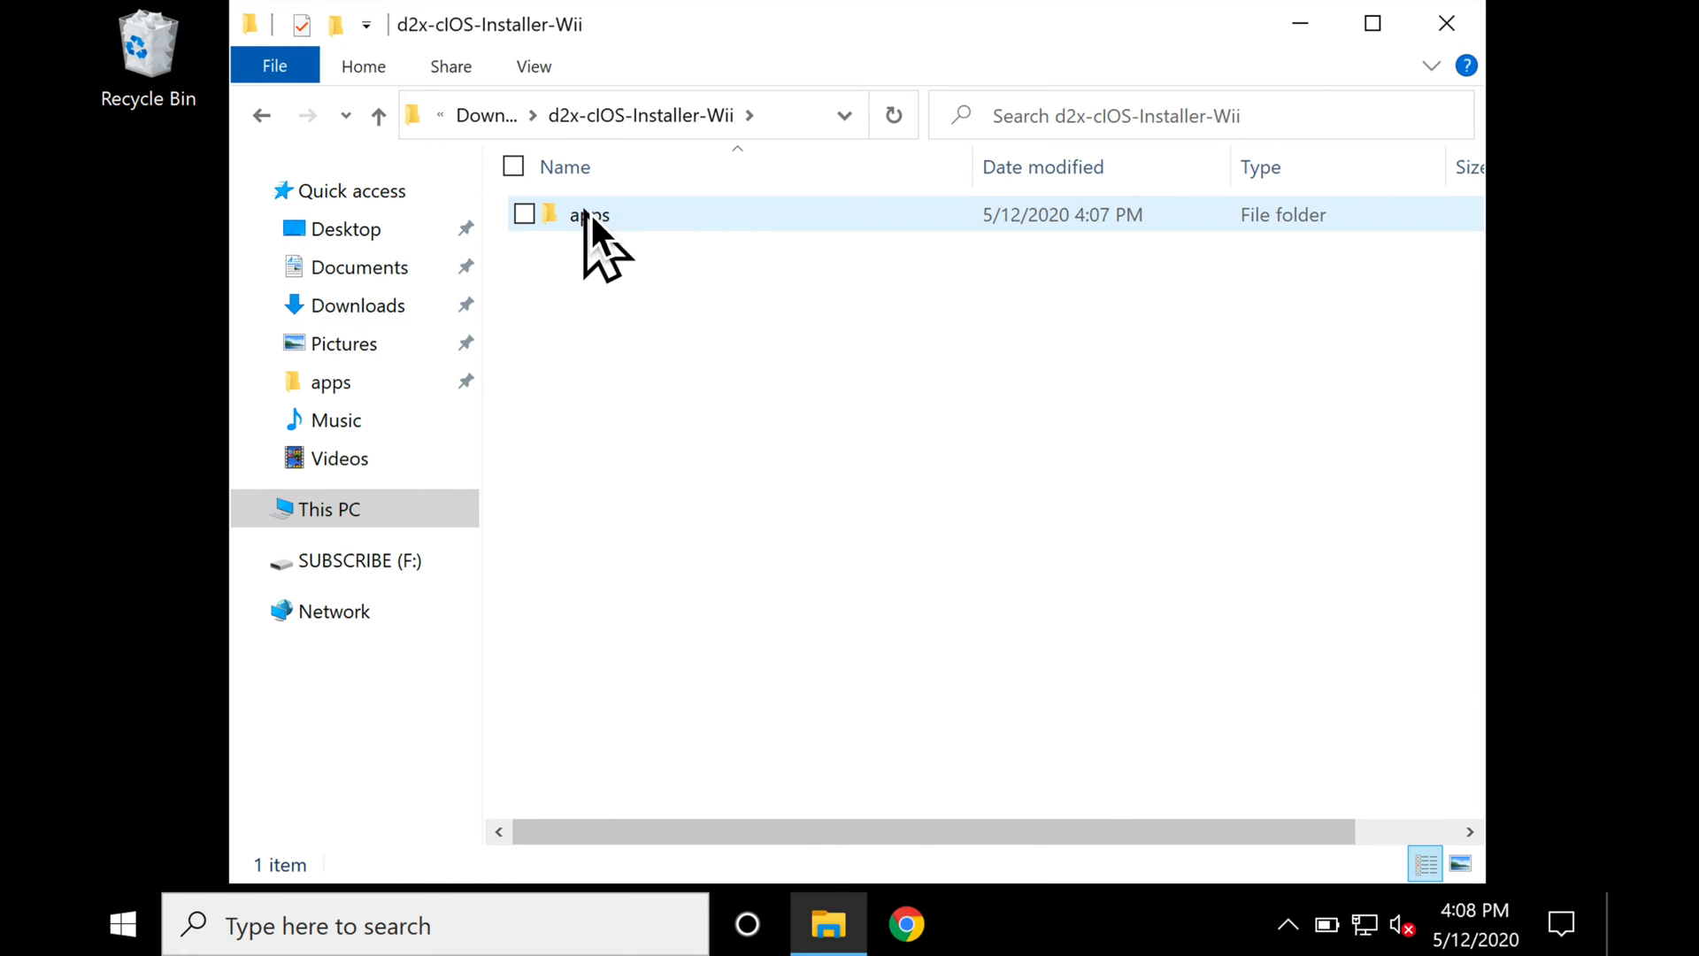
mouse_move(587, 214)
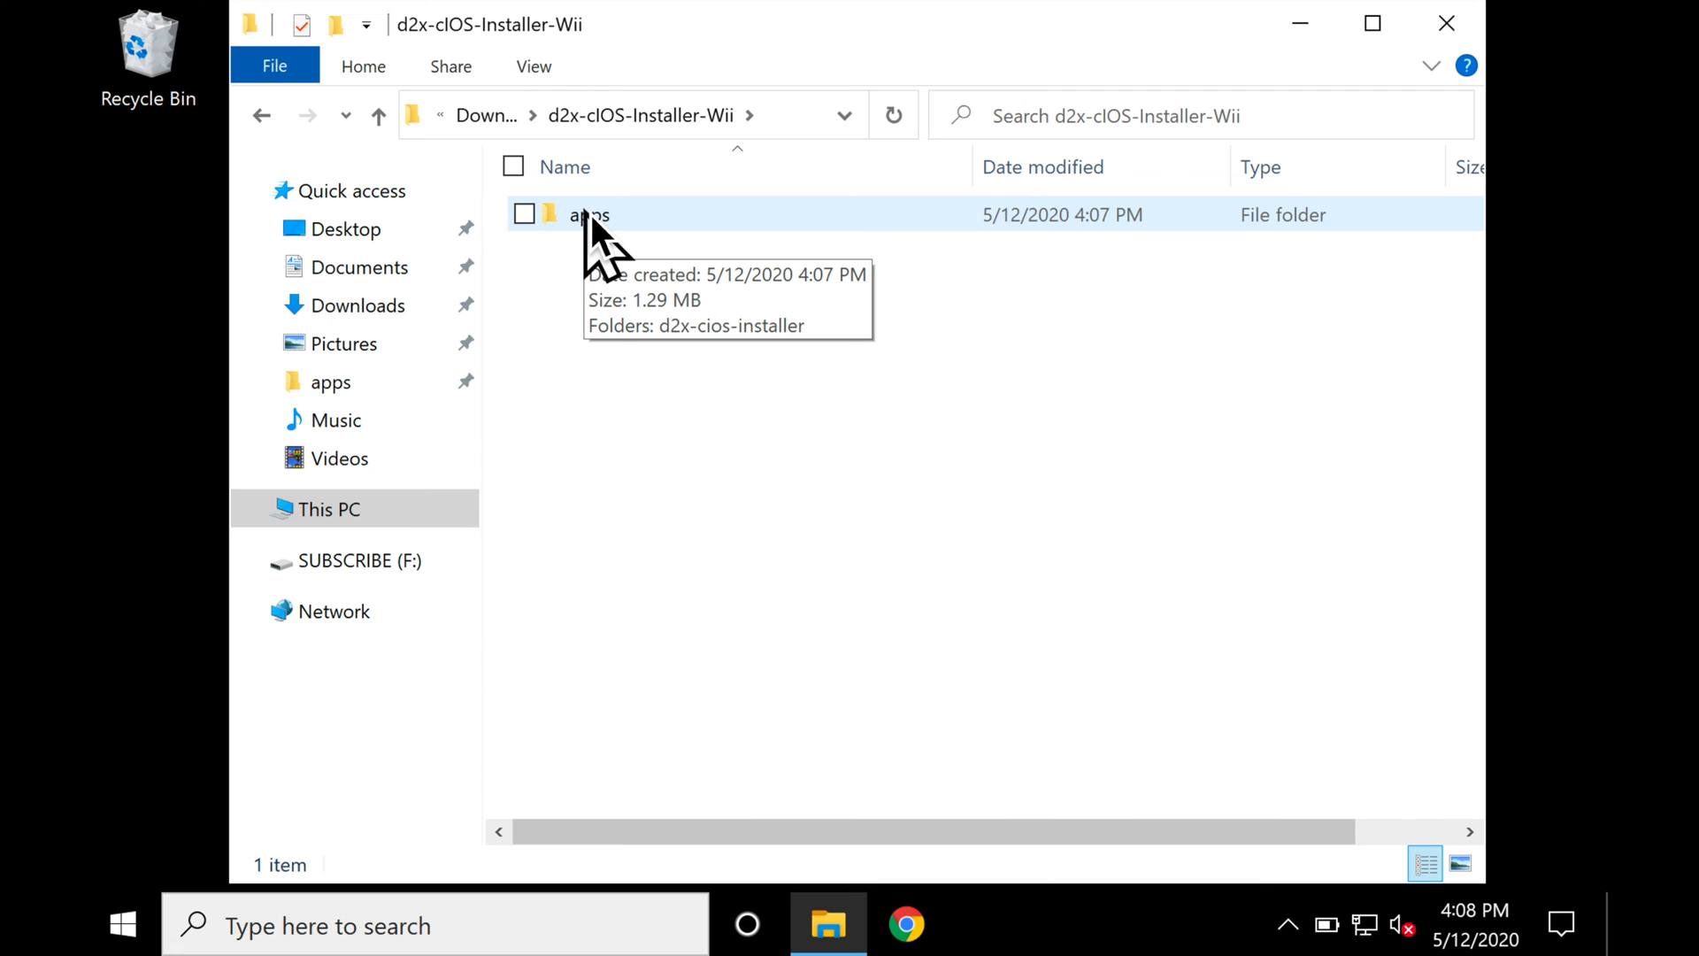
double_click(588, 214)
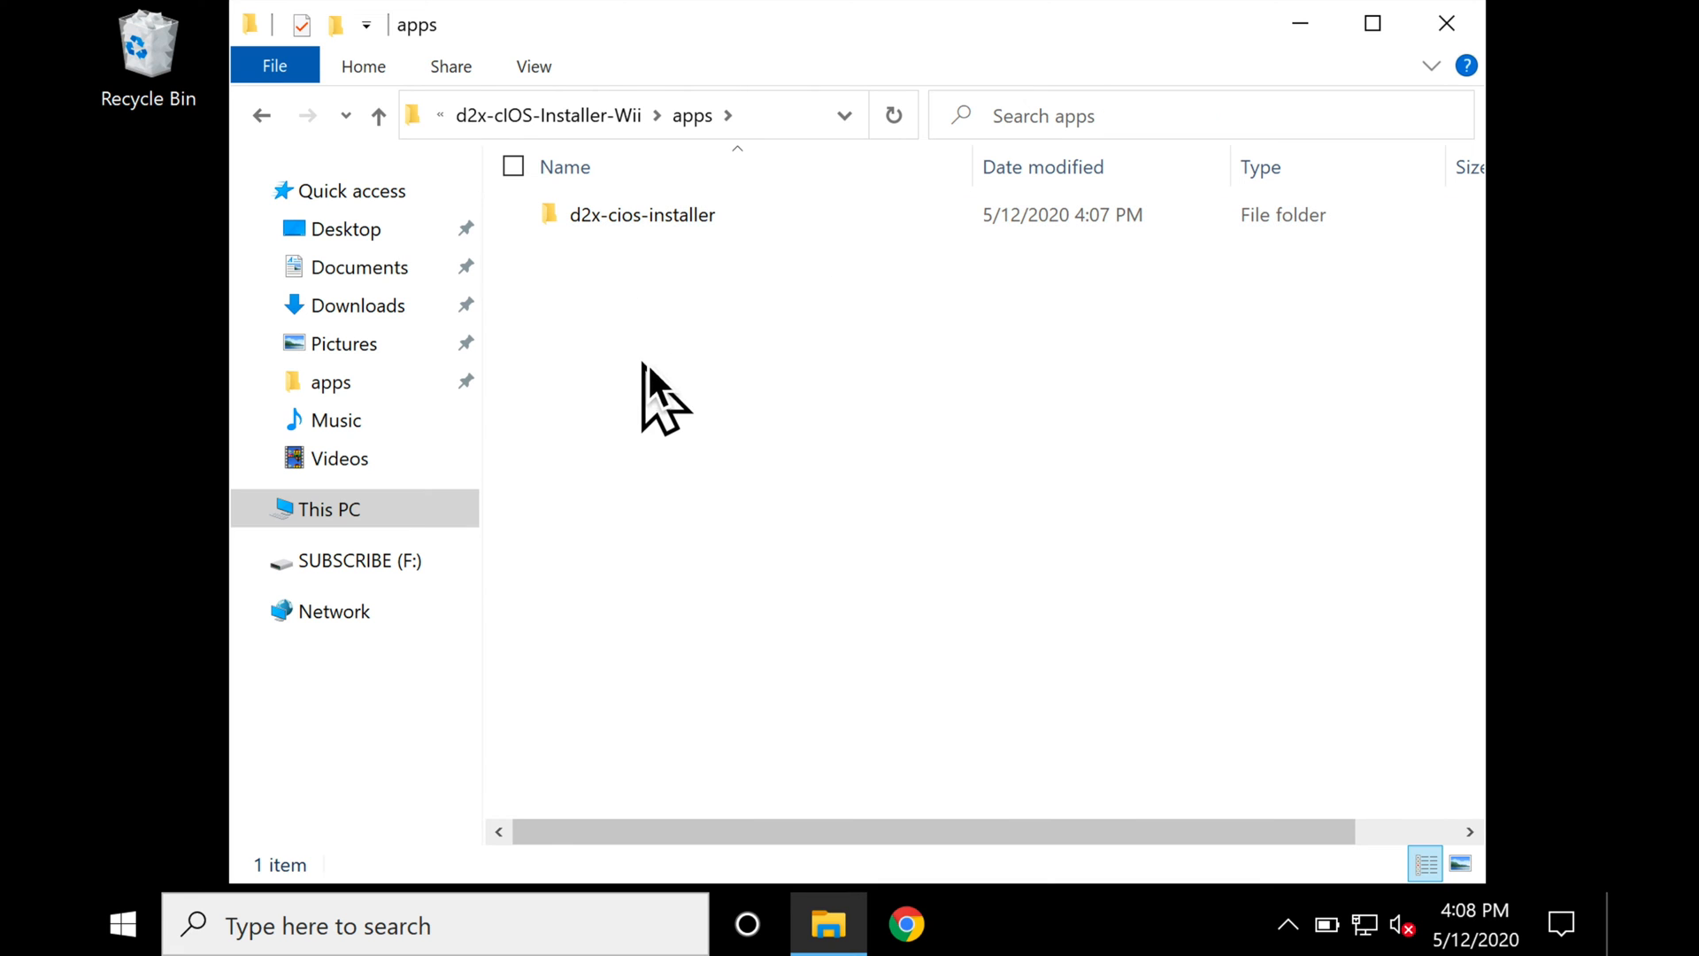
click(641, 214)
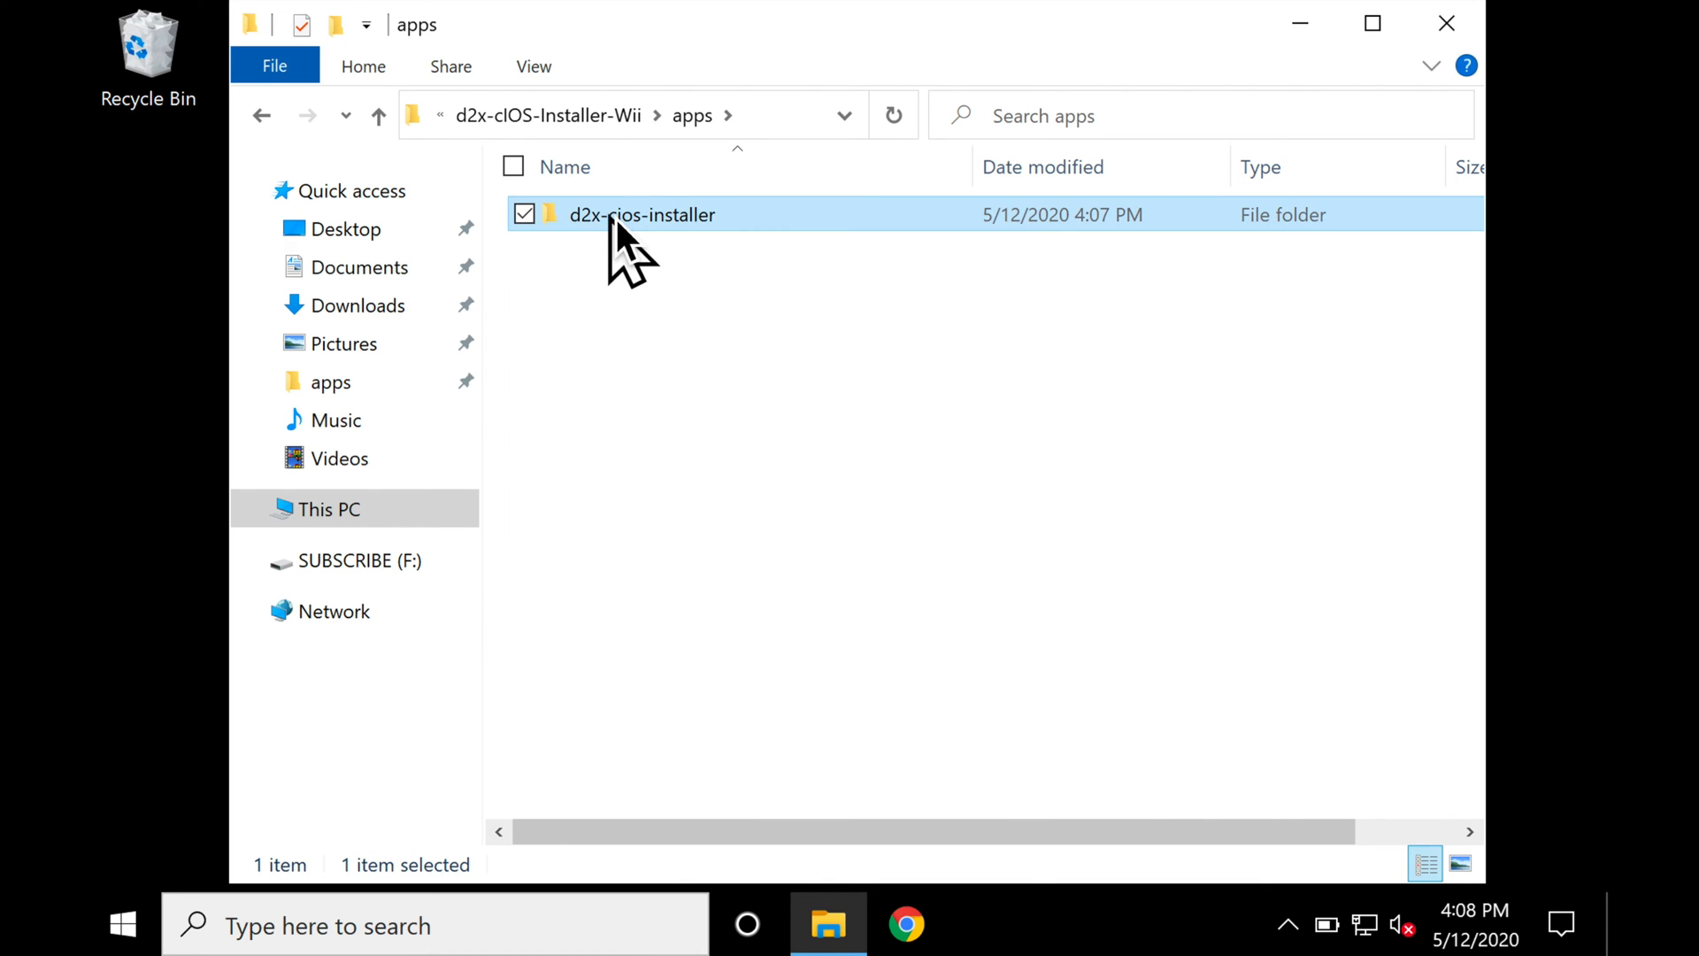
right_click(641, 214)
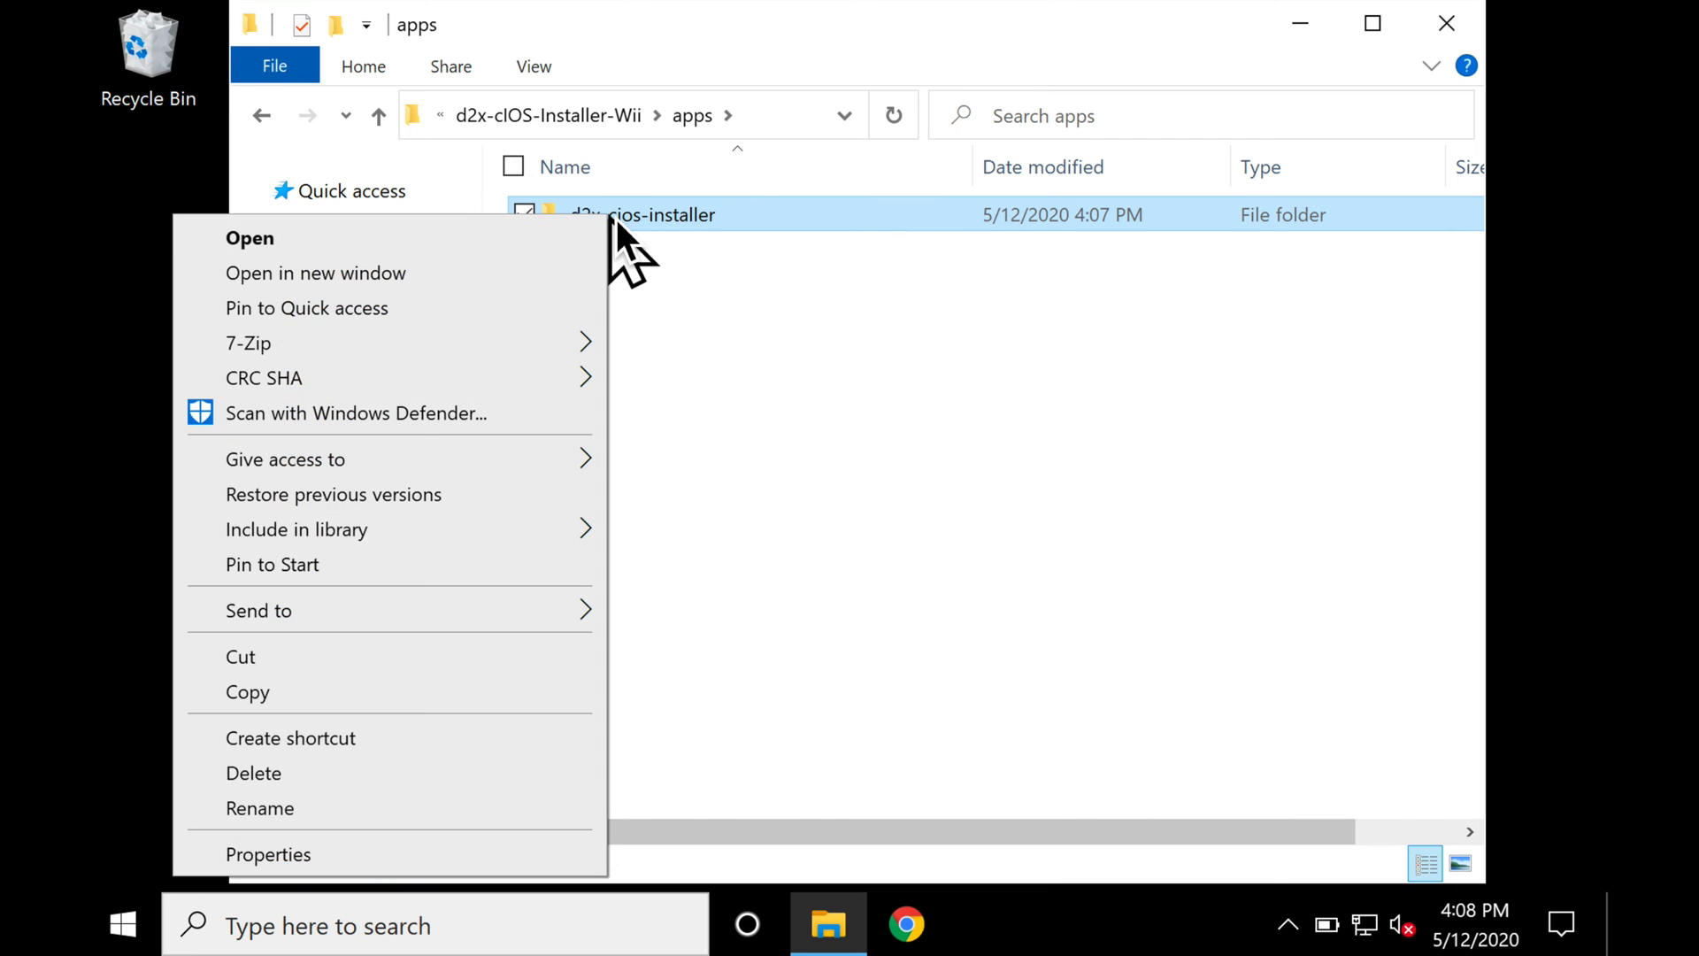
mouse_move(241, 655)
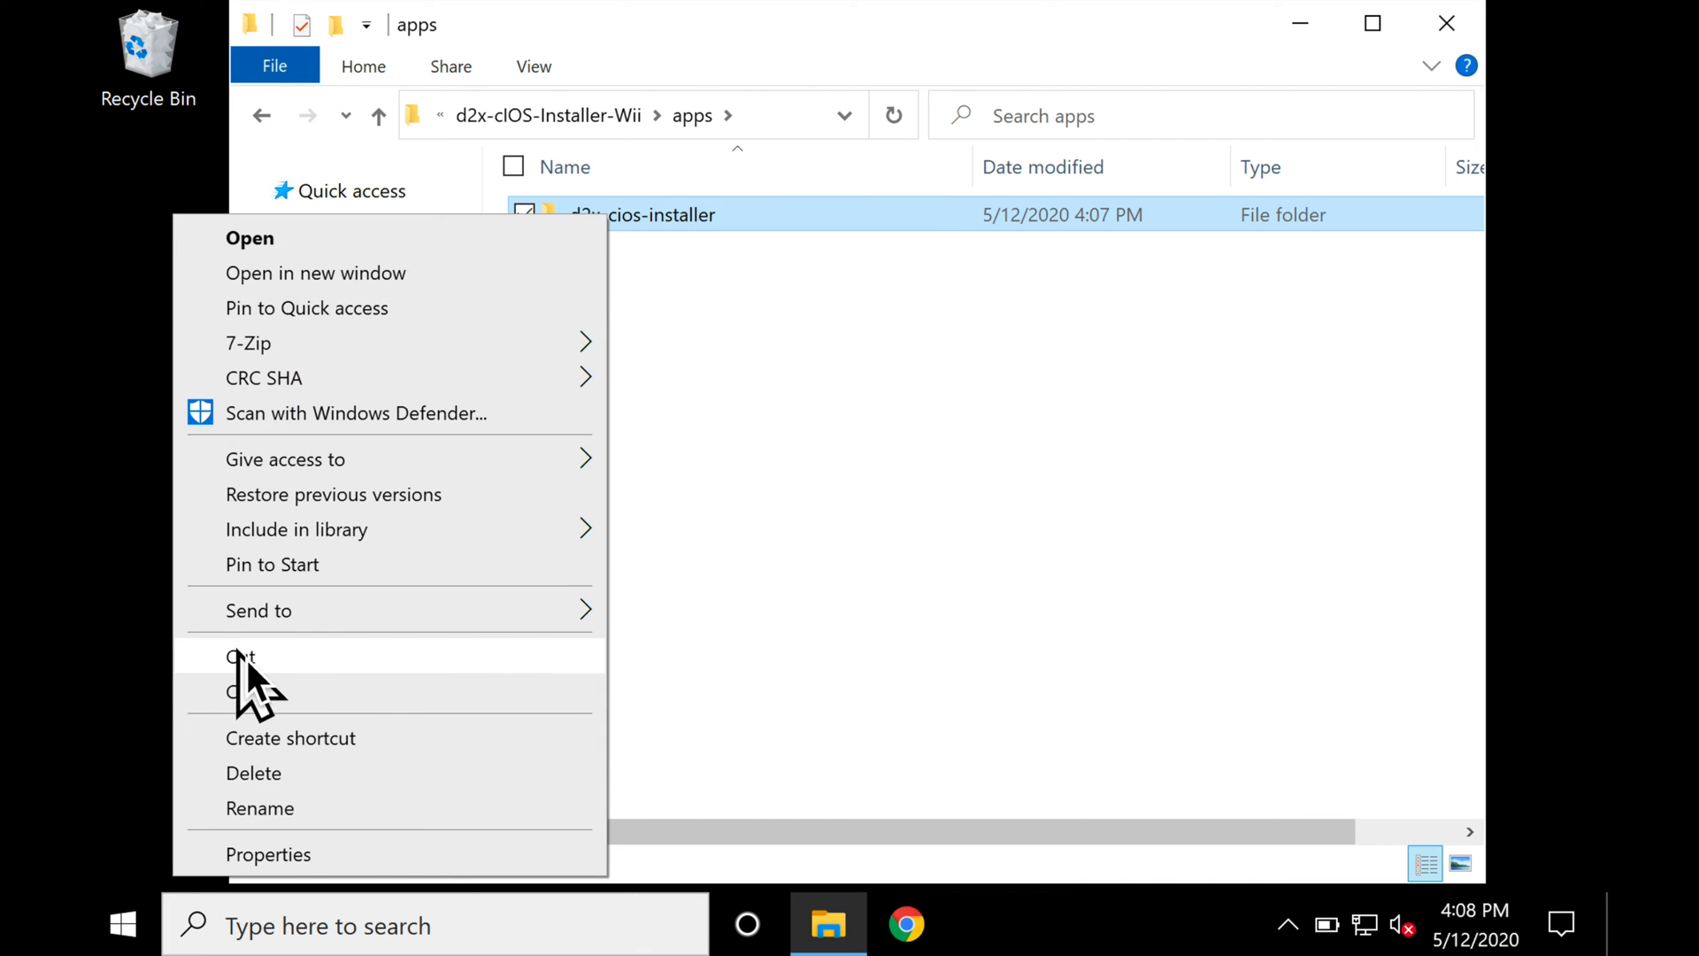
mouse_move(260, 699)
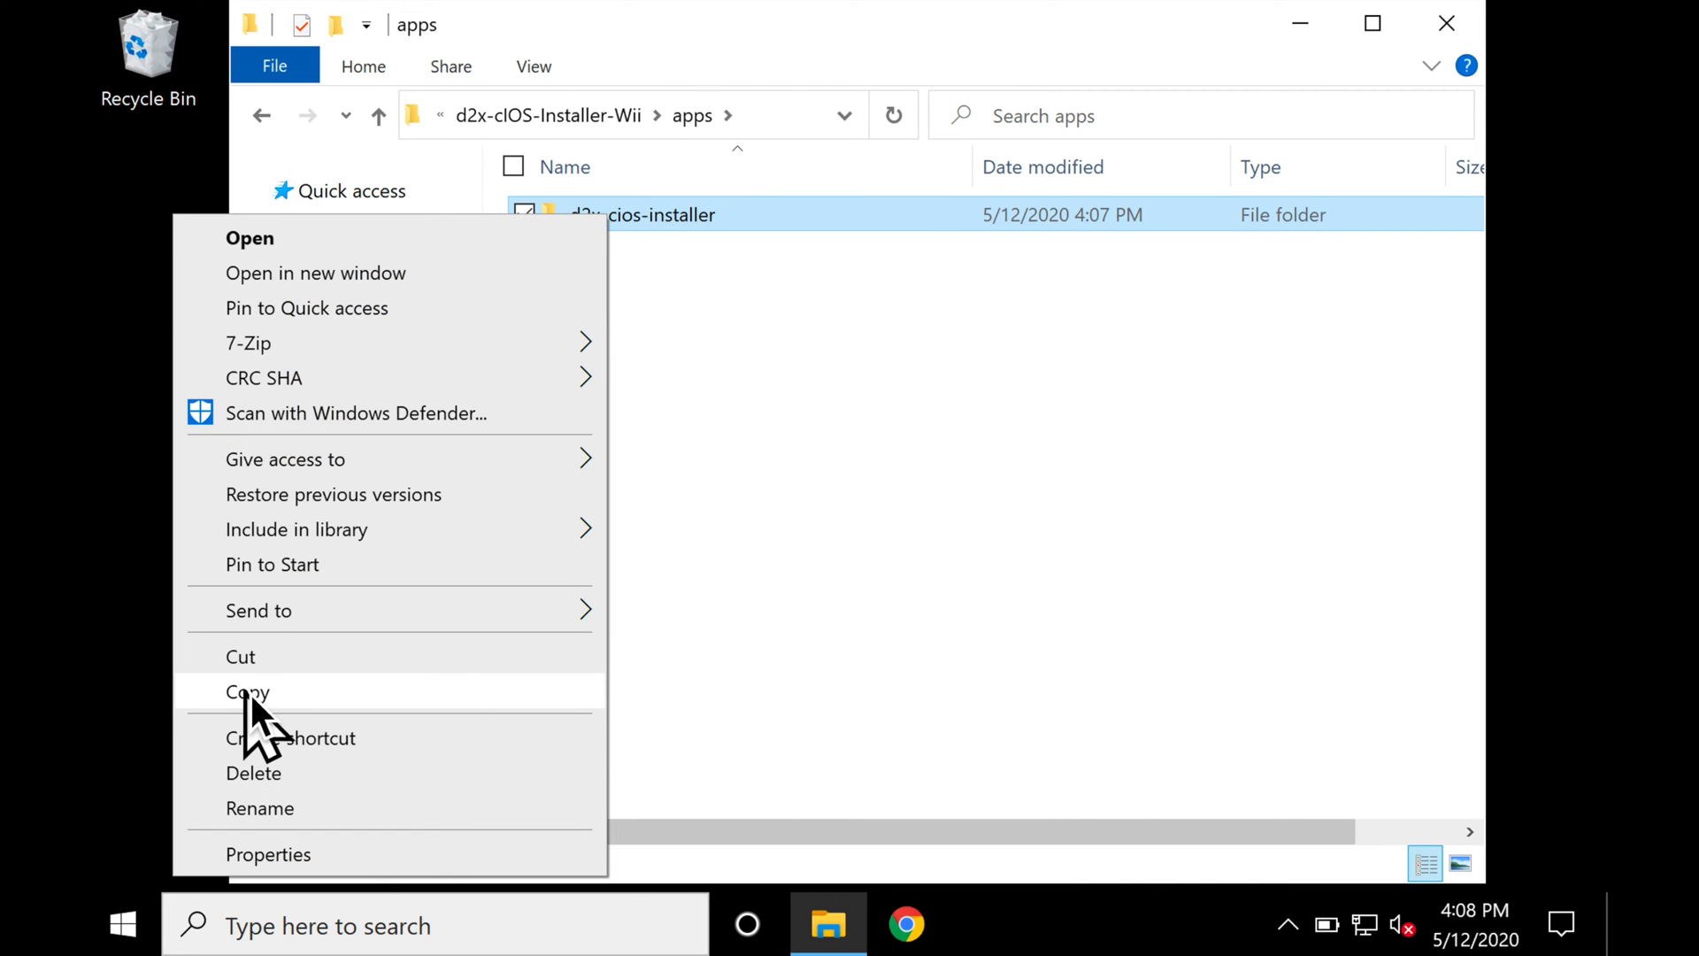
click(248, 692)
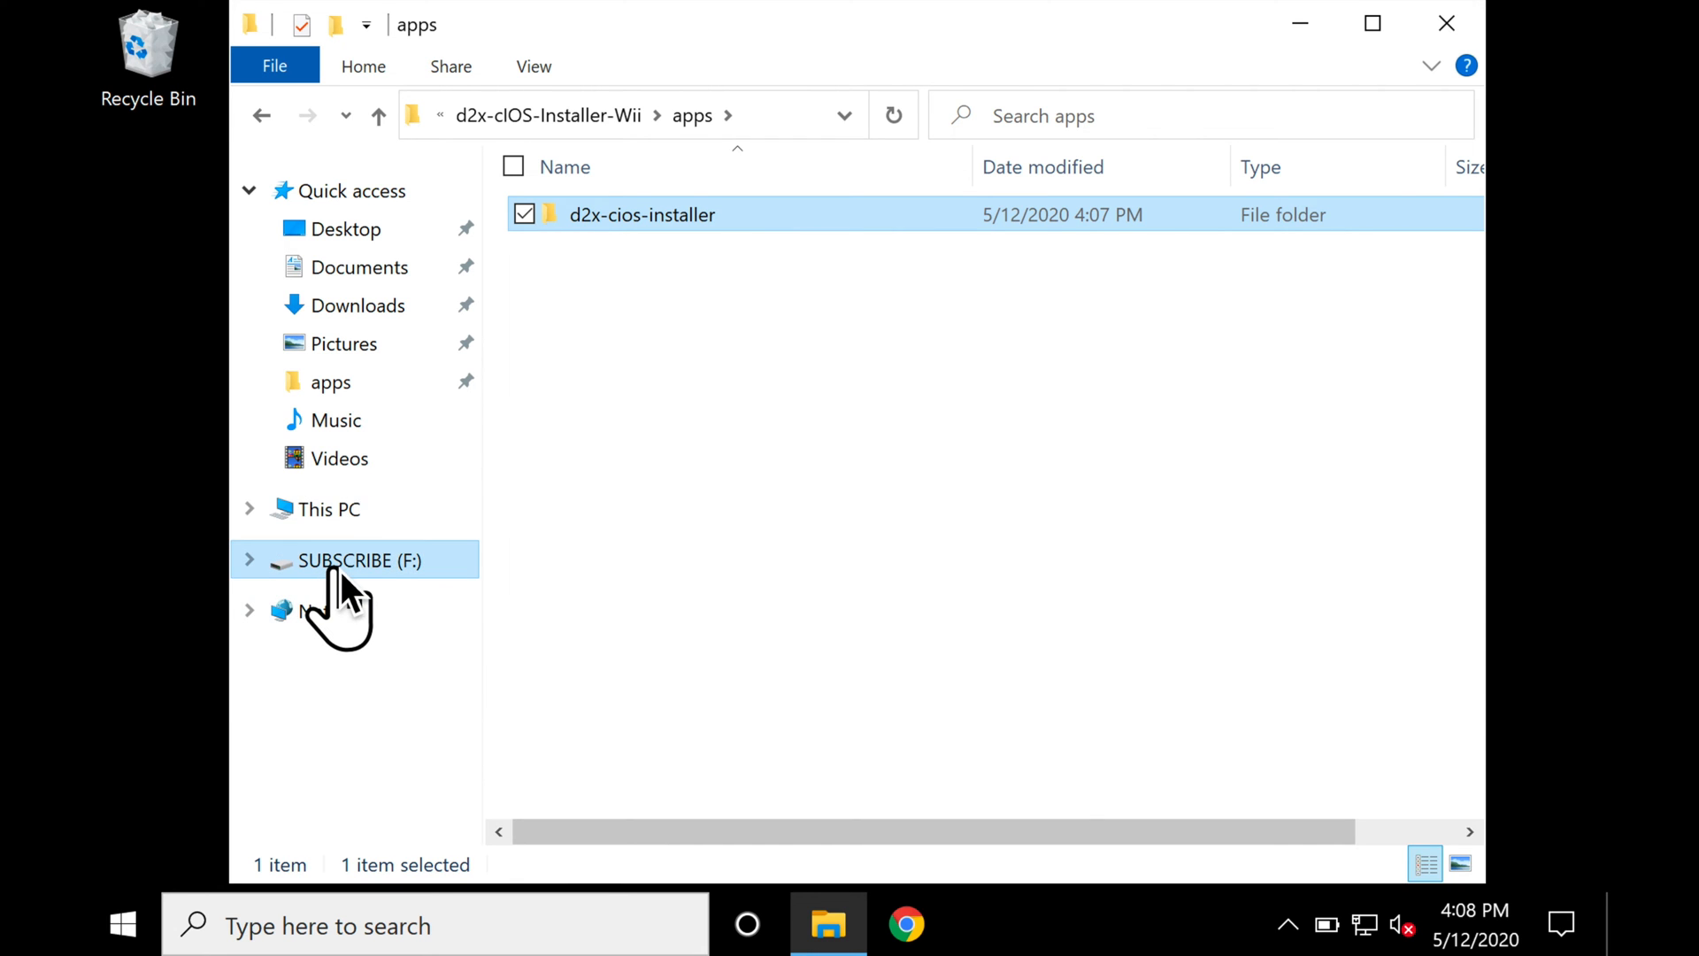
Go to the apps folder on SUBSCRIBE (F:) for pasting, then back to Downloads.
click(361, 562)
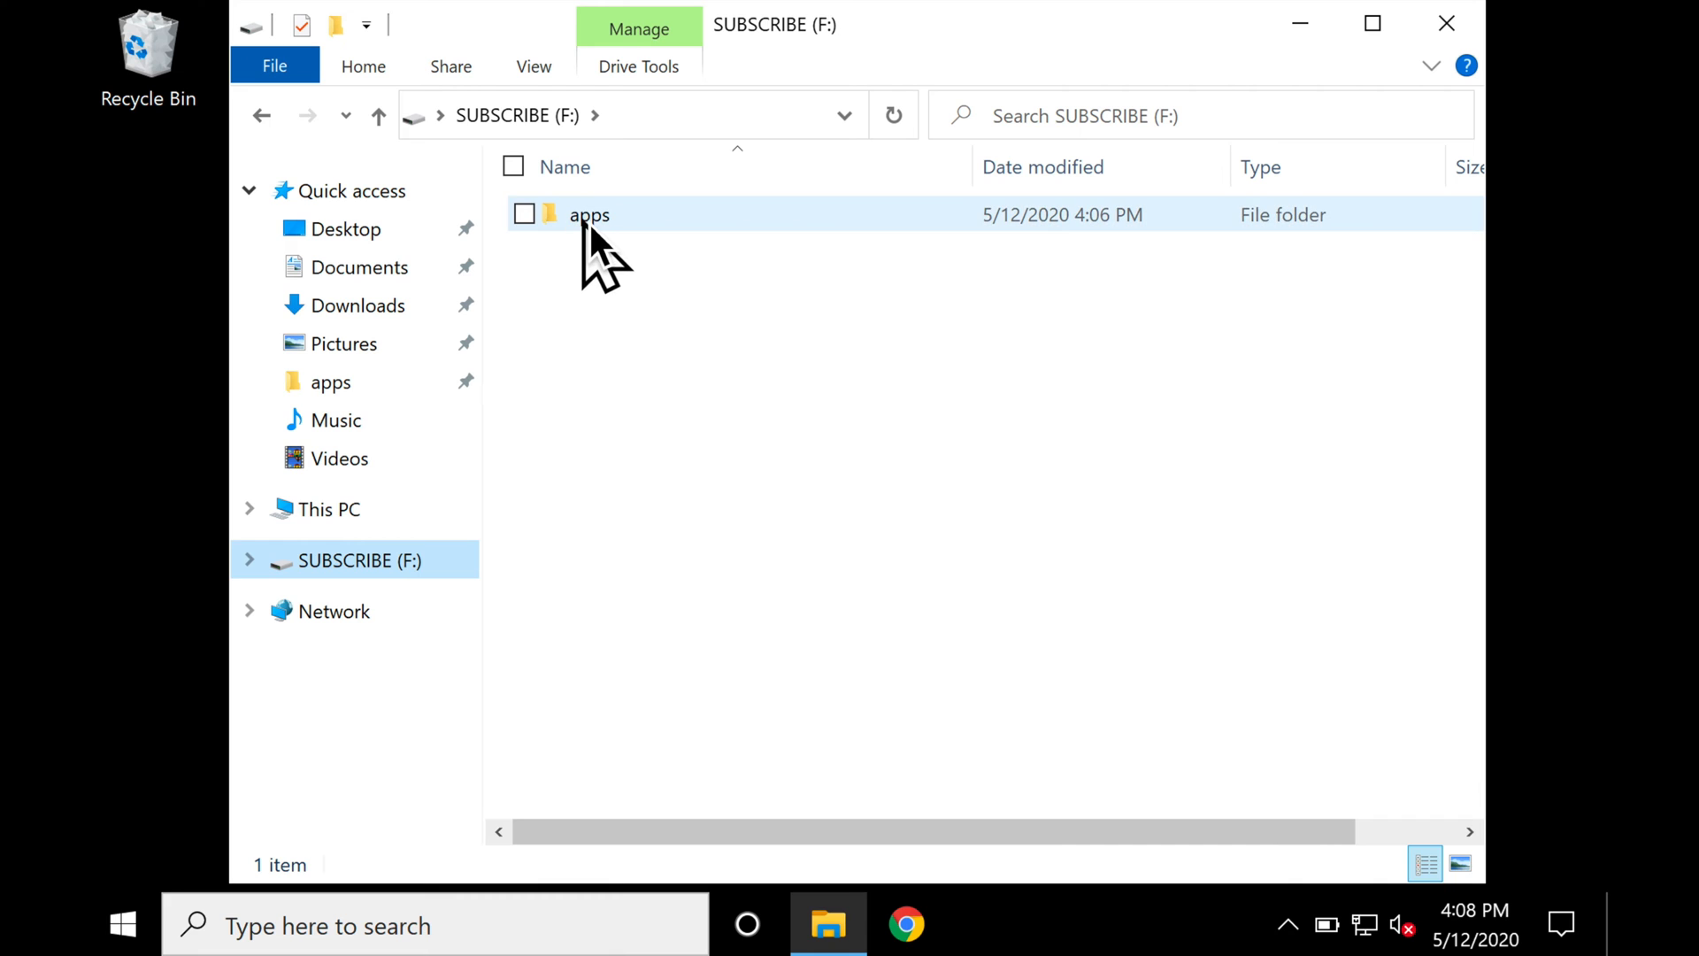
double_click(588, 214)
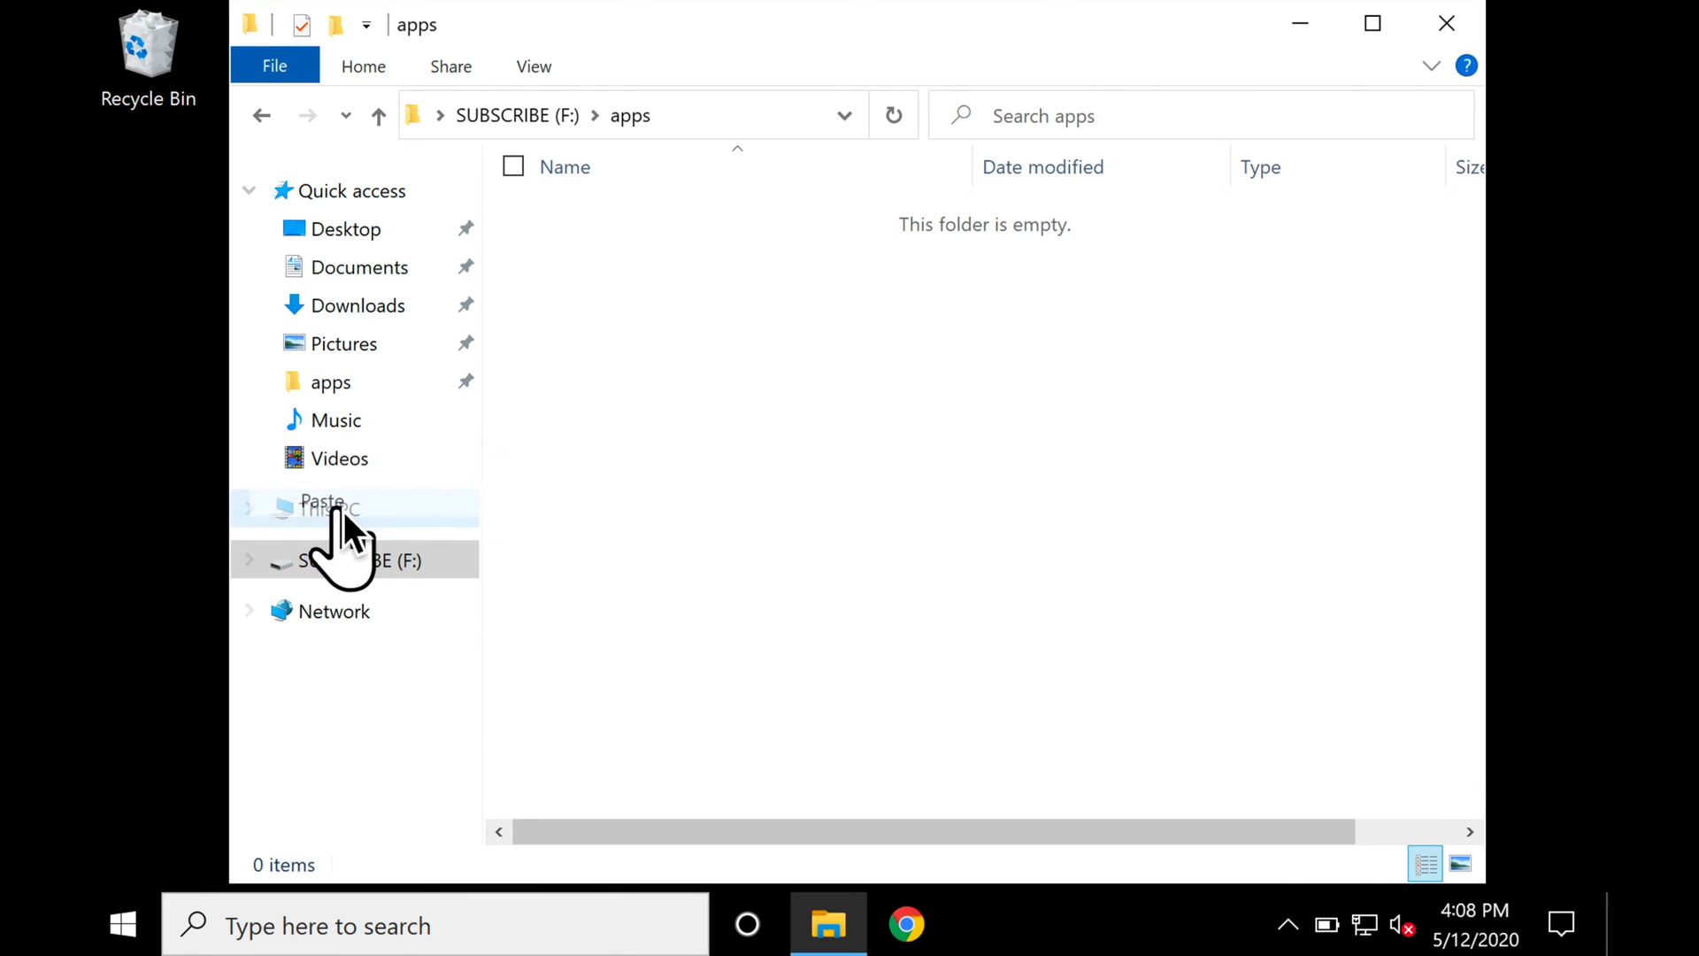
click(357, 305)
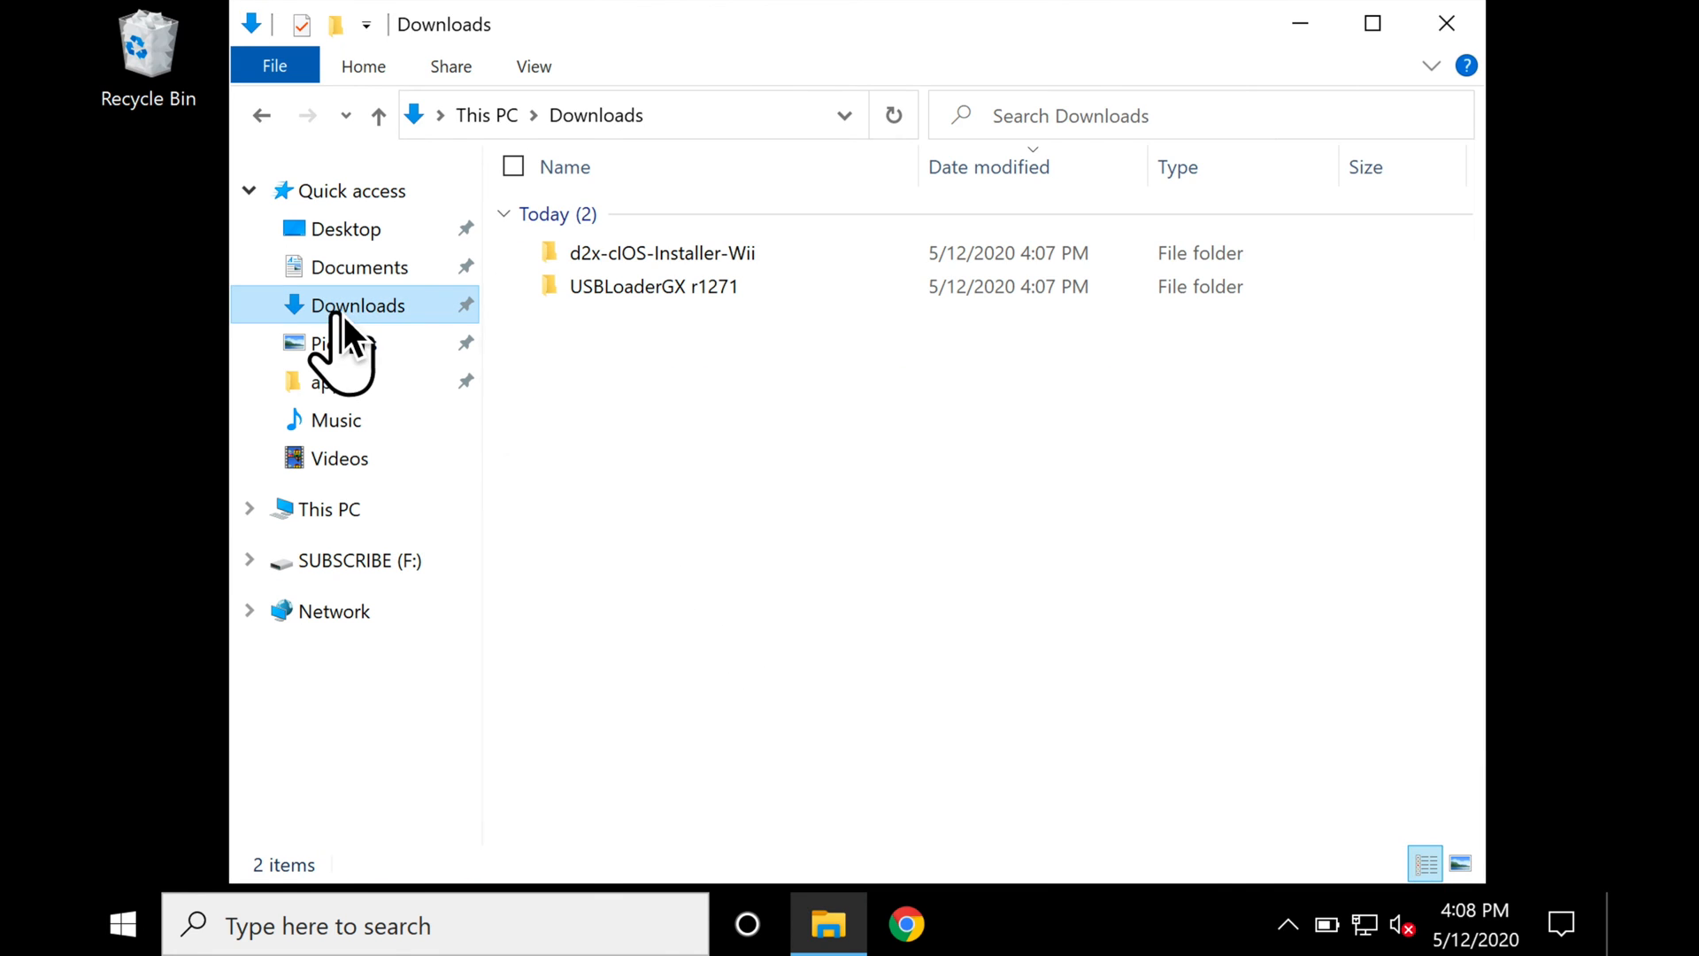
mouse_move(650, 368)
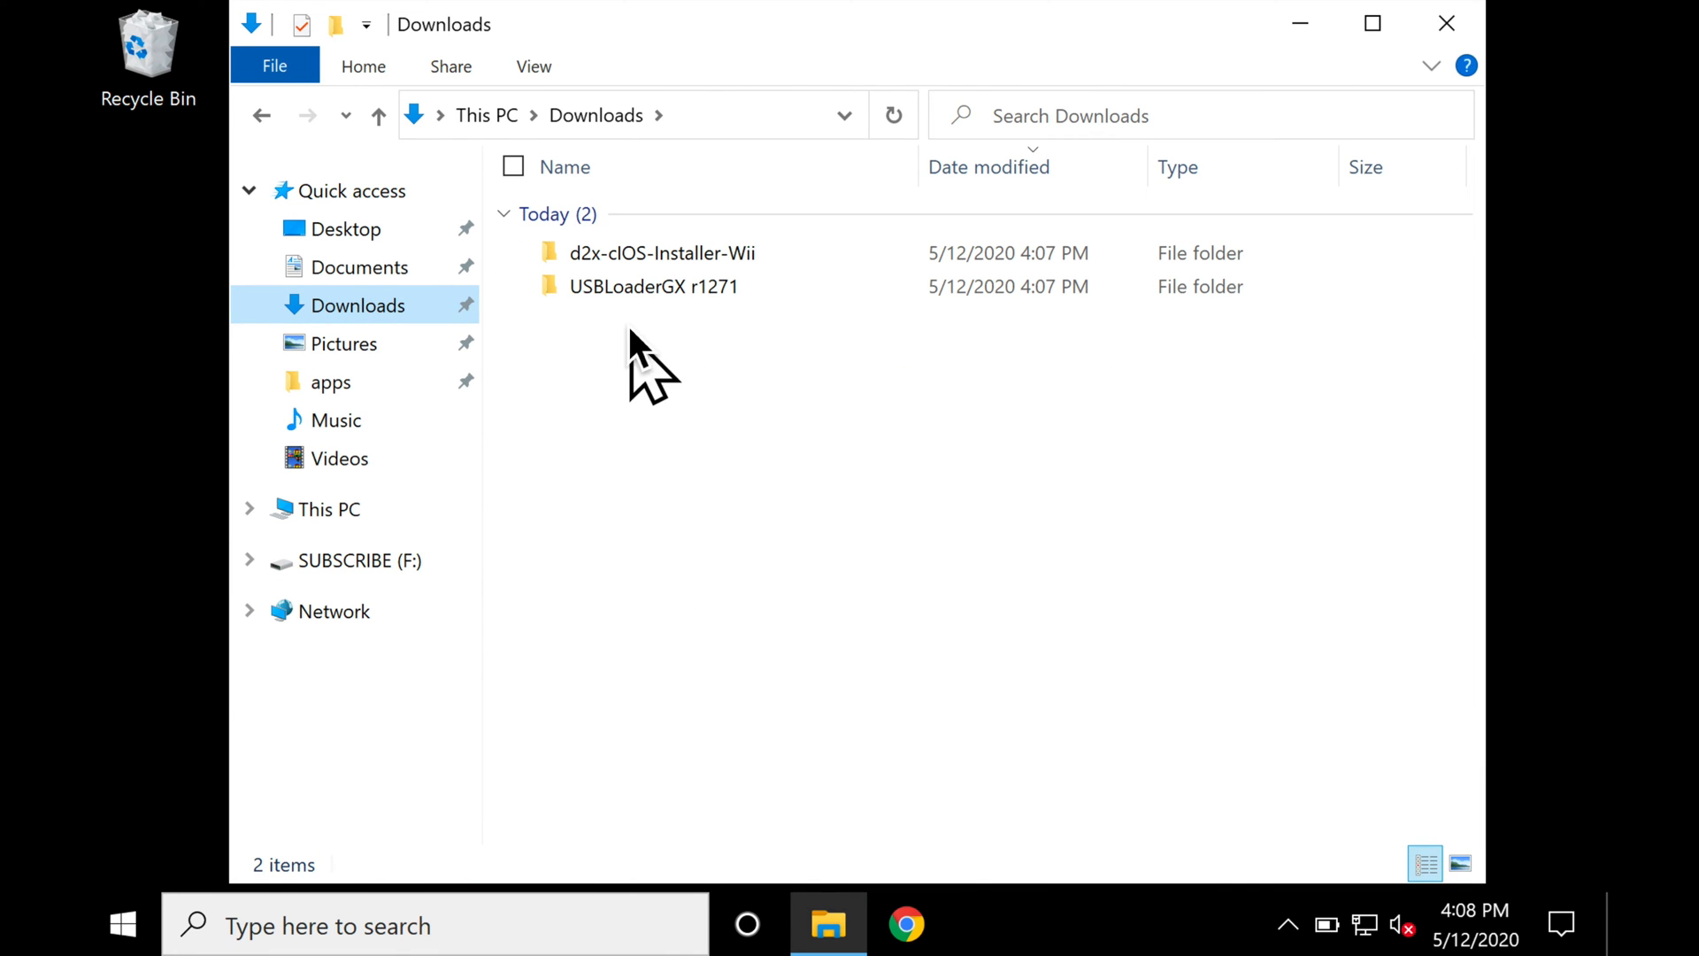
Copy the usbloader_gx folder from USBLoaderGX r1271's apps folder.
double_click(653, 287)
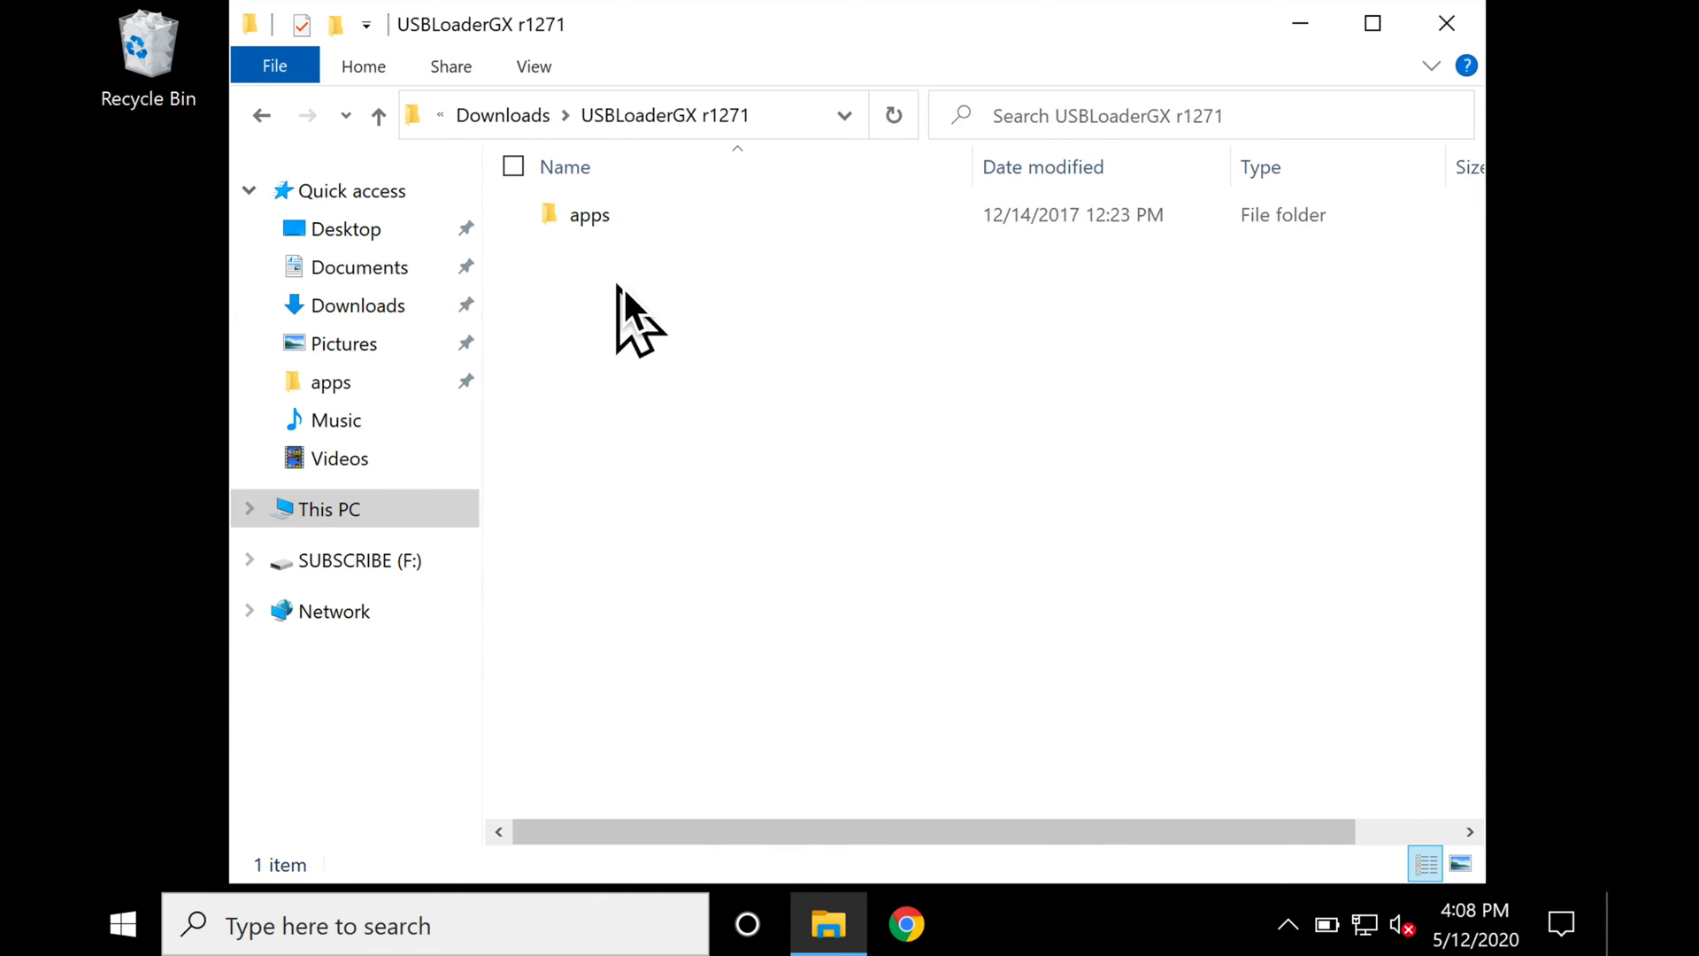
mouse_move(621, 280)
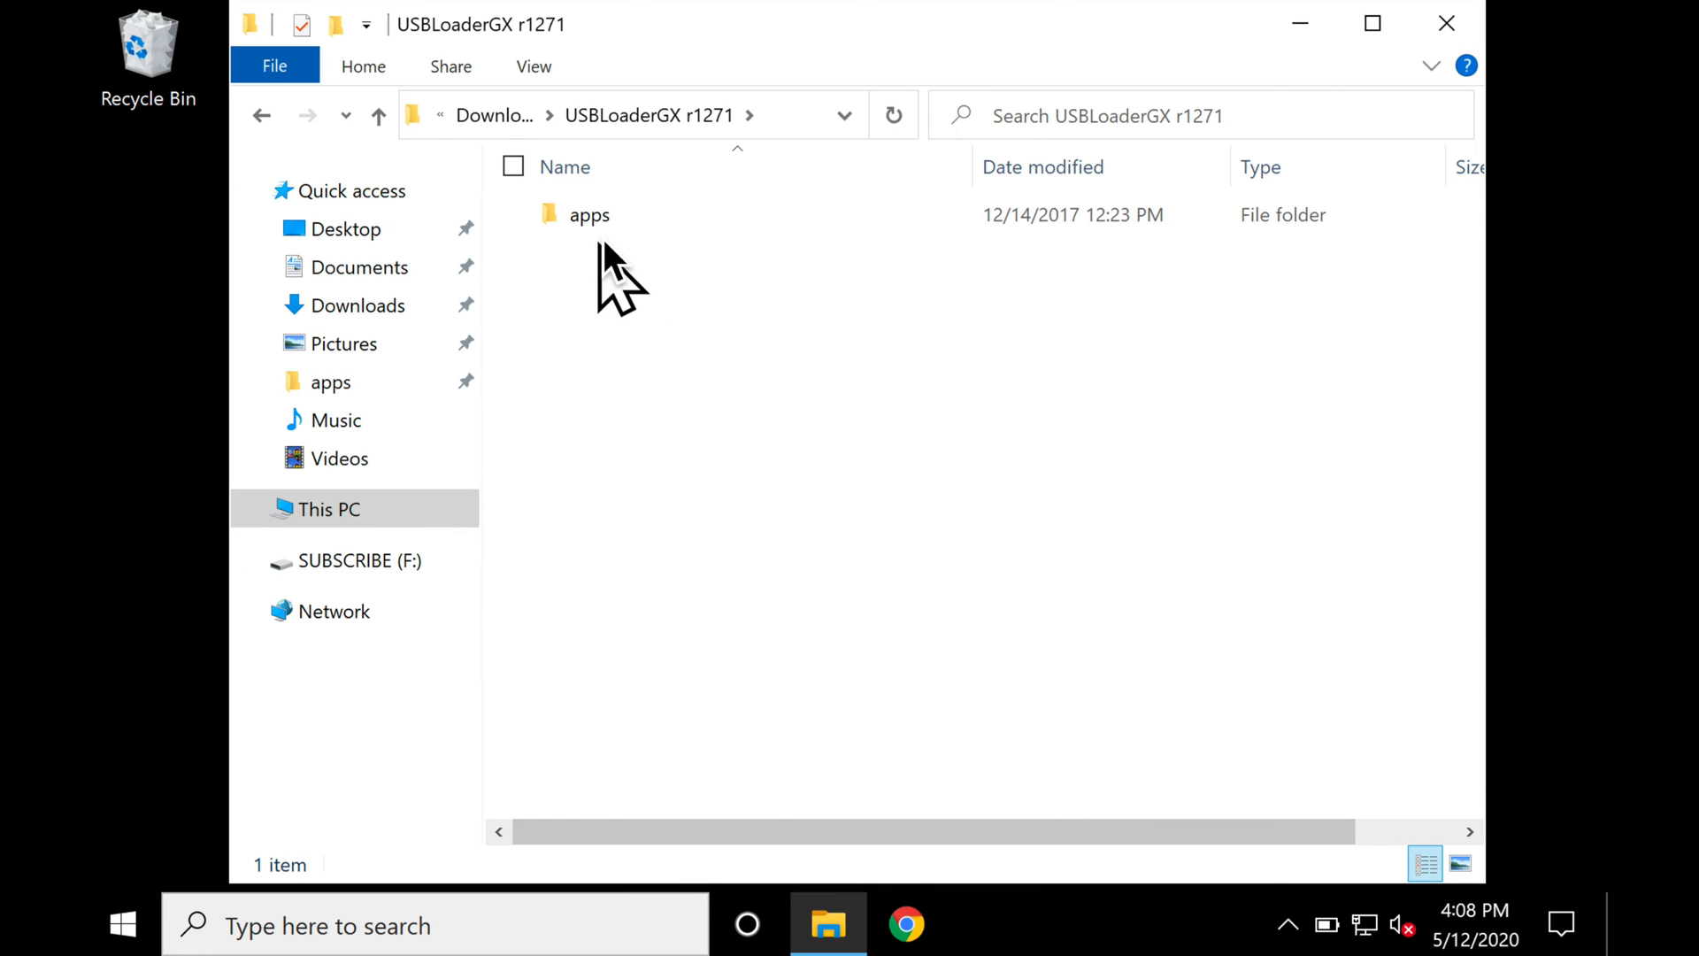
mouse_move(588, 214)
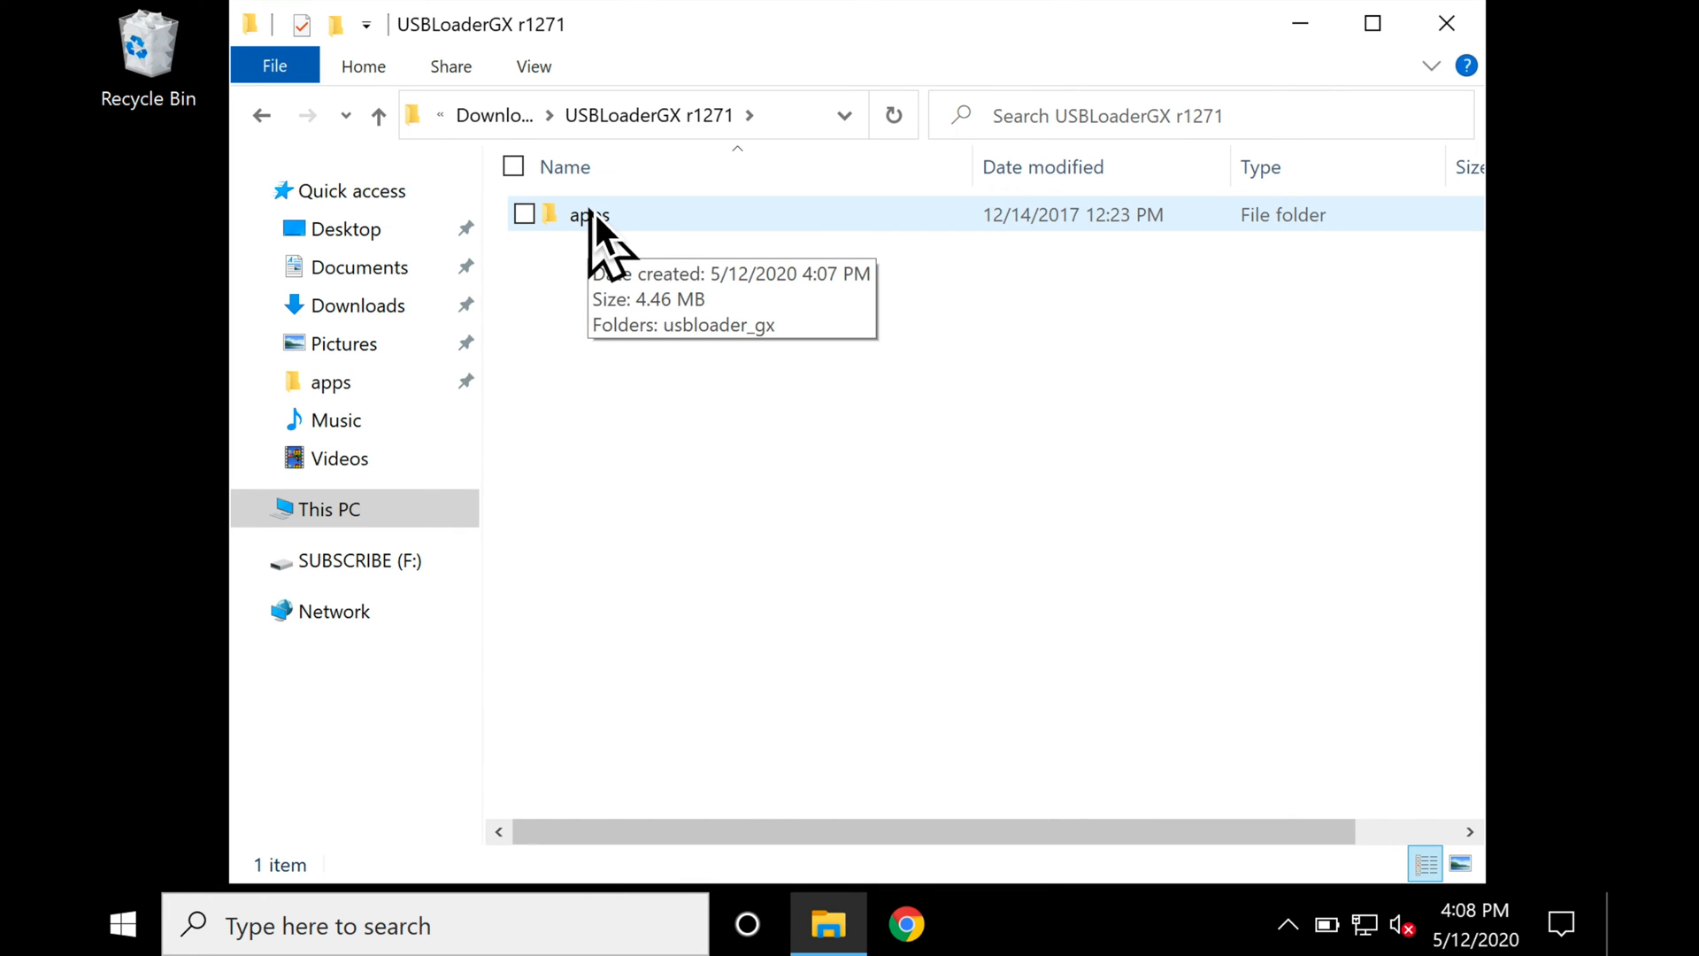
double_click(587, 214)
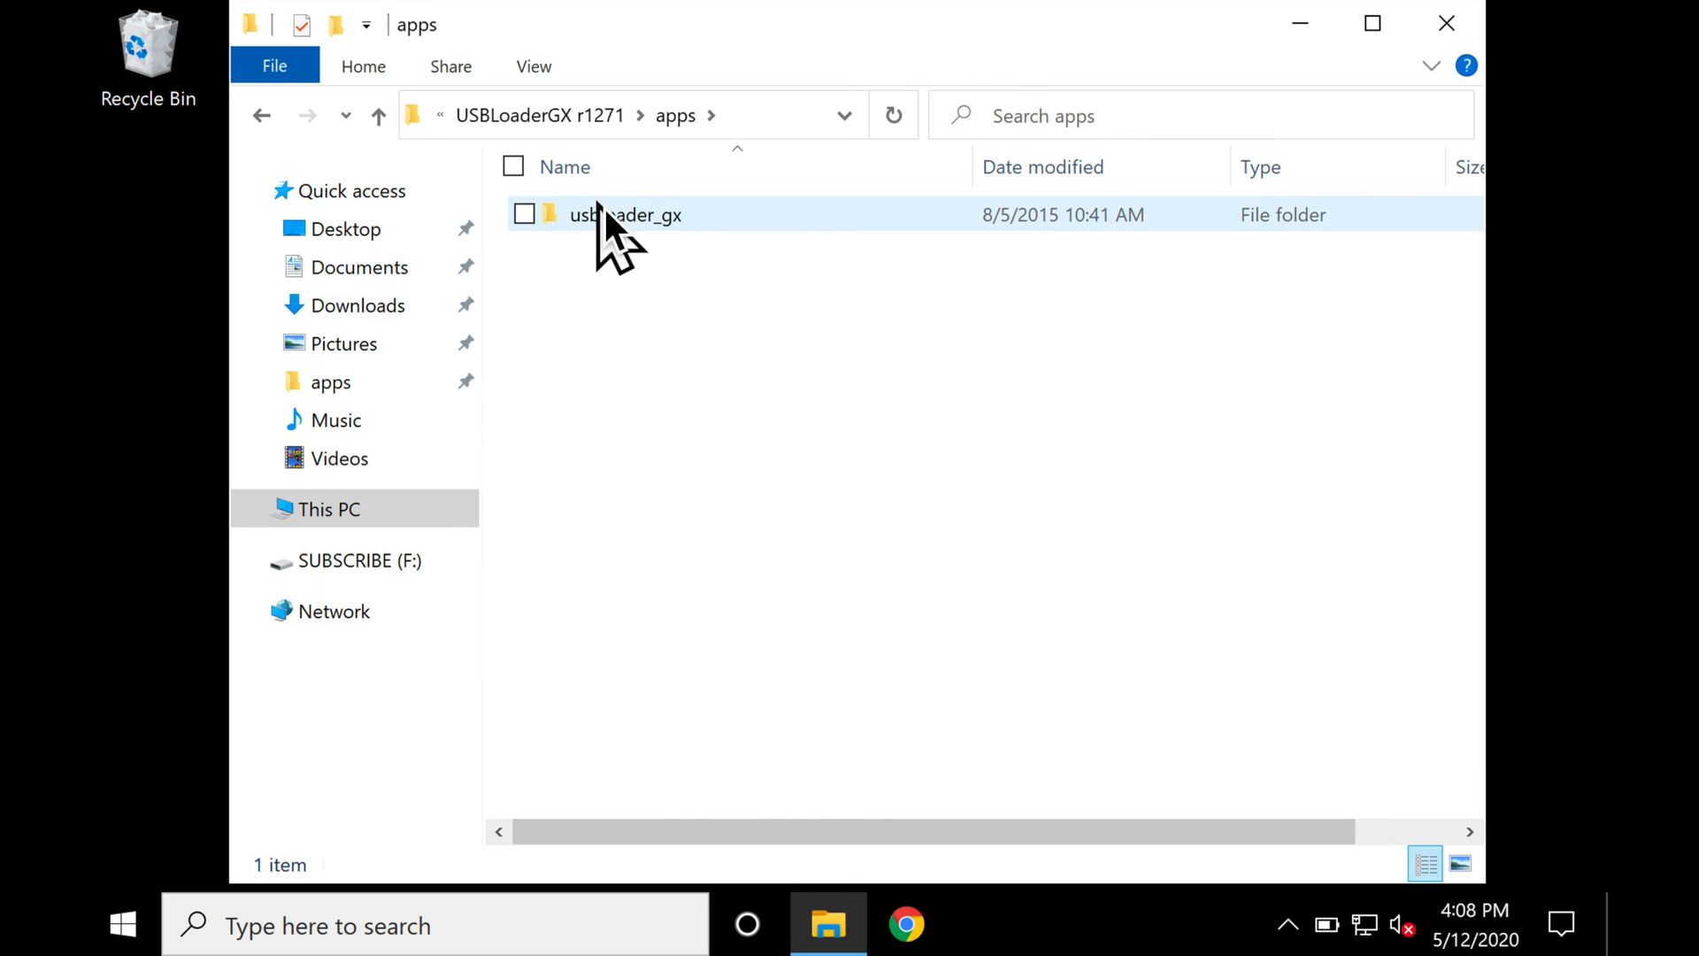
right_click(624, 215)
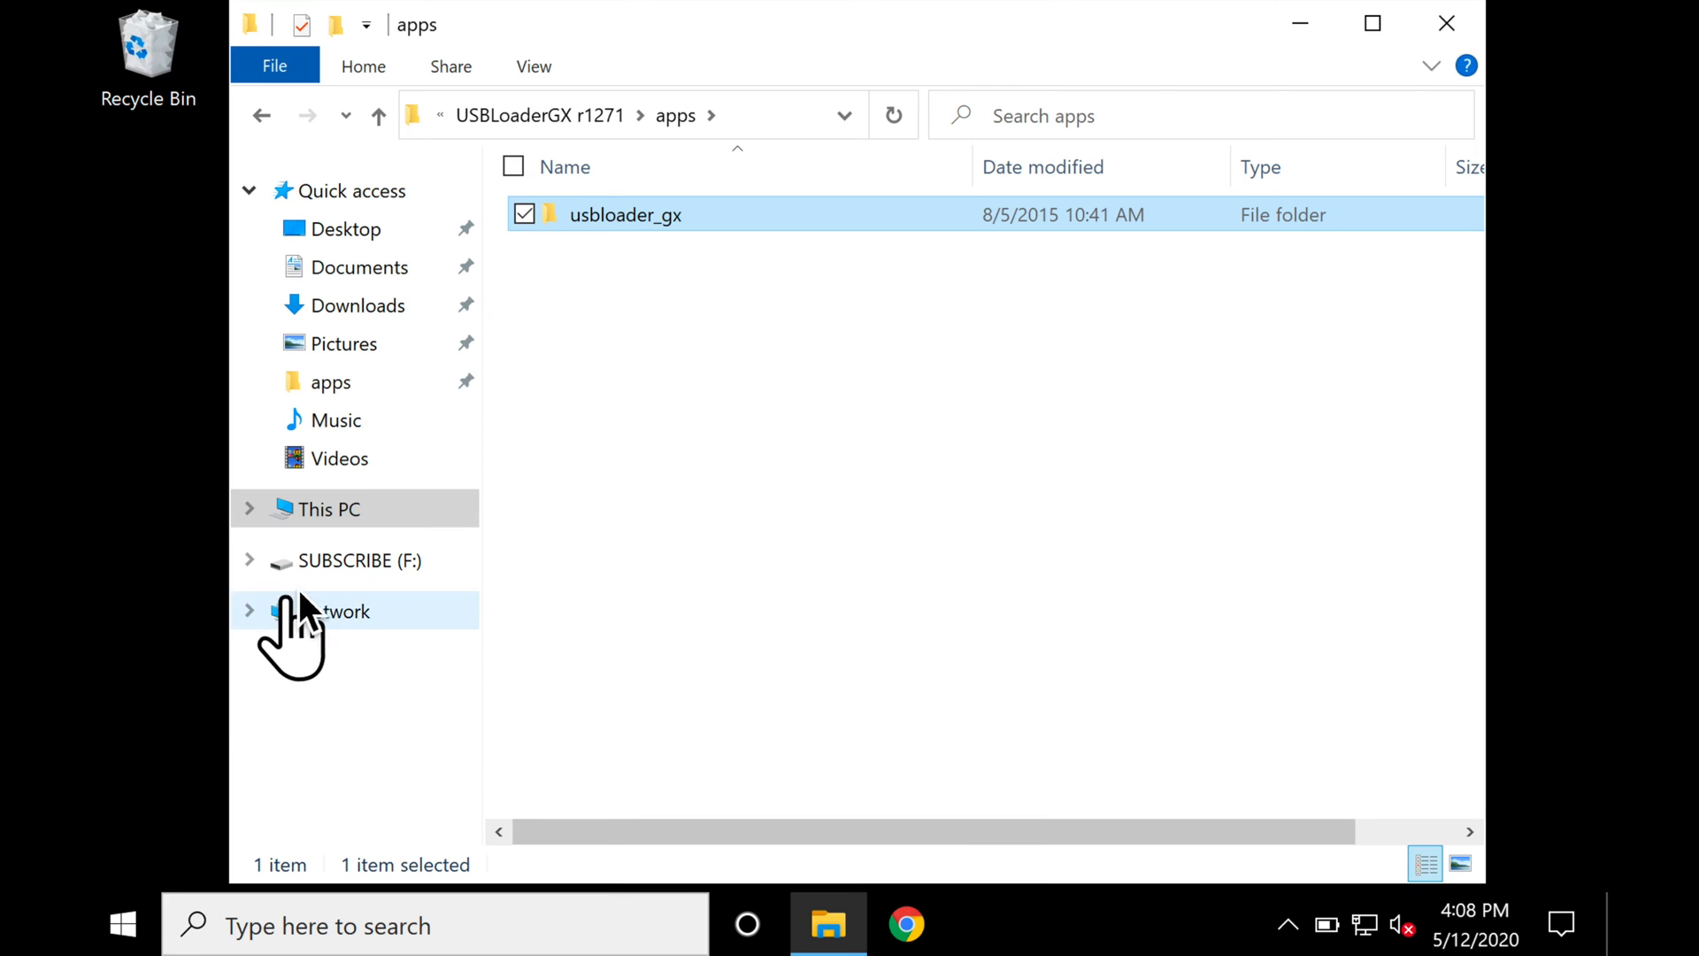
Paste usbloader_gx into the apps folder on the SUBSCRIBE (F:) drive.
click(361, 561)
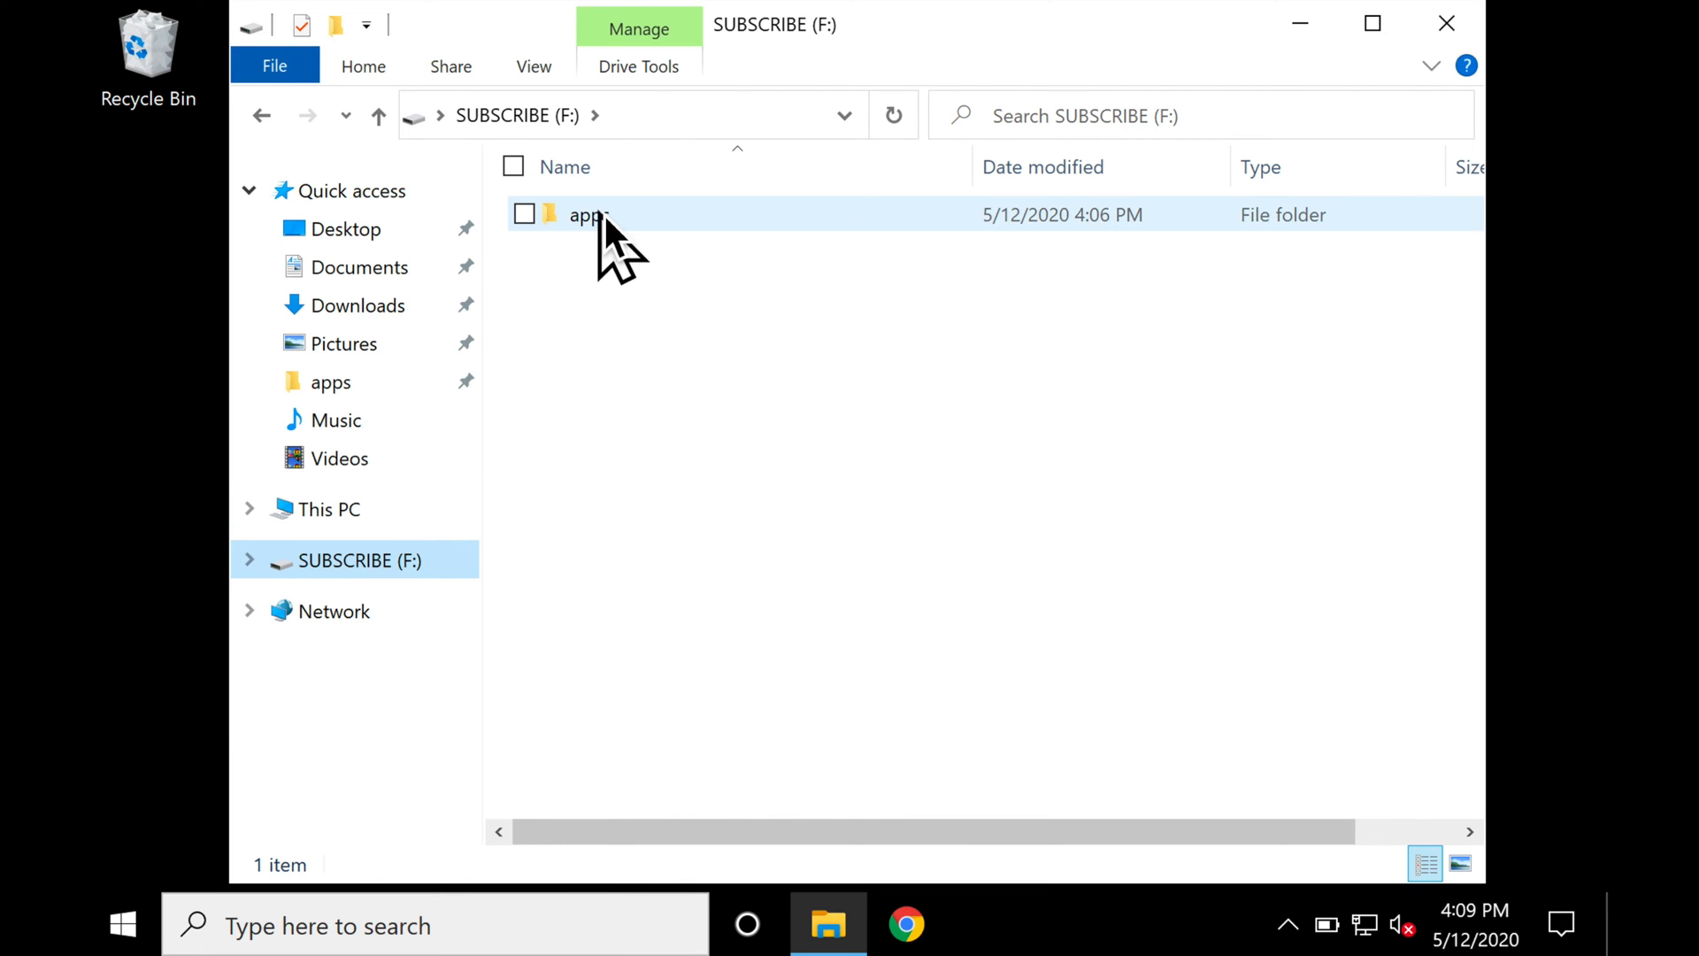
double_click(587, 214)
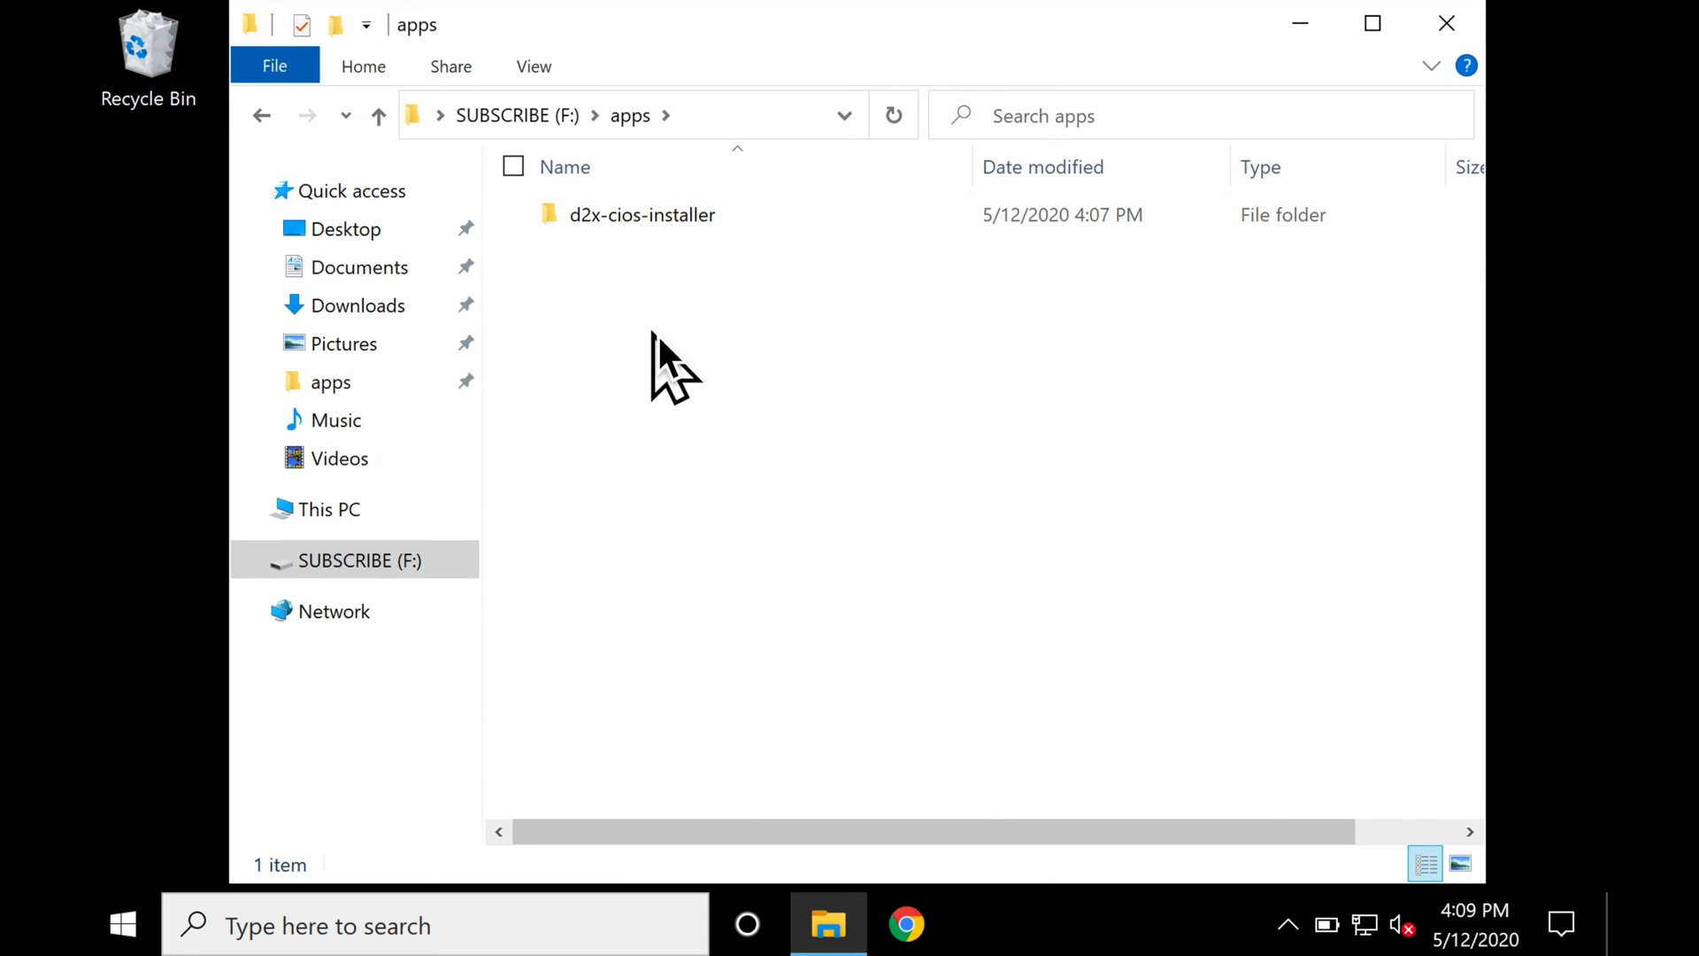
right_click(673, 368)
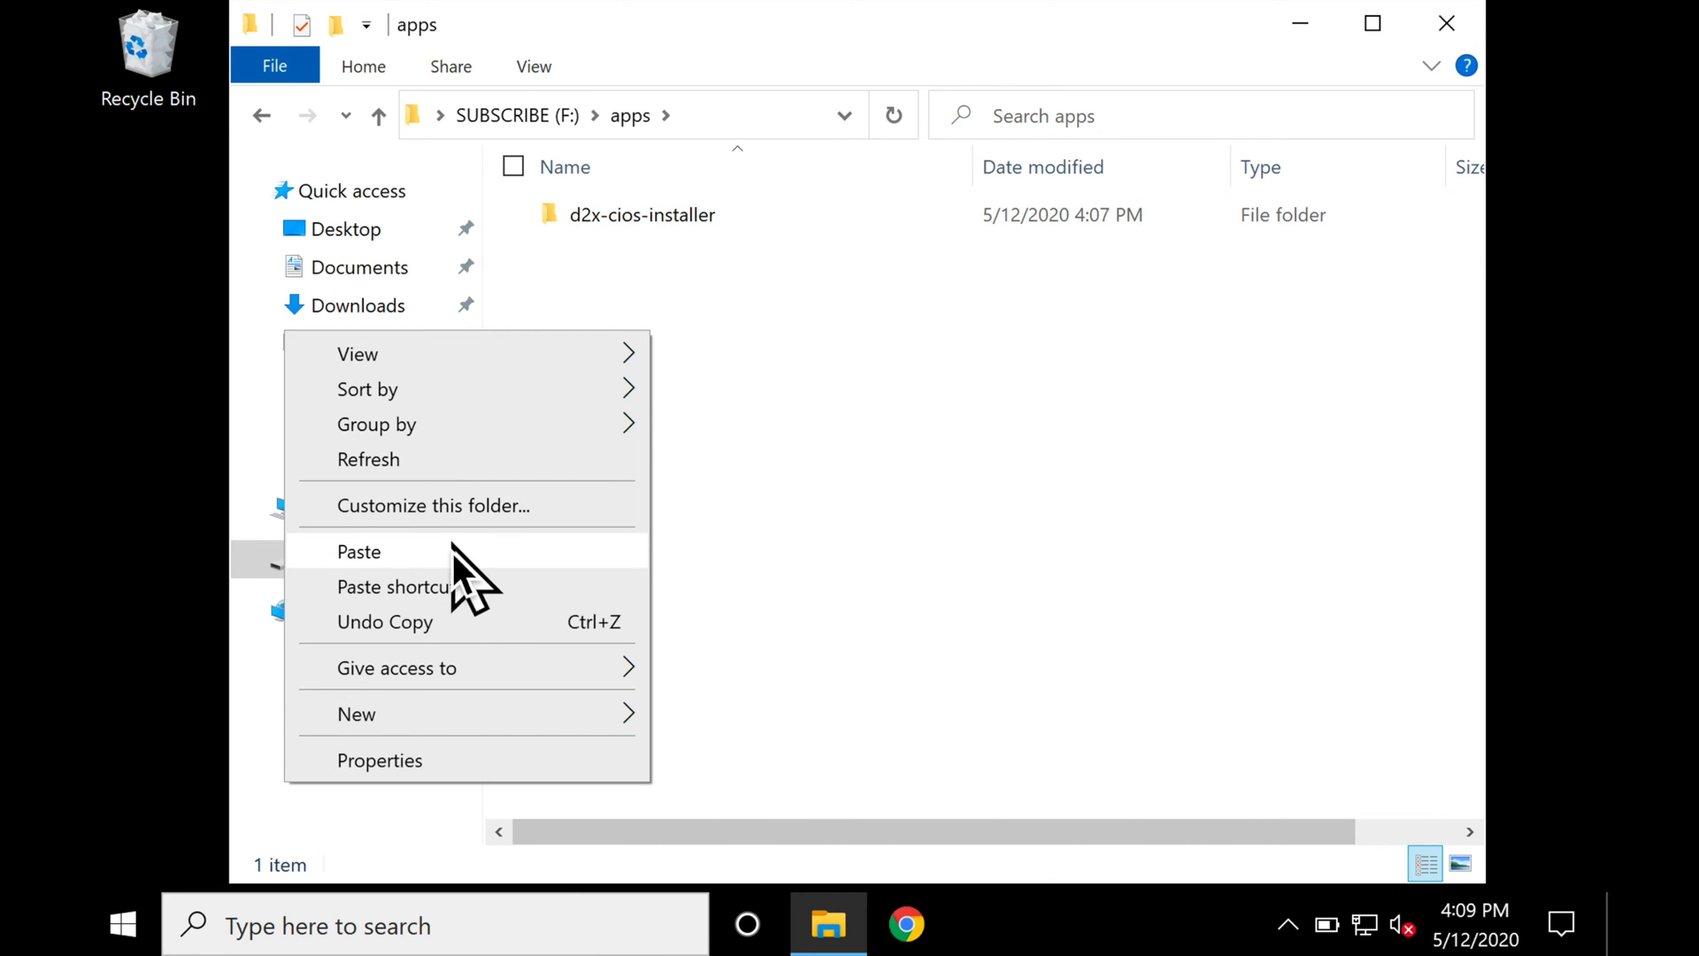
mouse_move(388, 562)
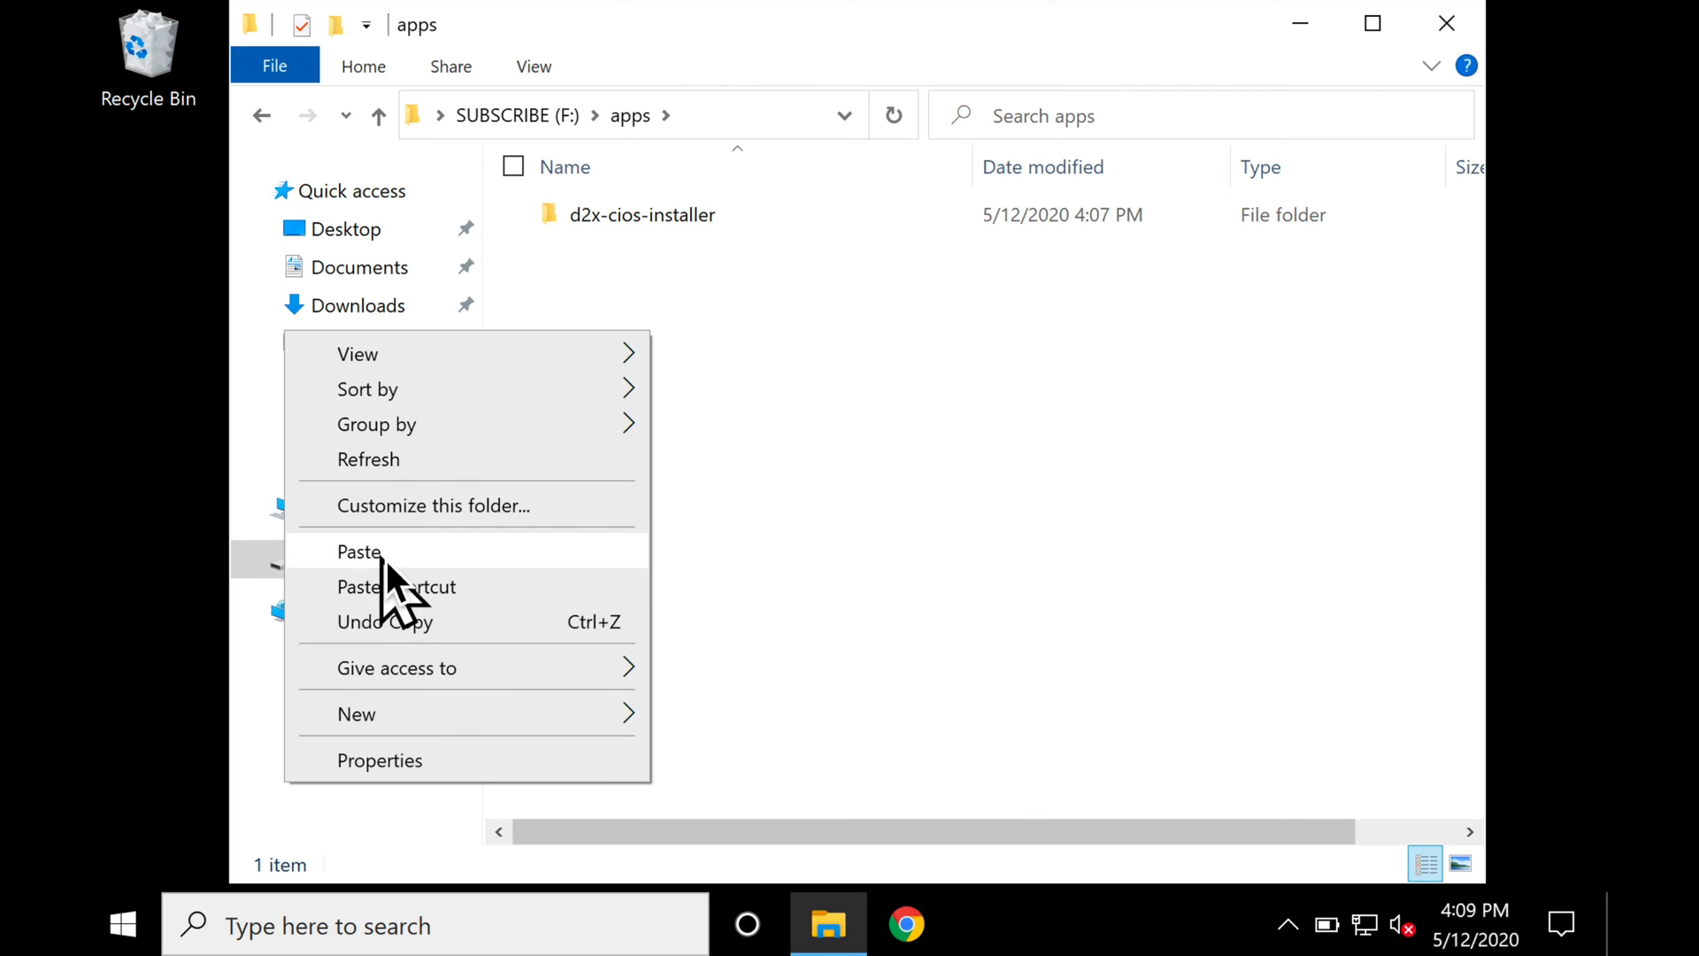
click(359, 553)
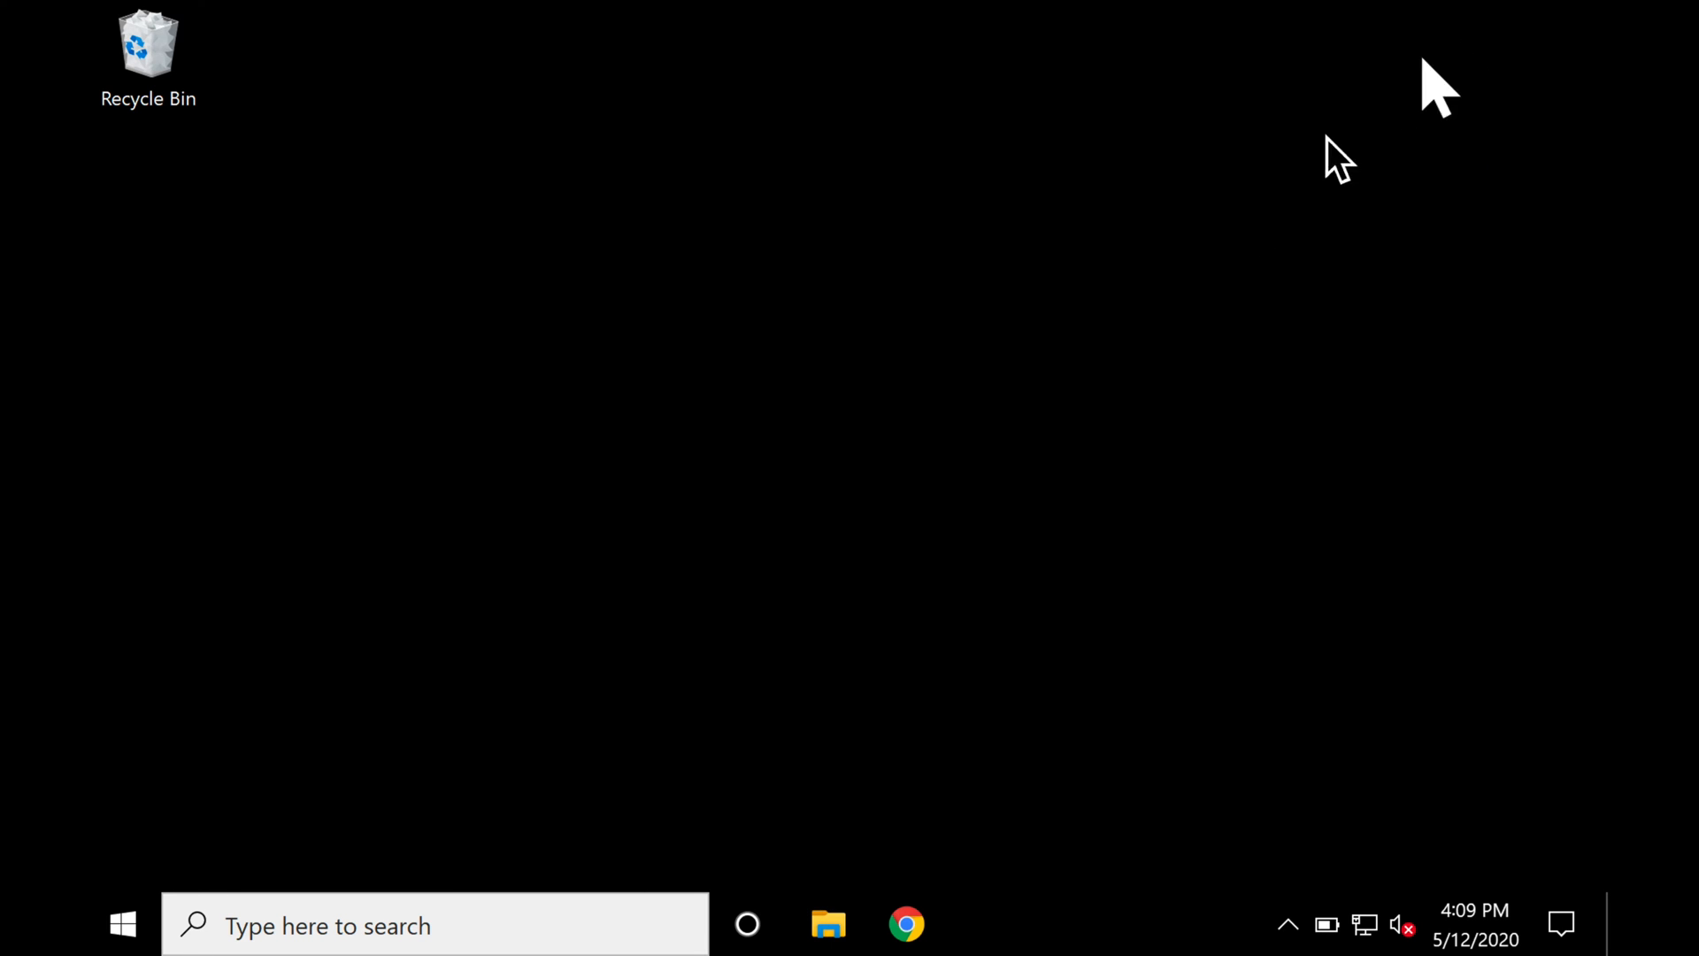
mouse_move(1062, 413)
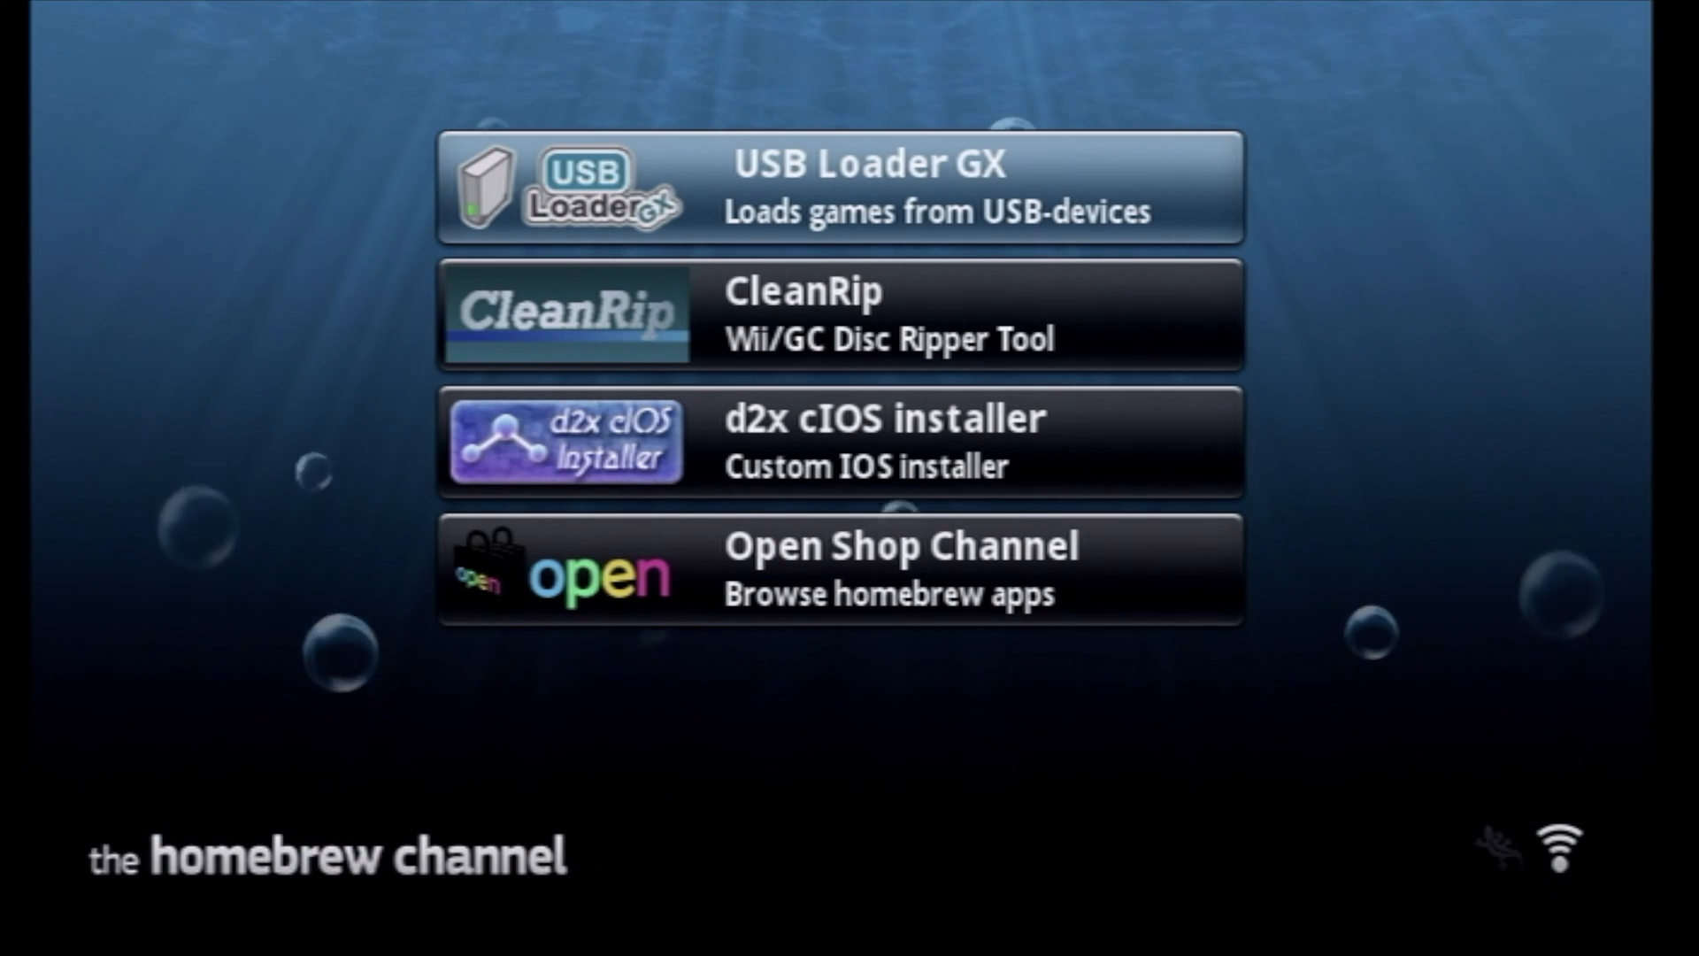
mouse_move(1490, 255)
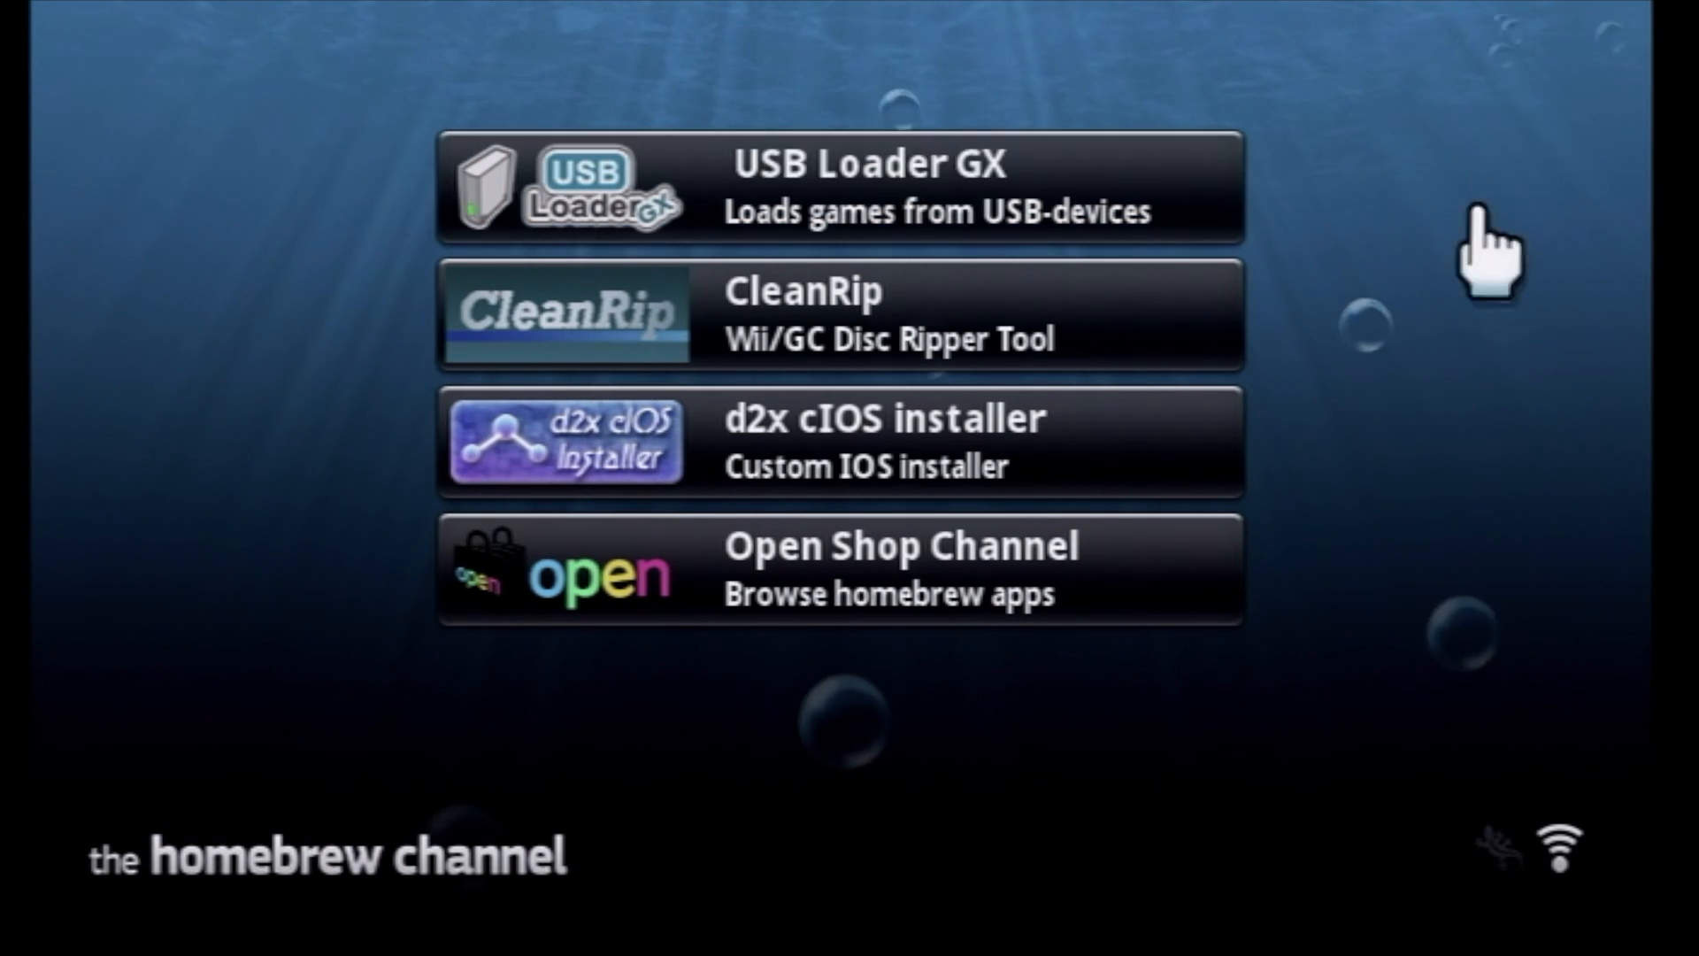
mouse_move(939, 710)
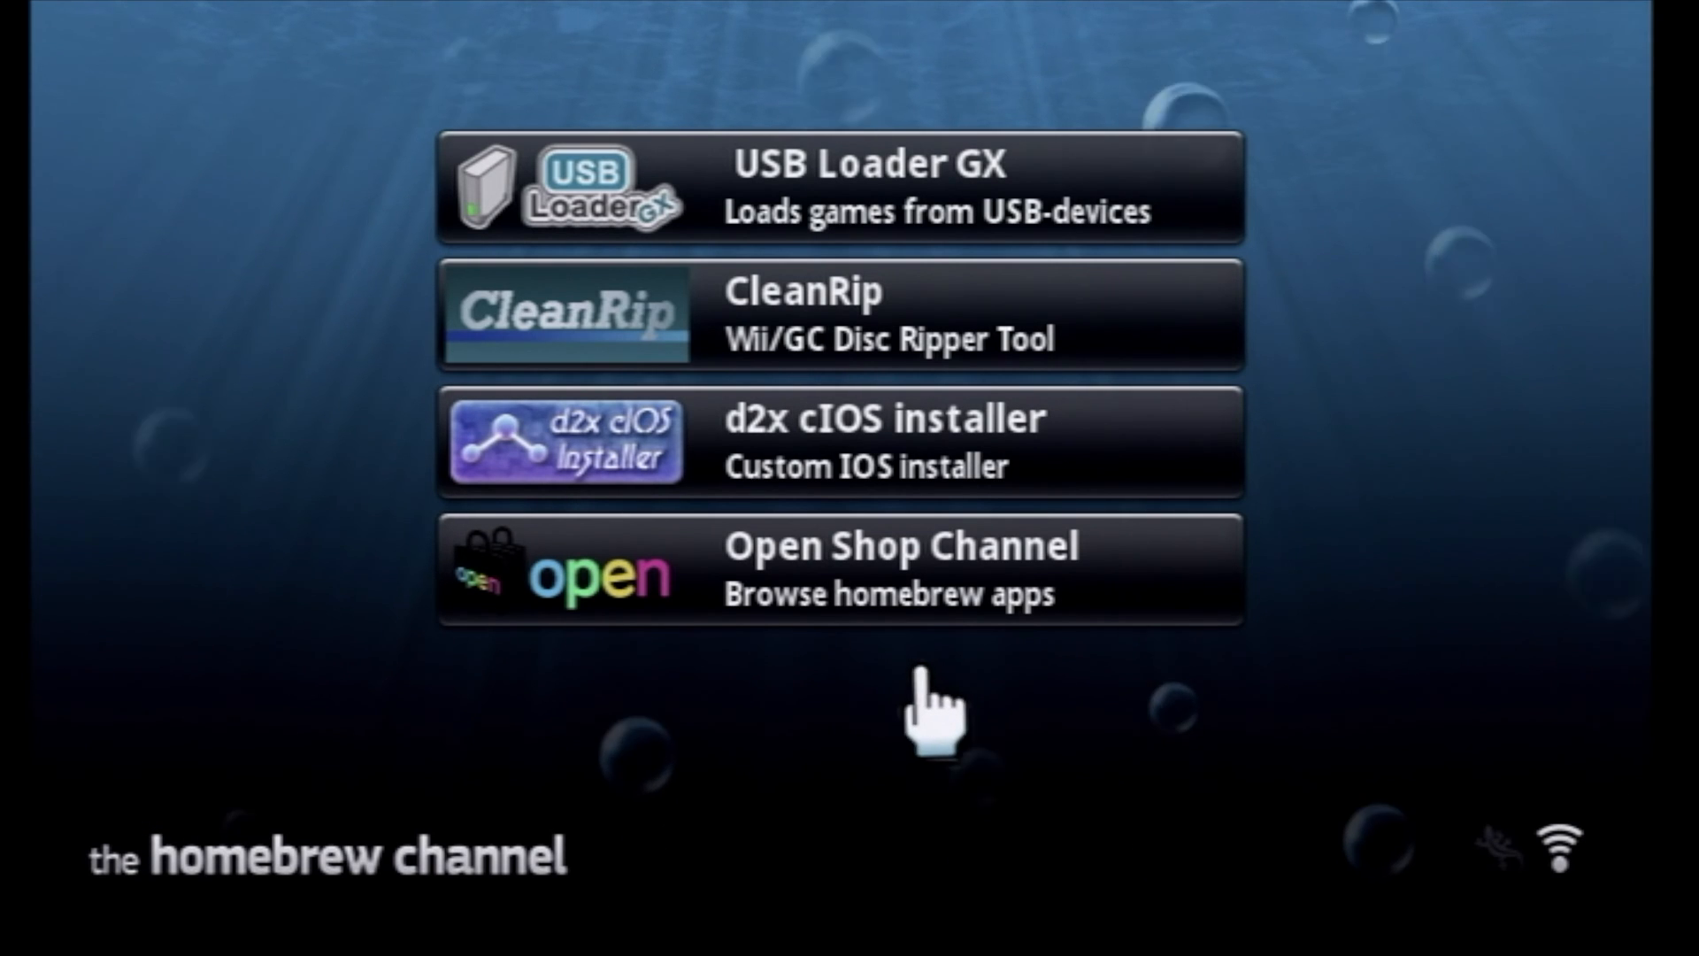
mouse_move(828, 742)
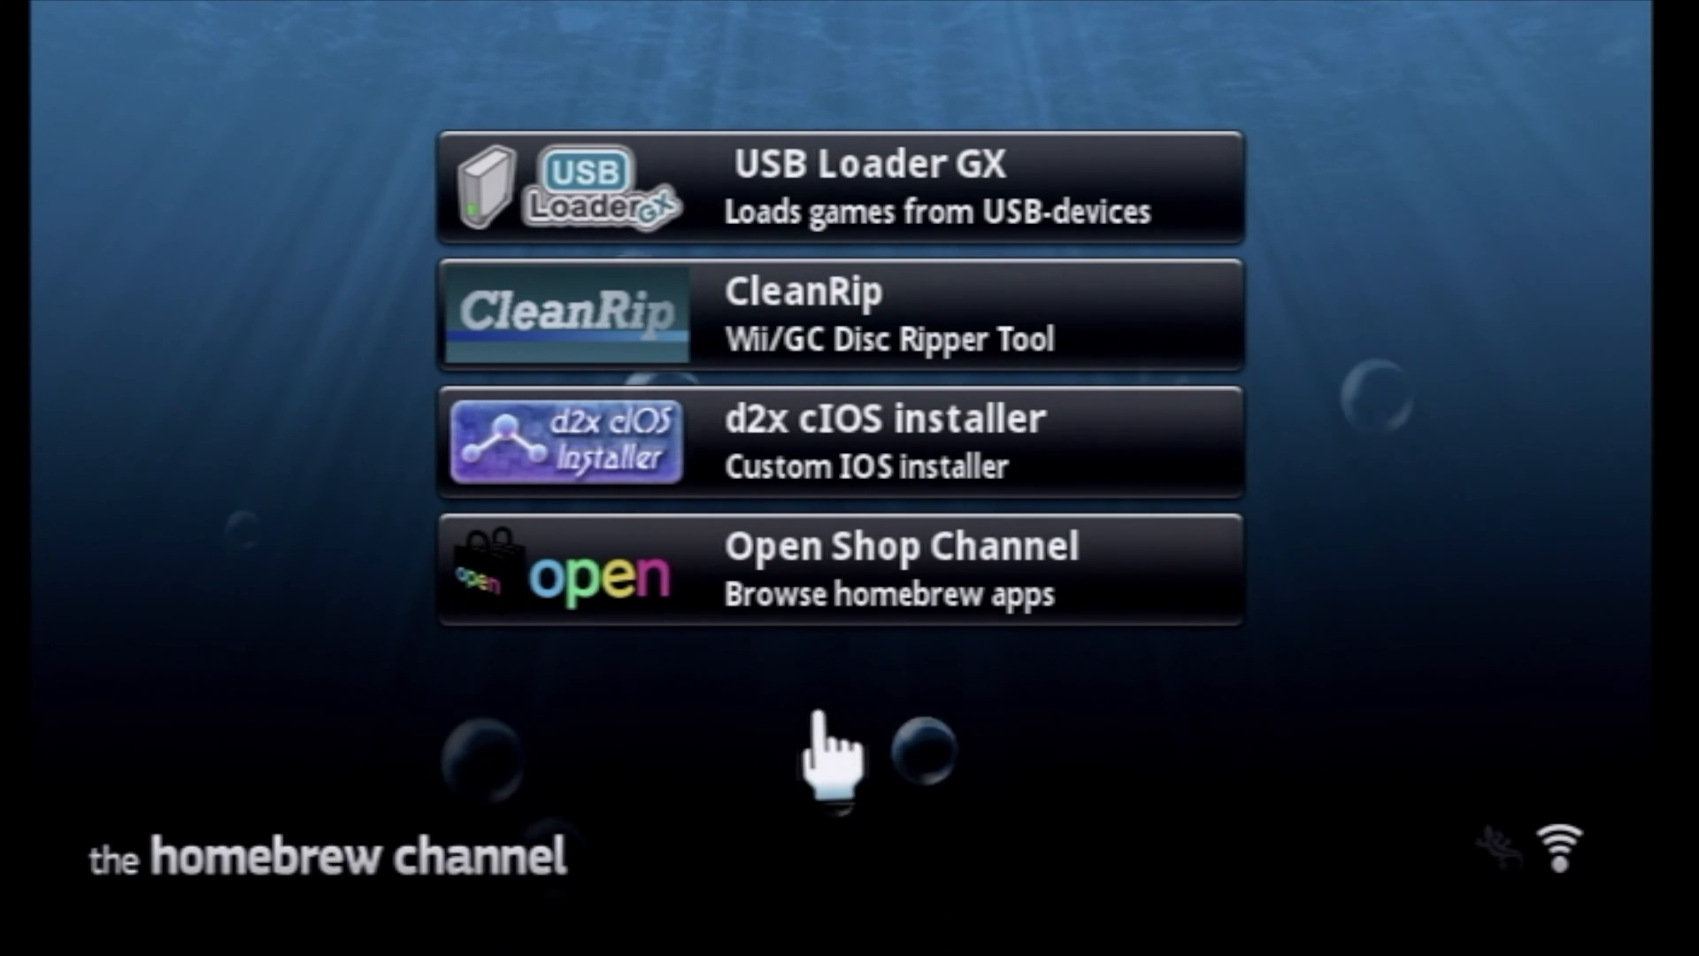
mouse_move(851, 476)
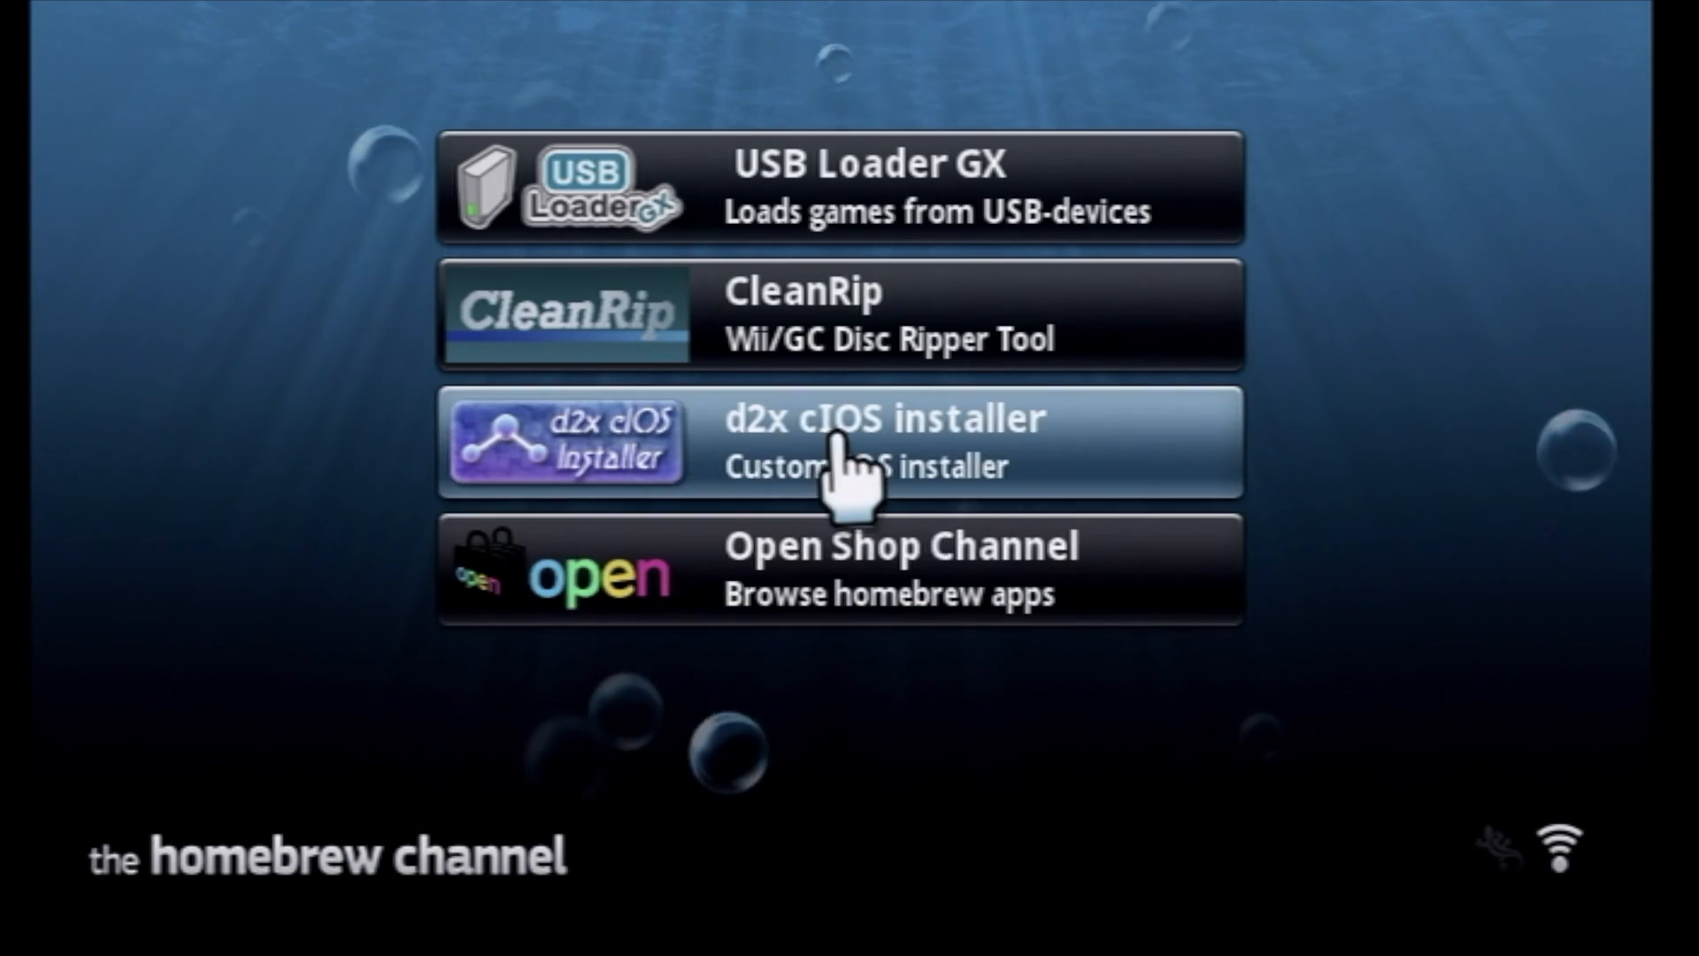
Launch the d2x cIOS installer from the Homebrew Channel and reach its cIOS settings.
click(839, 441)
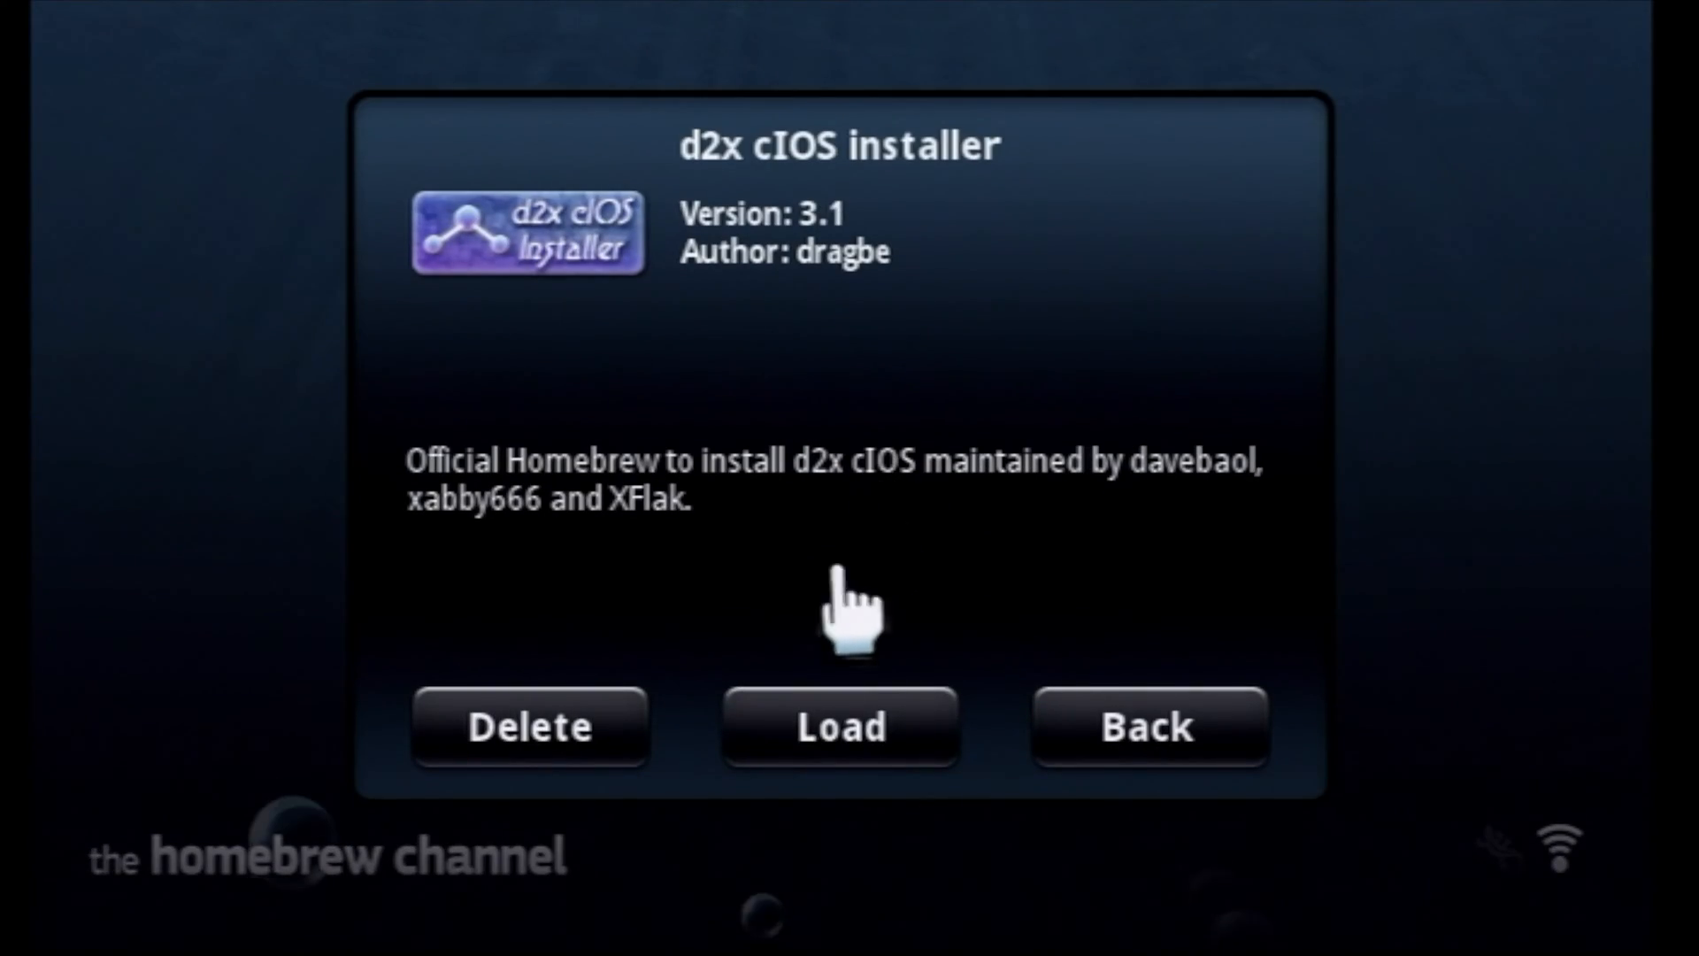
click(839, 726)
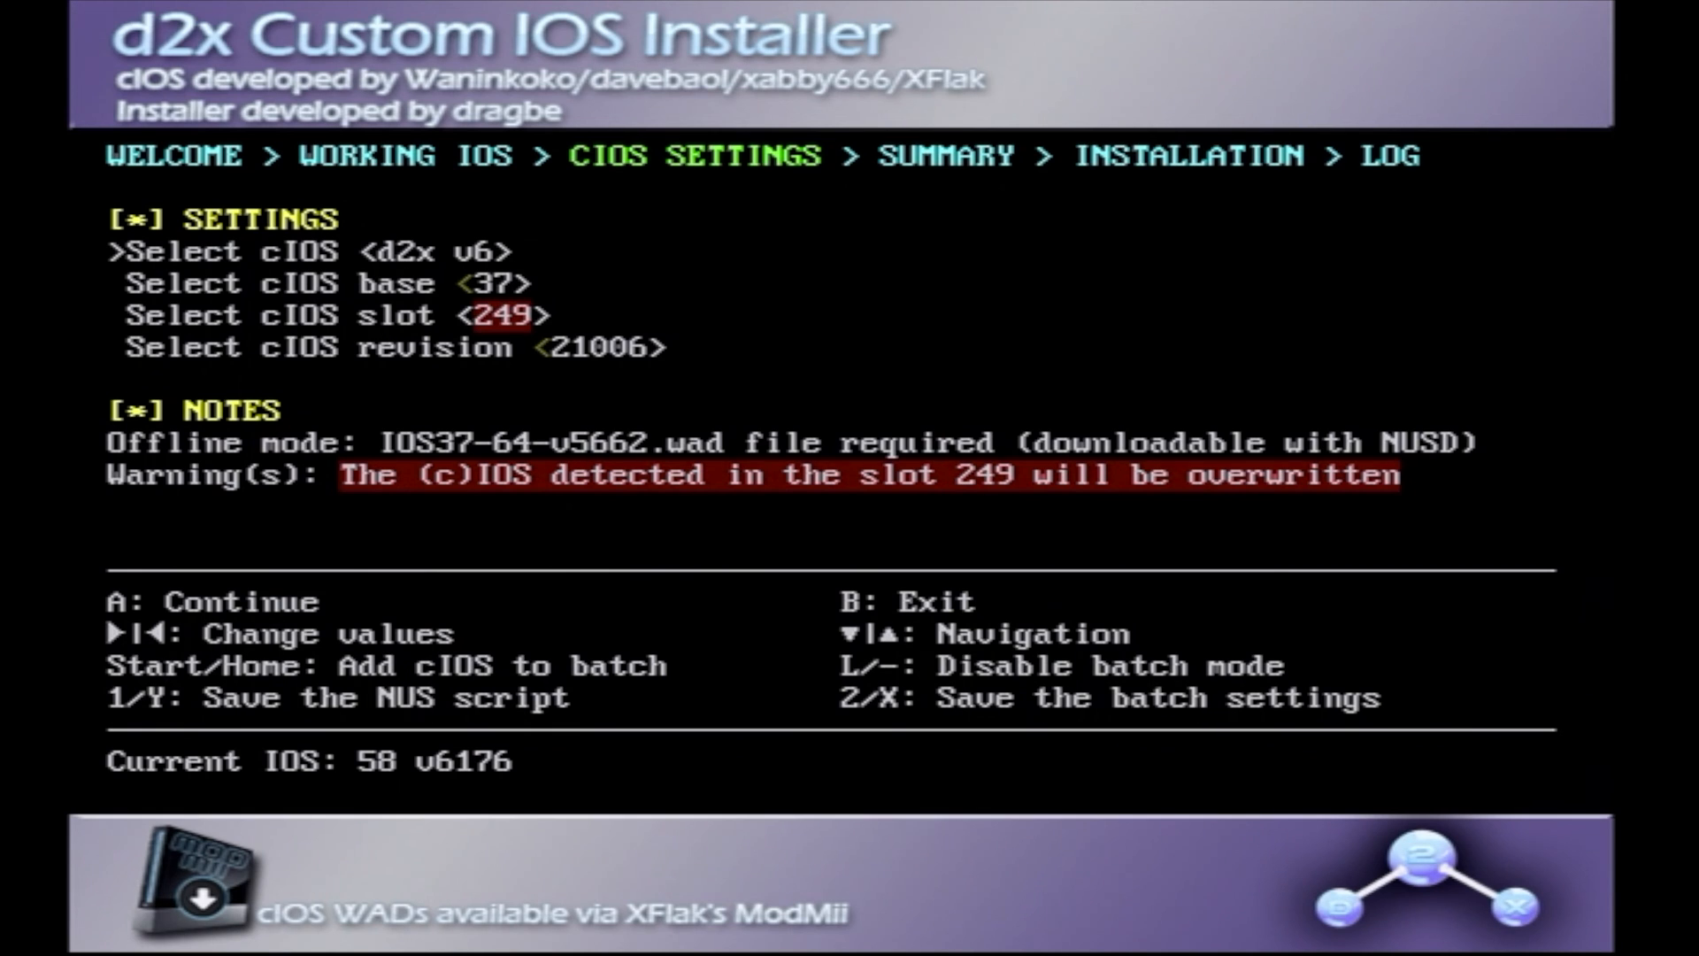
Set cIOS d2x-v10-beta53-alt, base 56, slot 249 and revision 65535.
key(right)
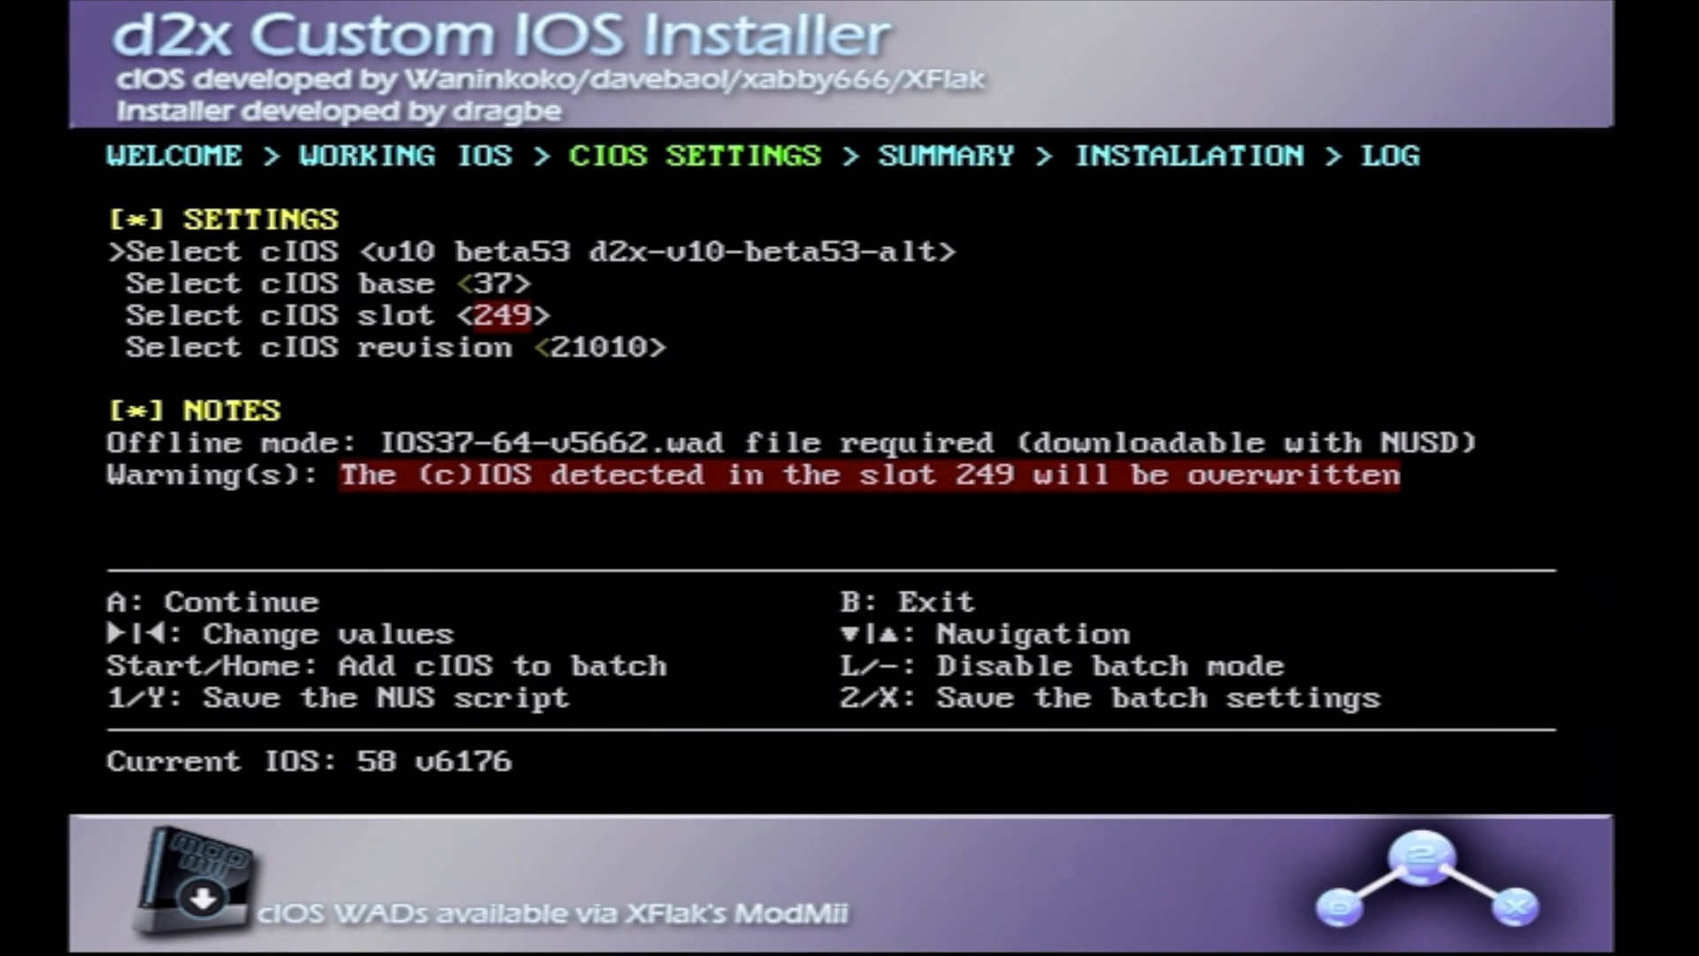
key(Down)
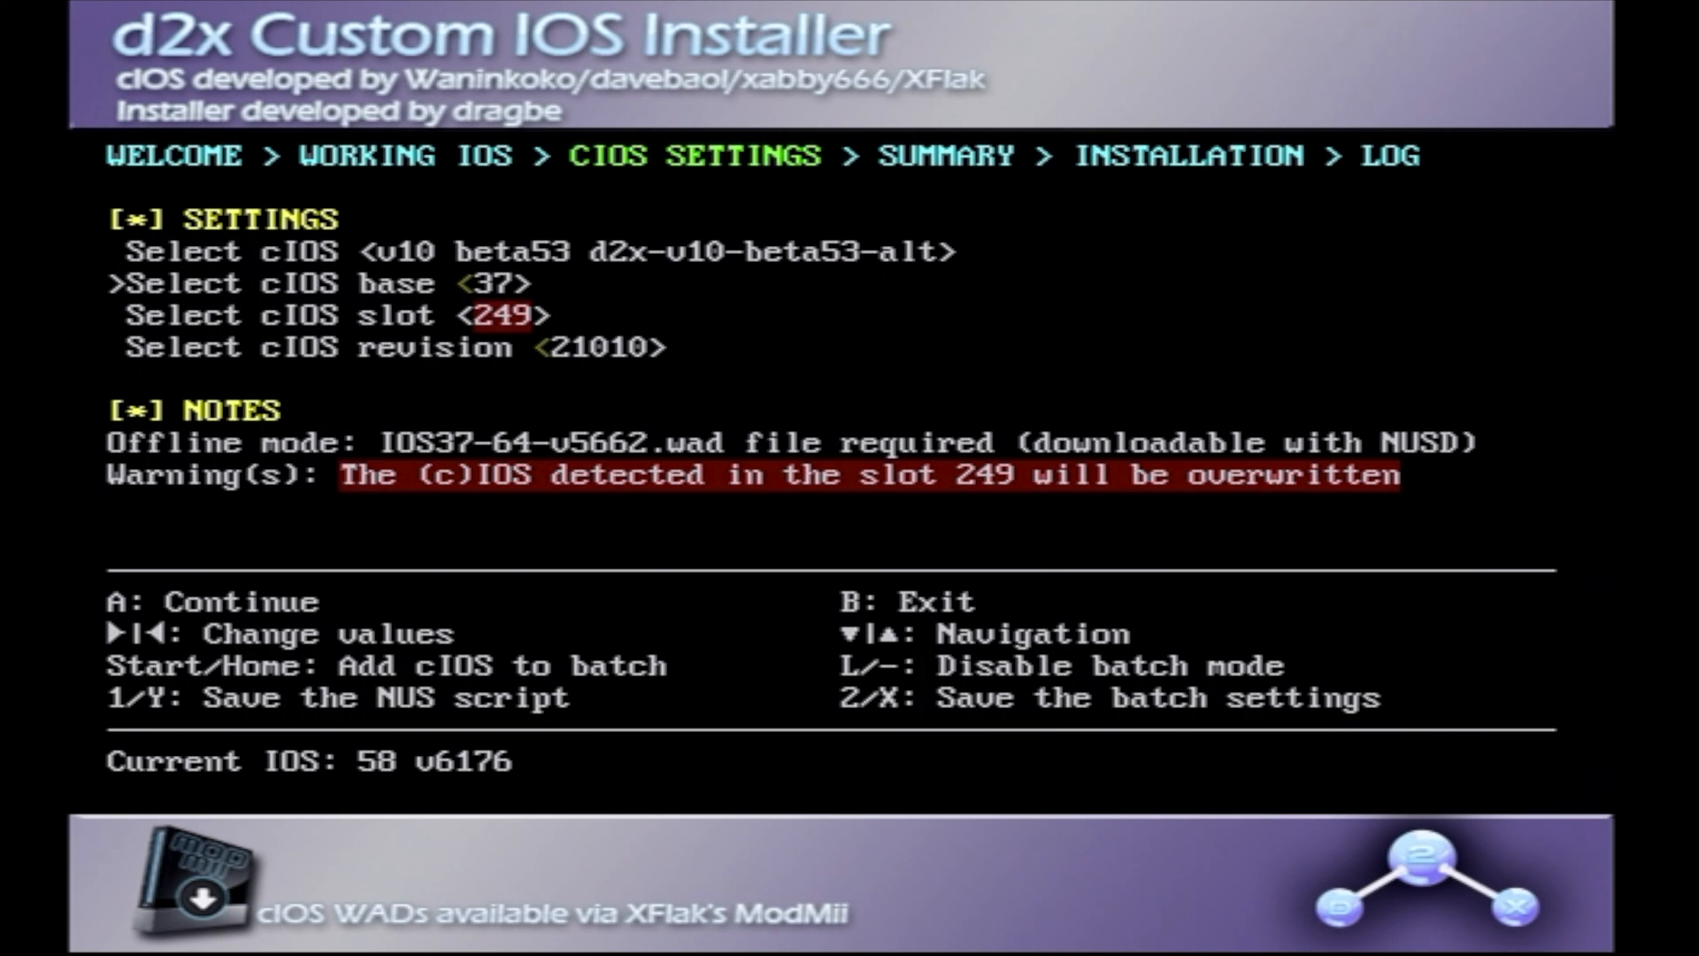
key(right)
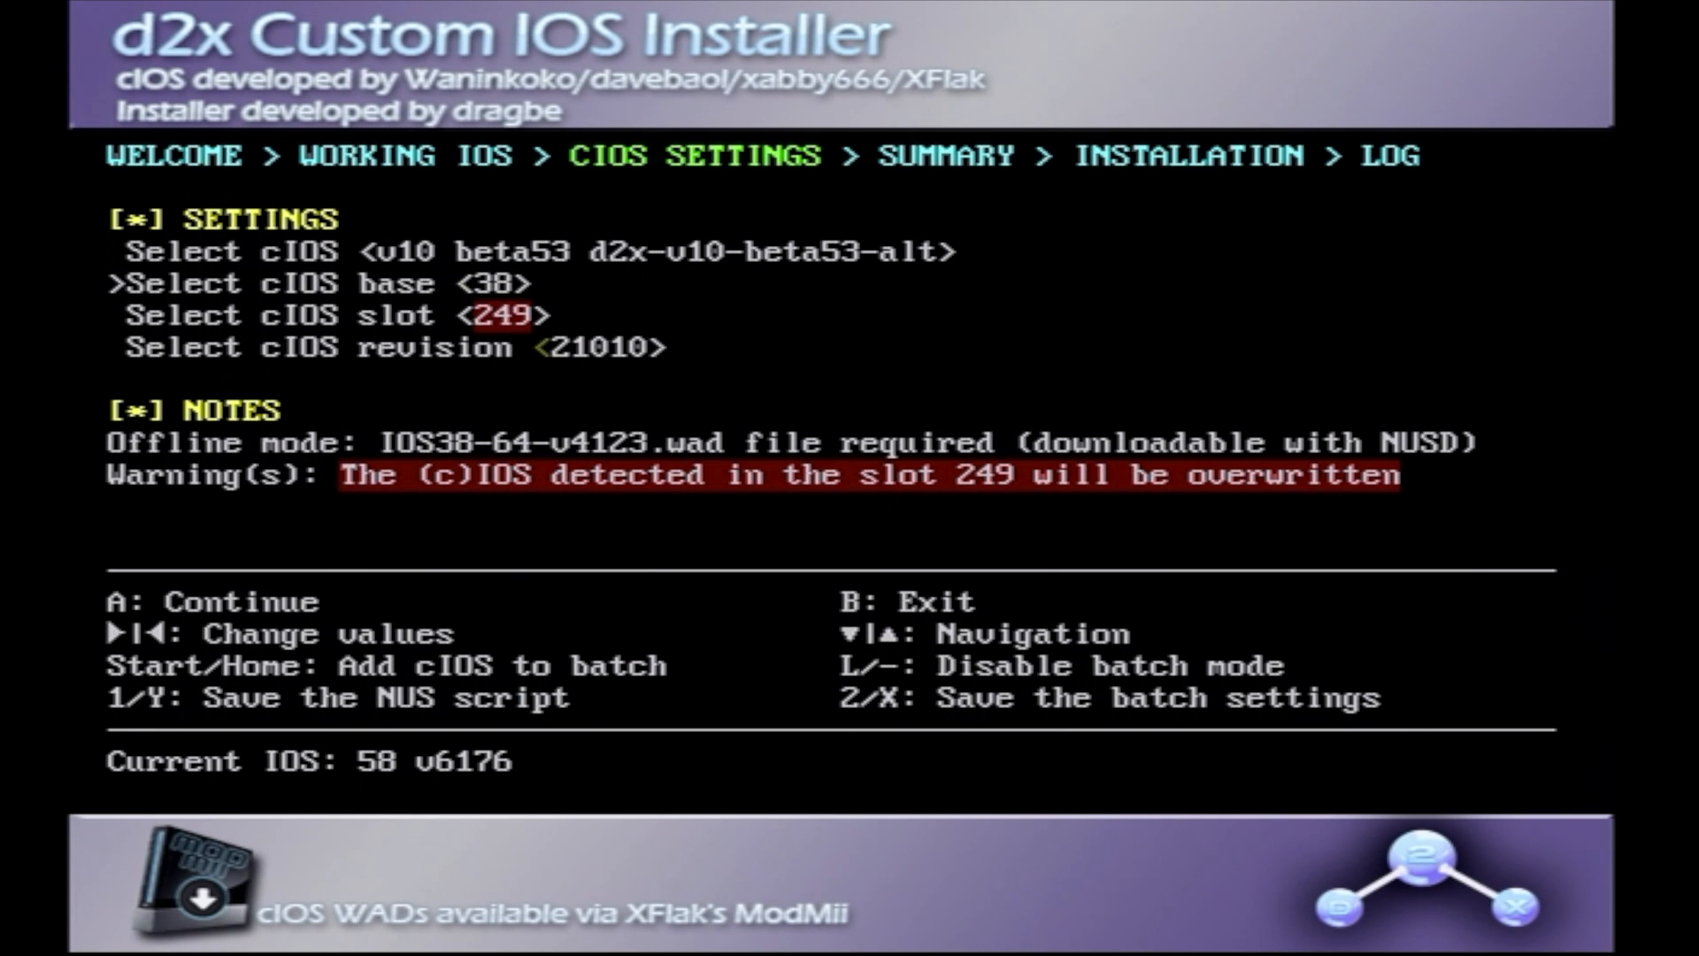
key(right)
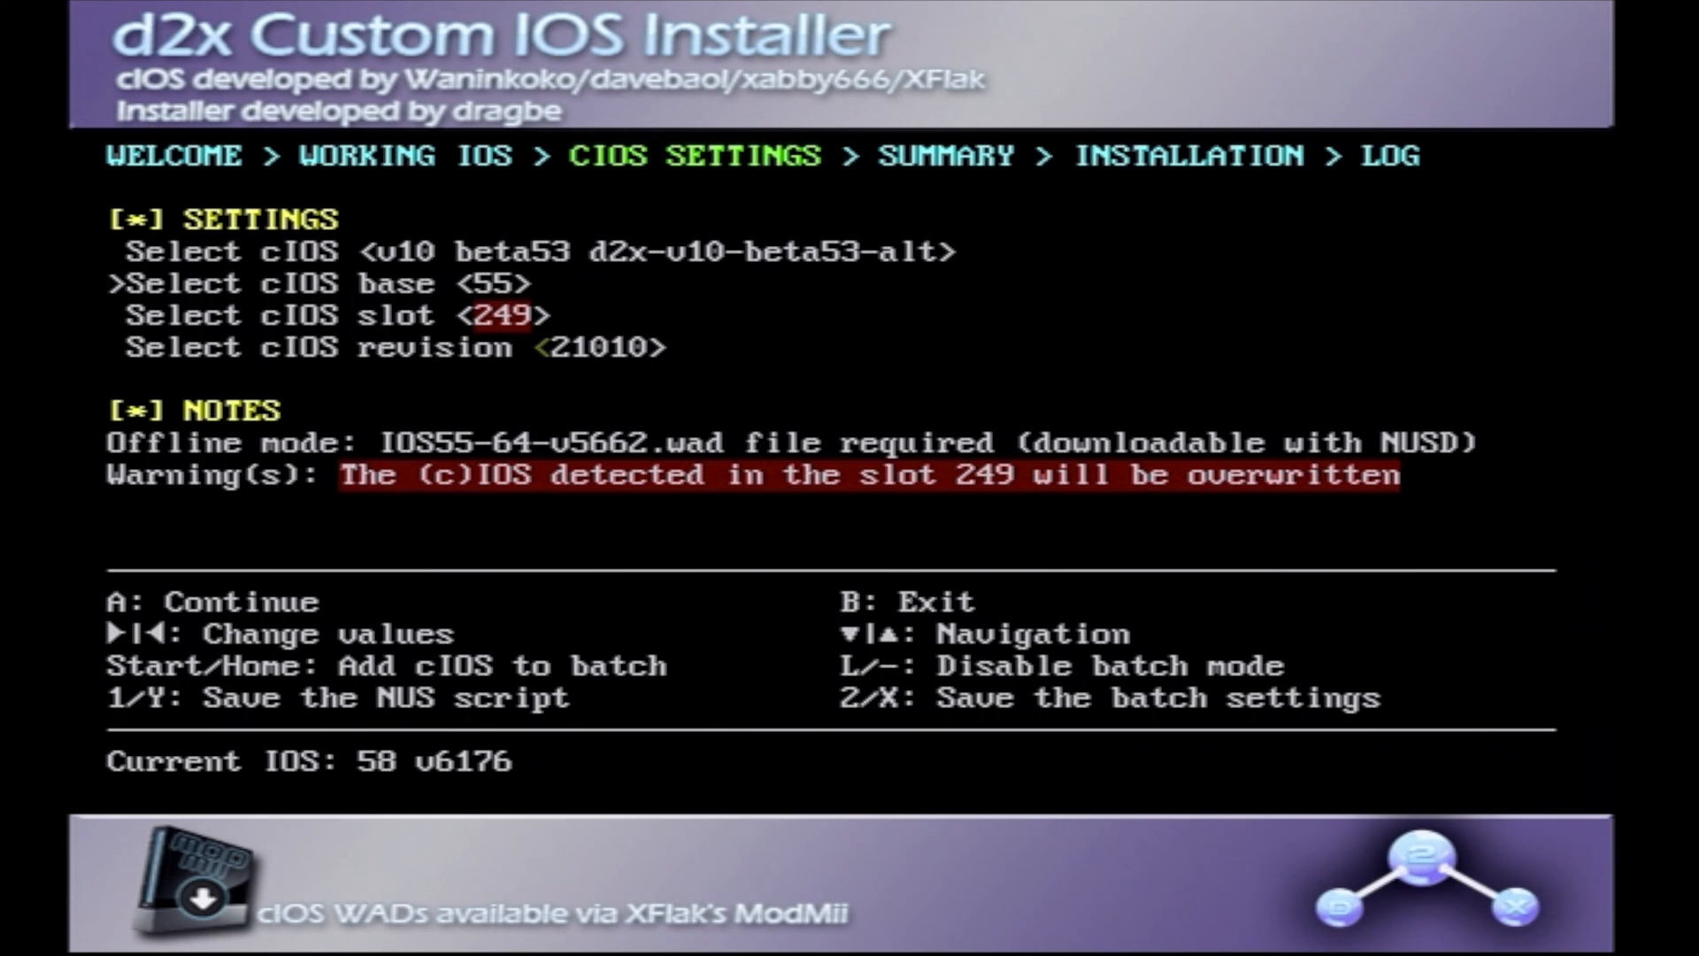
key(right)
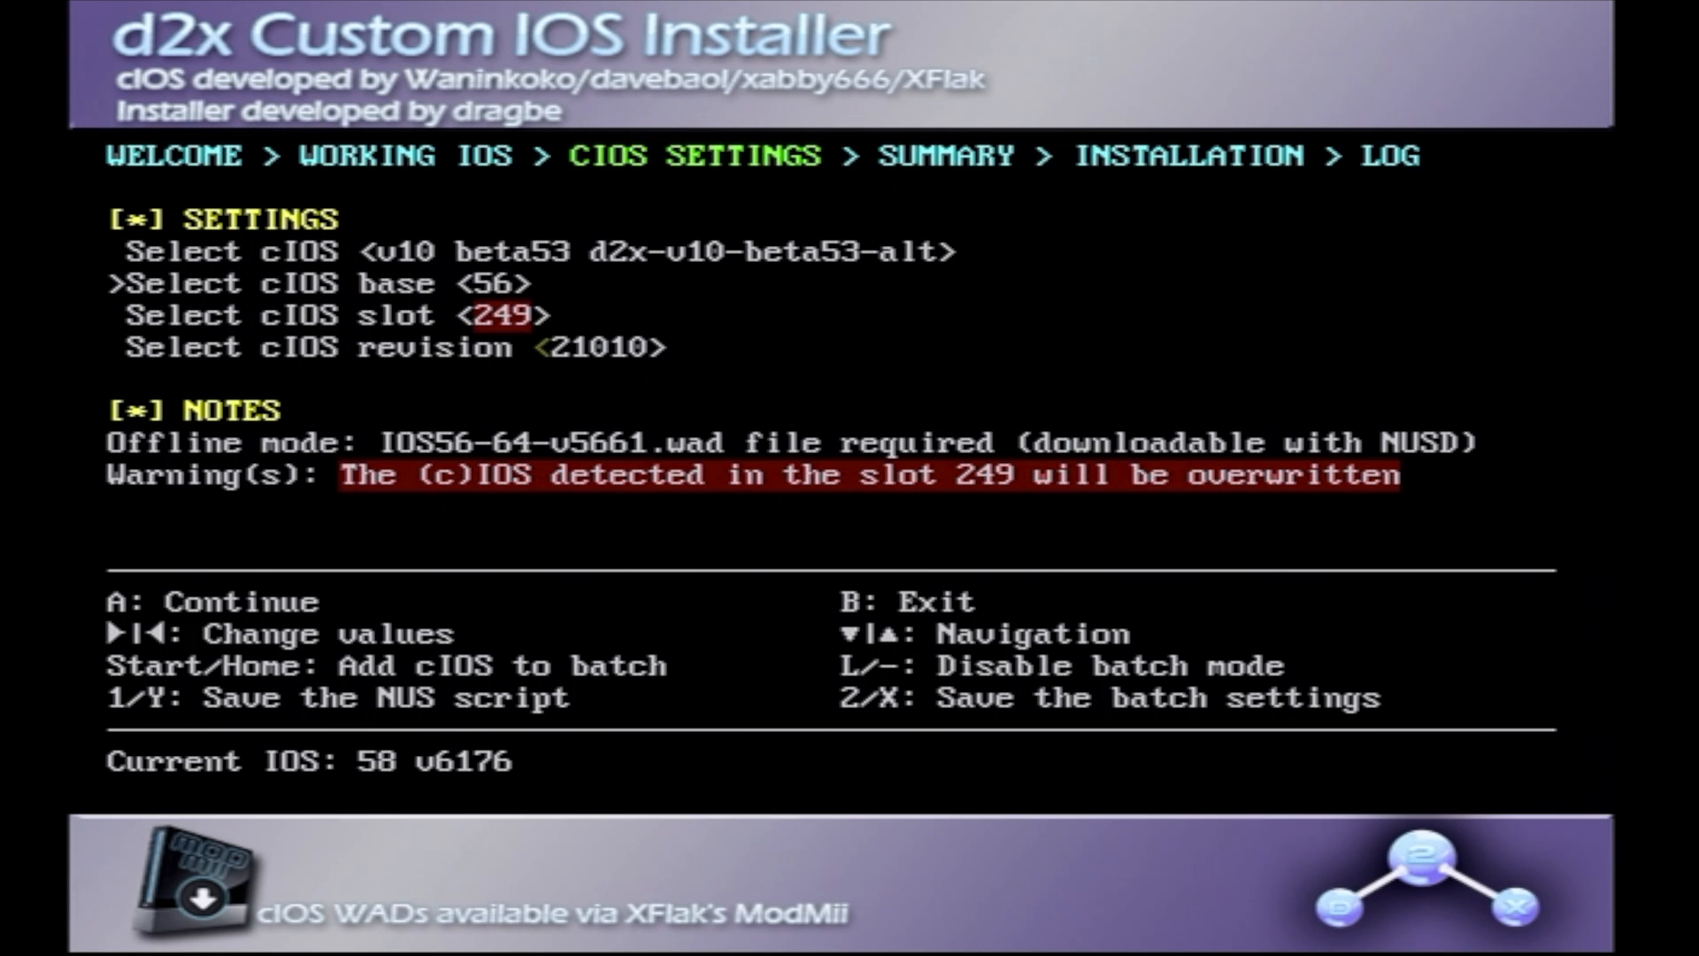
key(down)
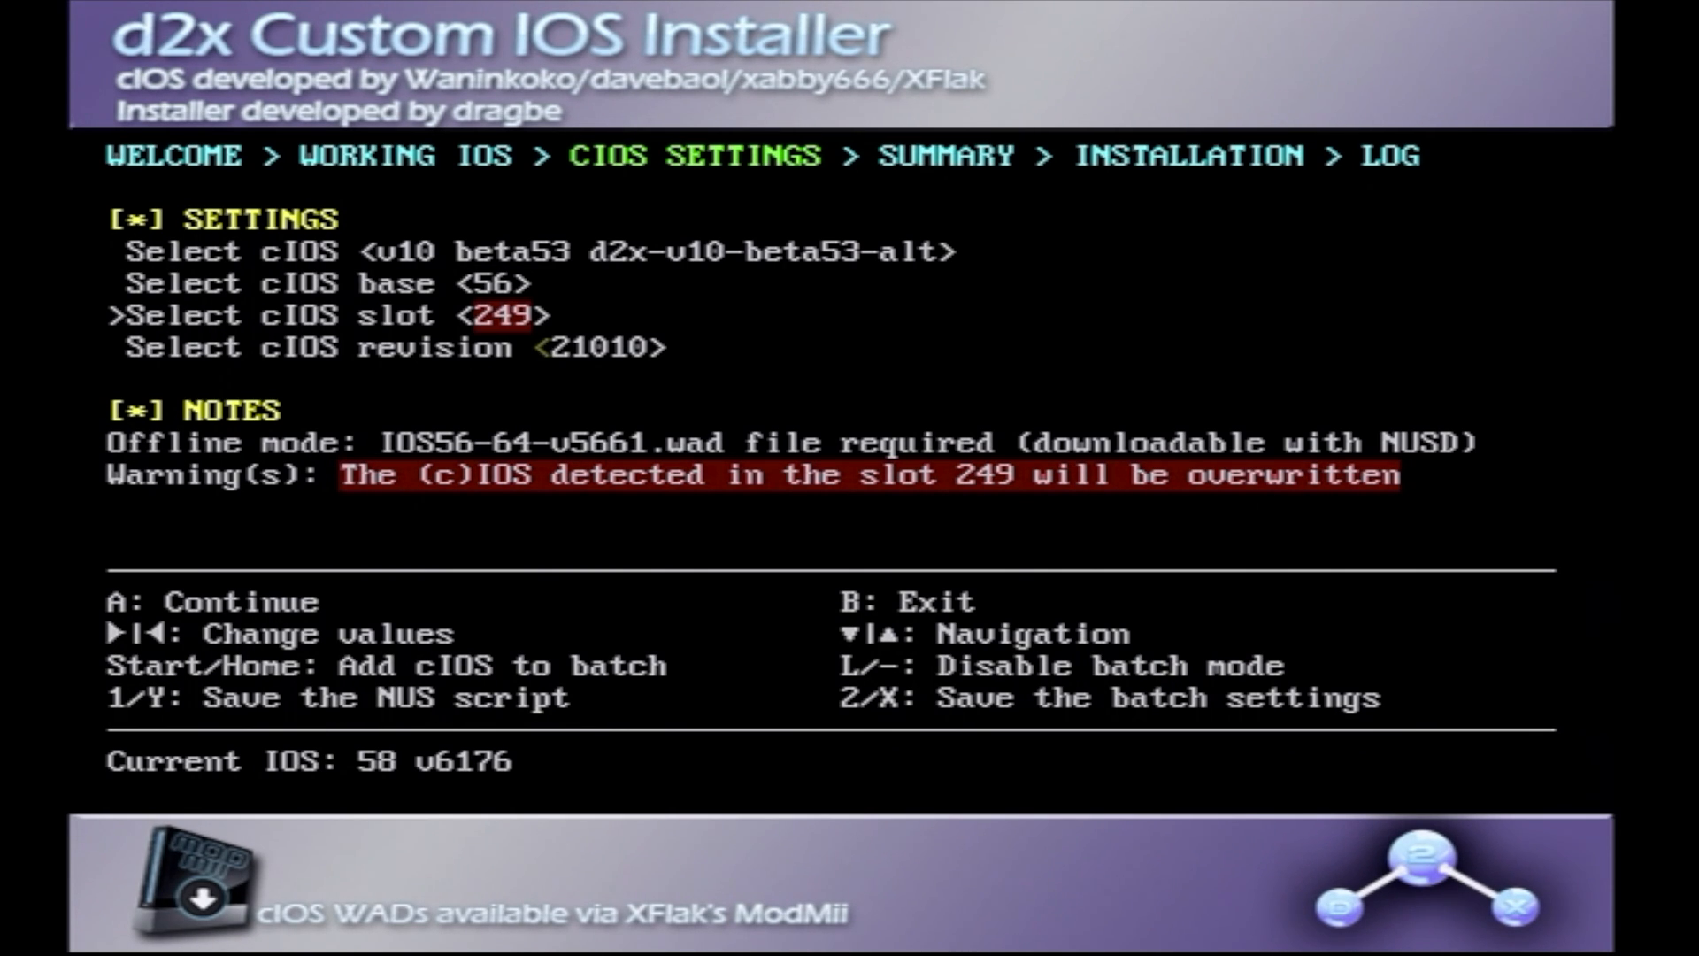
key(Down)
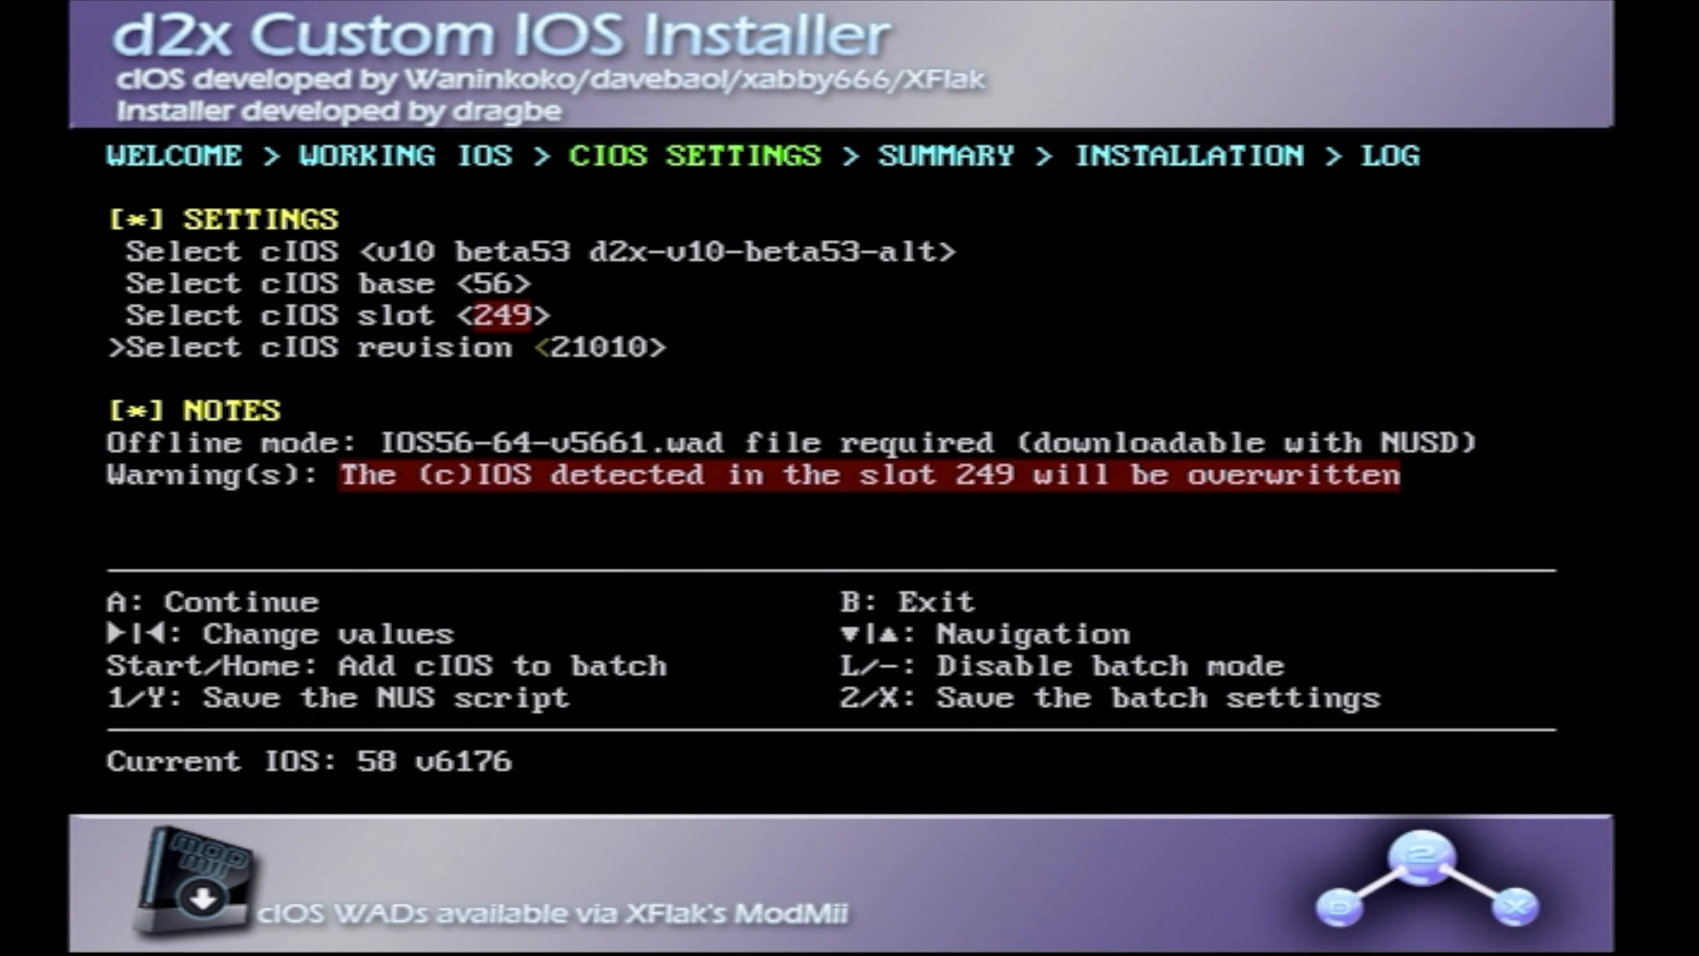
key(Left)
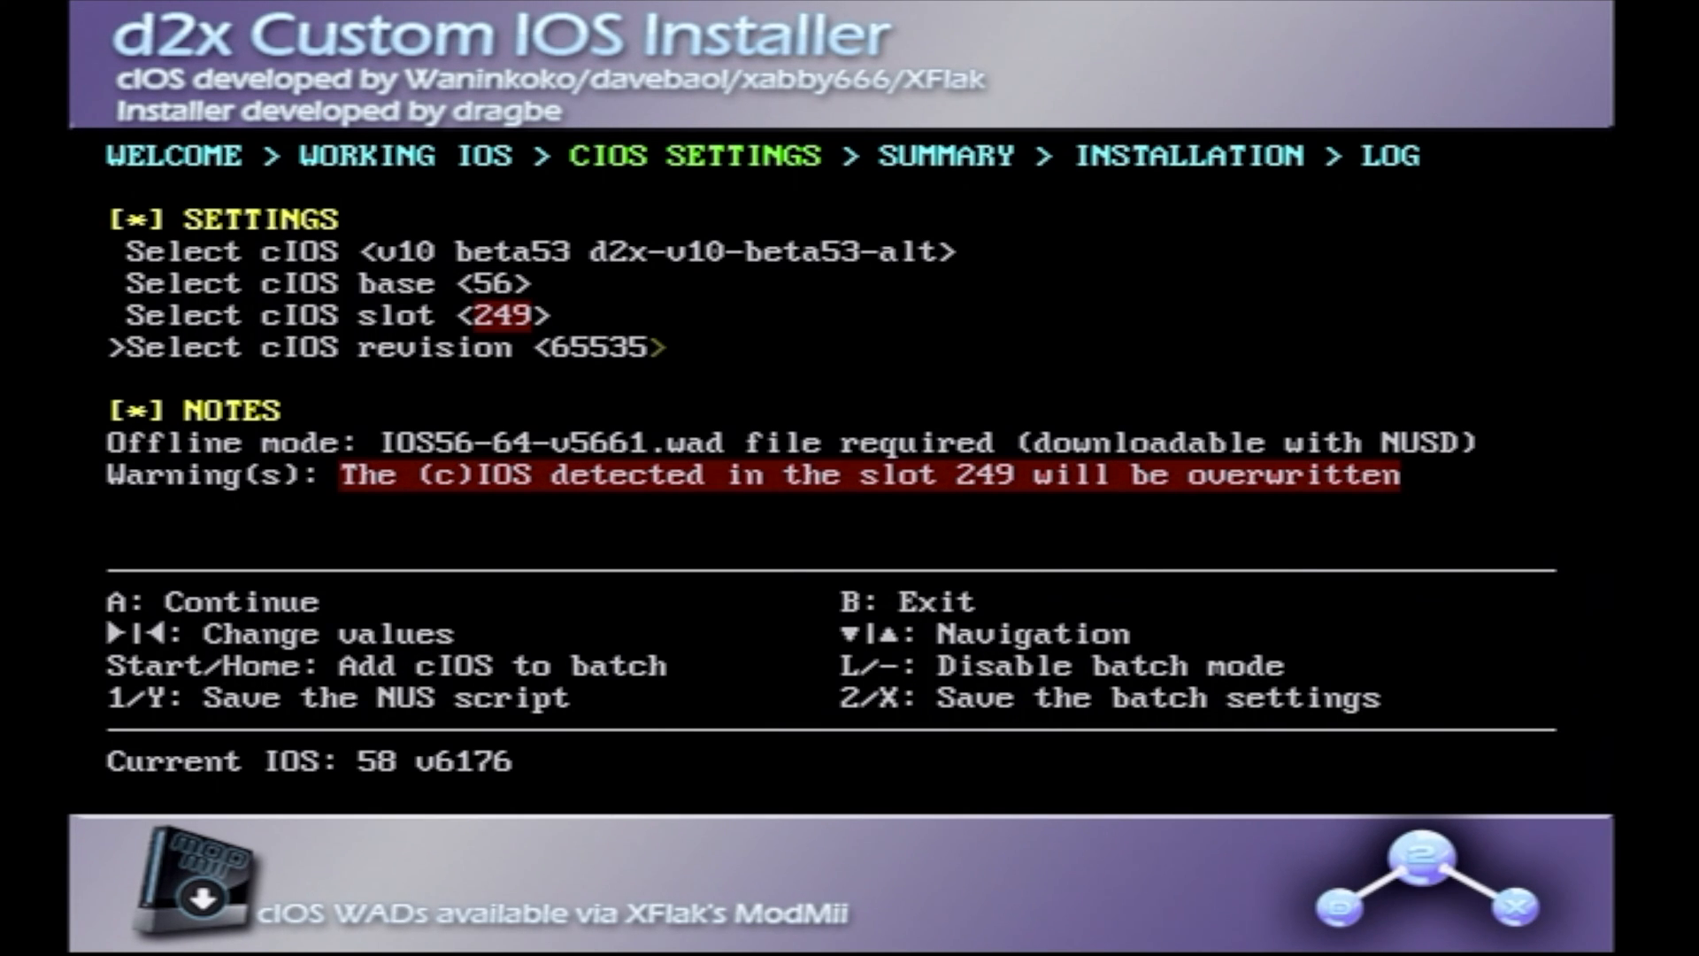
Confirm the slot map and install the cIOS into slot 249.
key(a)
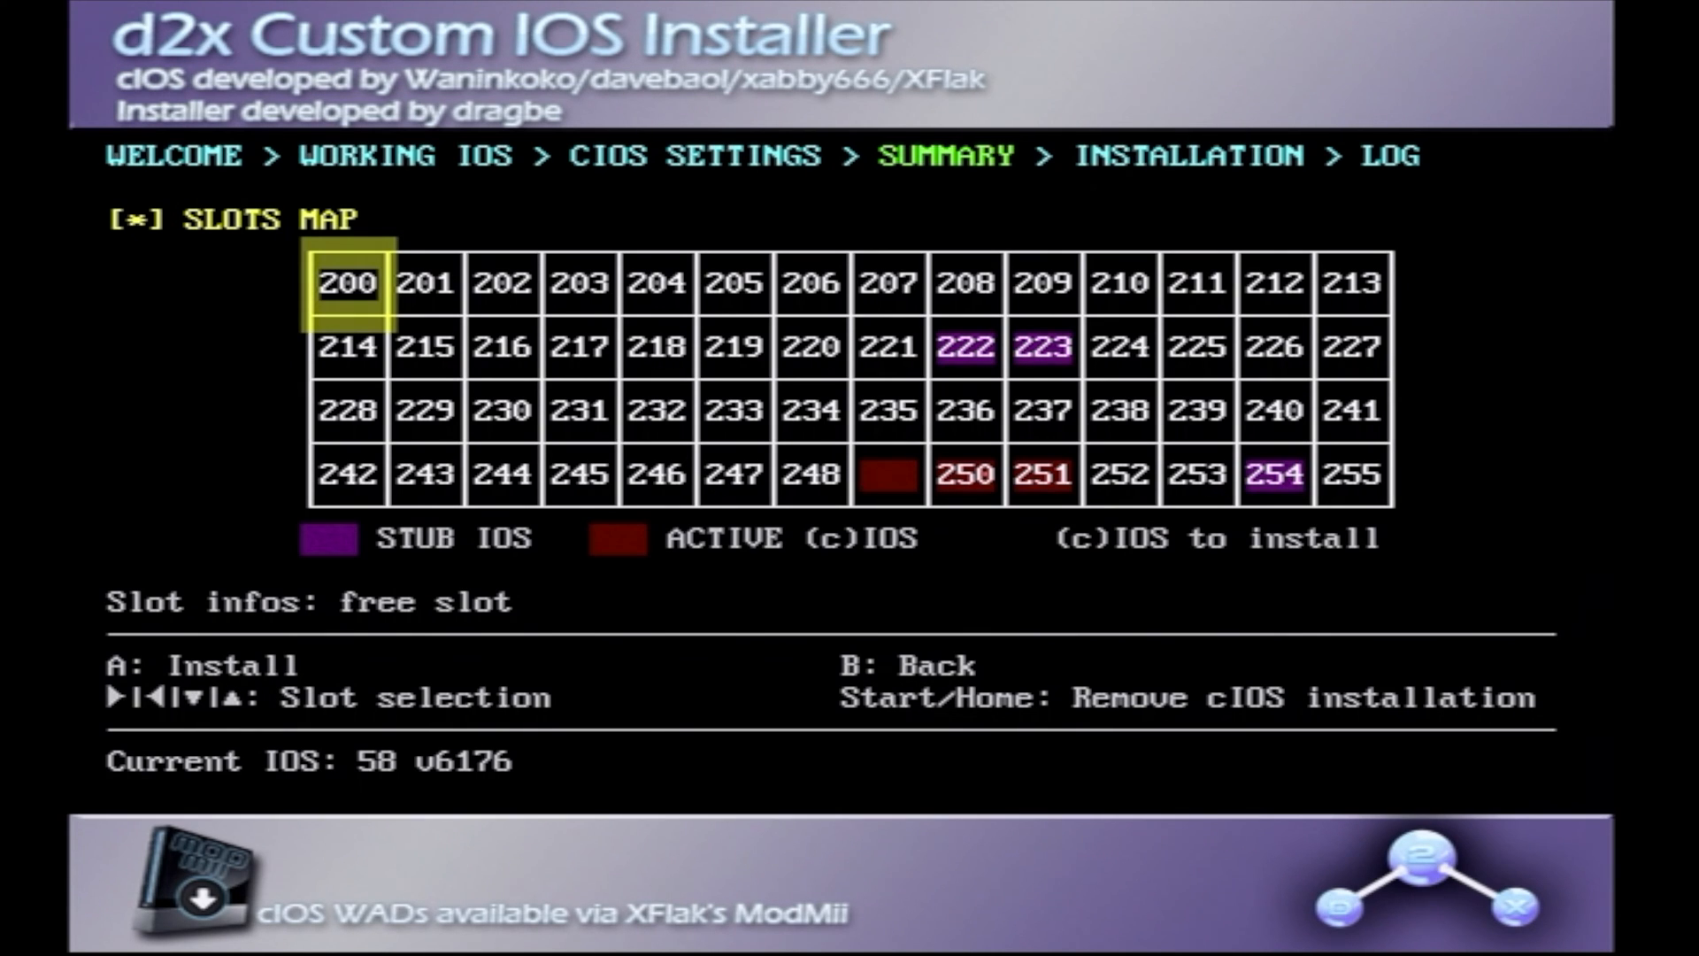
key(a)
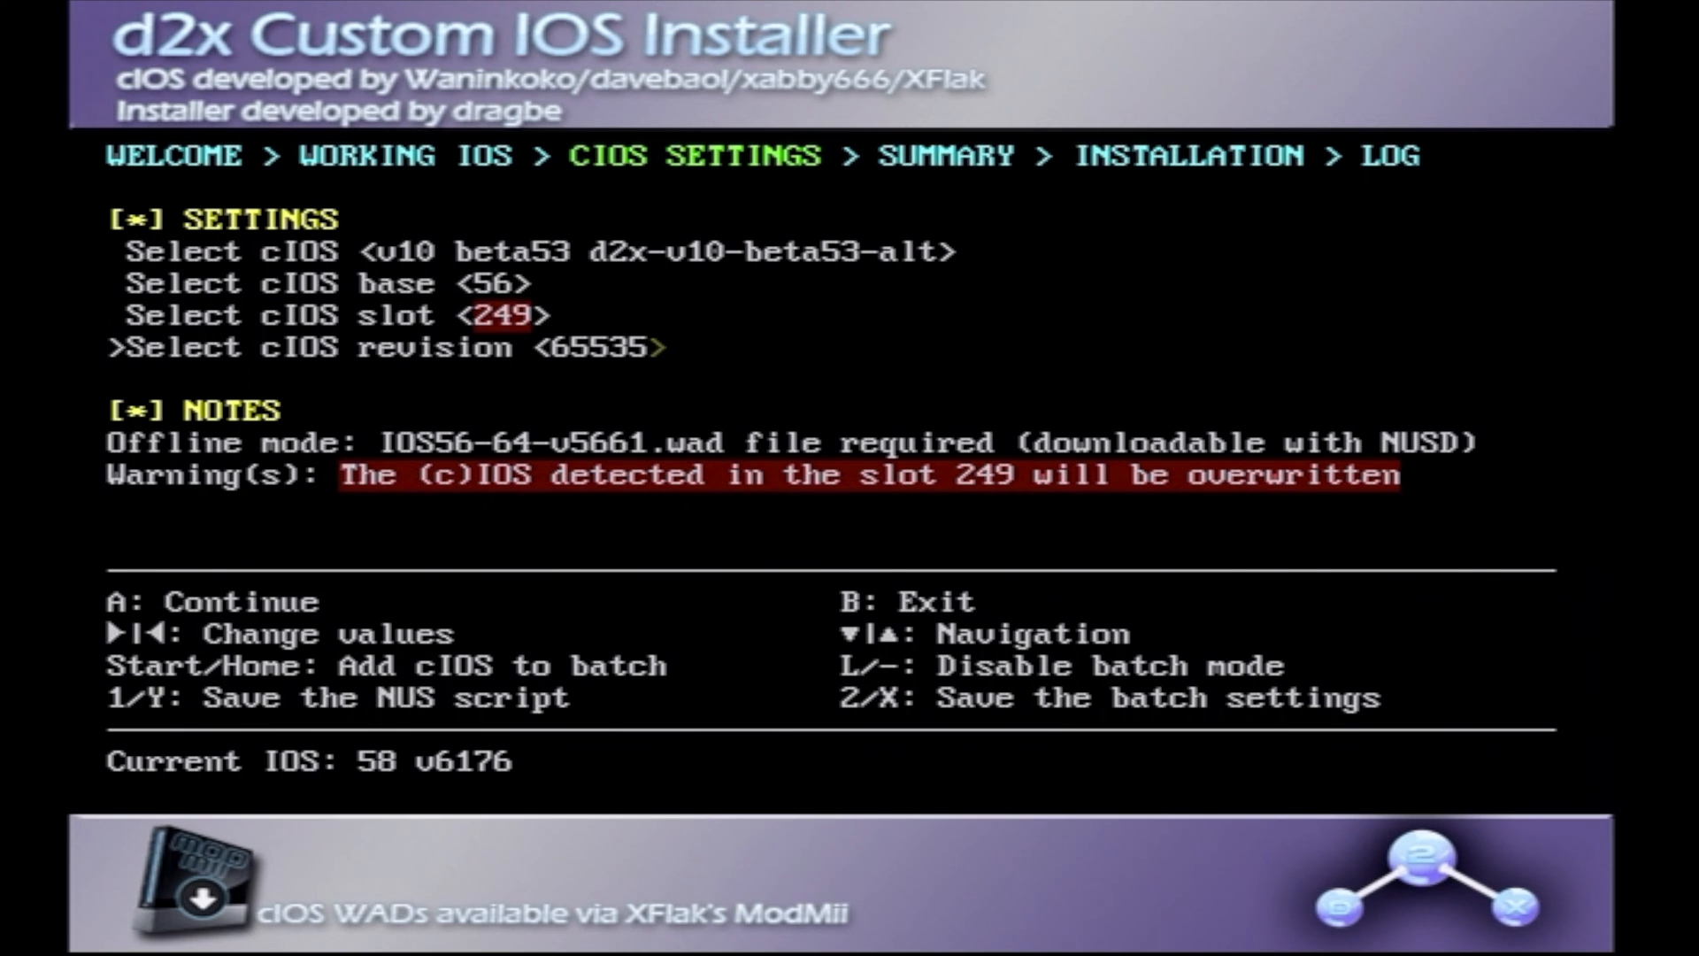
Set base 57 and slot 250, confirm the slot map and install the cIOS.
key(Up)
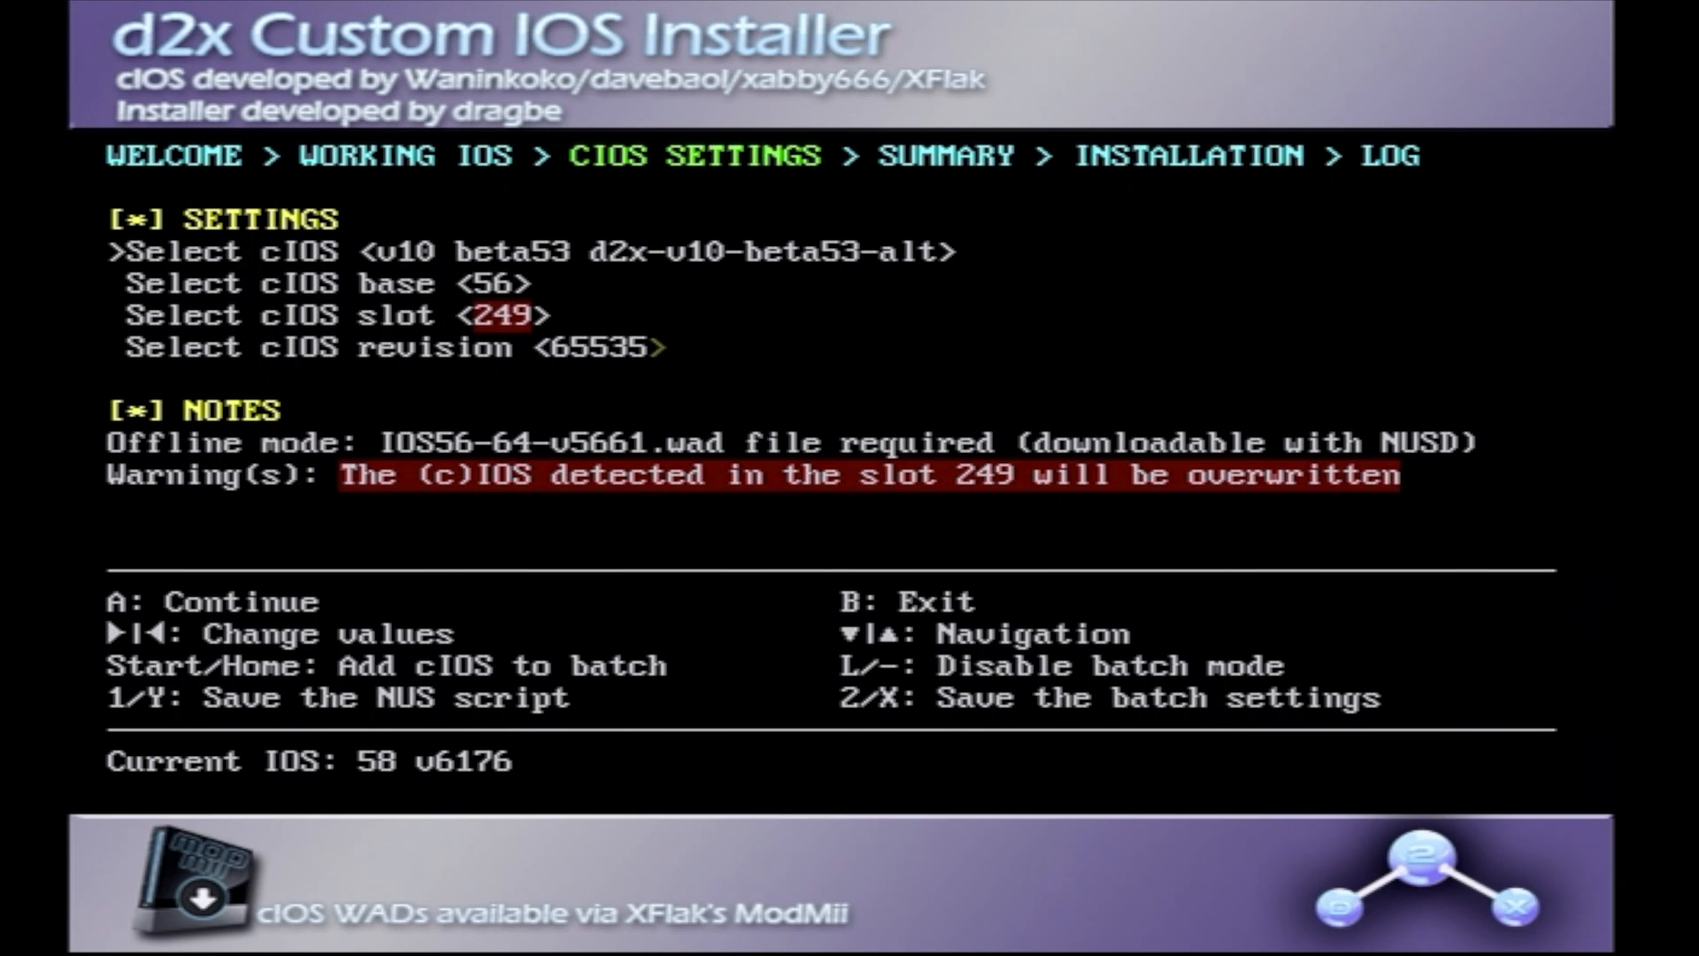
key(down)
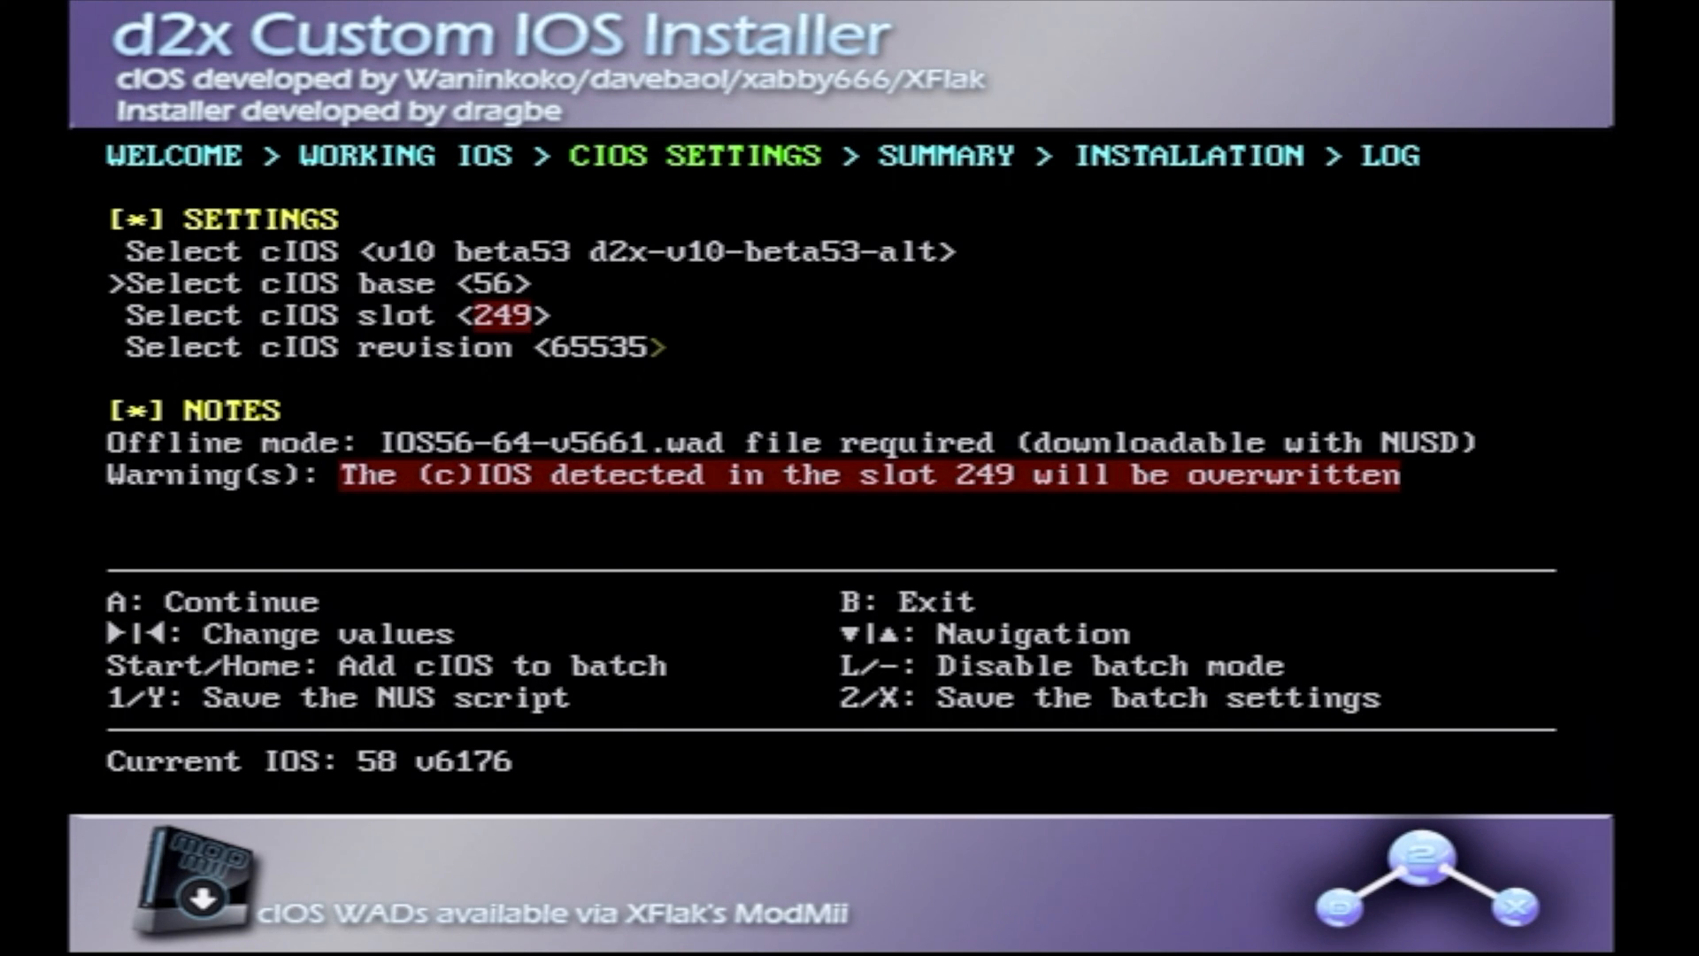
key(right)
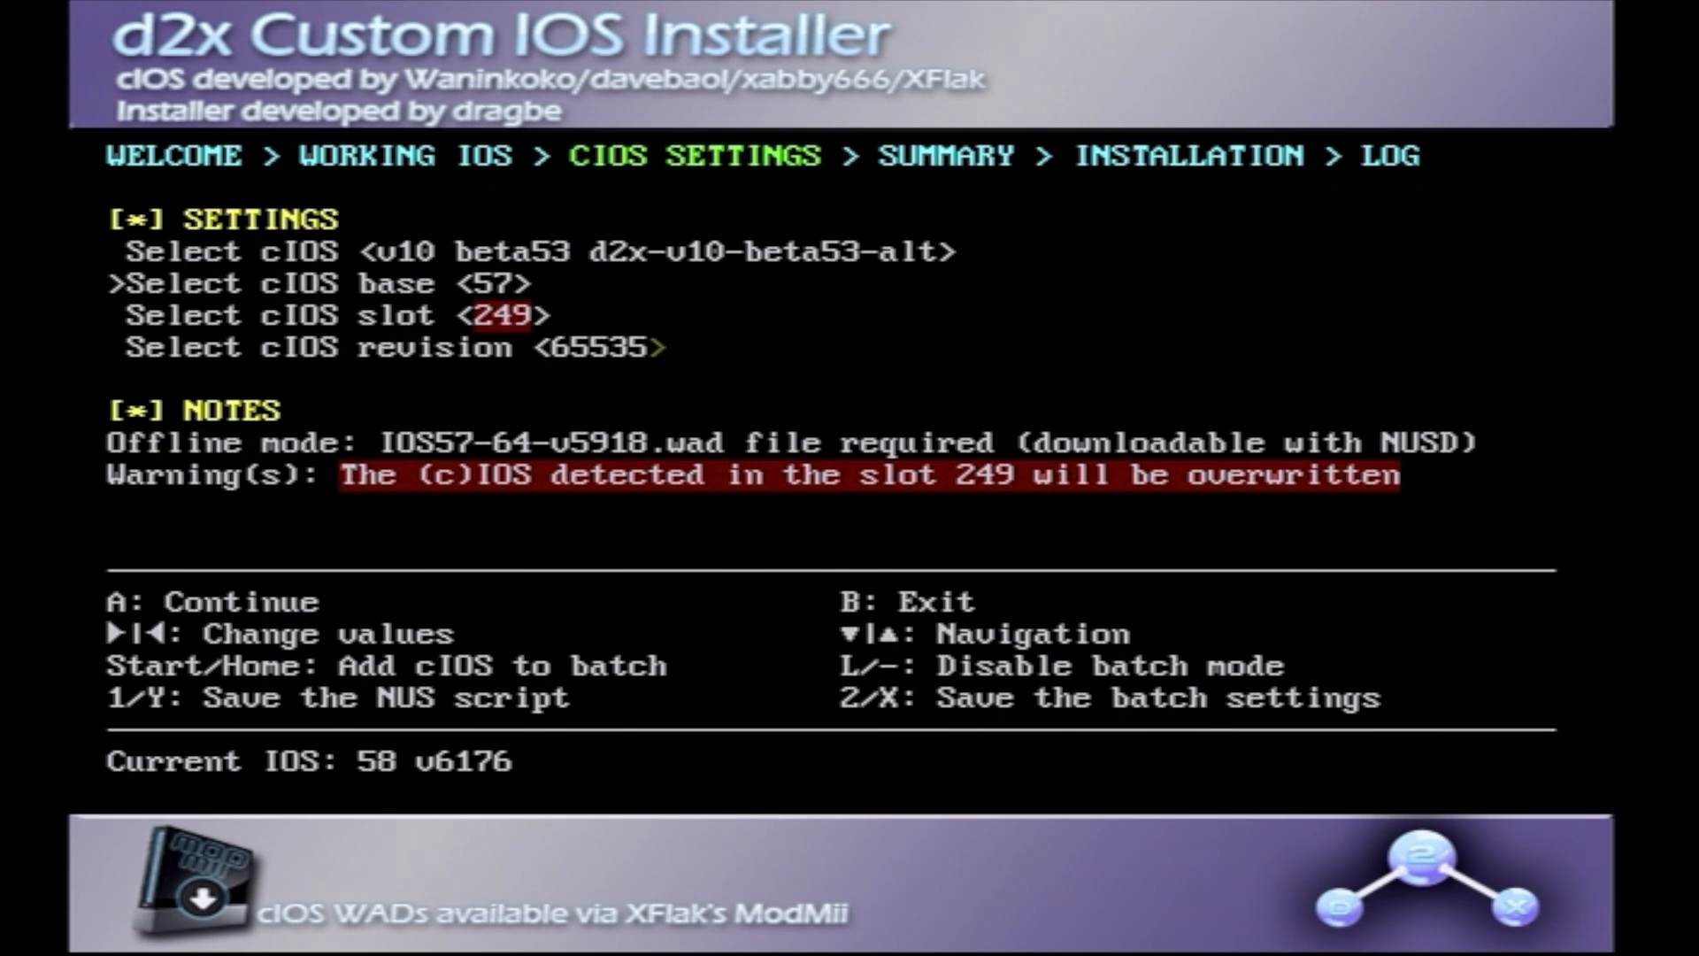
key(Down)
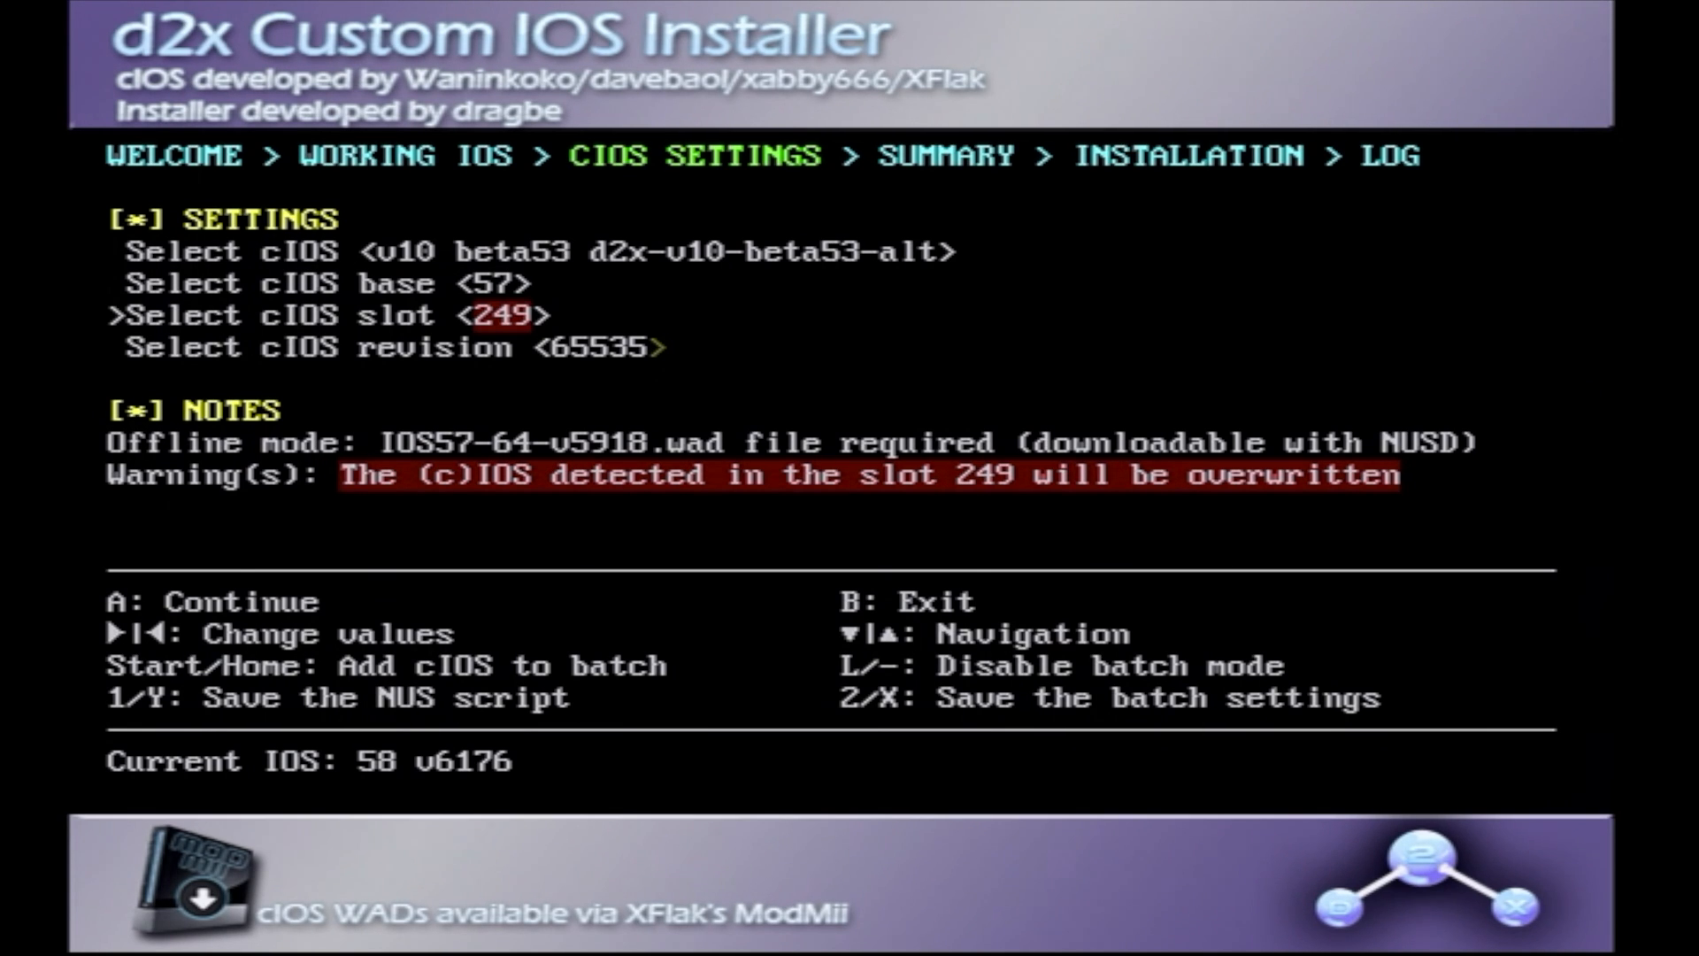
key(right)
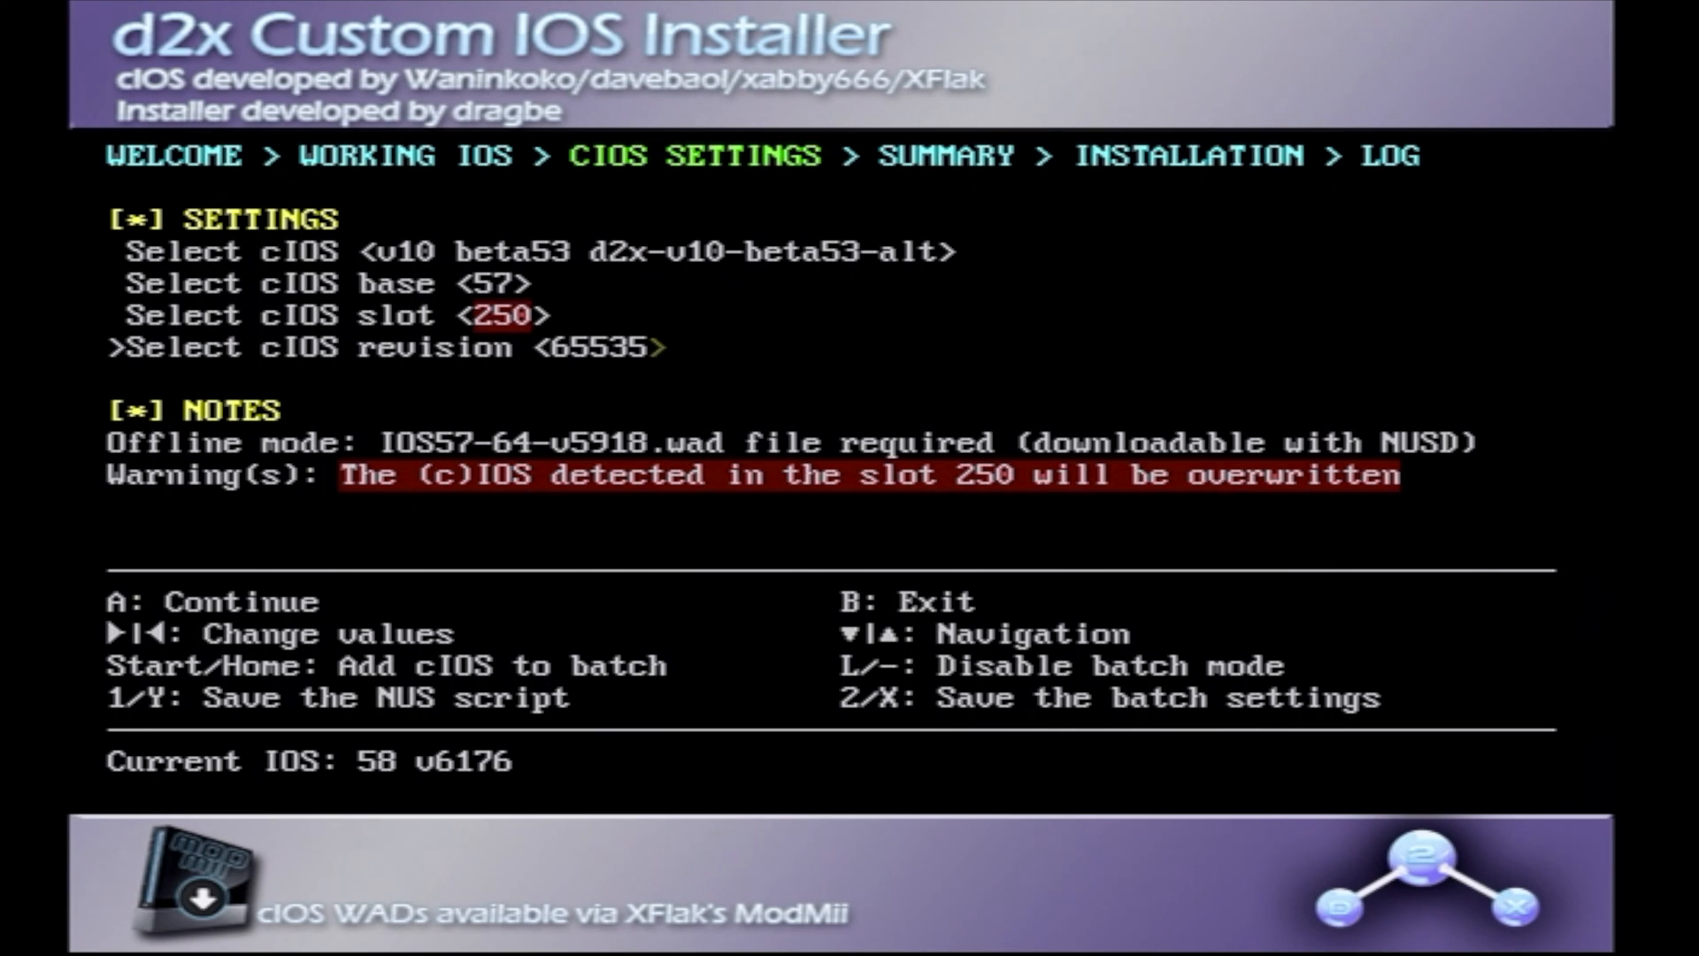
key(a)
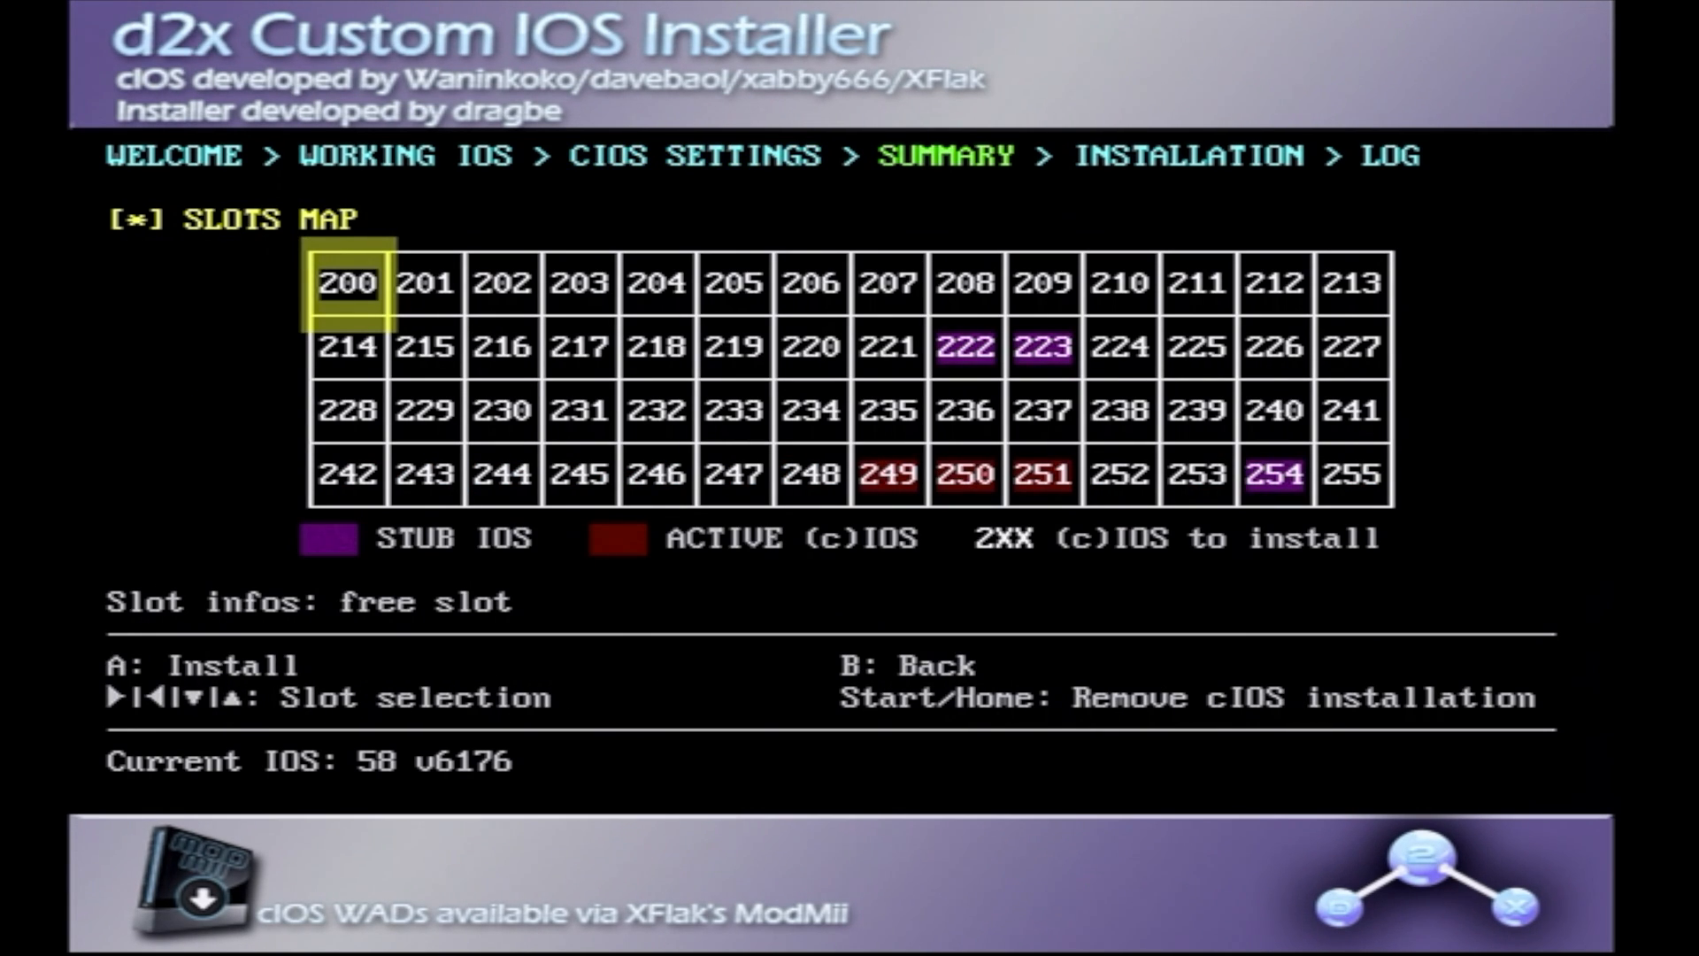
key(a)
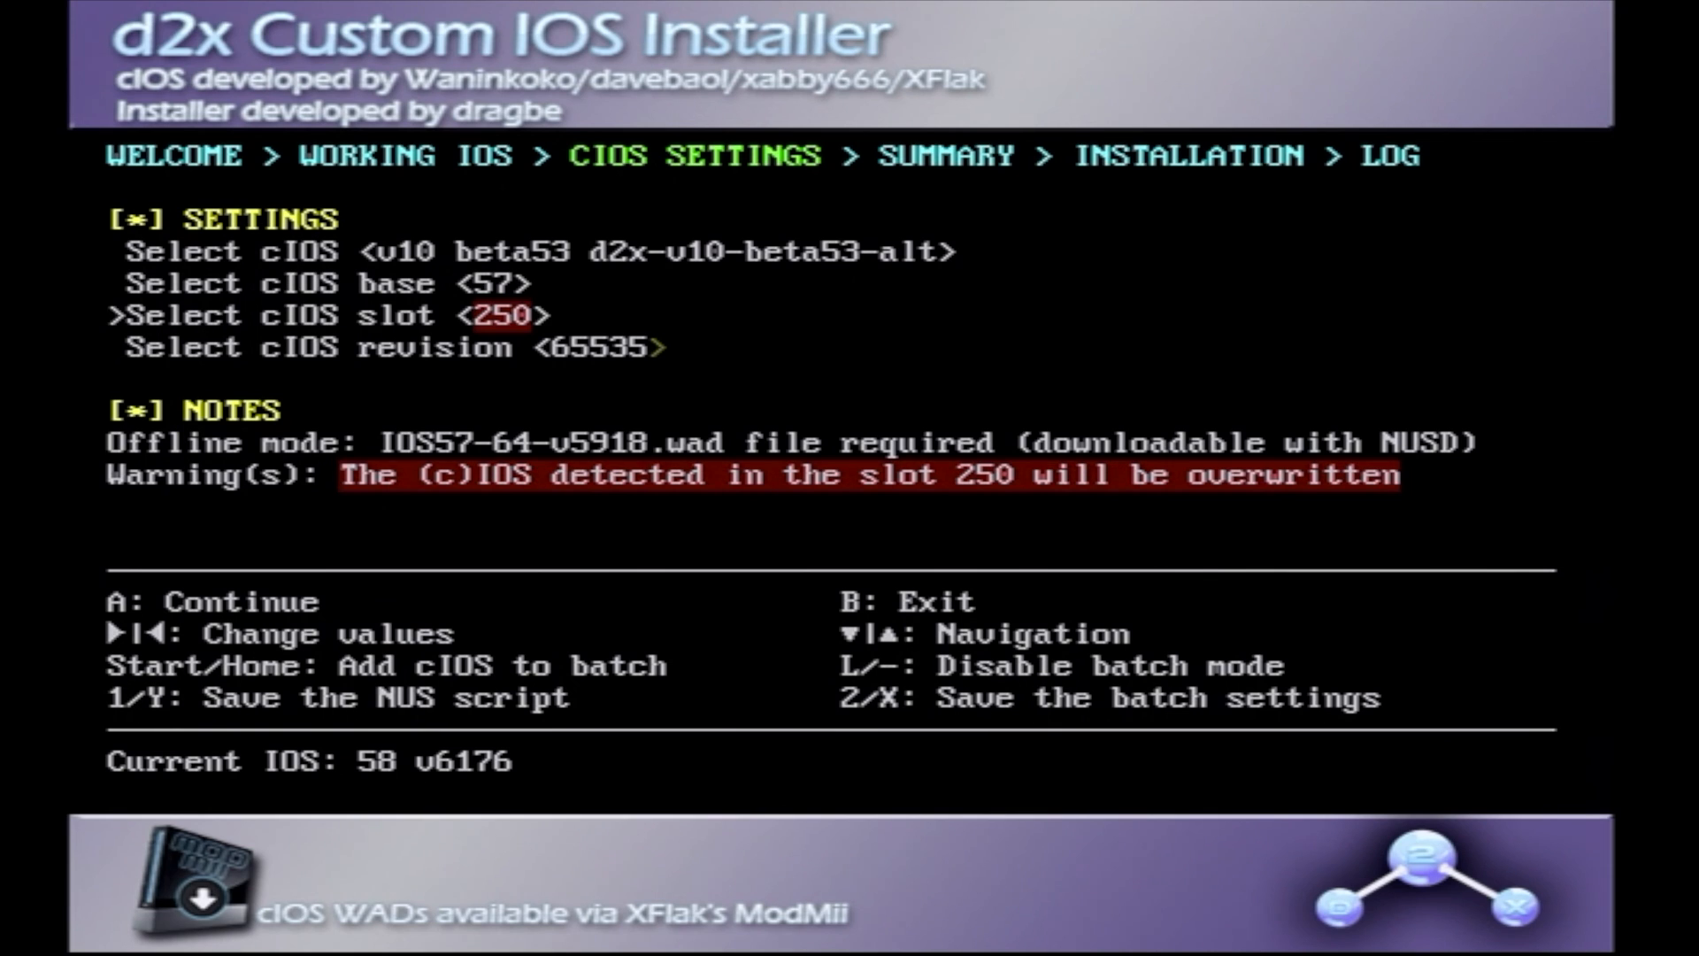
Set base 58 and slot 251, confirm the slot map and install the cIOS.
key(Up)
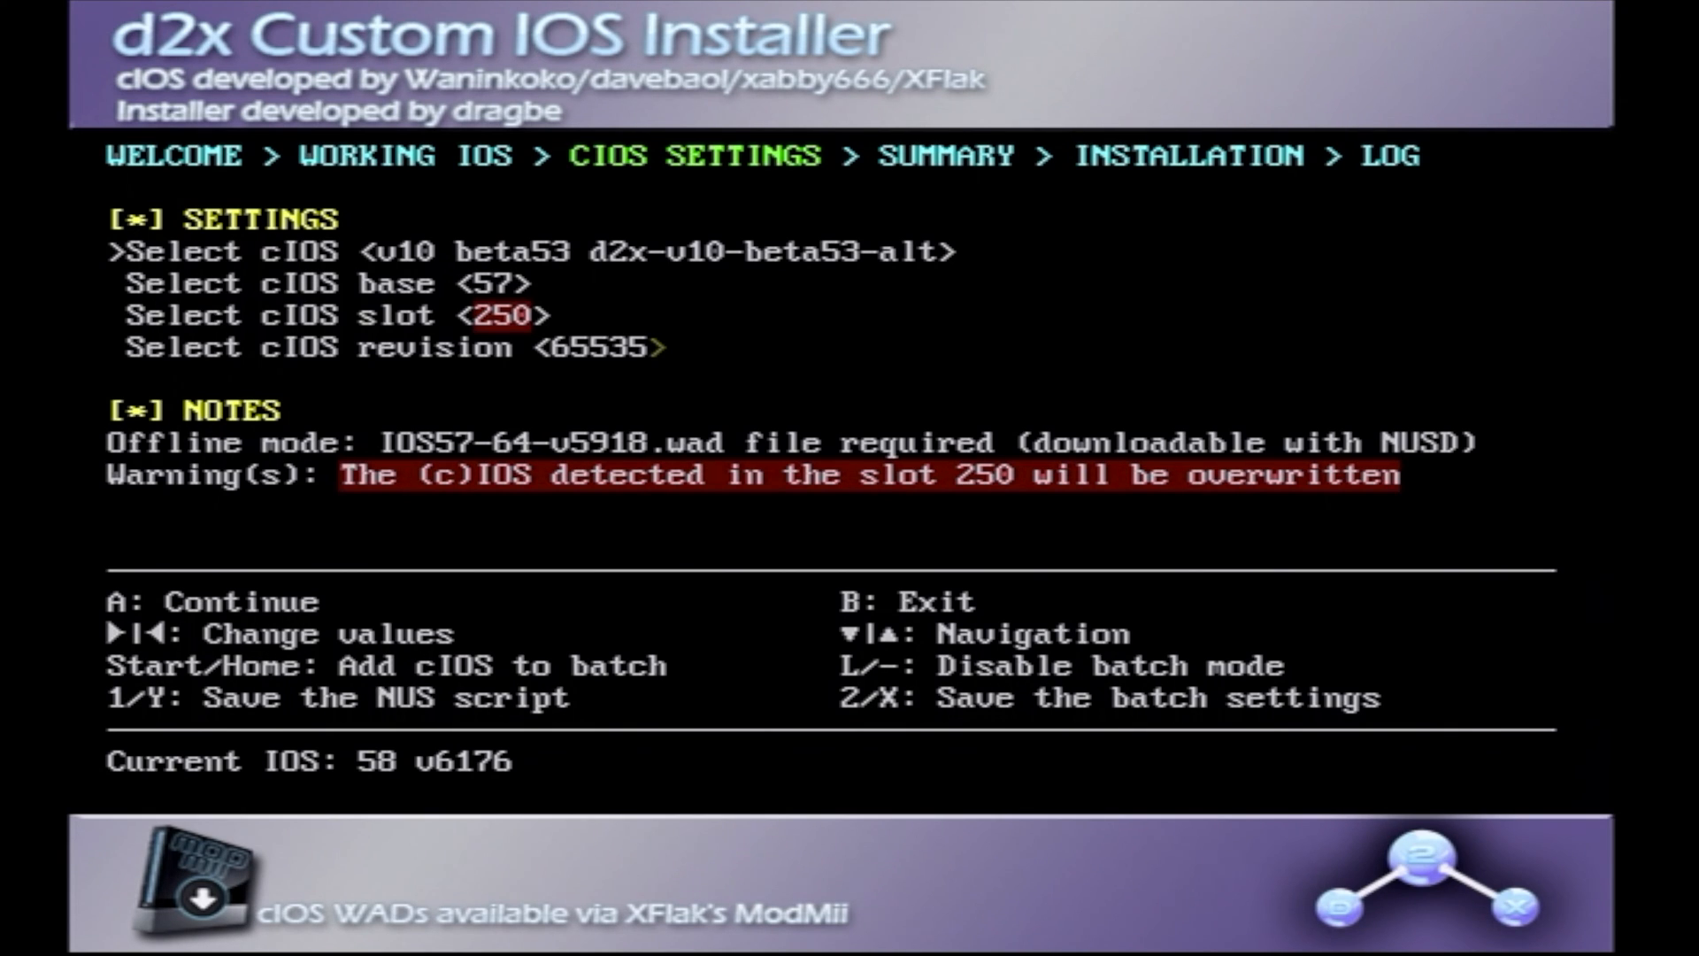
key(down)
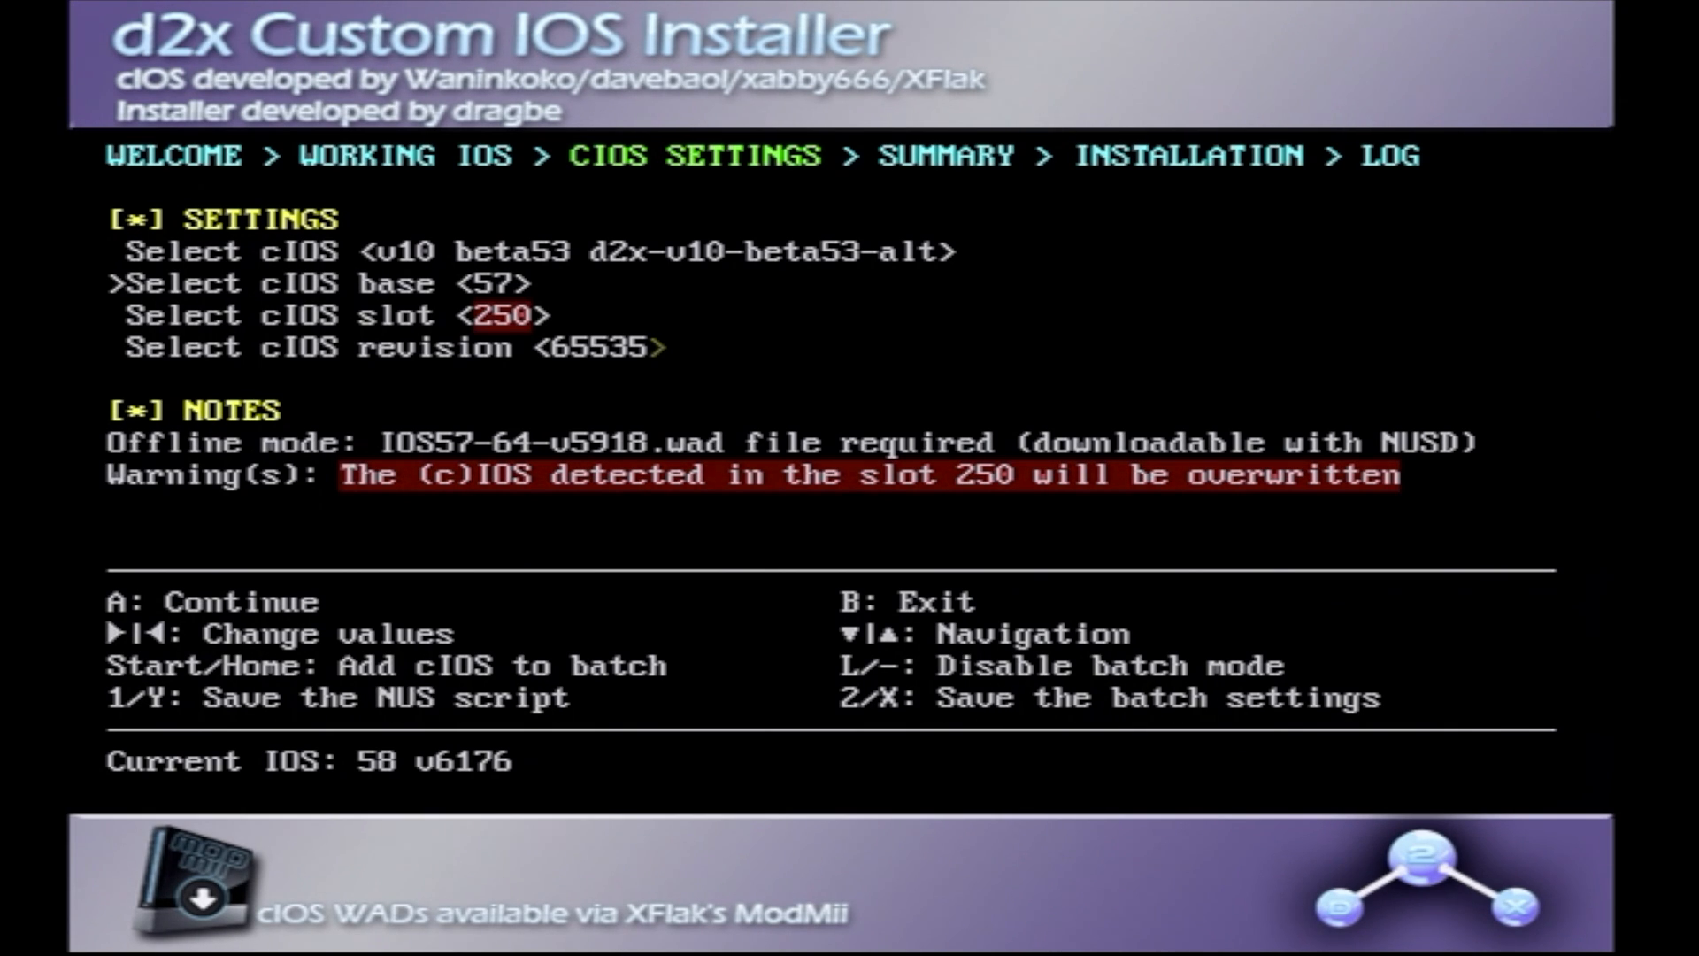
key(right)
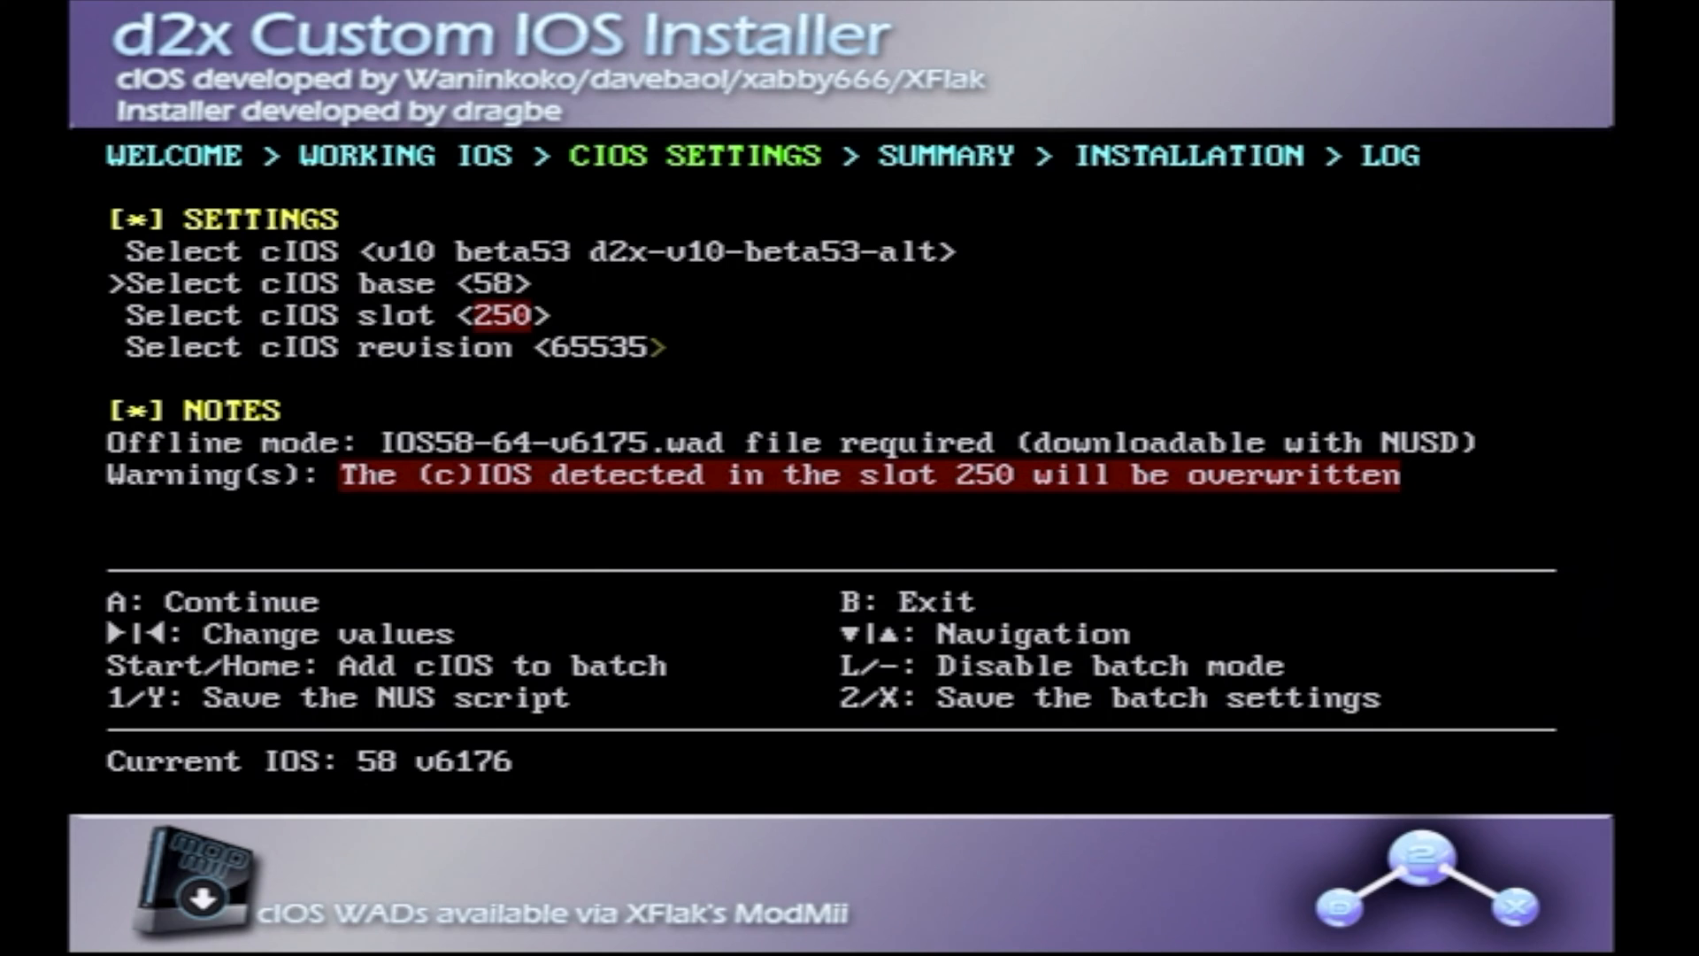
key(Down)
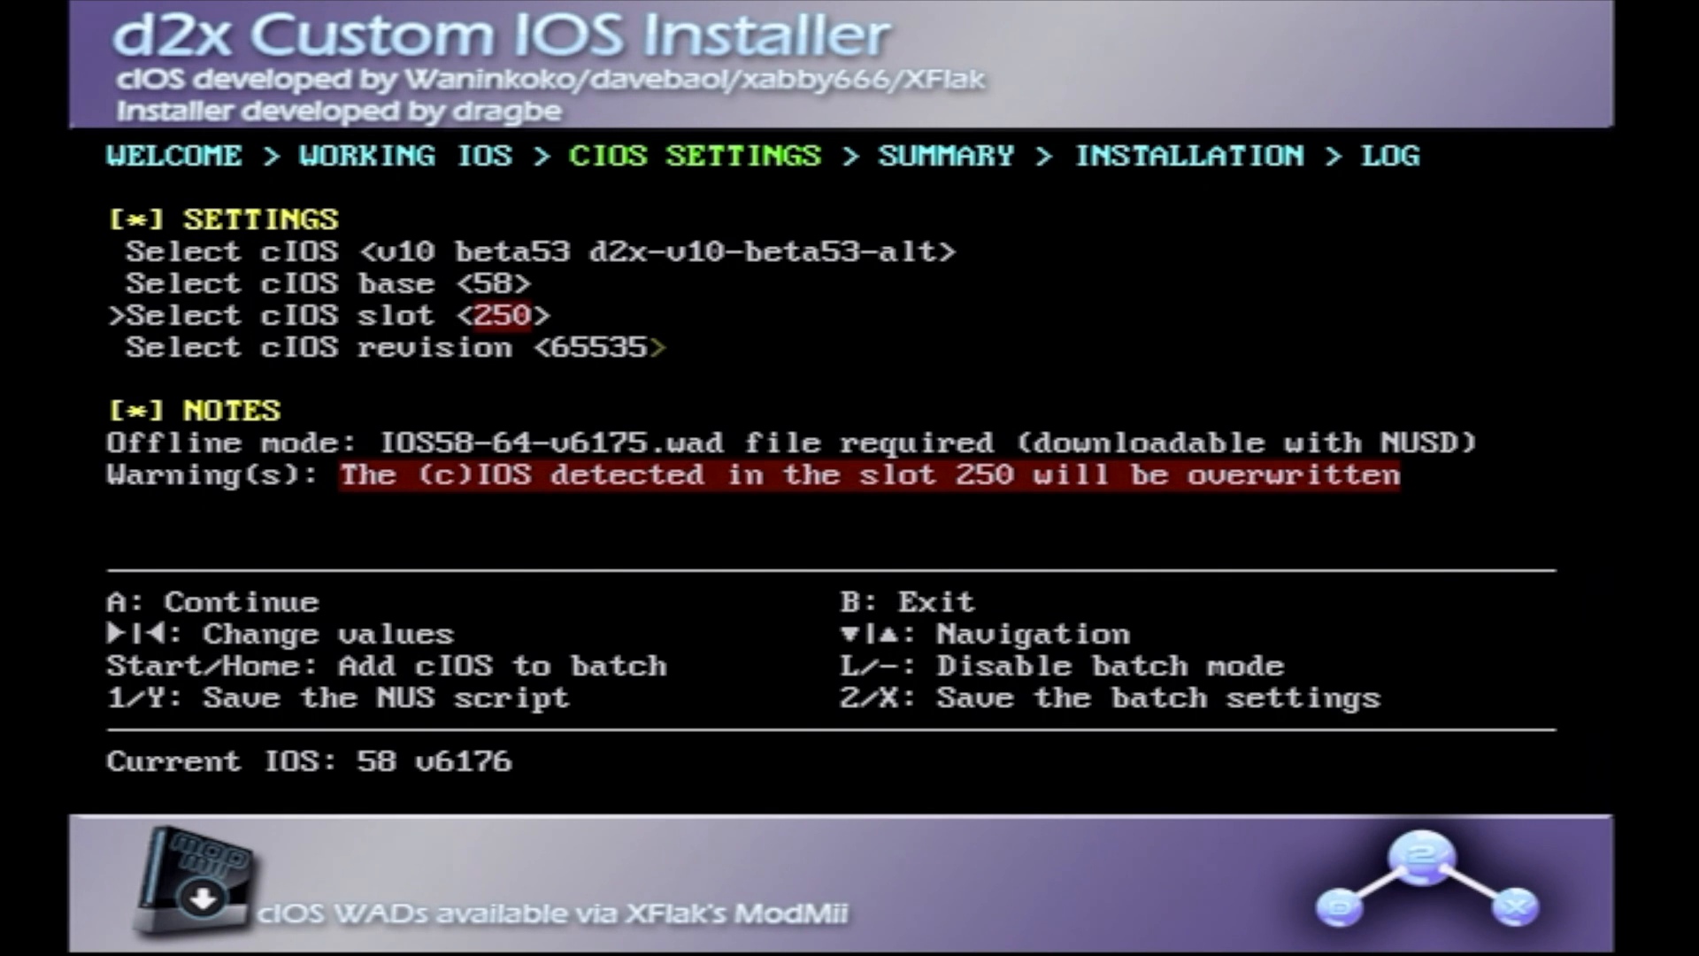
key(right)
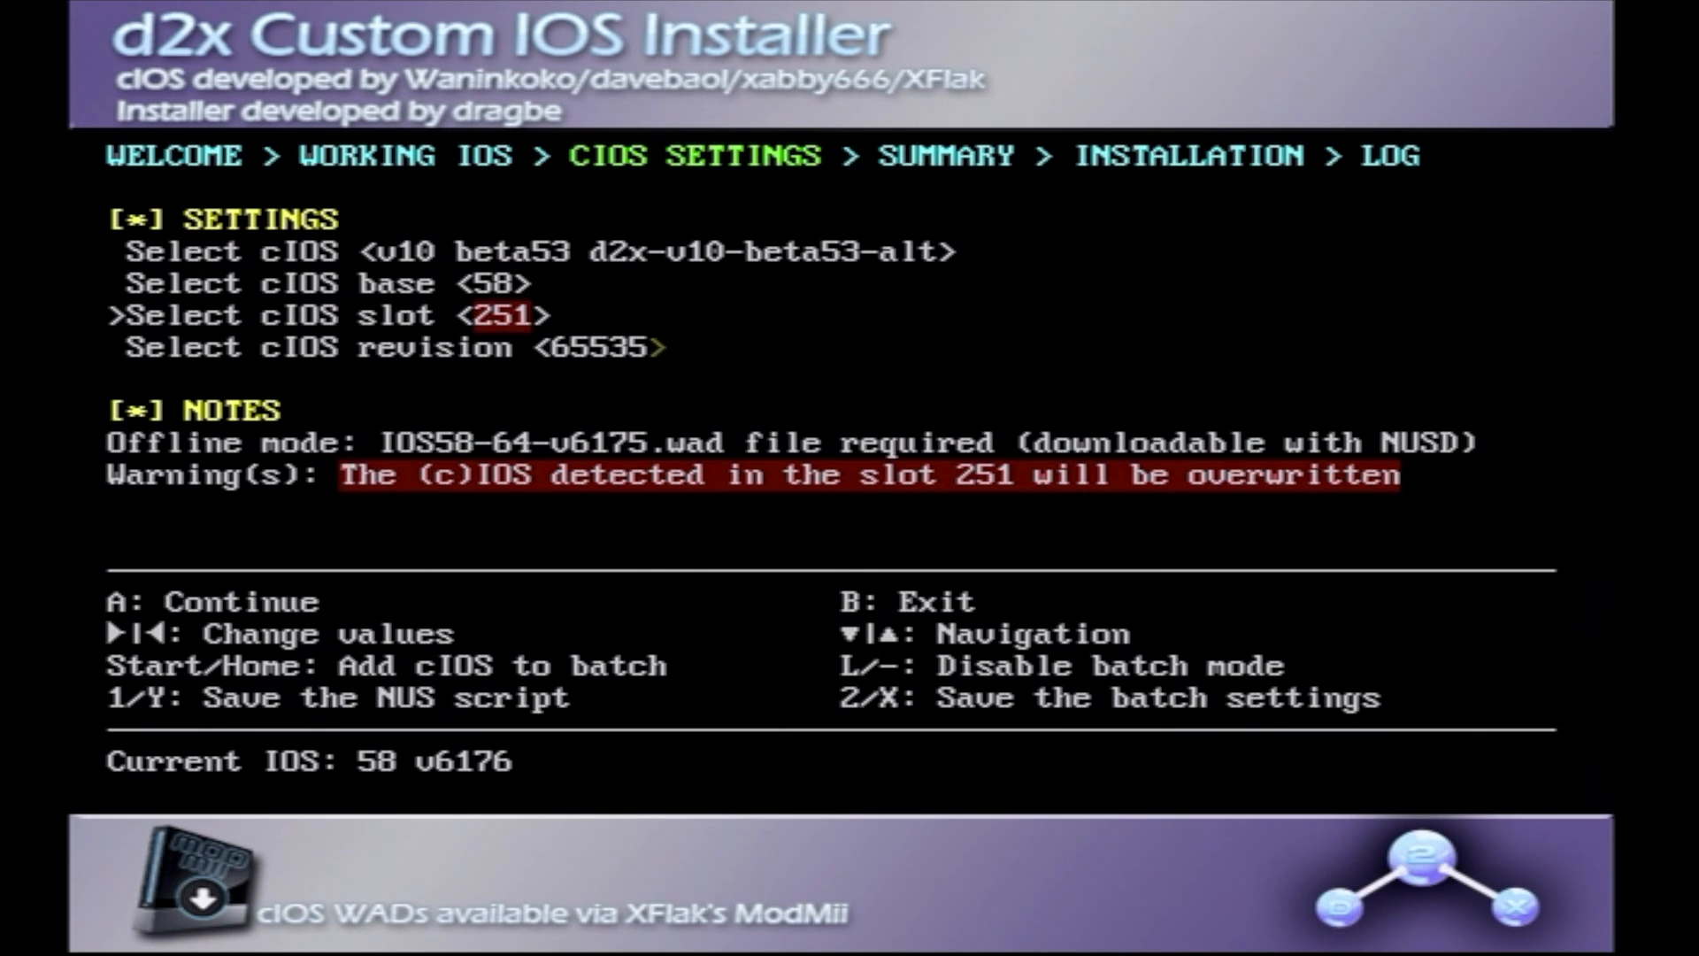
key(Down)
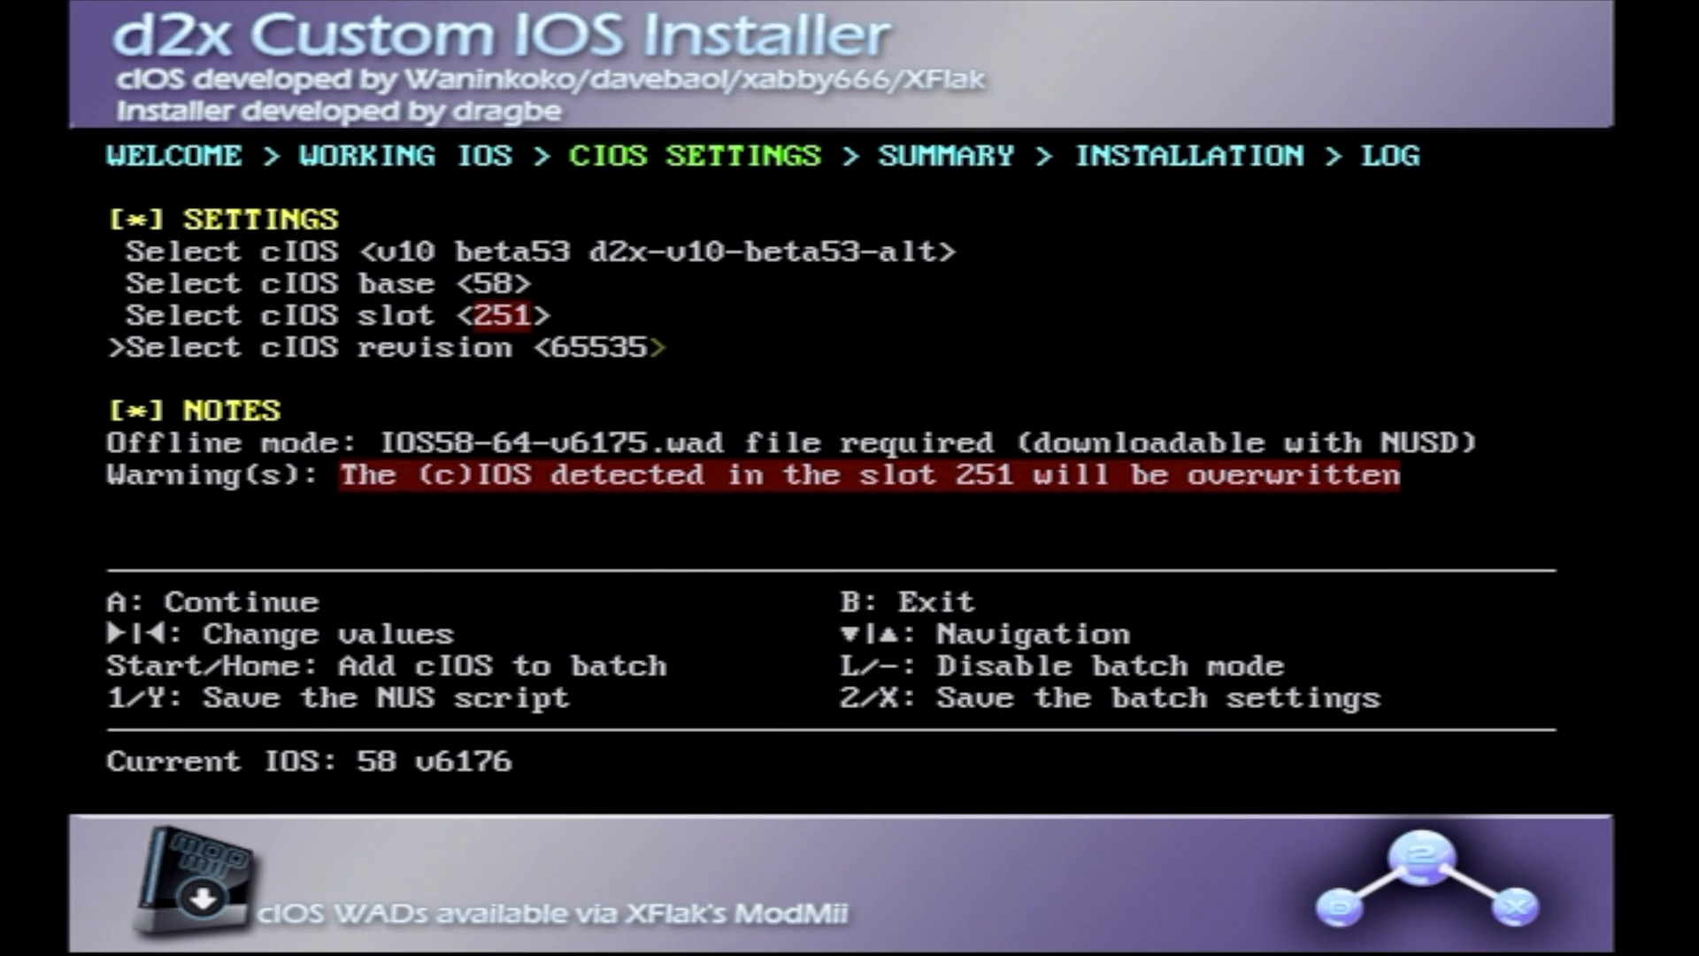
key(a)
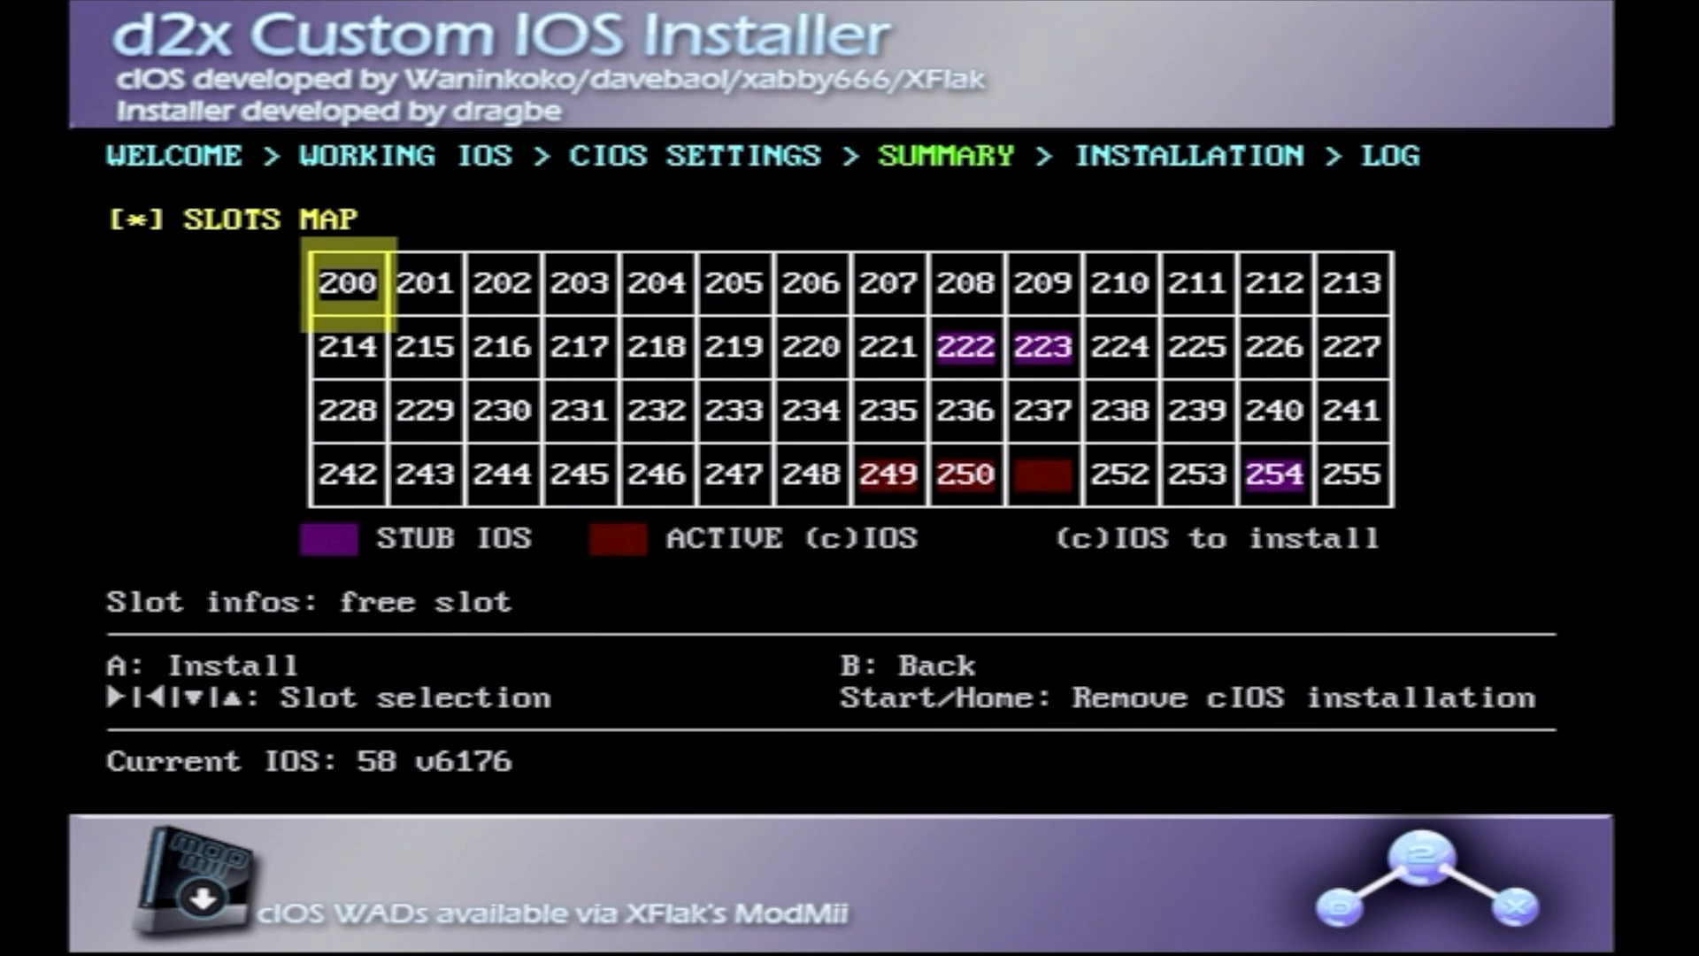
key(a)
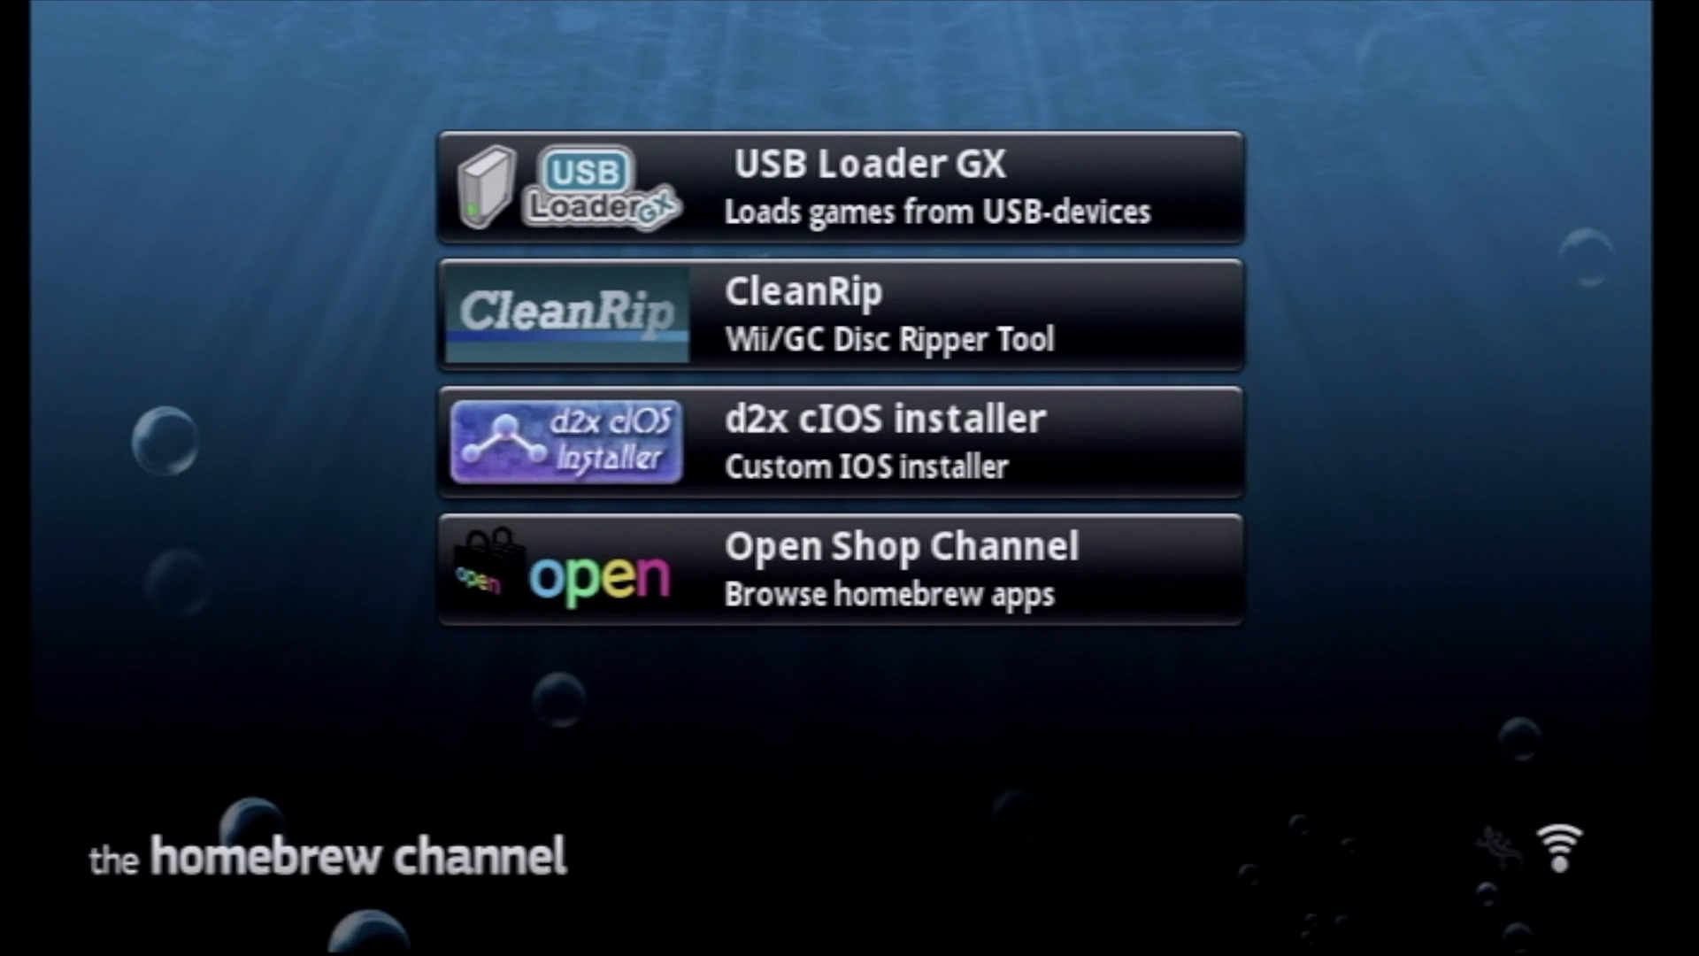
mouse_move(828, 694)
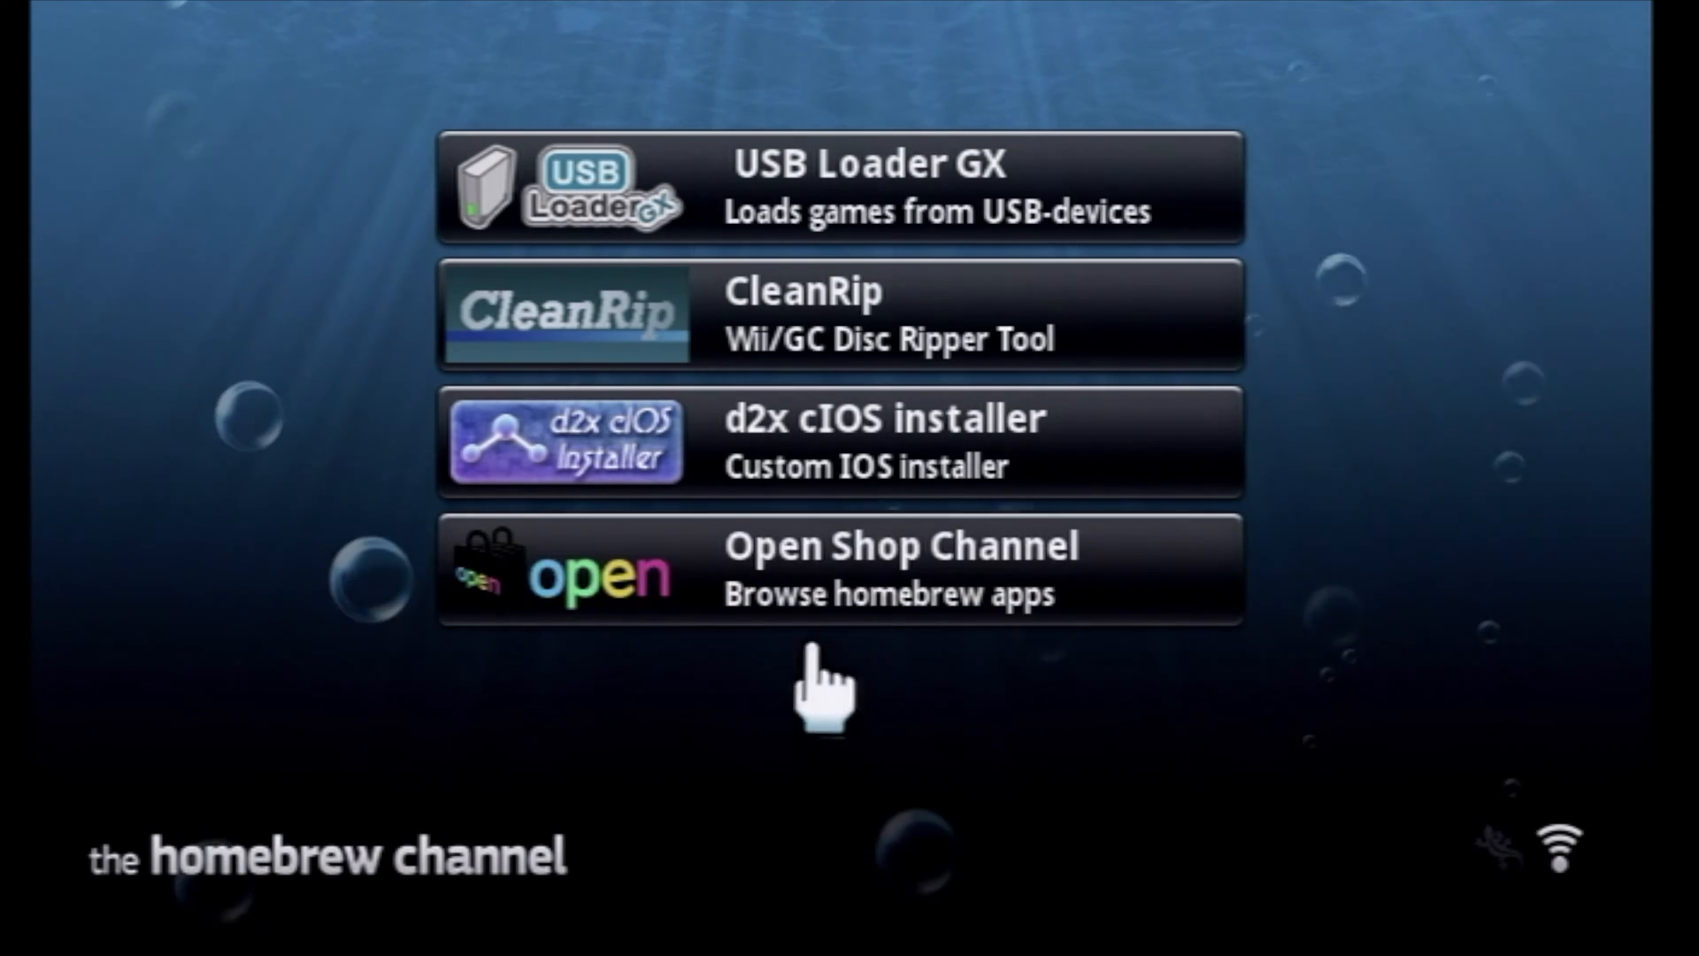
mouse_move(765, 277)
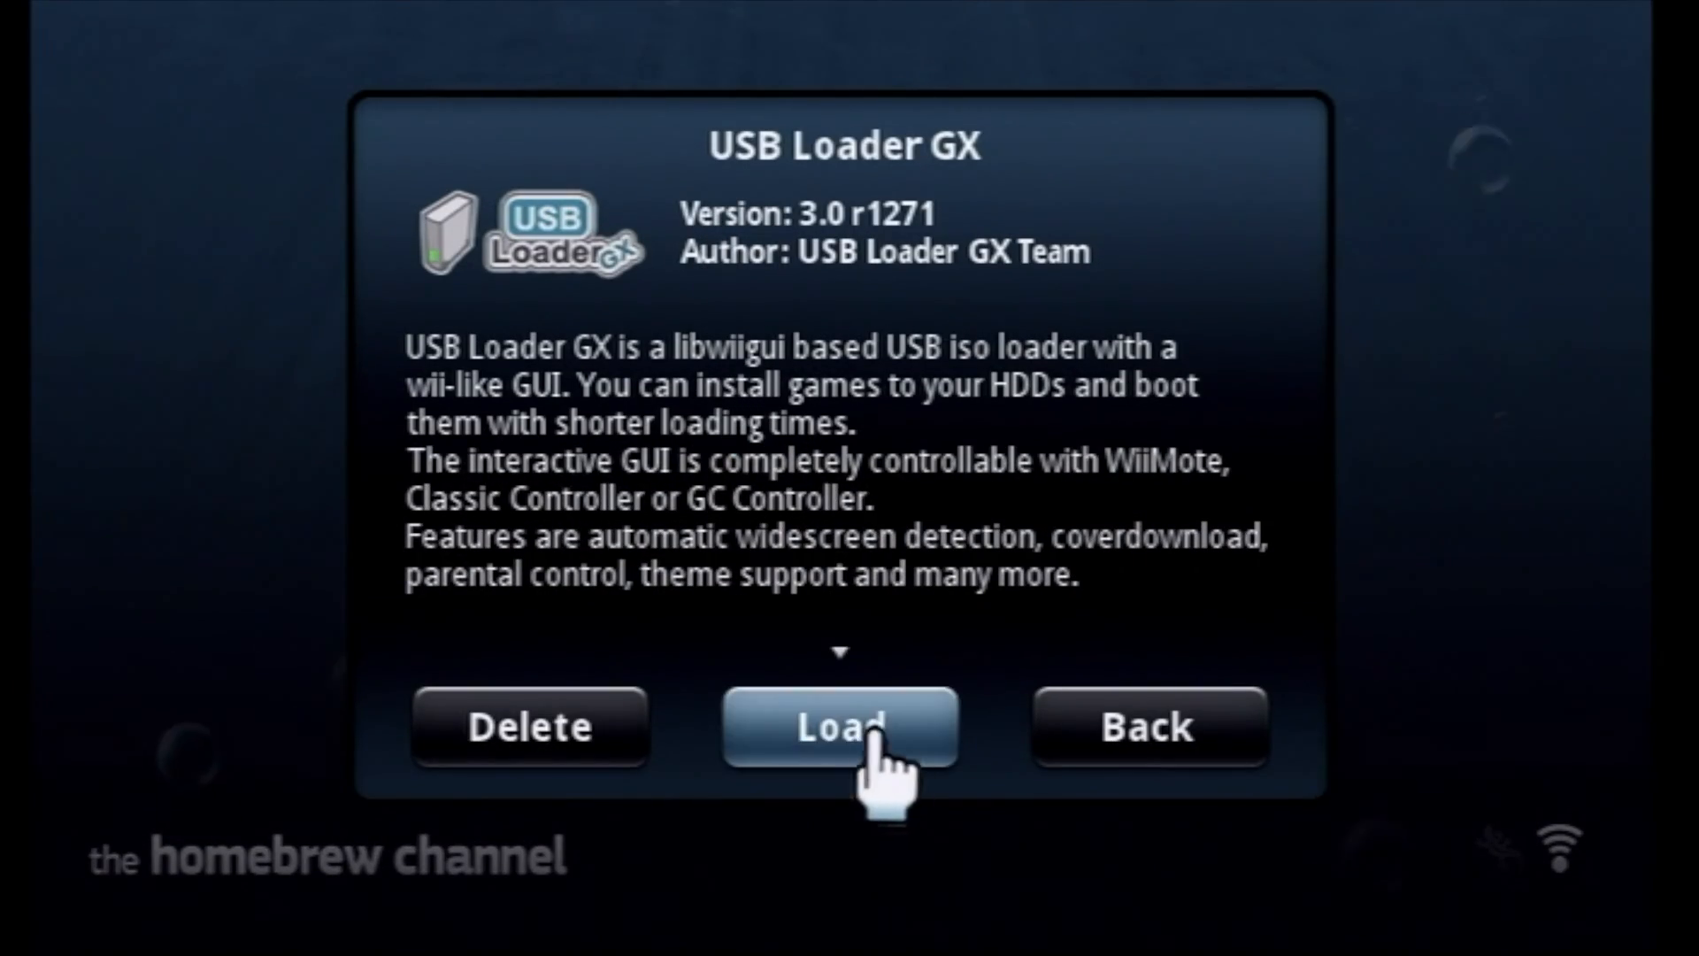
Launch USB Loader GX from the Homebrew Channel to show its three-game library.
click(1147, 726)
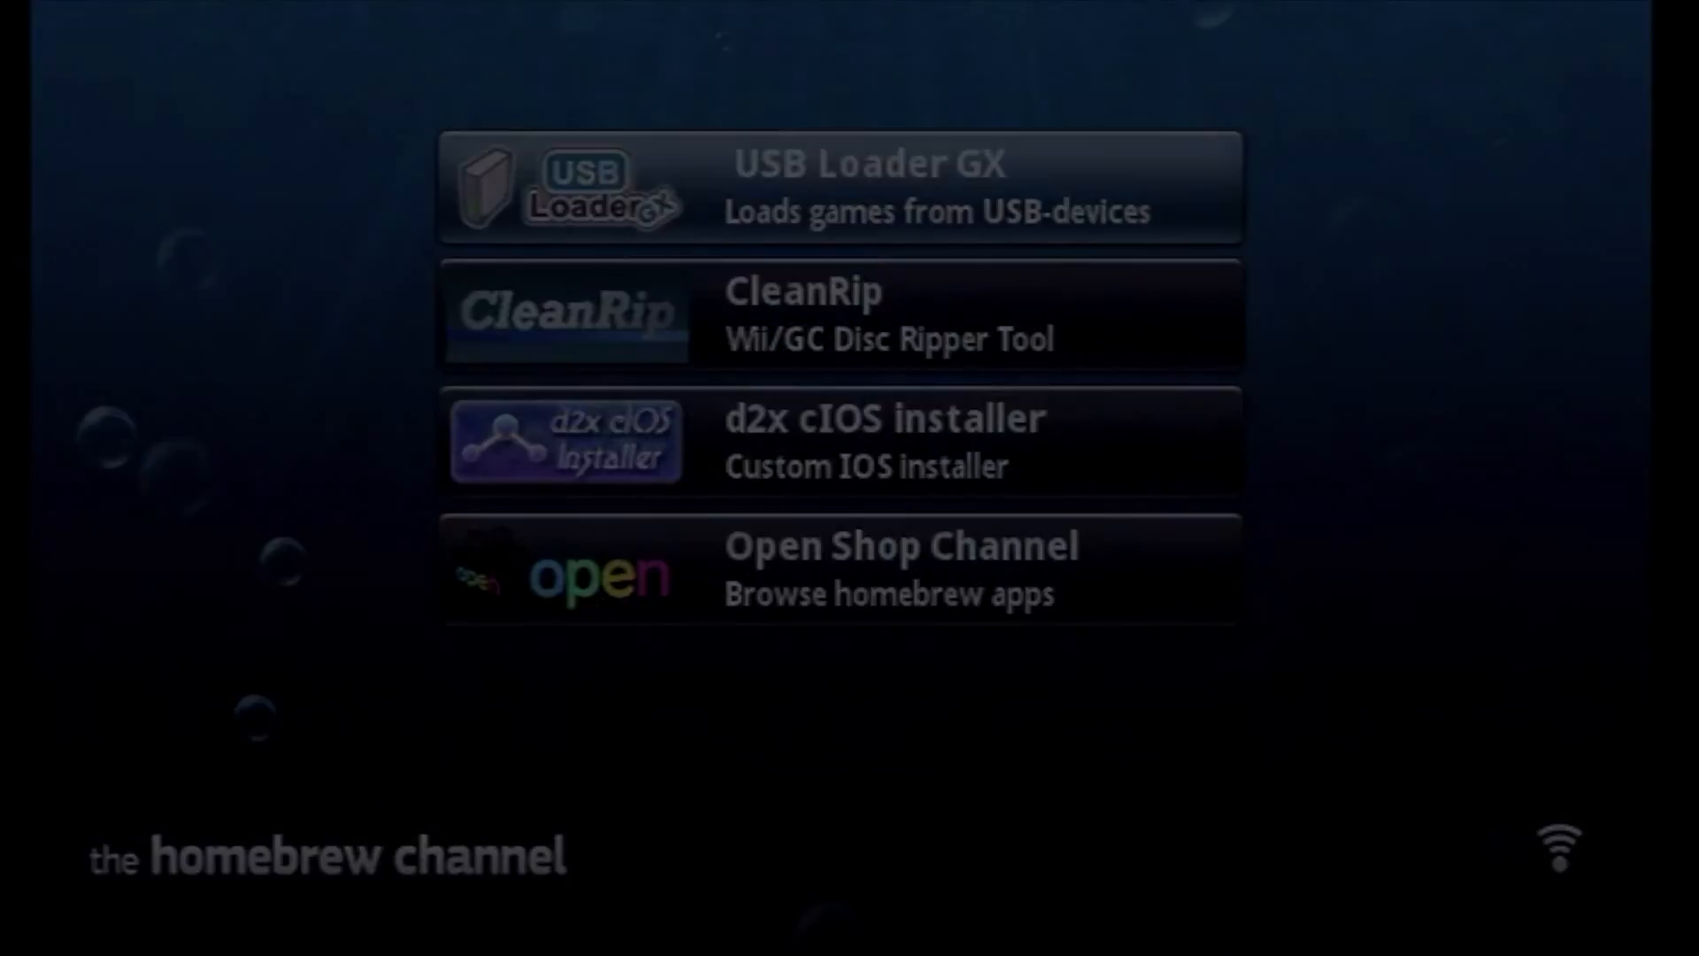
click(839, 188)
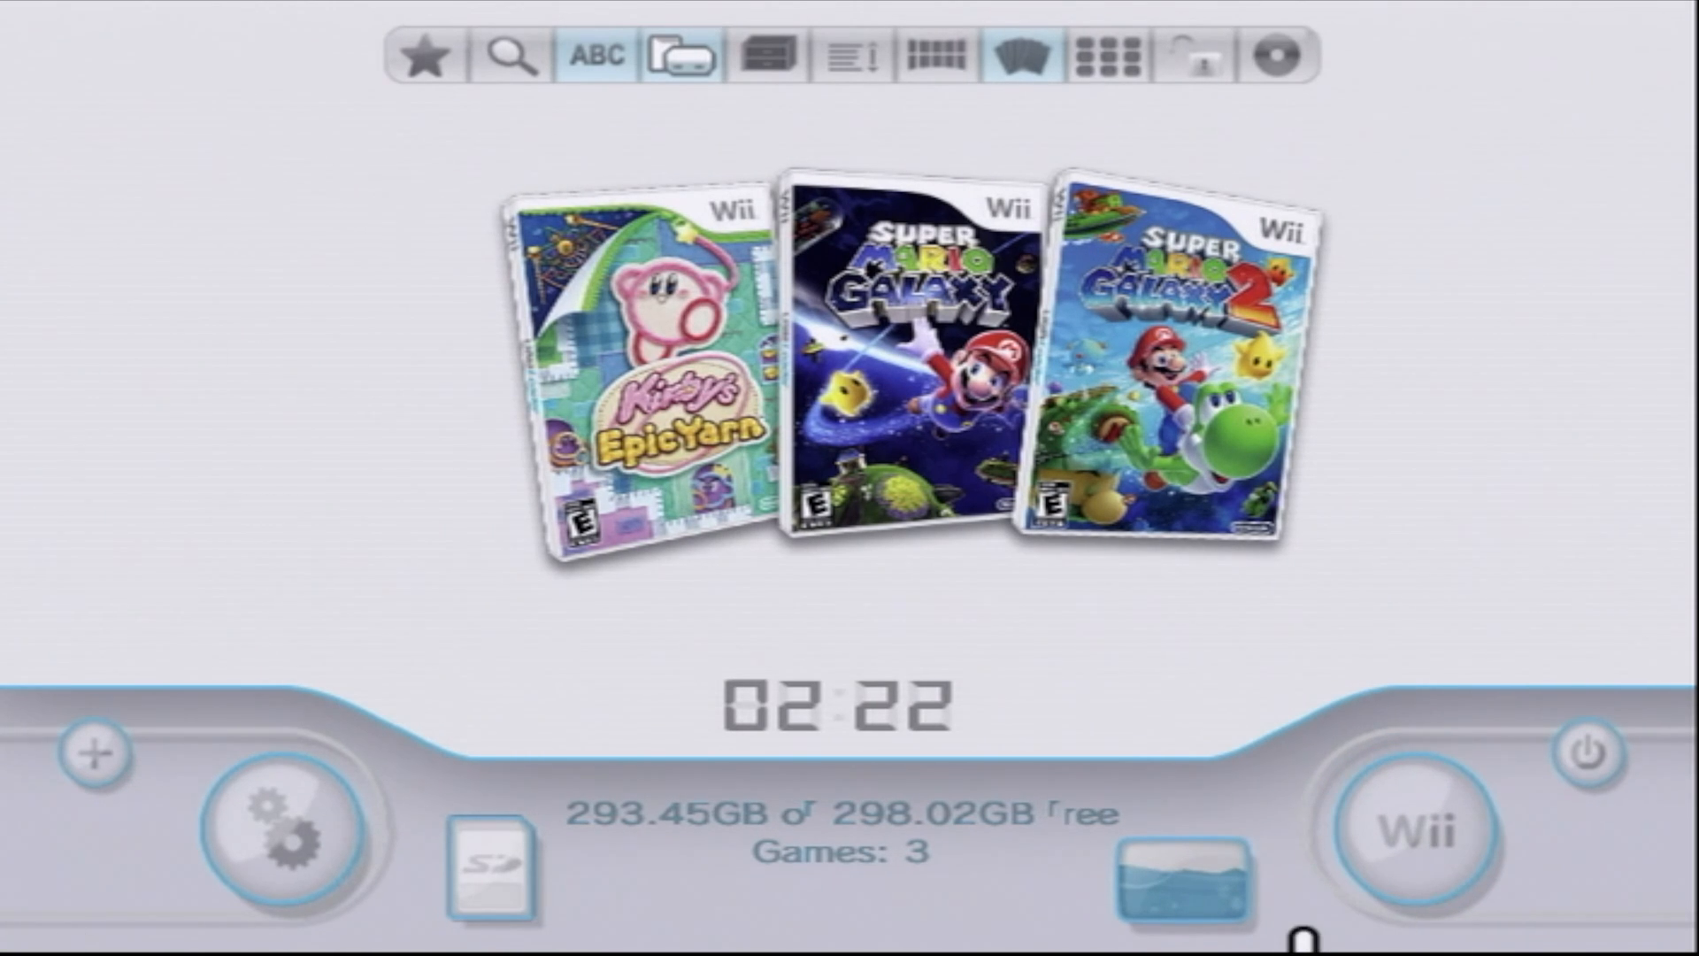
mouse_move(277, 829)
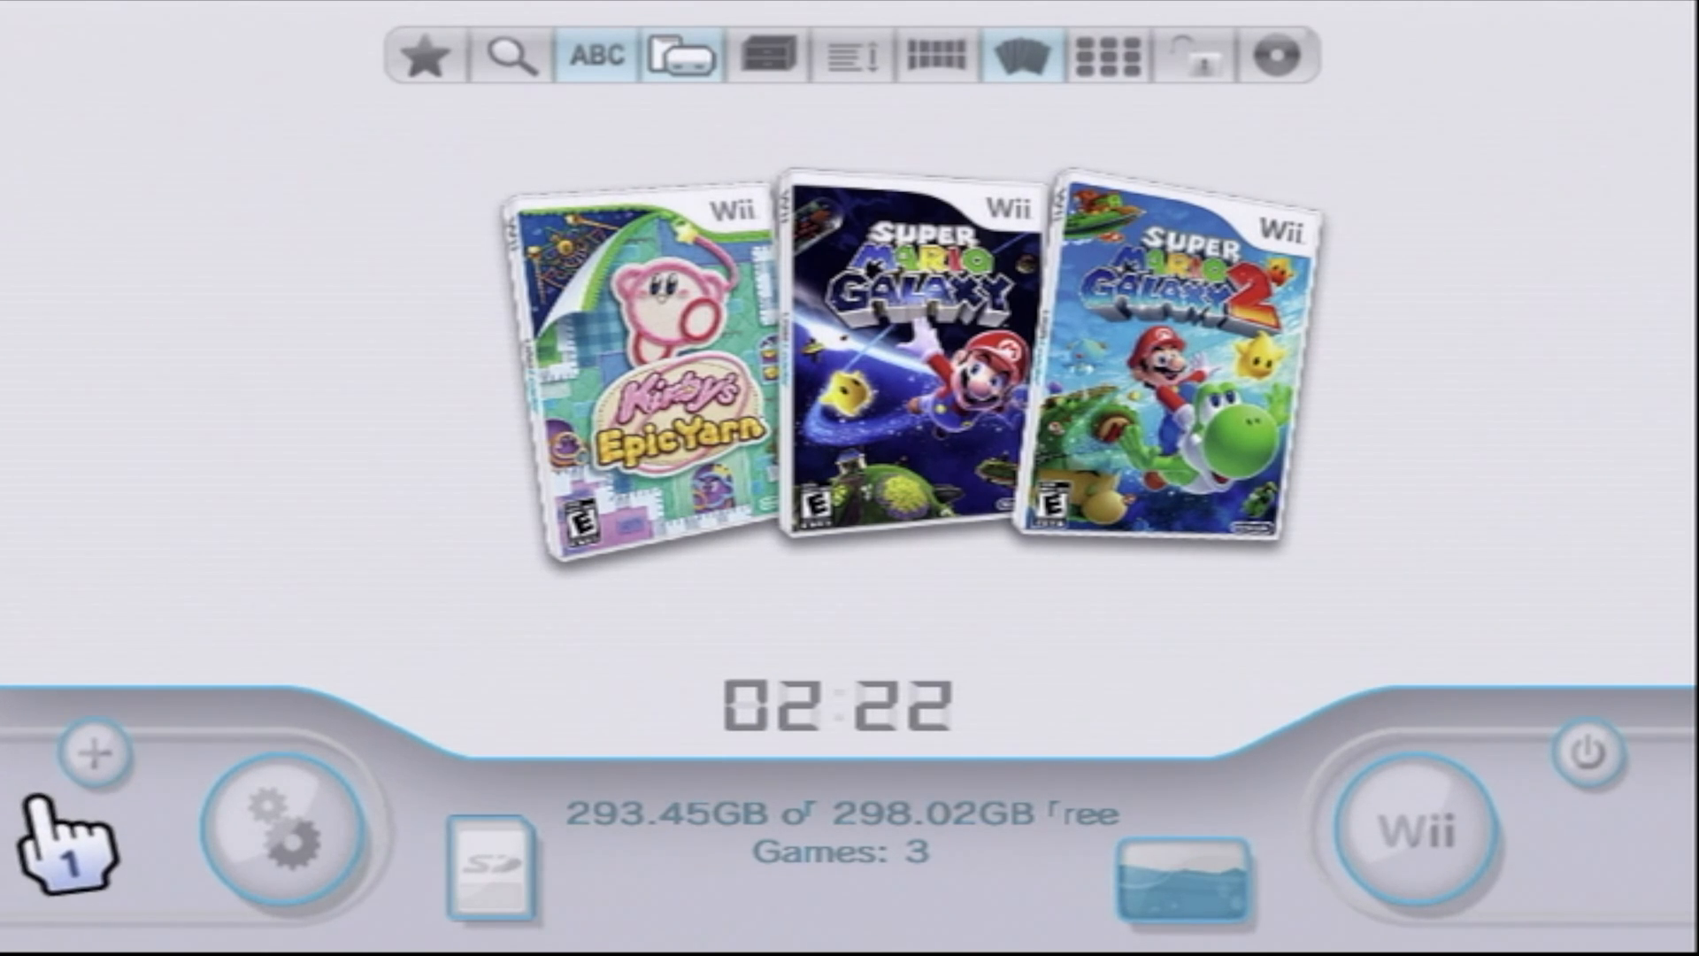
Install Kirby Wii (1.17GB) from the disc onto the hard drive until it reports success.
click(96, 756)
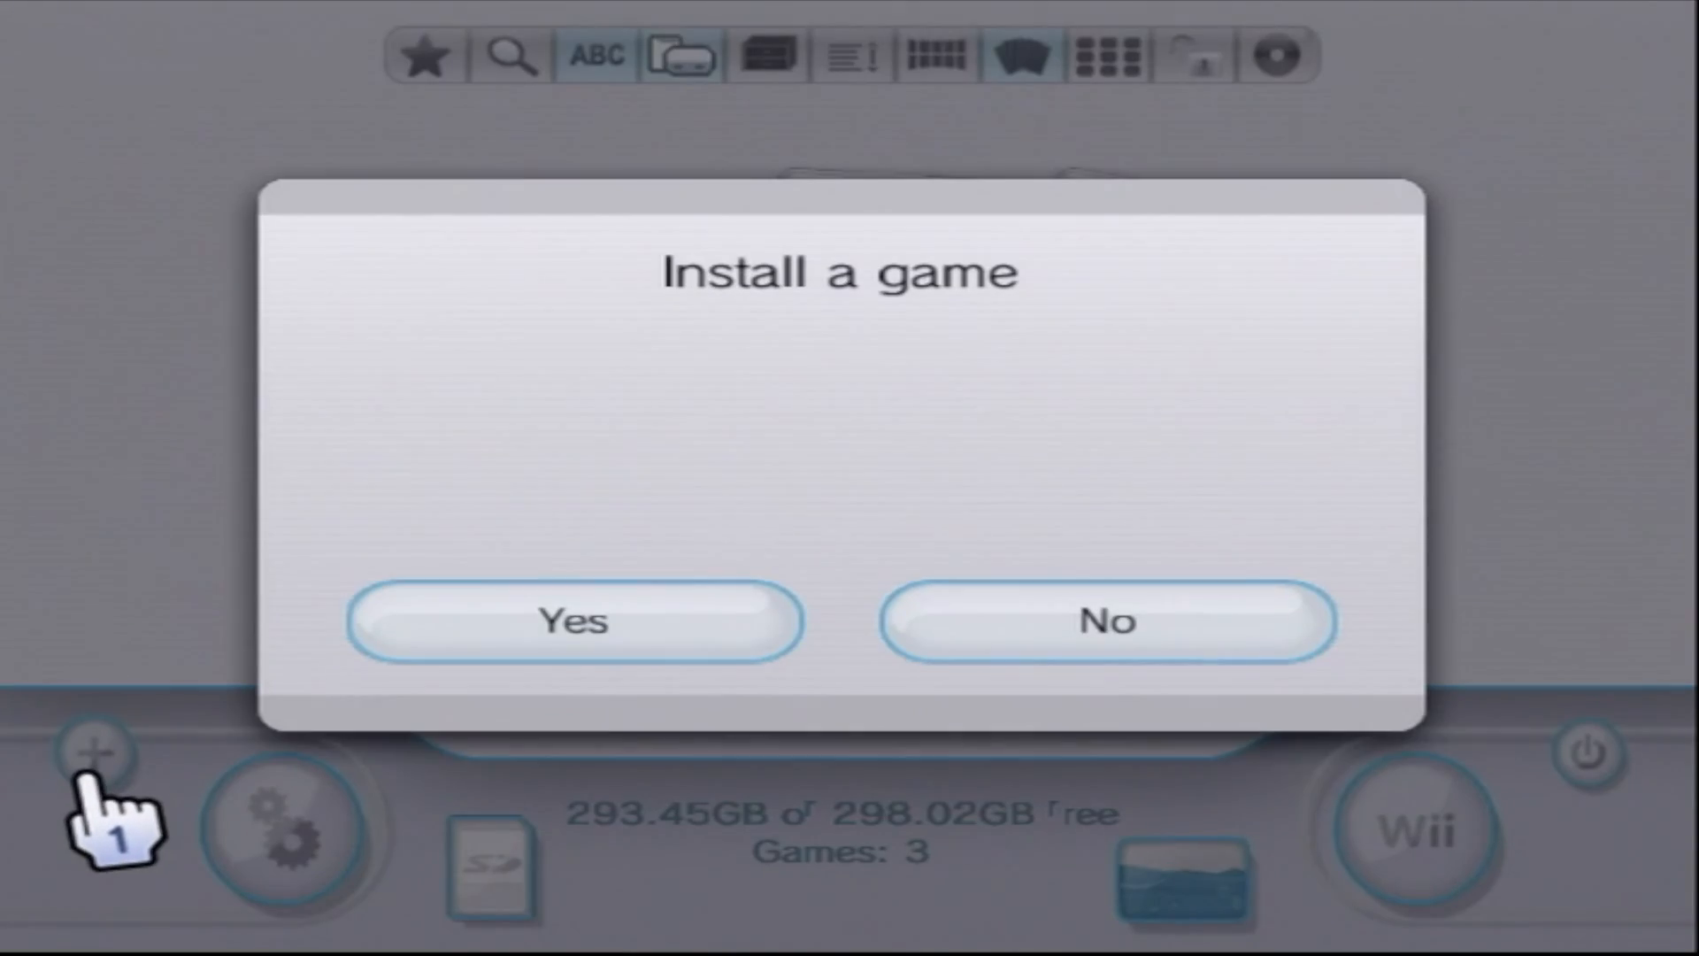
mouse_move(455, 834)
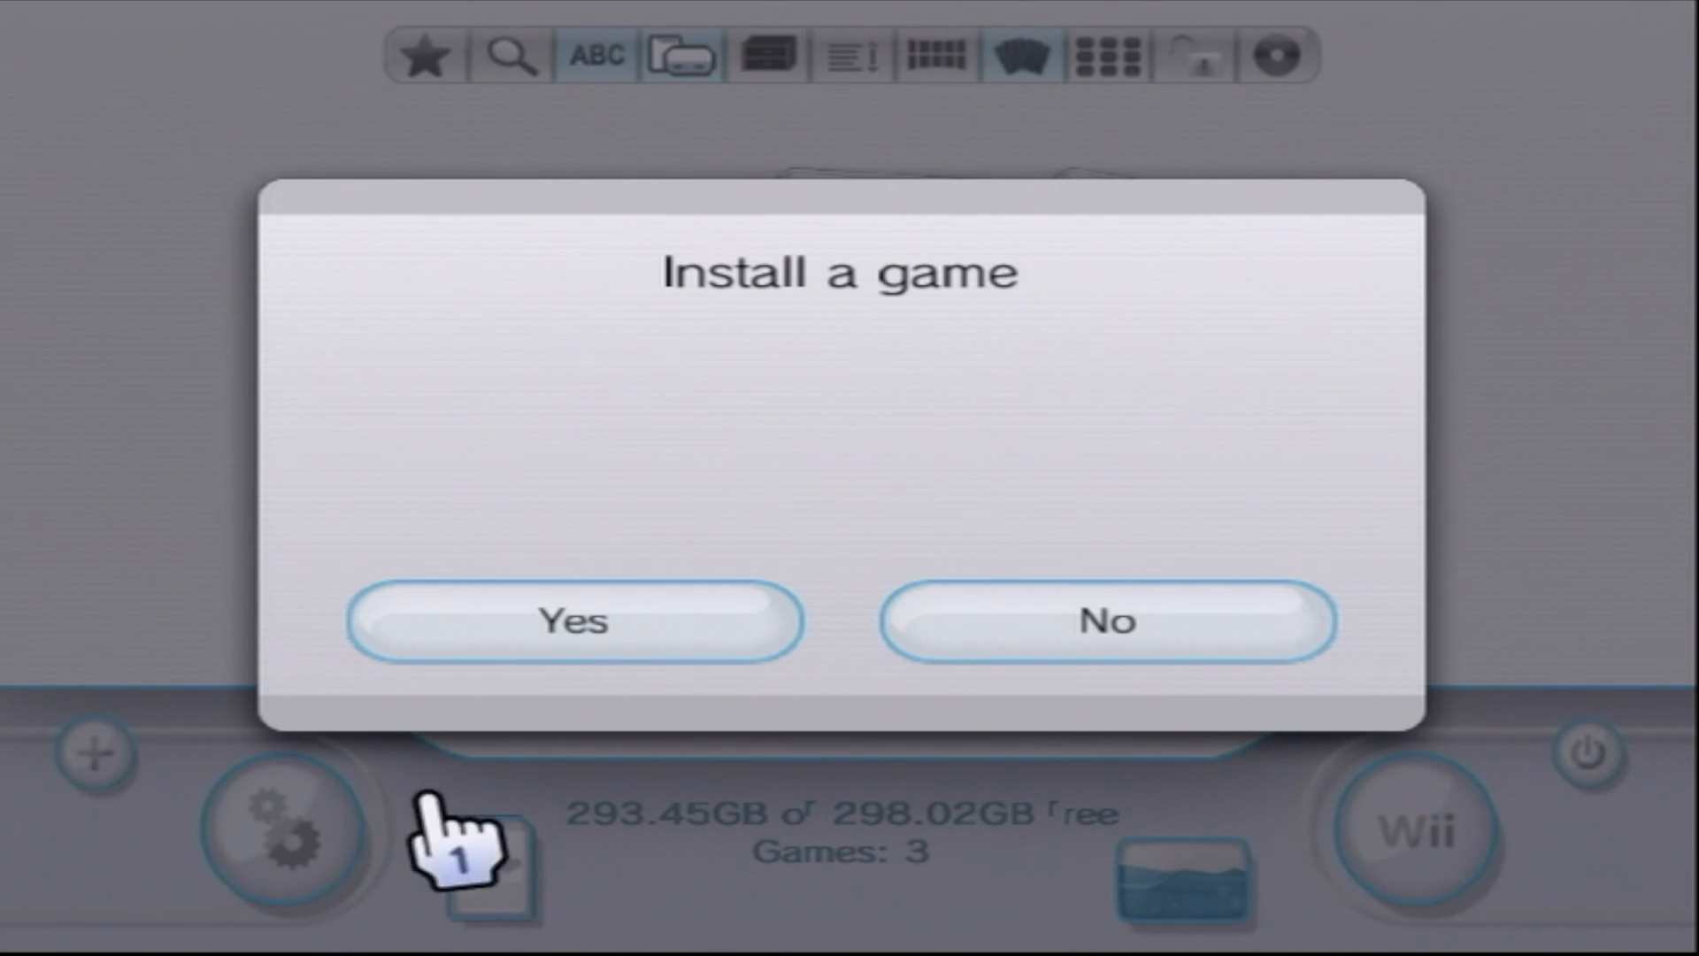
mouse_move(445, 694)
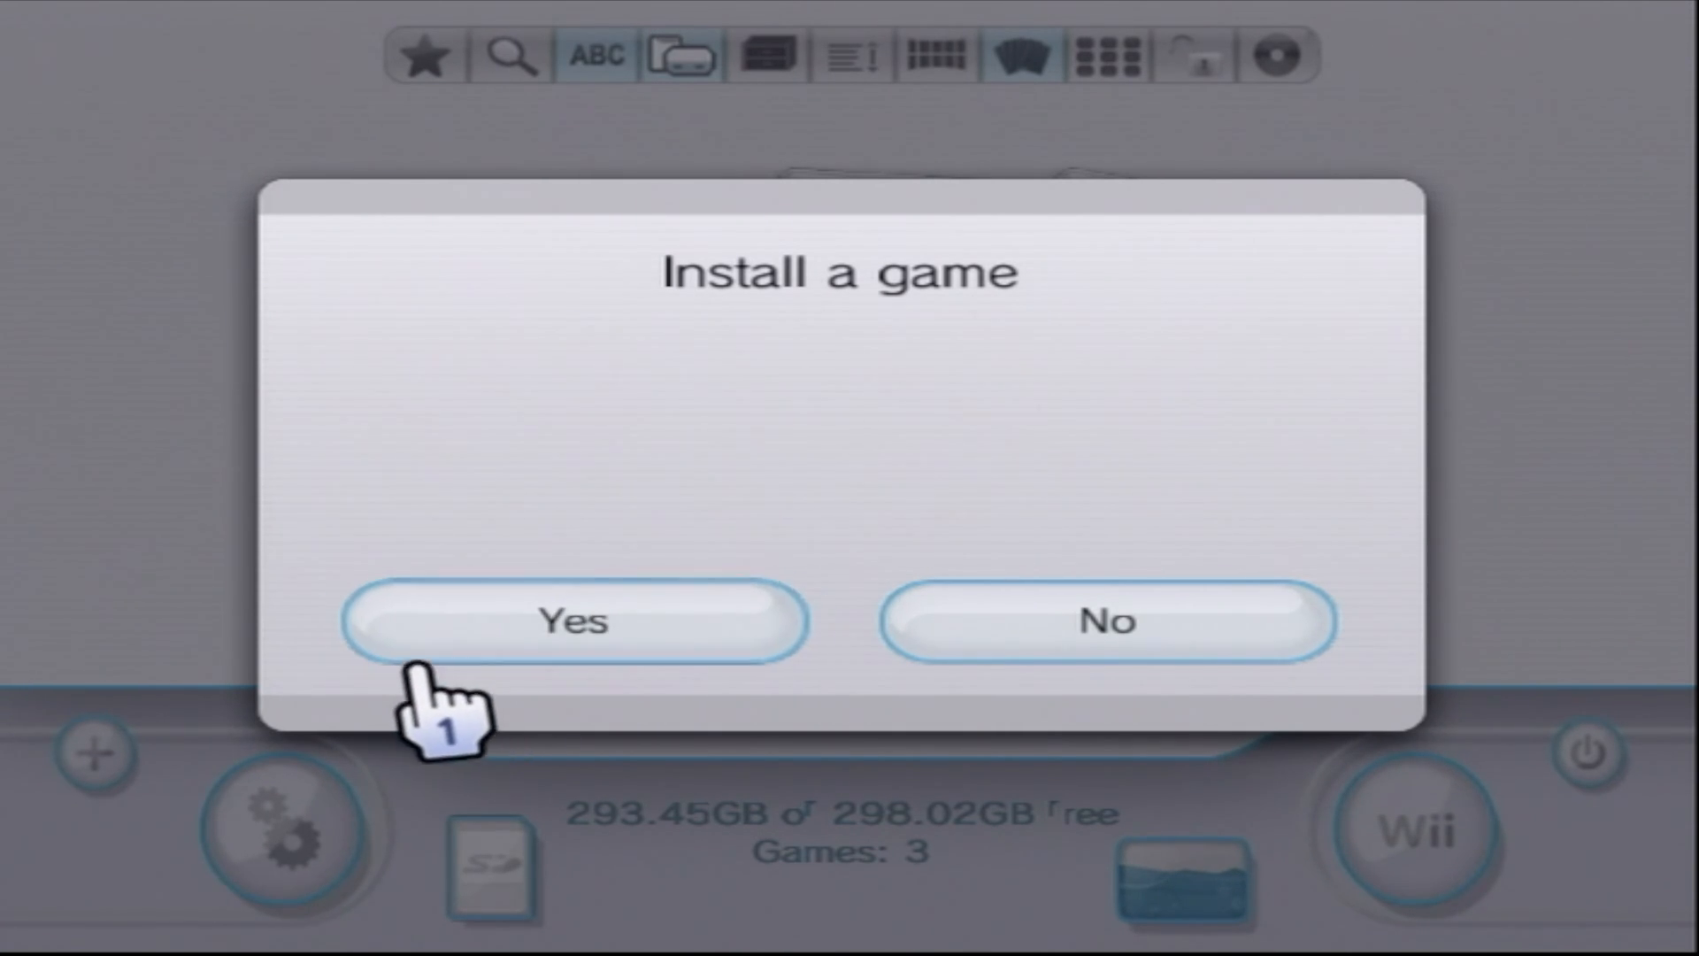
click(572, 622)
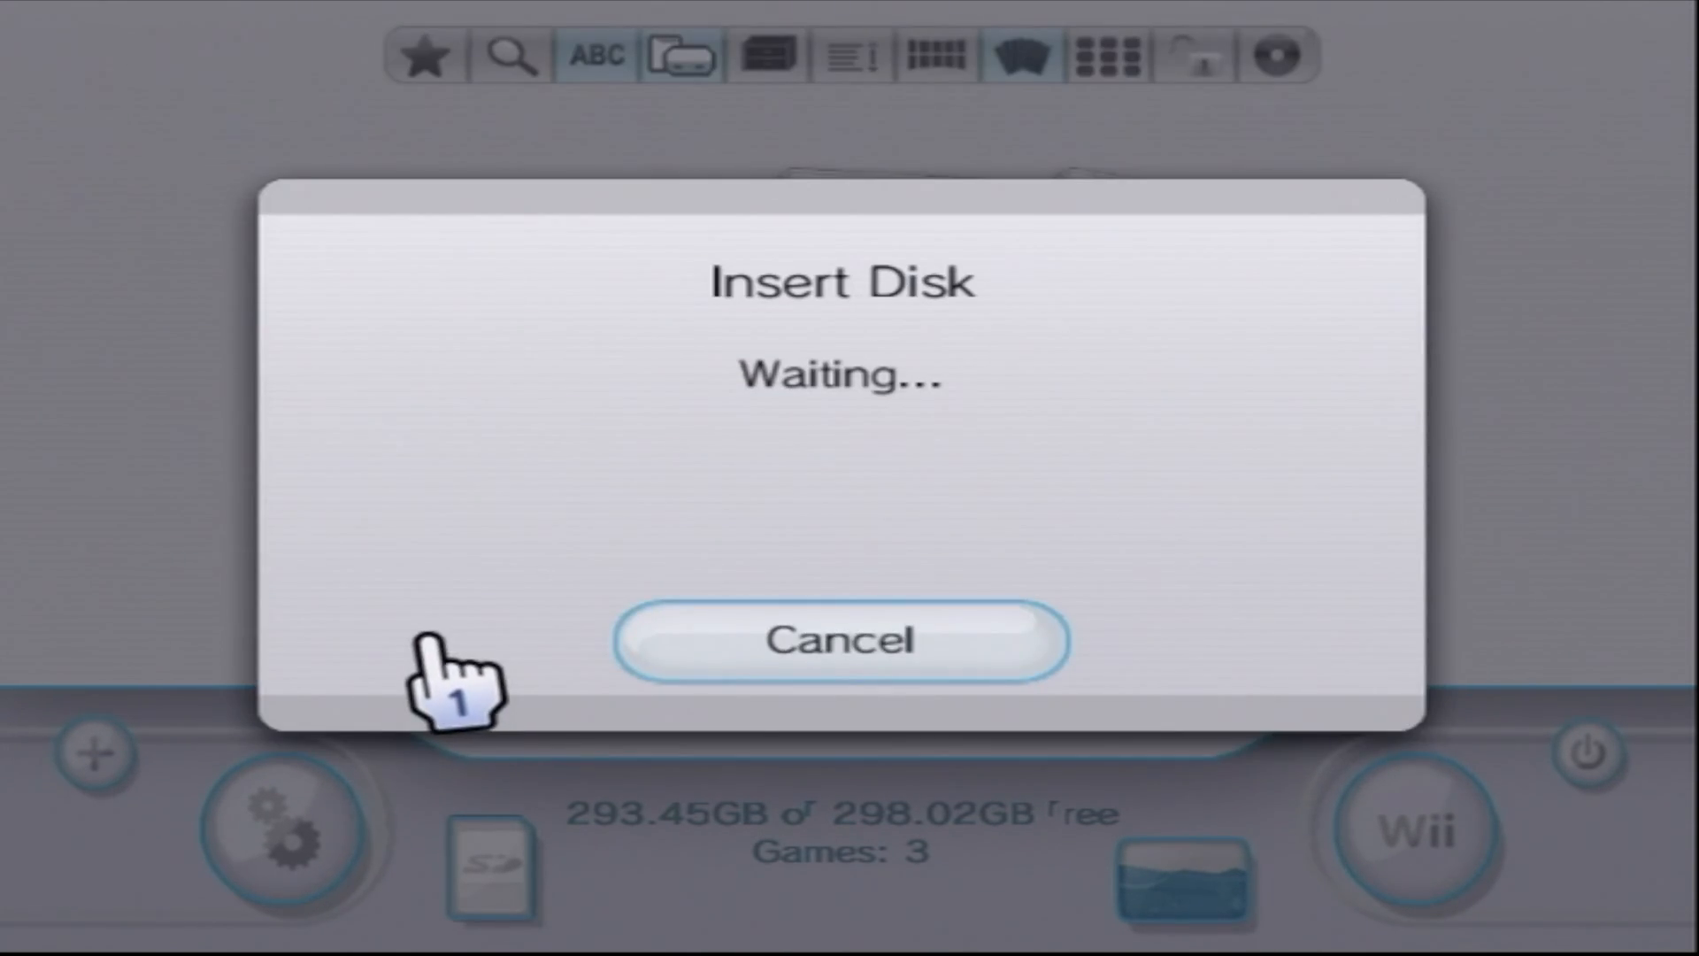
mouse_move(32, 684)
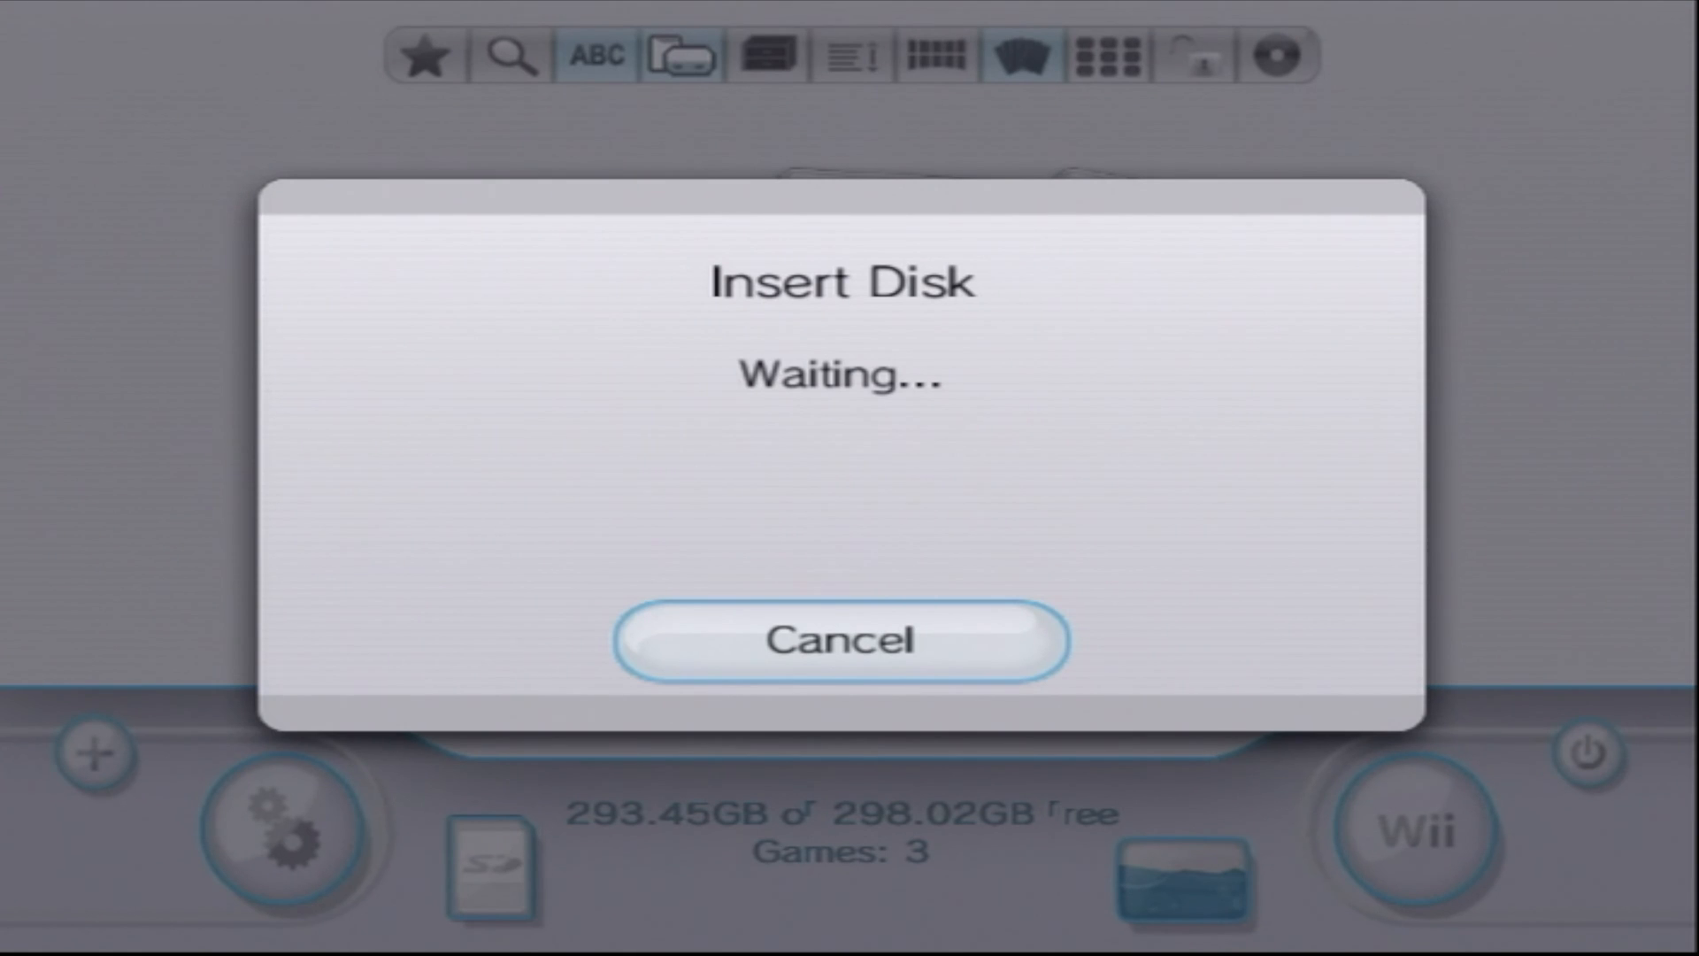
click(839, 639)
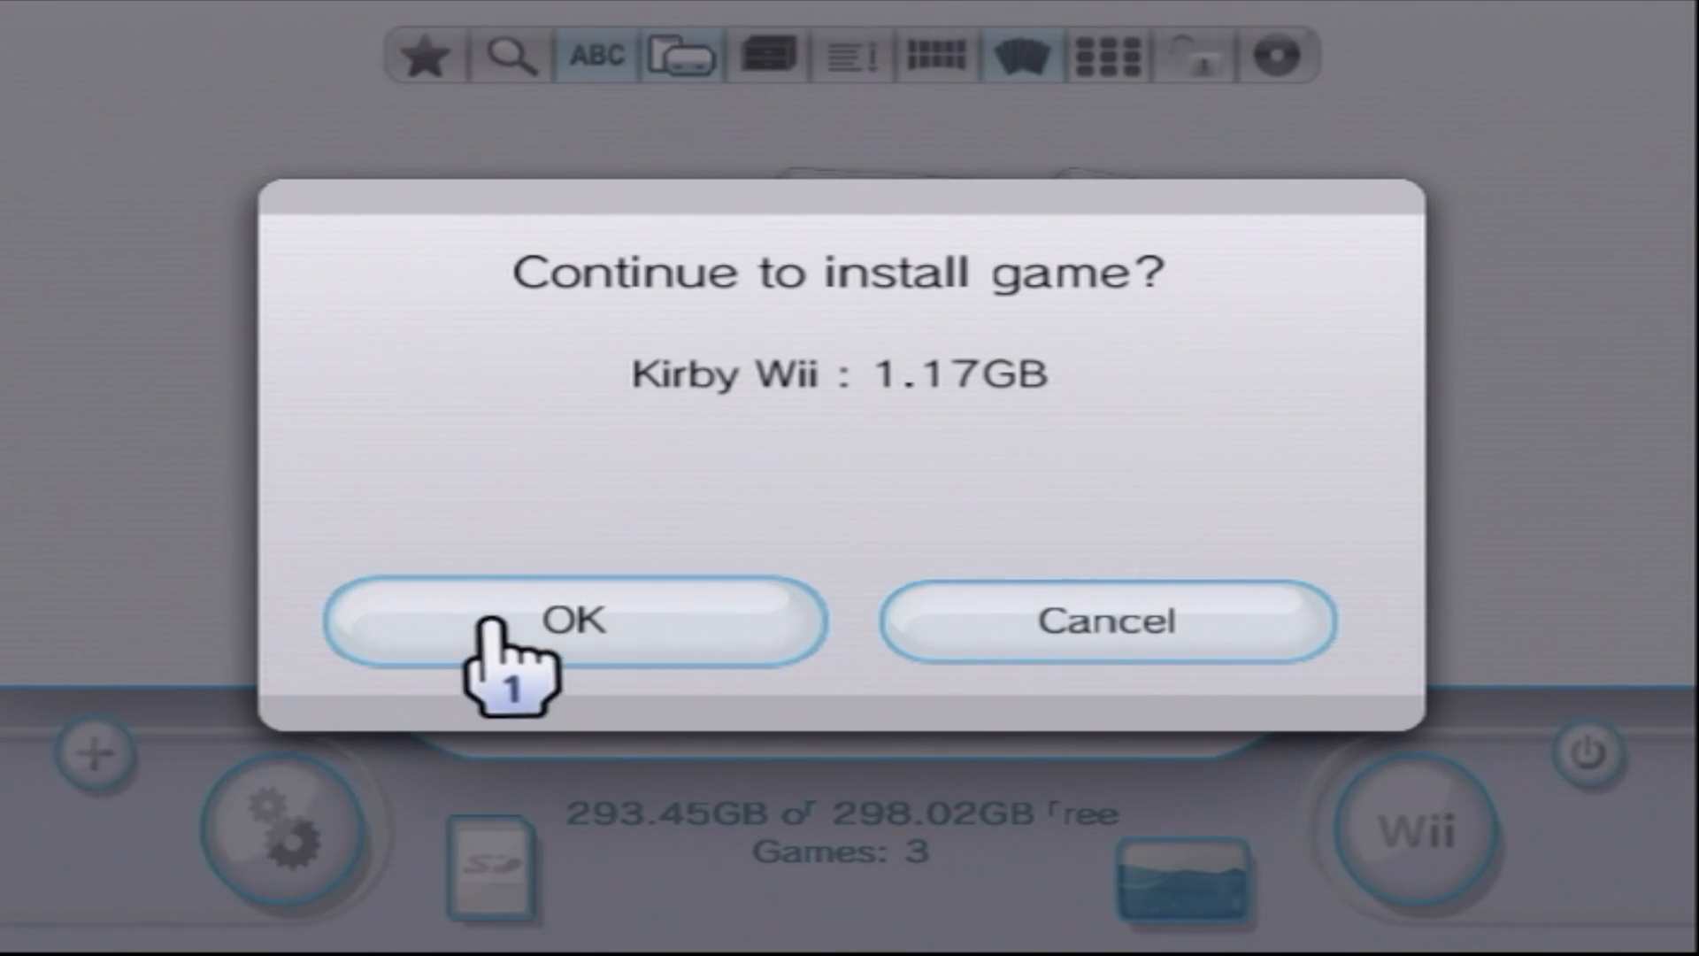
click(572, 622)
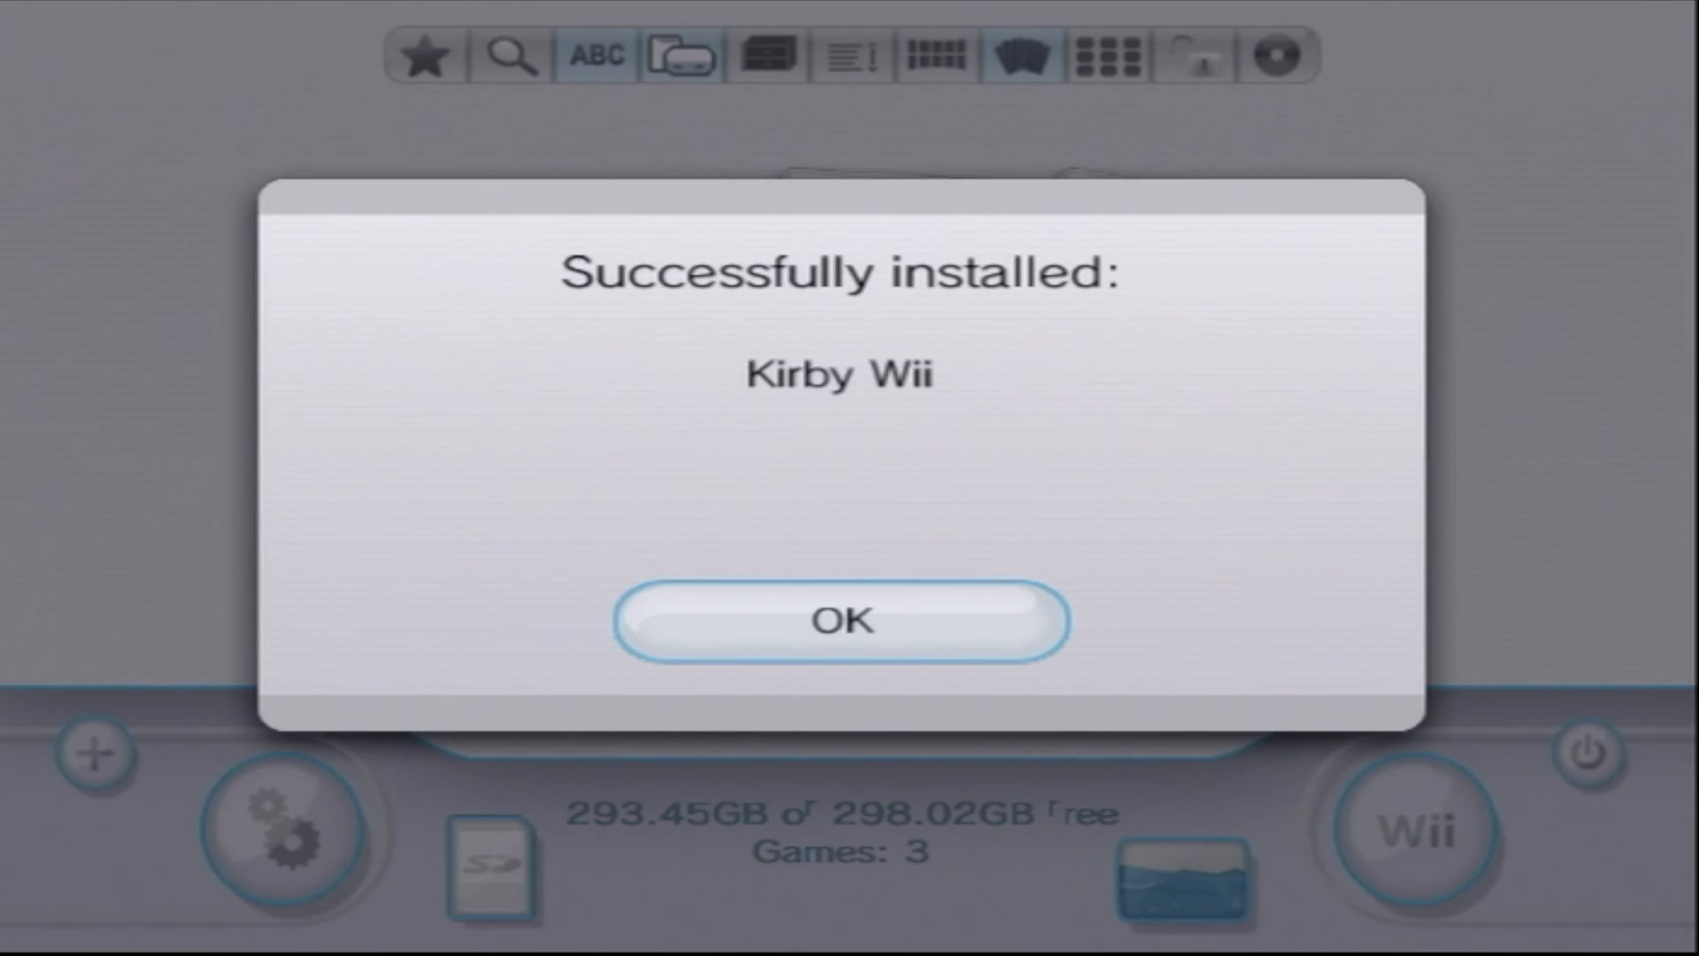
mouse_move(1138, 455)
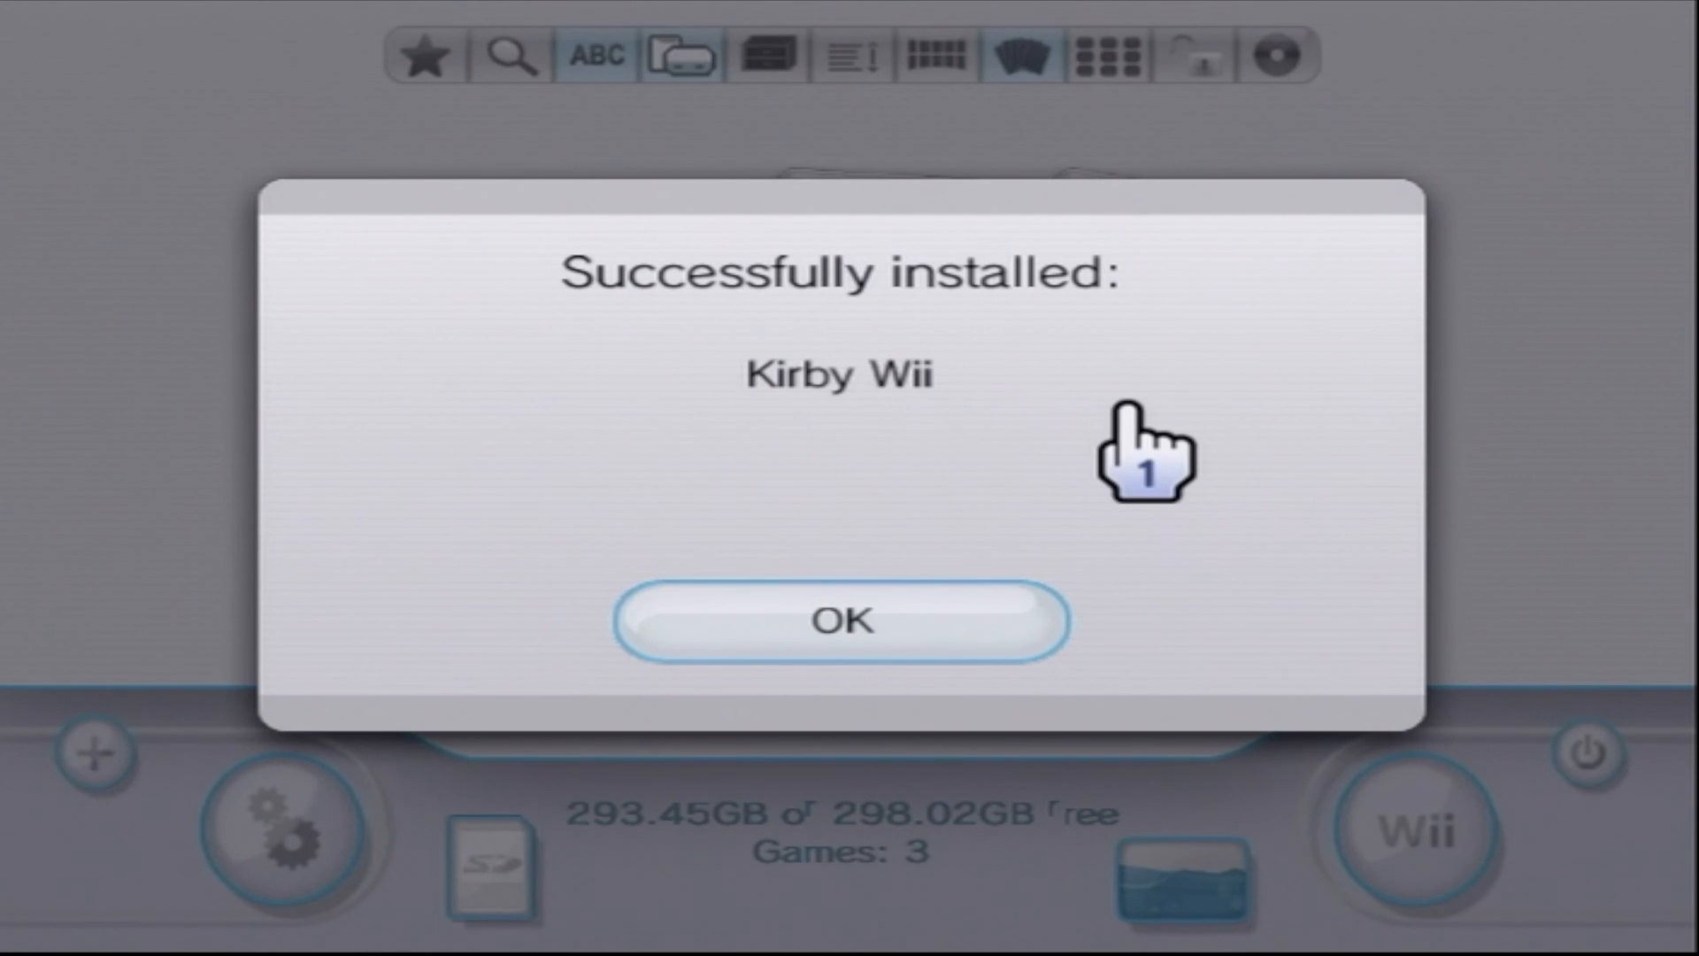
Dismiss the install success message to reveal four games, Kirby Wii still coverless.
click(839, 622)
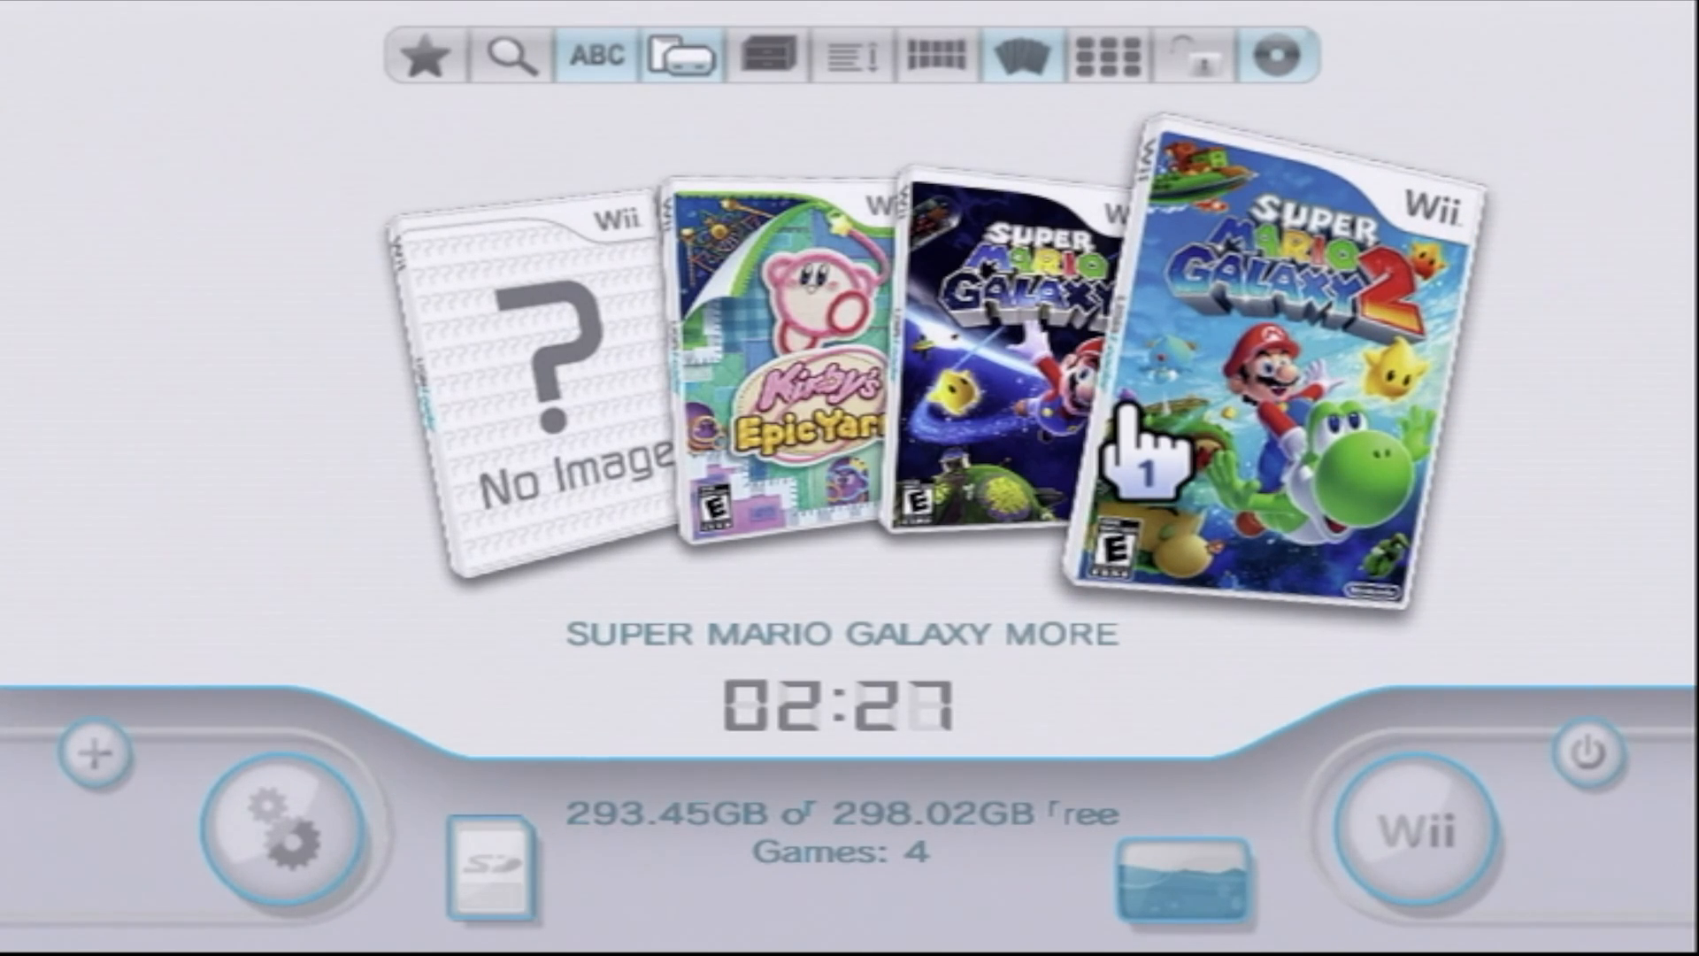
mouse_move(1138, 455)
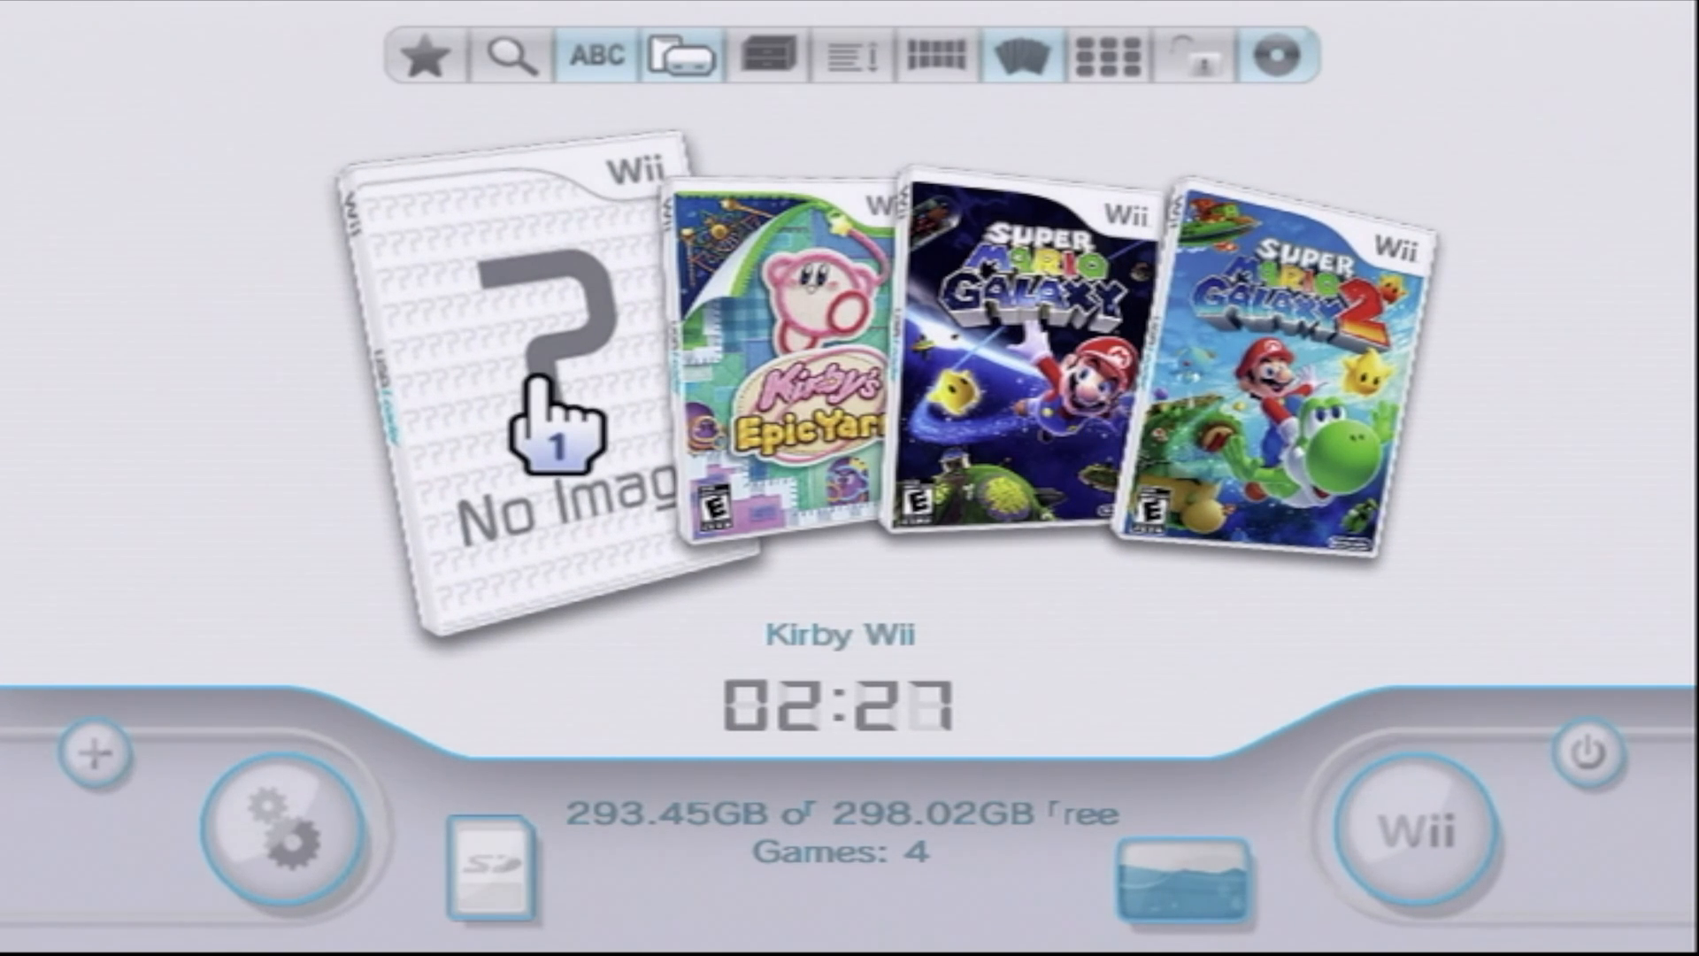
mouse_move(552, 433)
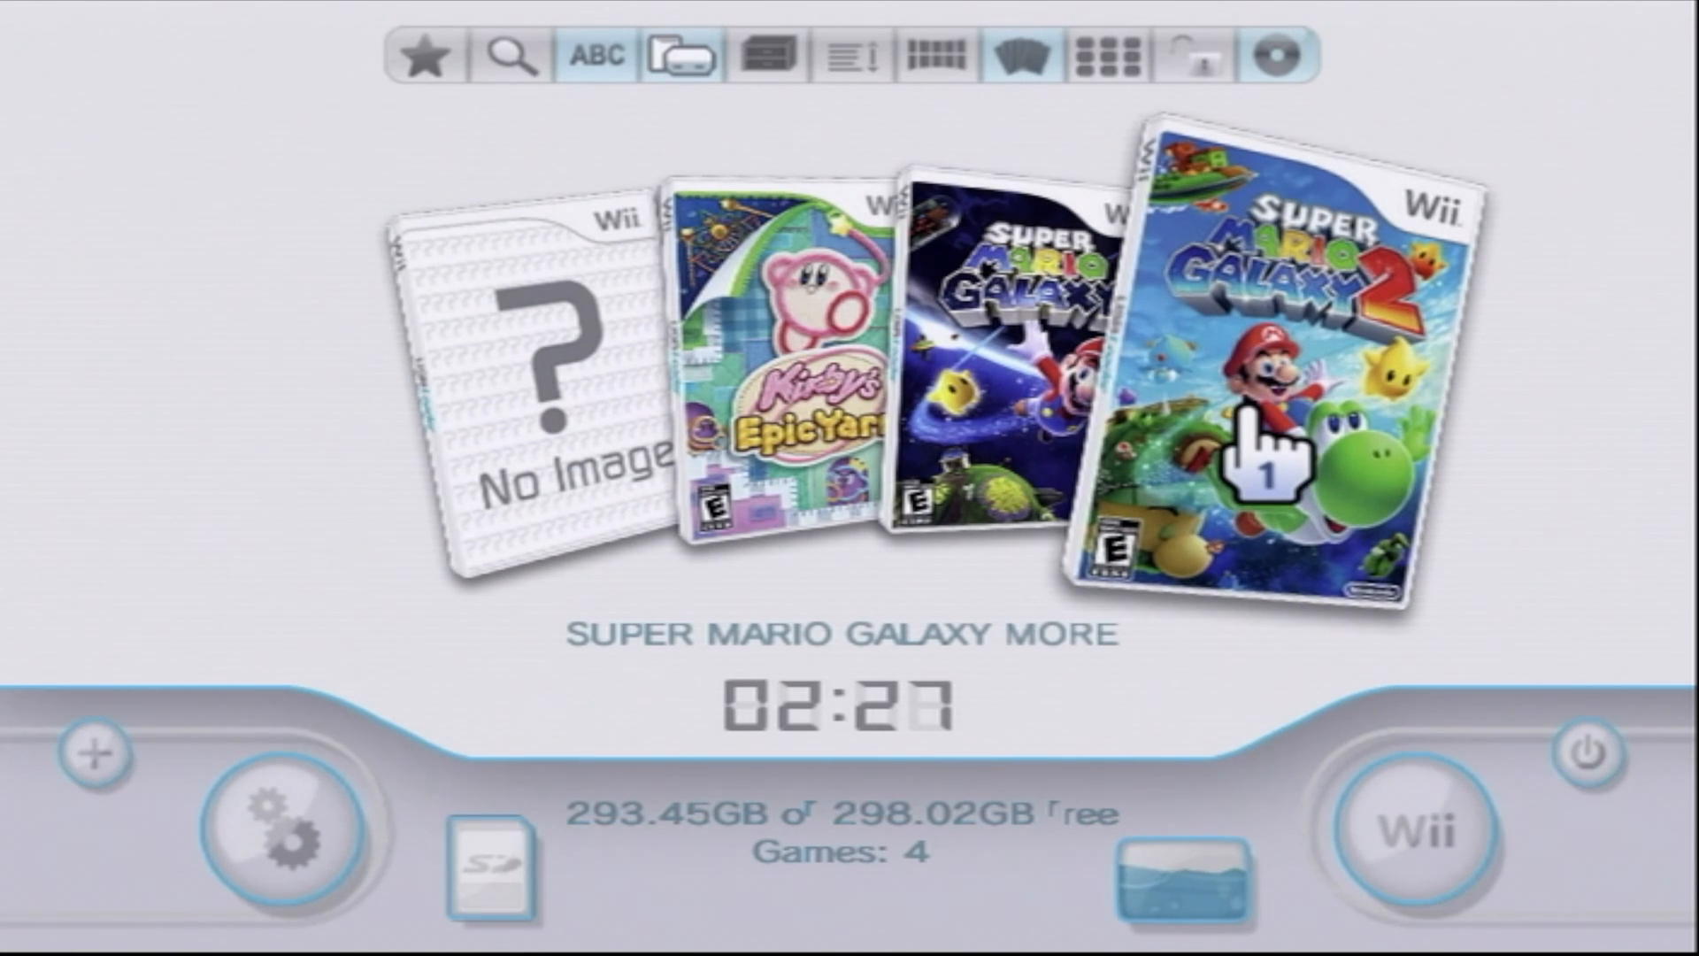
mouse_move(174, 168)
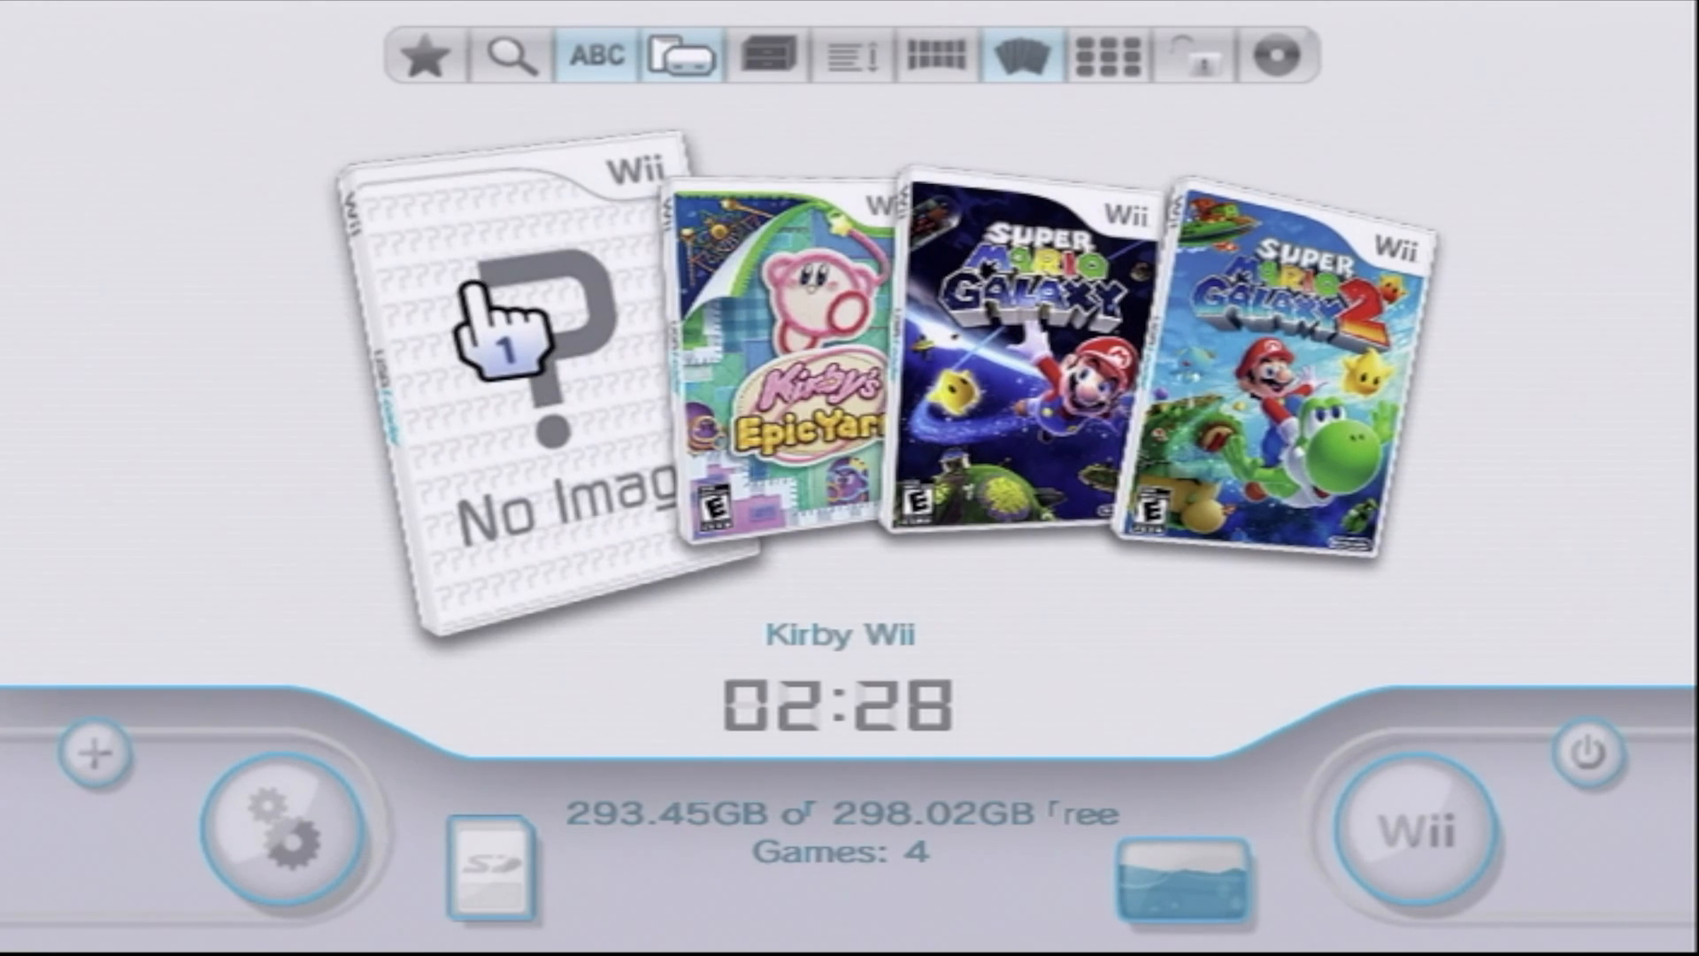
mouse_move(678, 129)
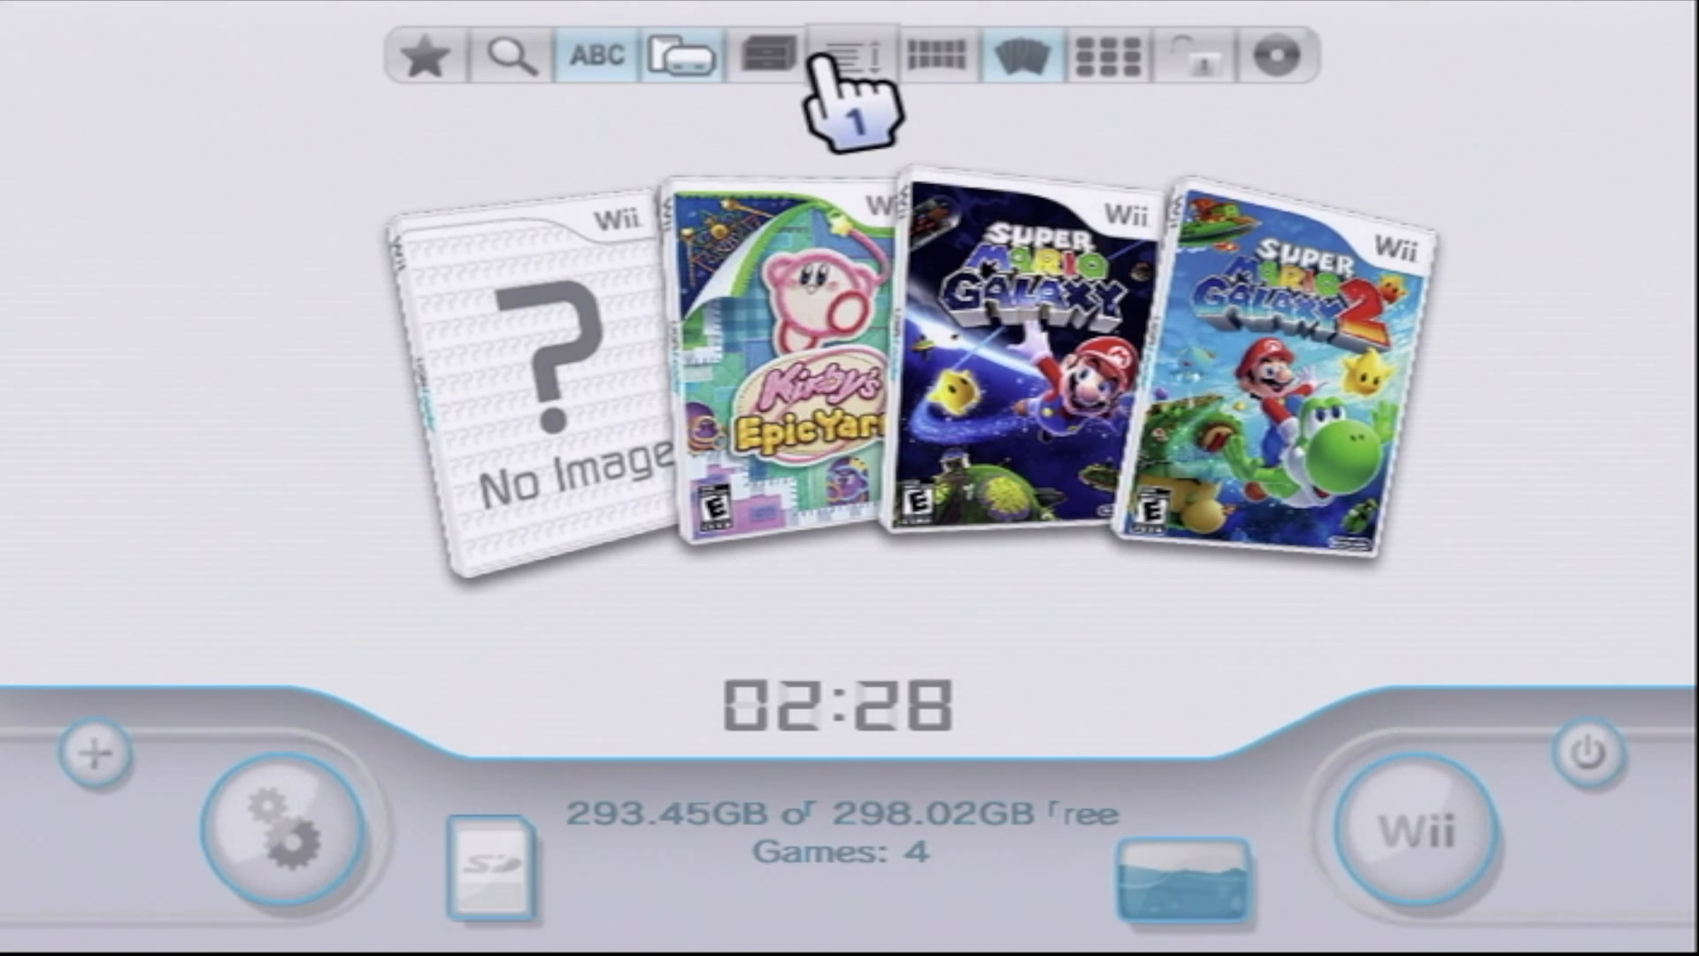
In list view with Kirby Wii selected, download all image types for the four missing covers.
click(842, 57)
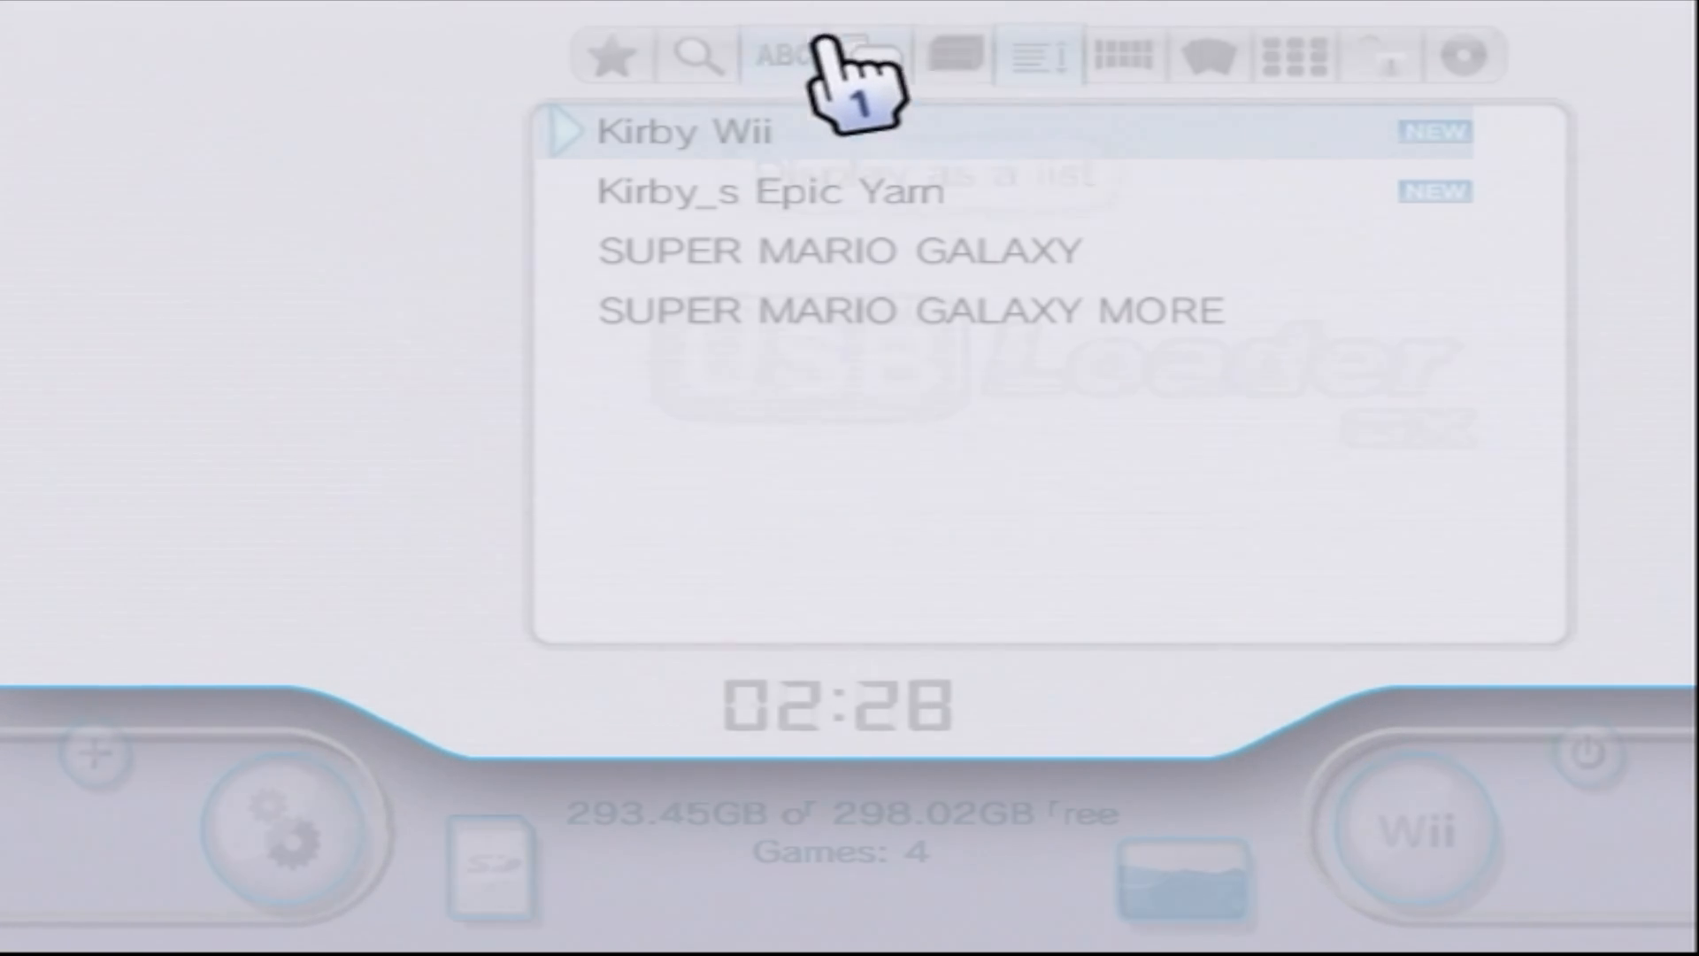
mouse_move(783, 56)
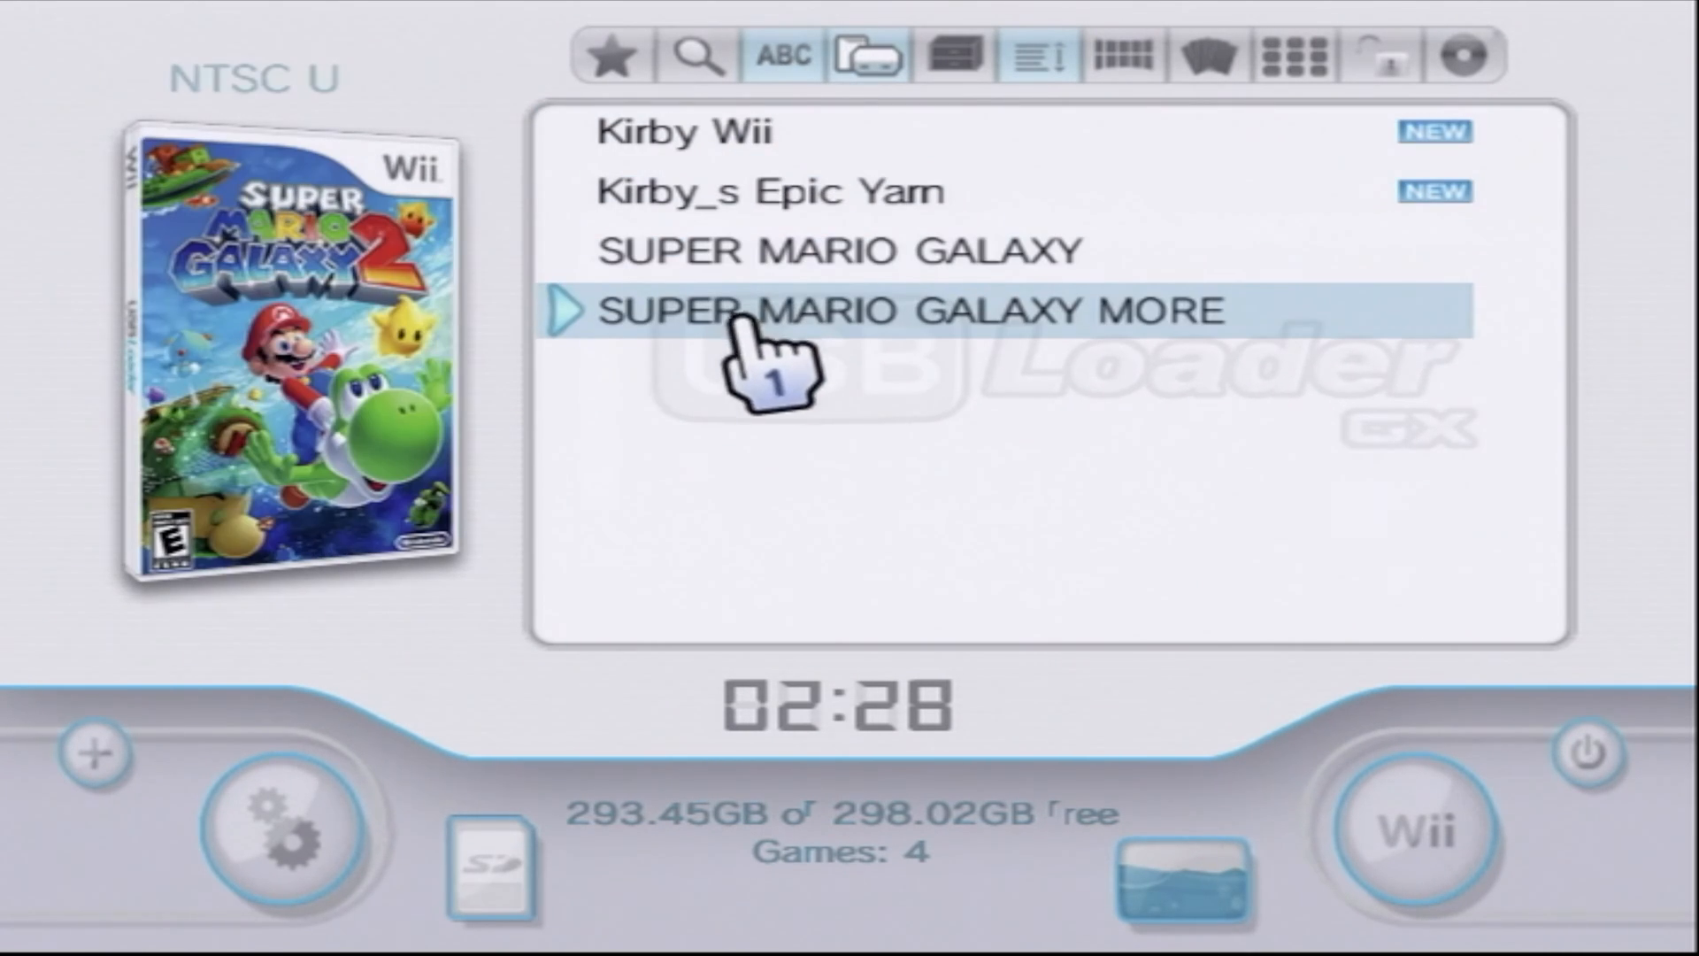
click(736, 189)
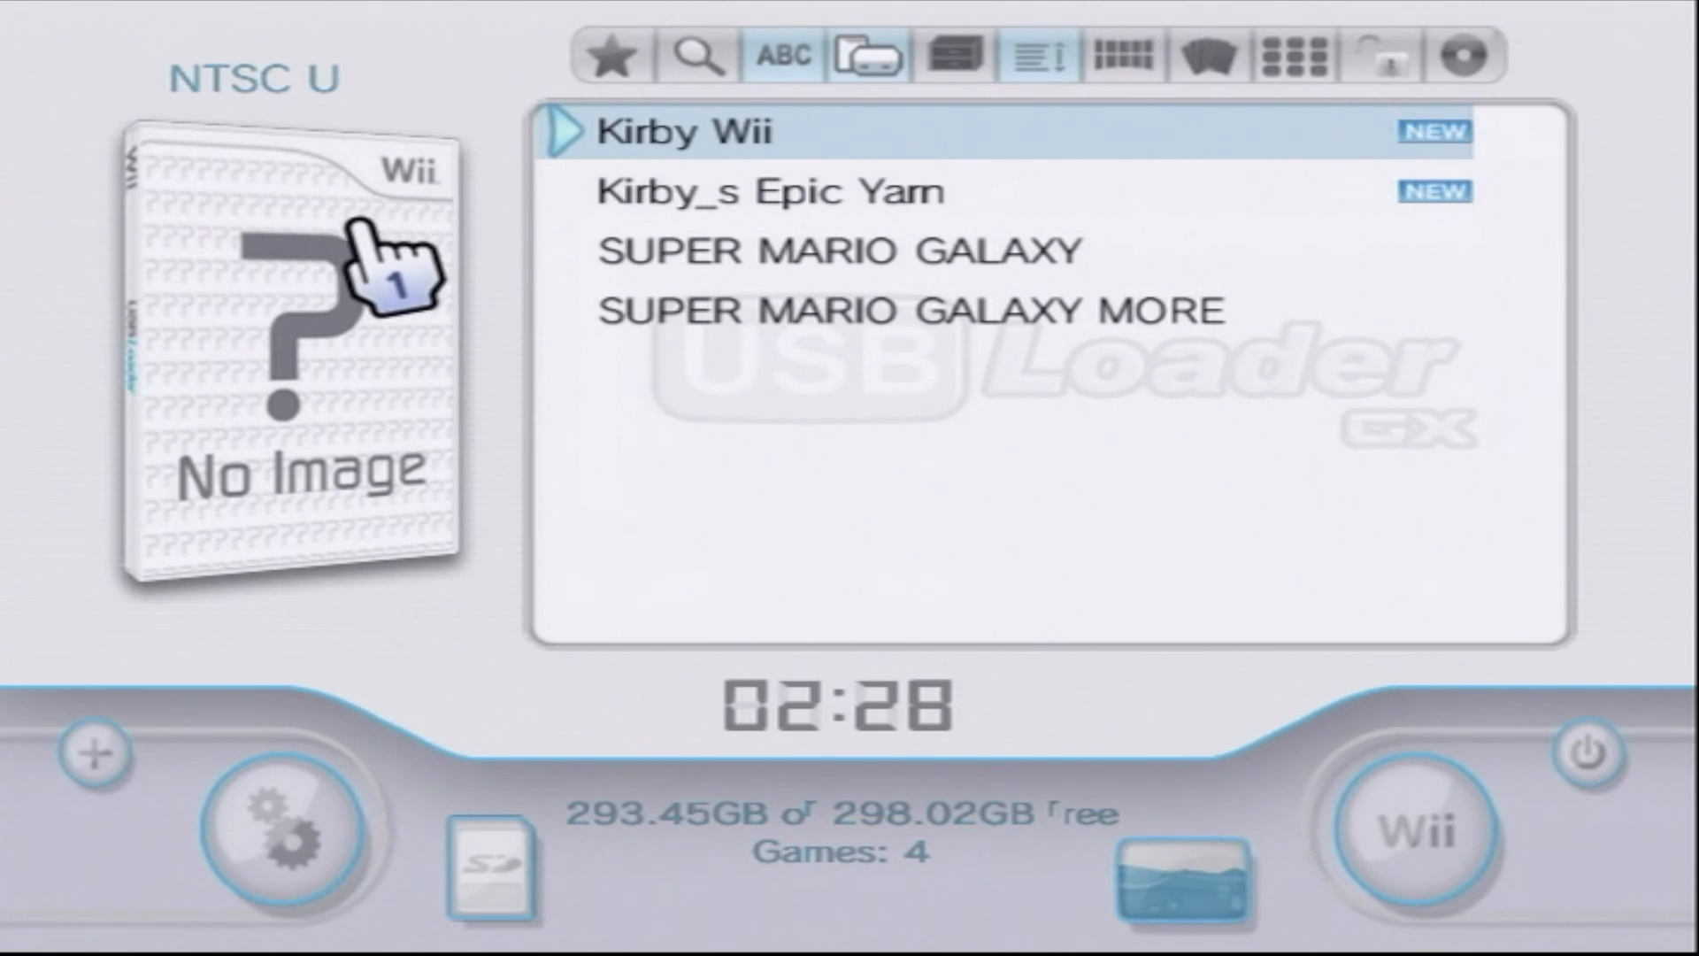
mouse_move(357, 358)
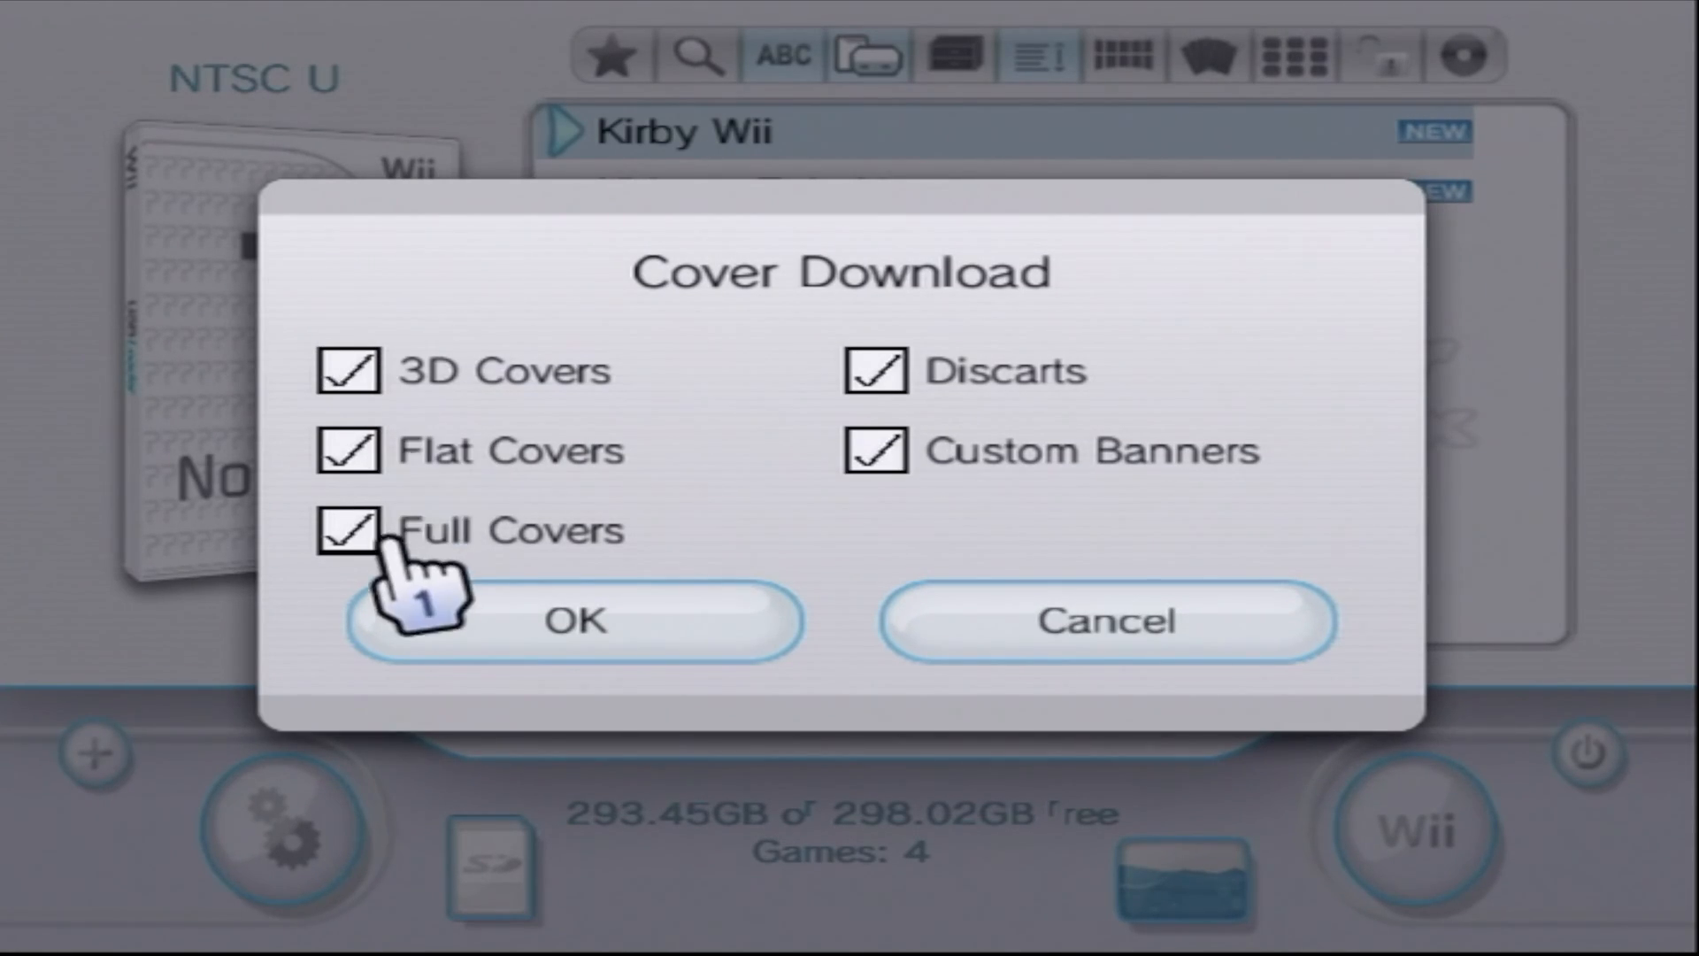
mouse_move(747, 390)
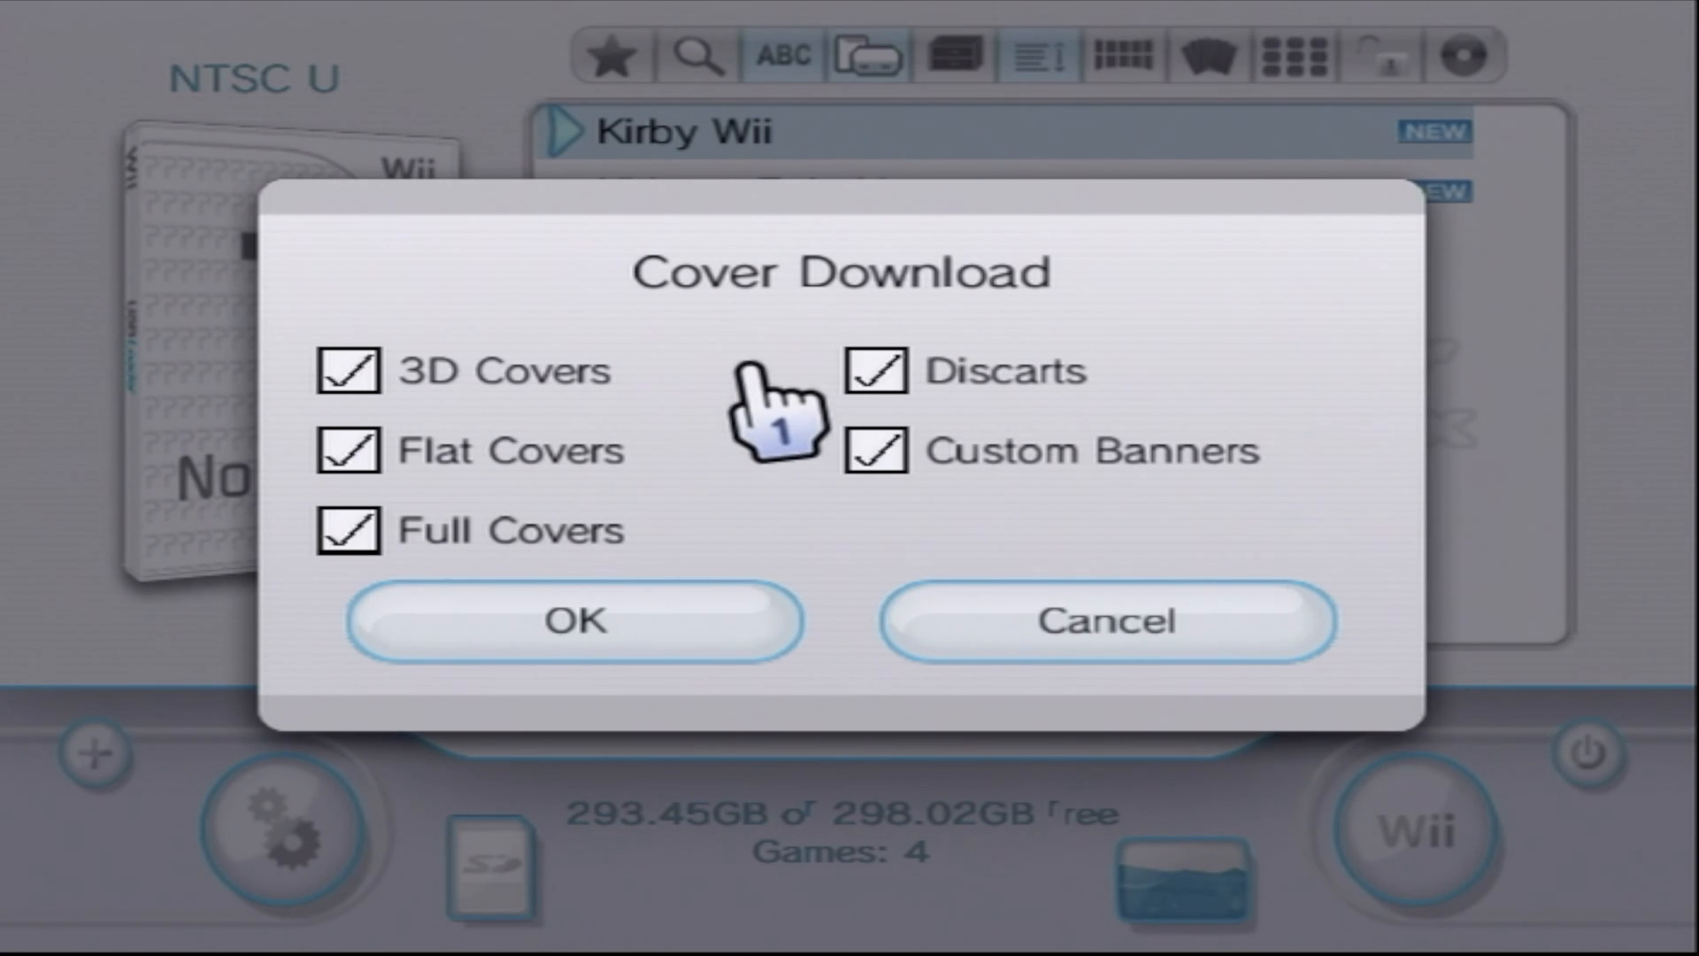
mouse_move(878, 499)
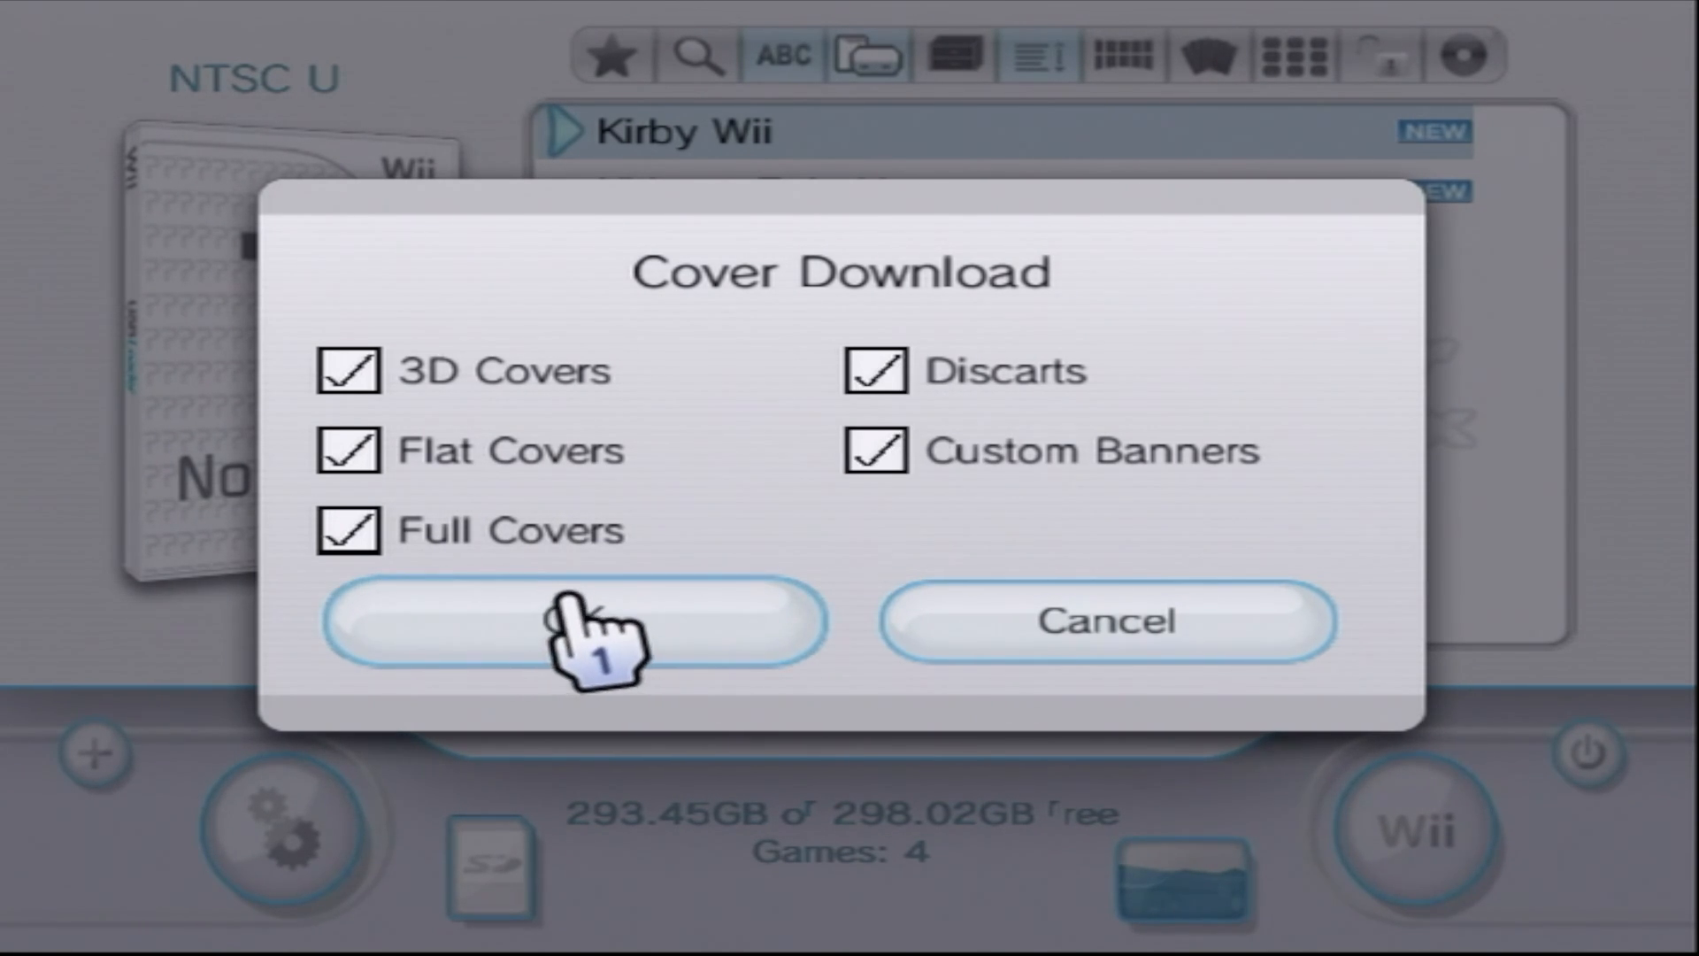
click(574, 621)
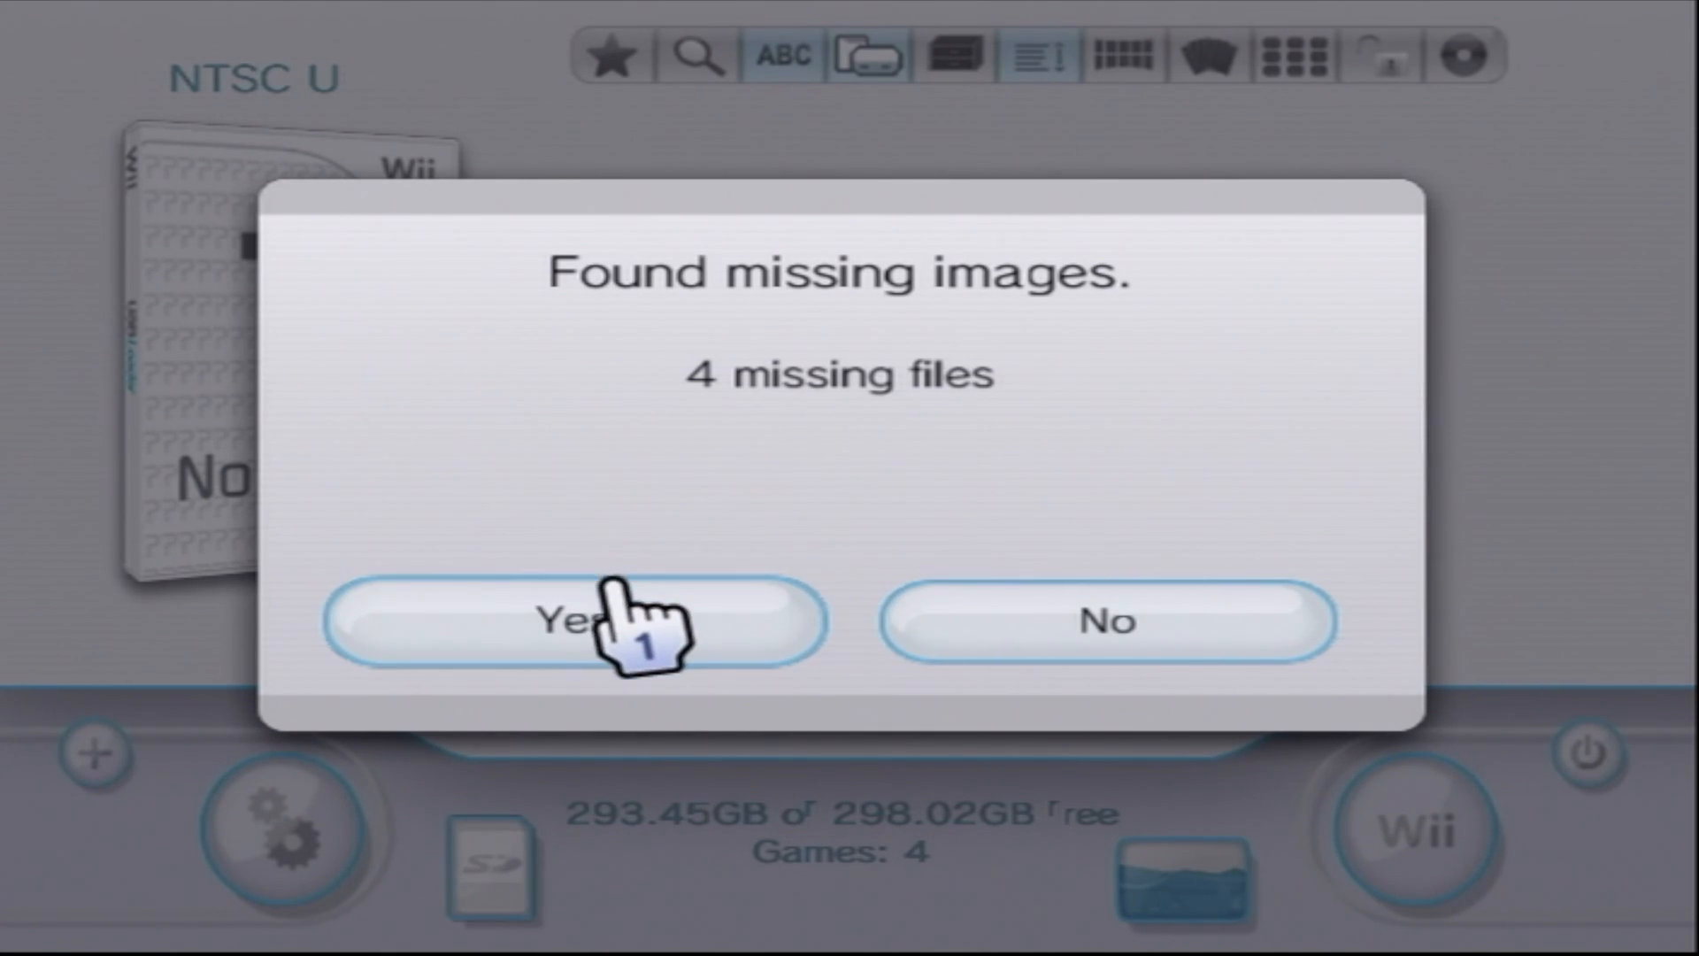
mouse_move(650, 660)
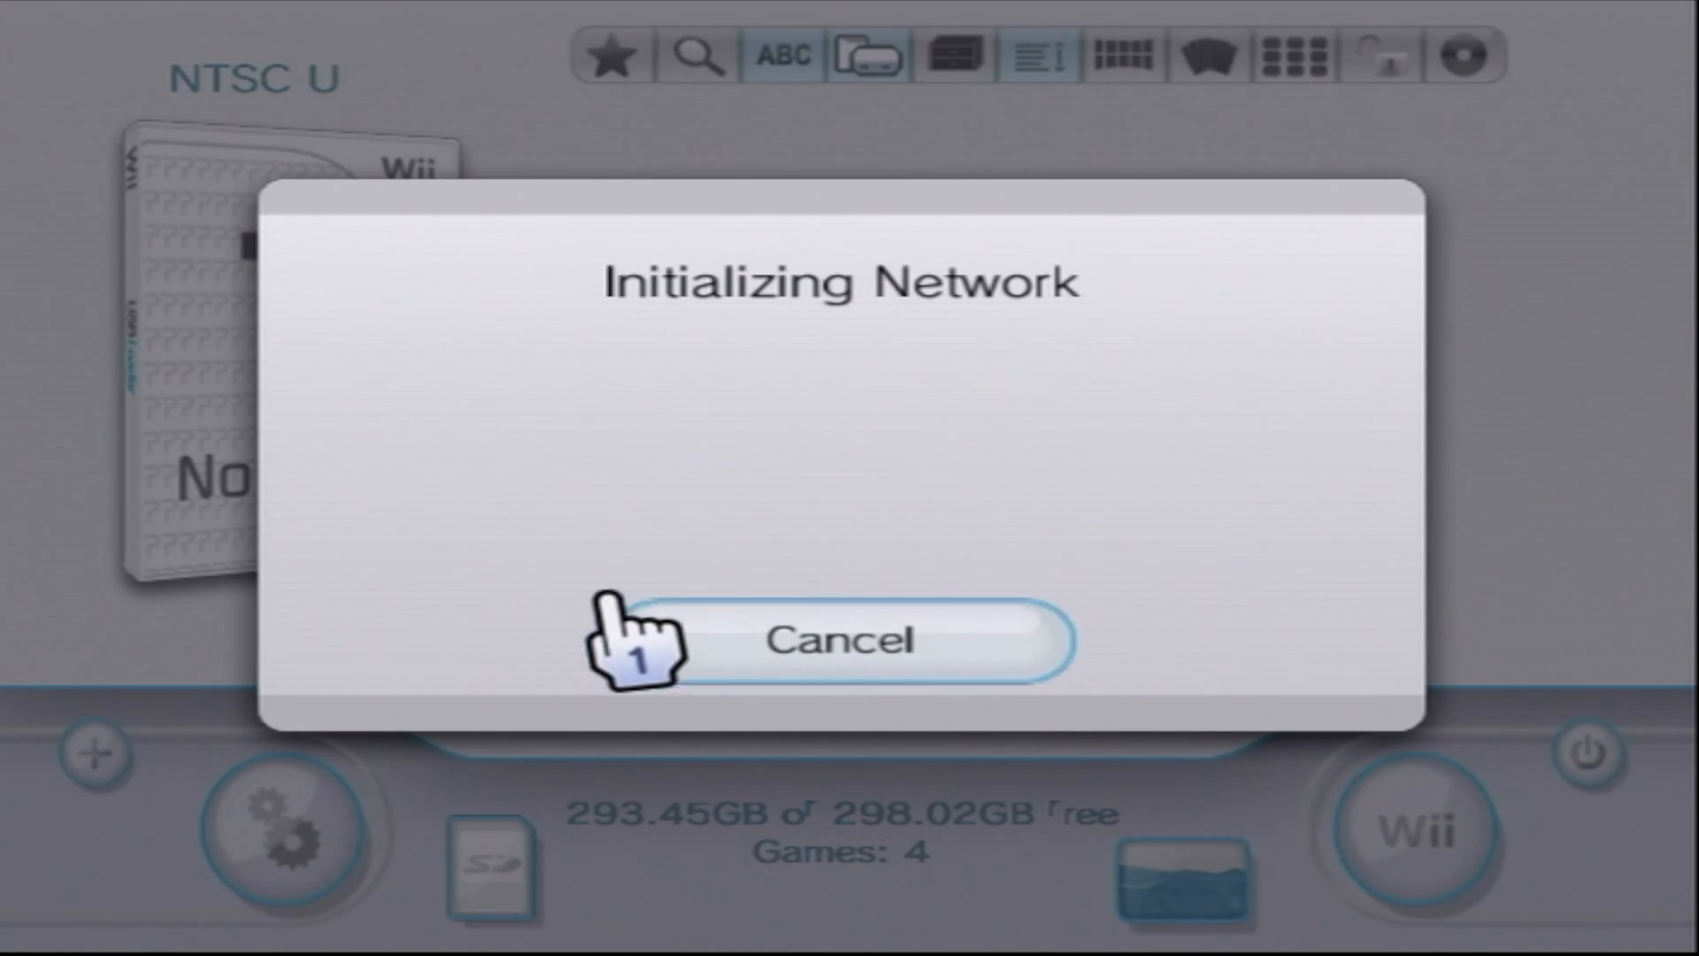
click(834, 639)
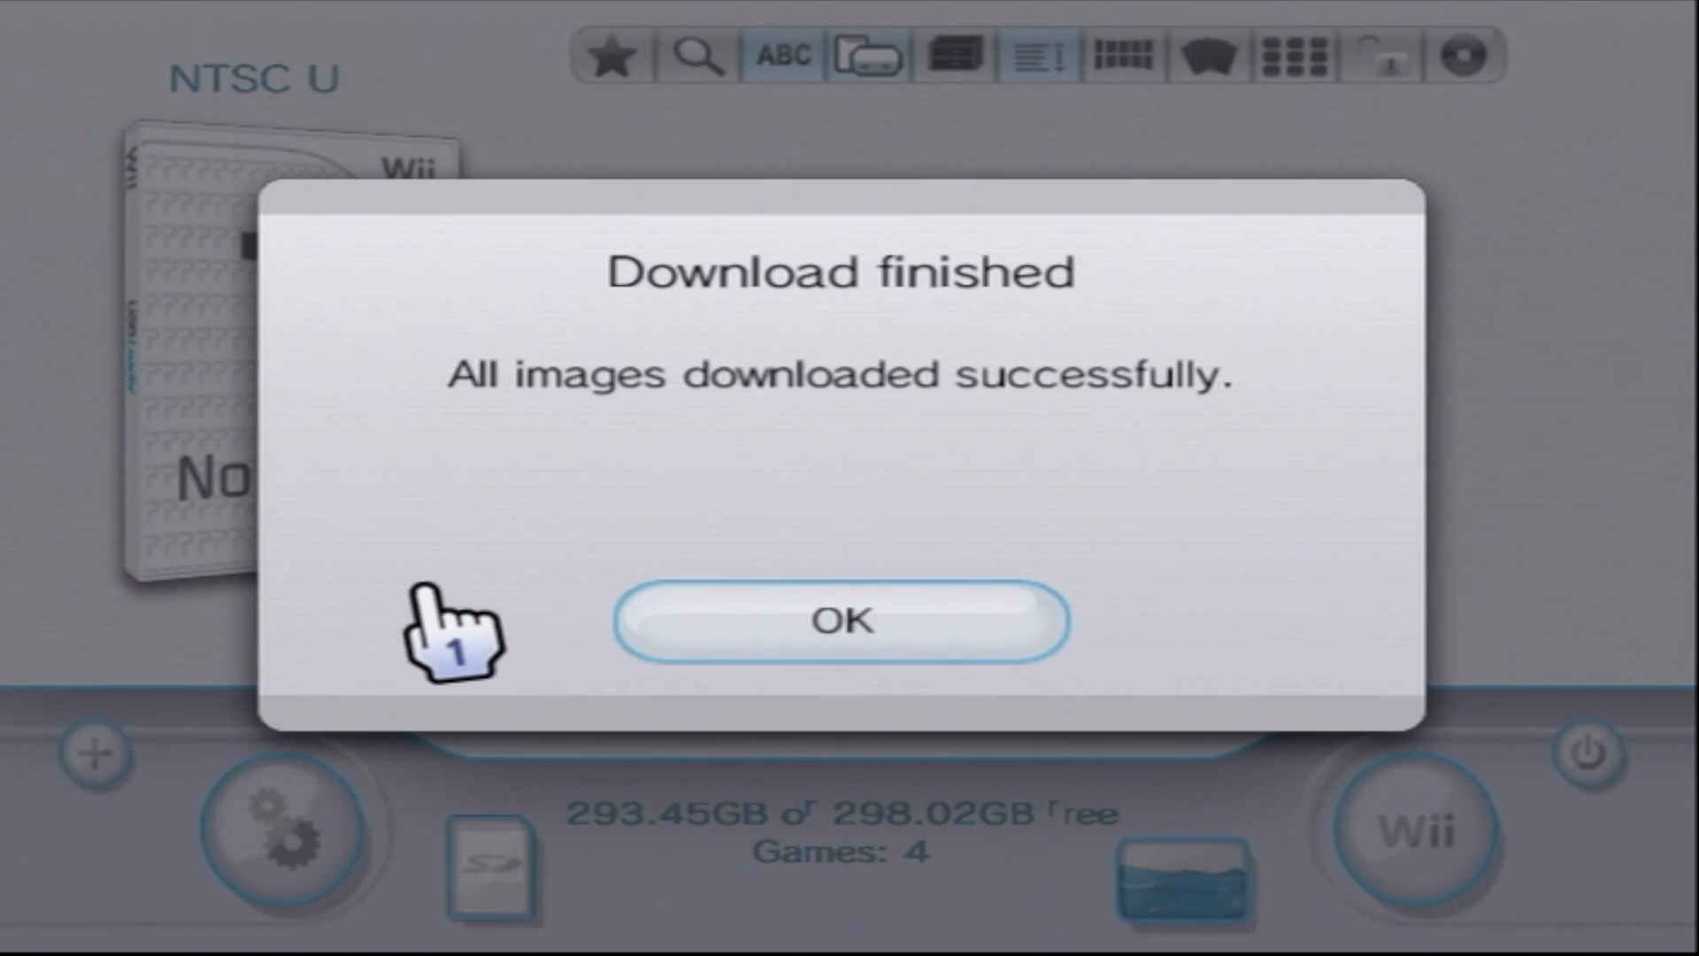
click(839, 621)
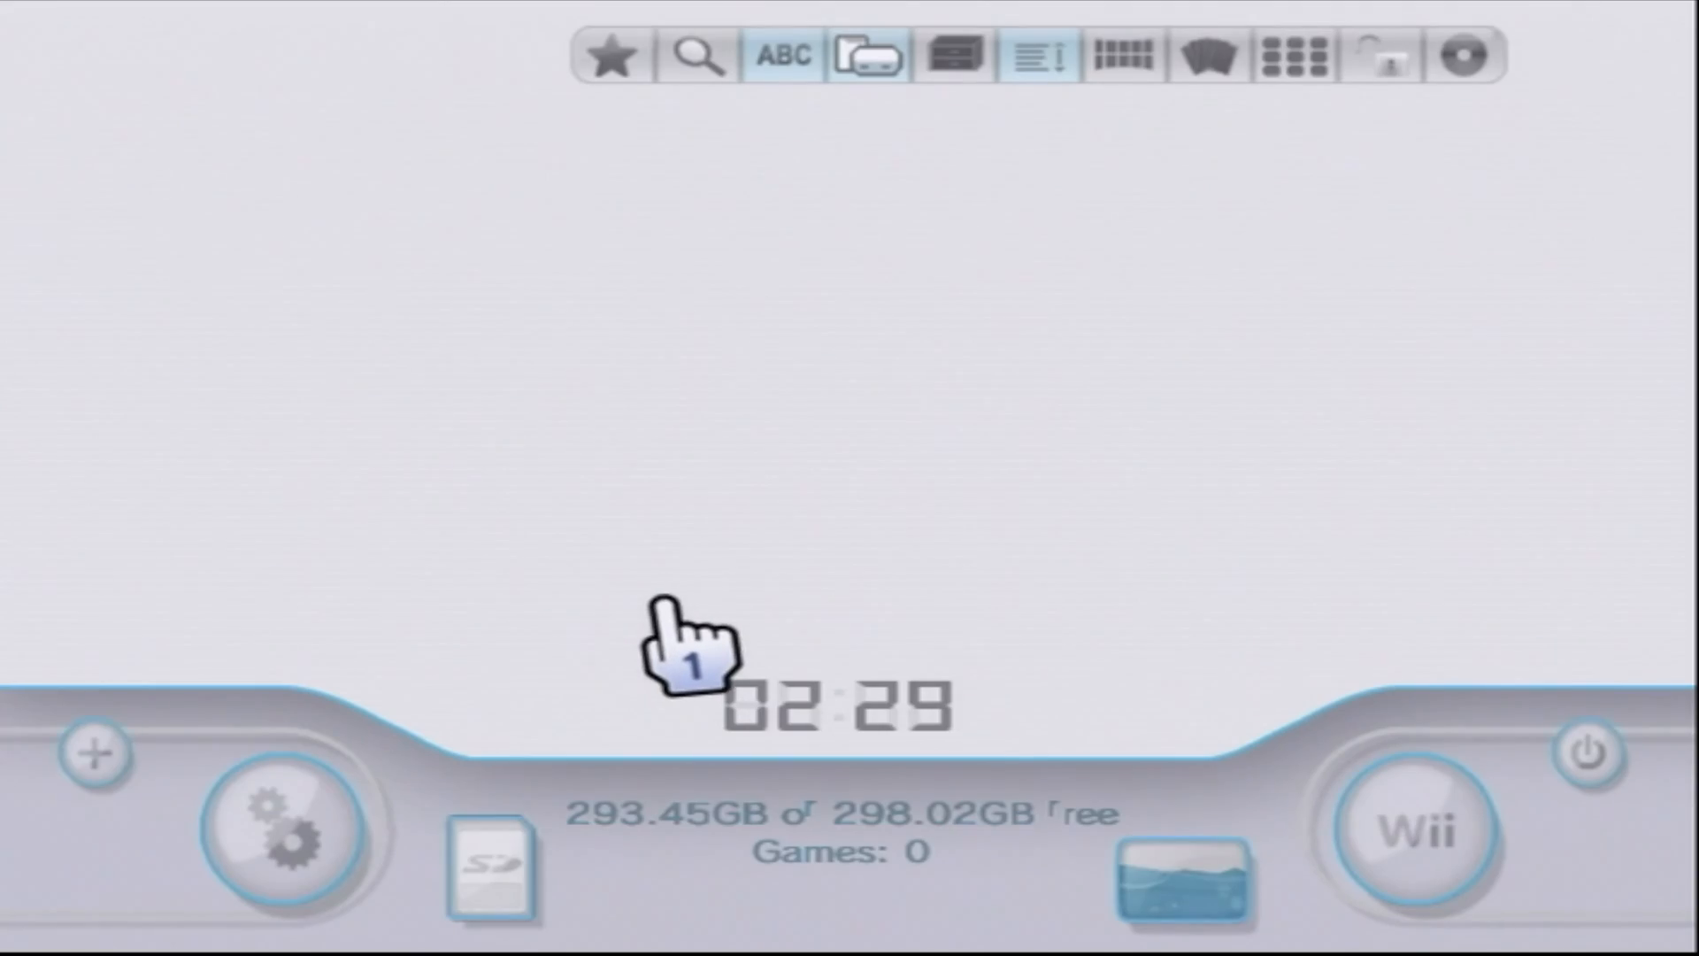
mouse_move(878, 250)
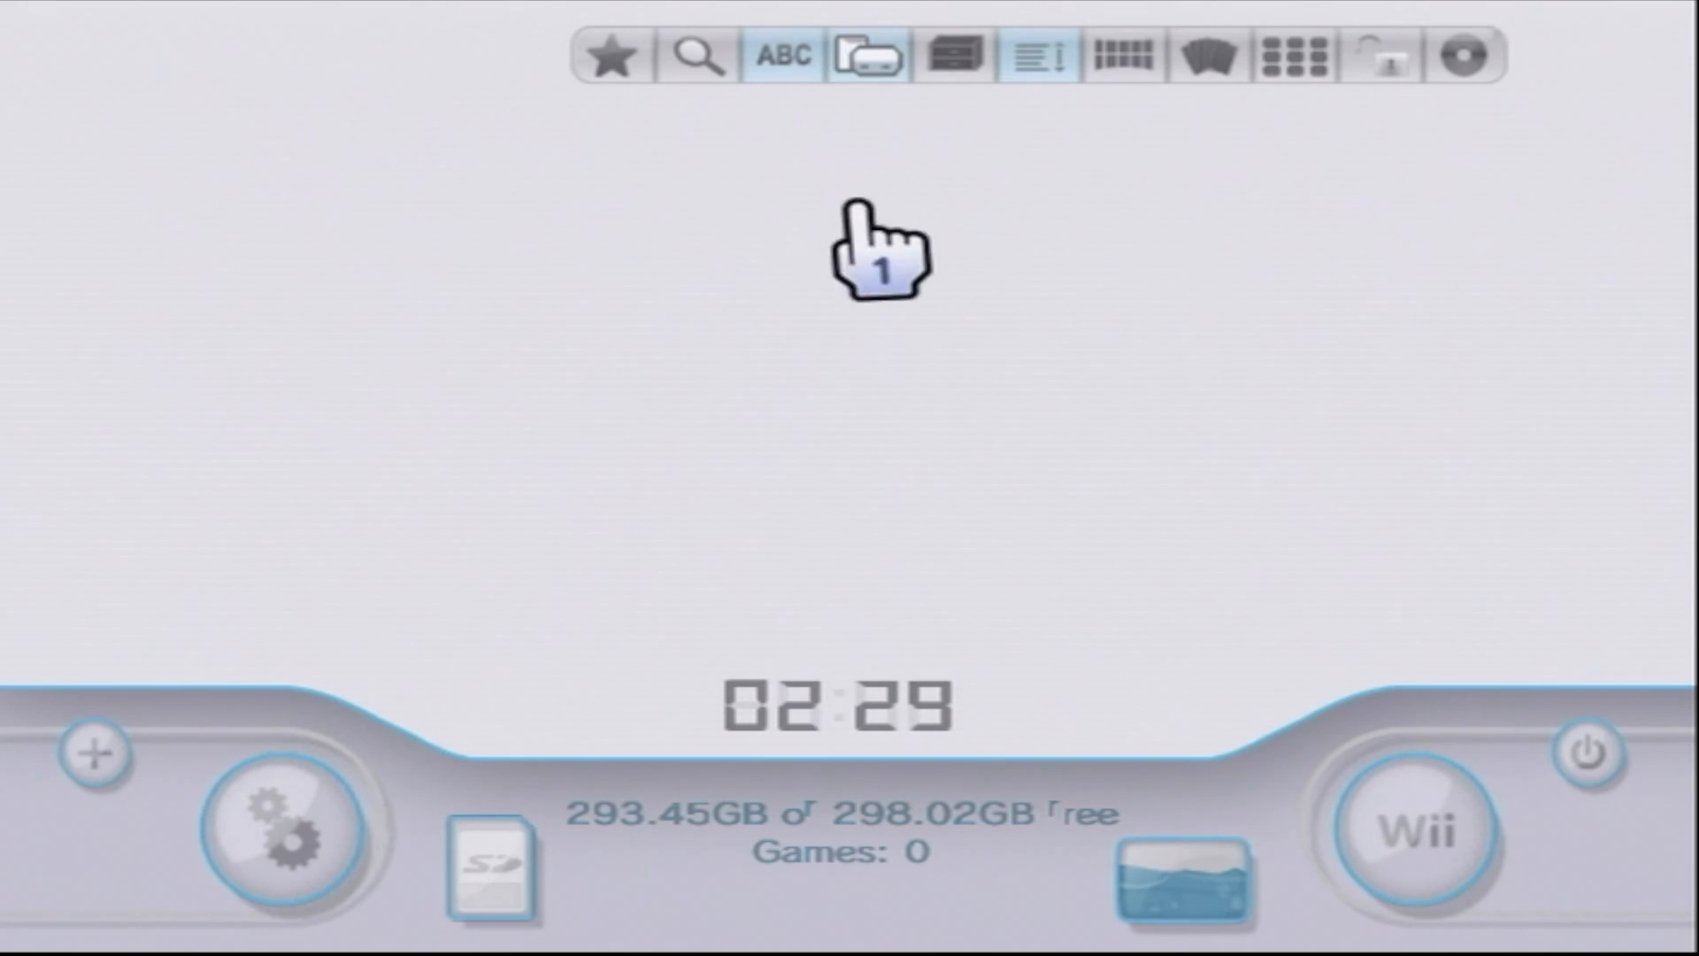
mouse_move(1036, 57)
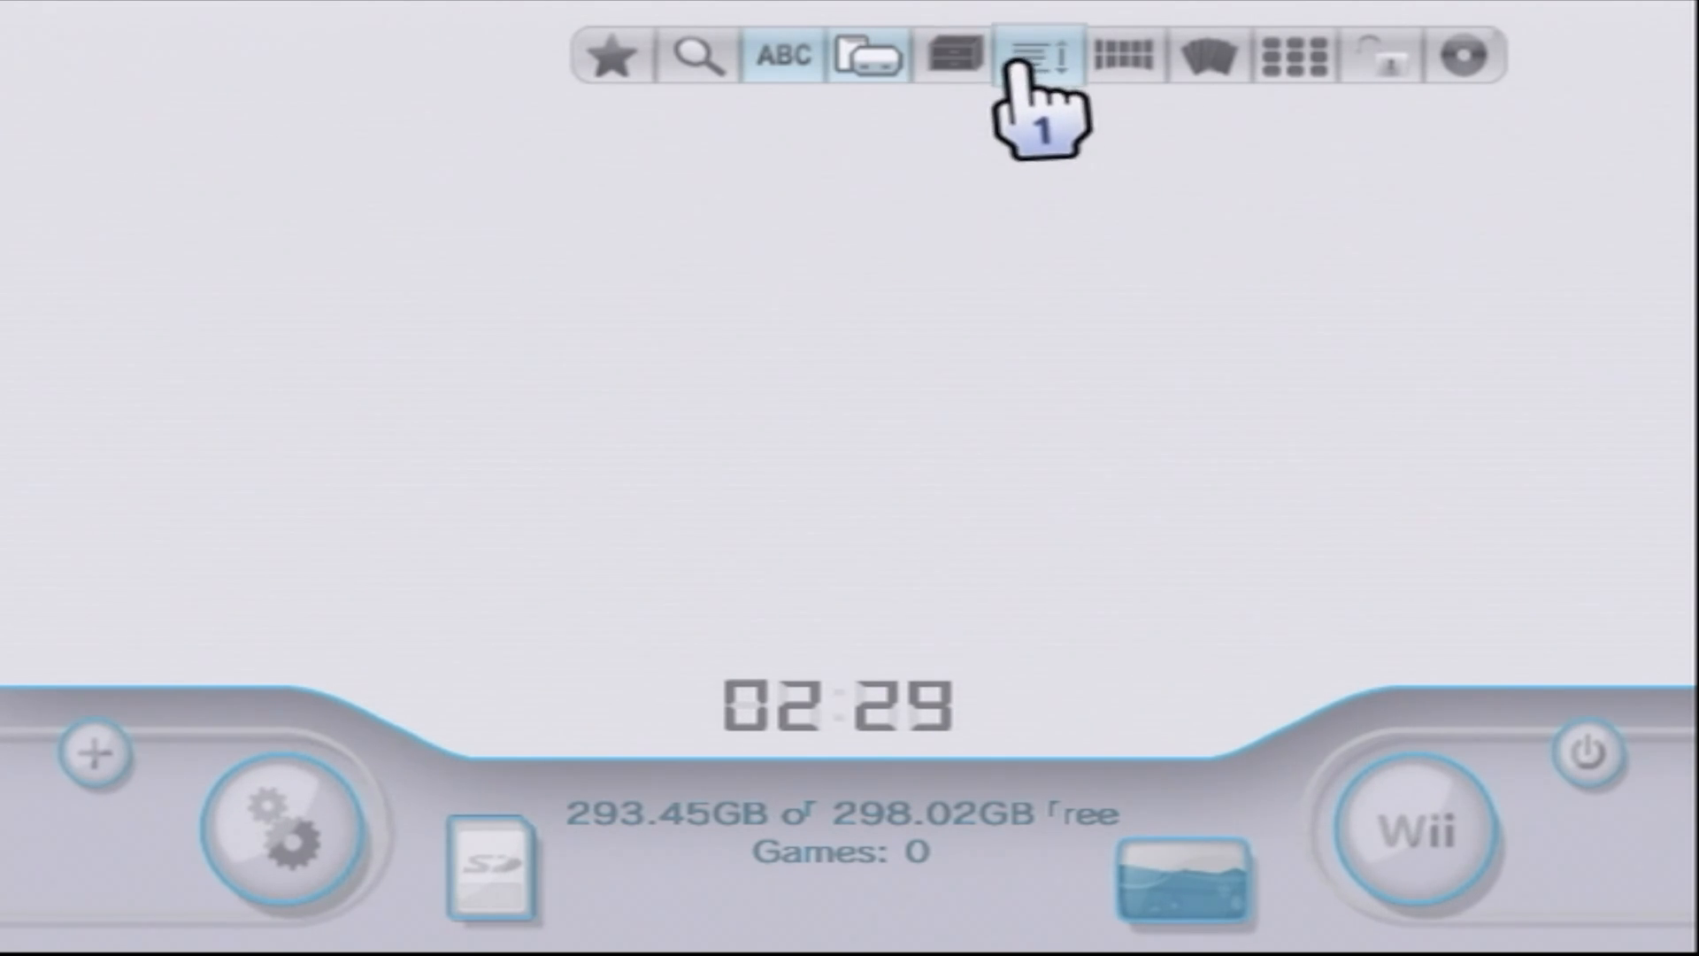
Check the categories list (only All), try channel grid and carousel layouts before leaving.
click(1032, 57)
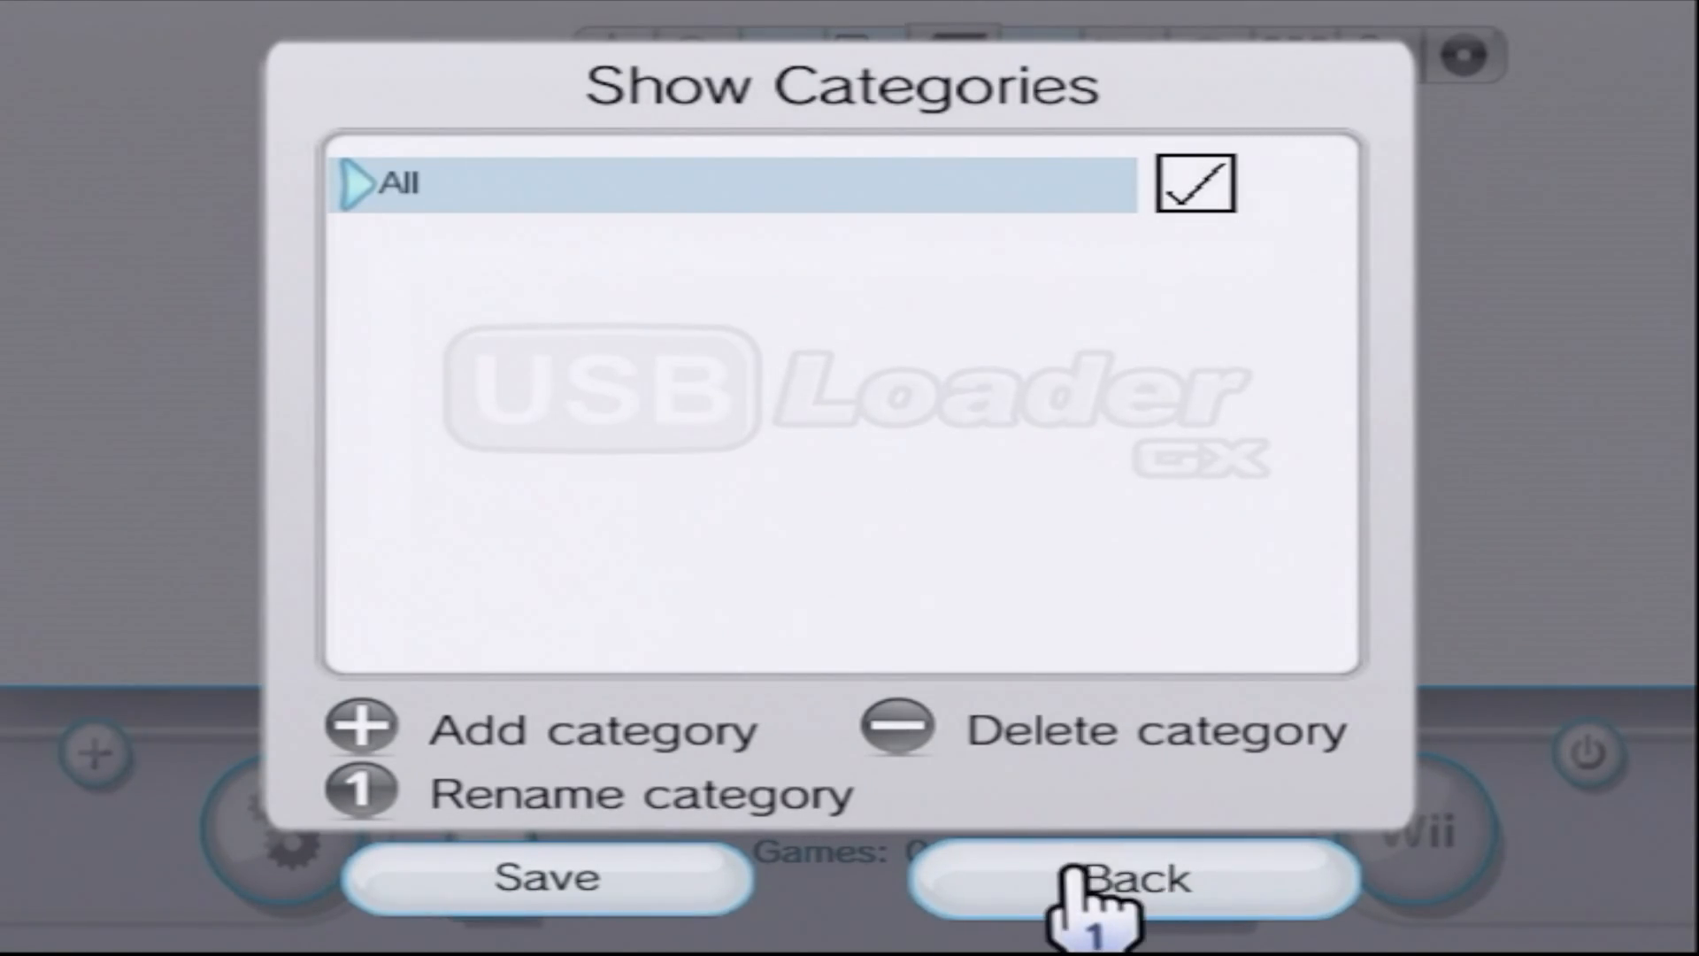
click(1134, 880)
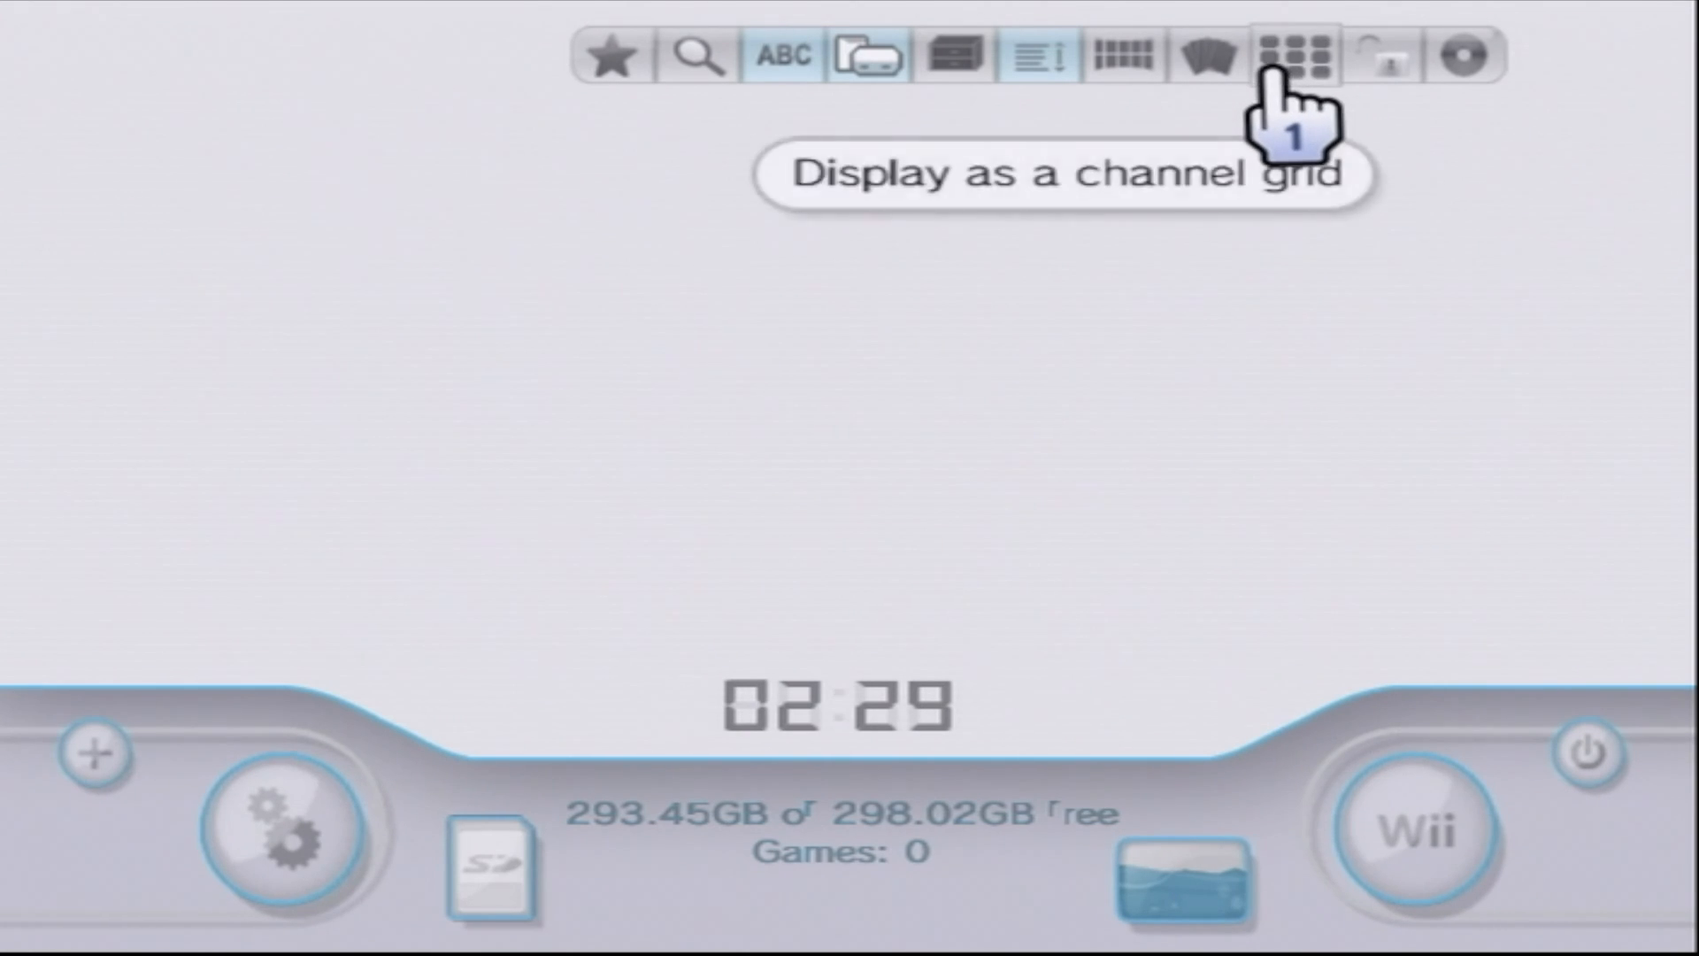
click(1291, 55)
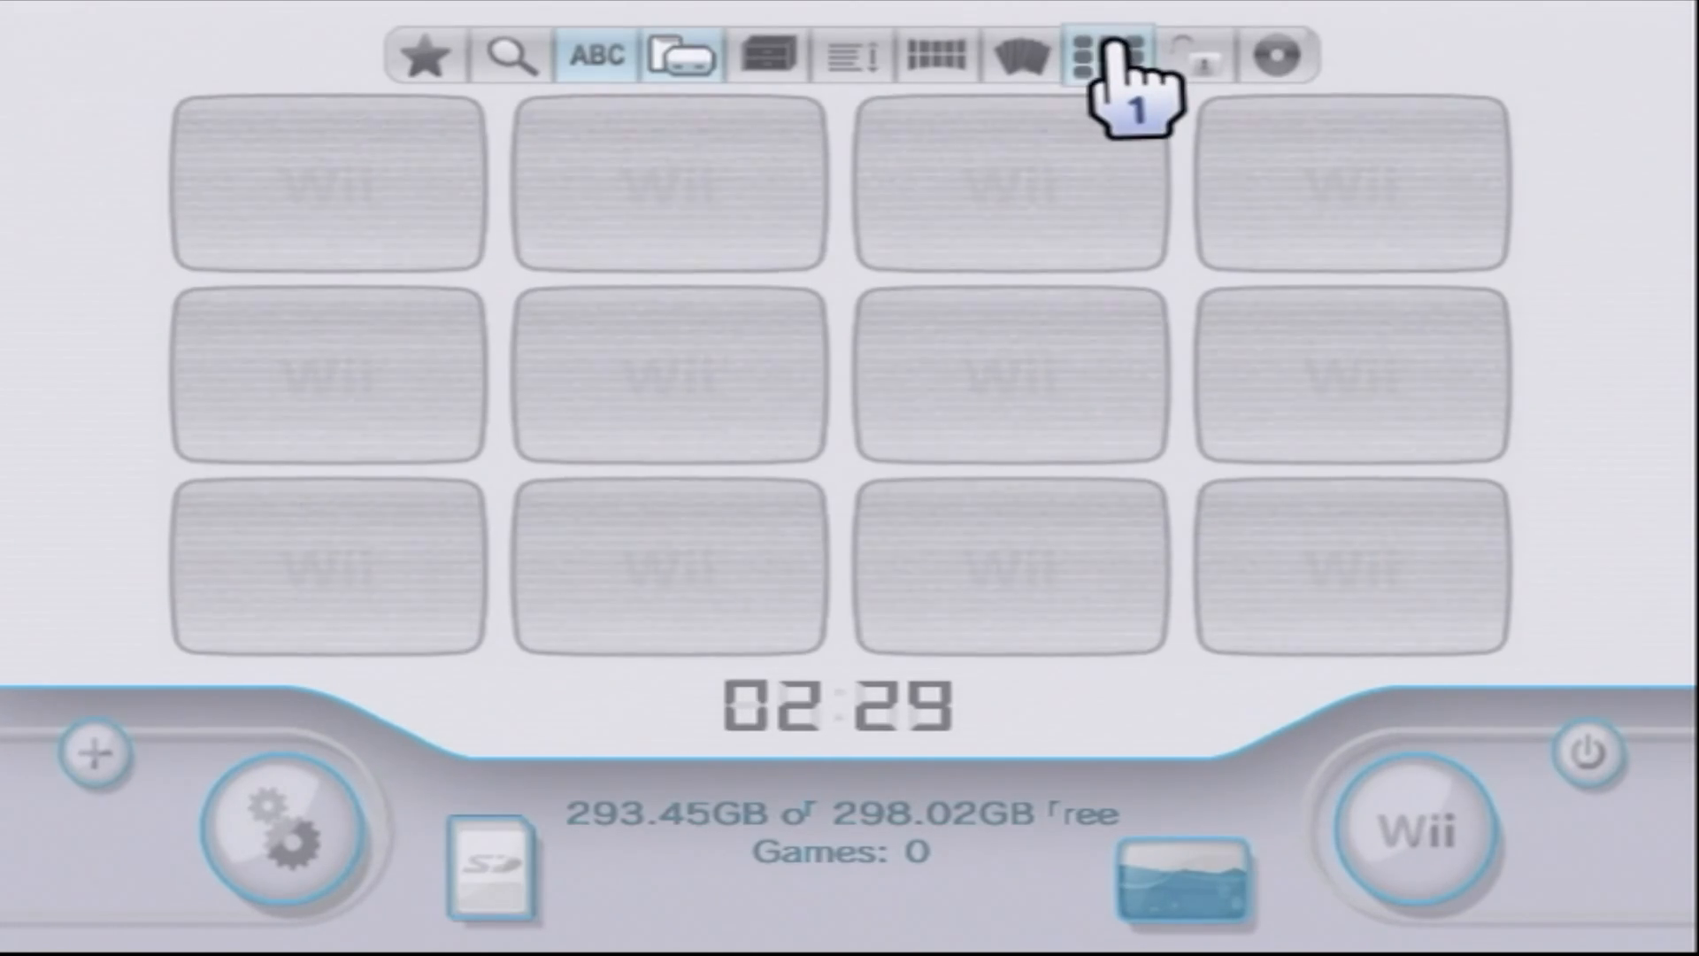
click(1012, 57)
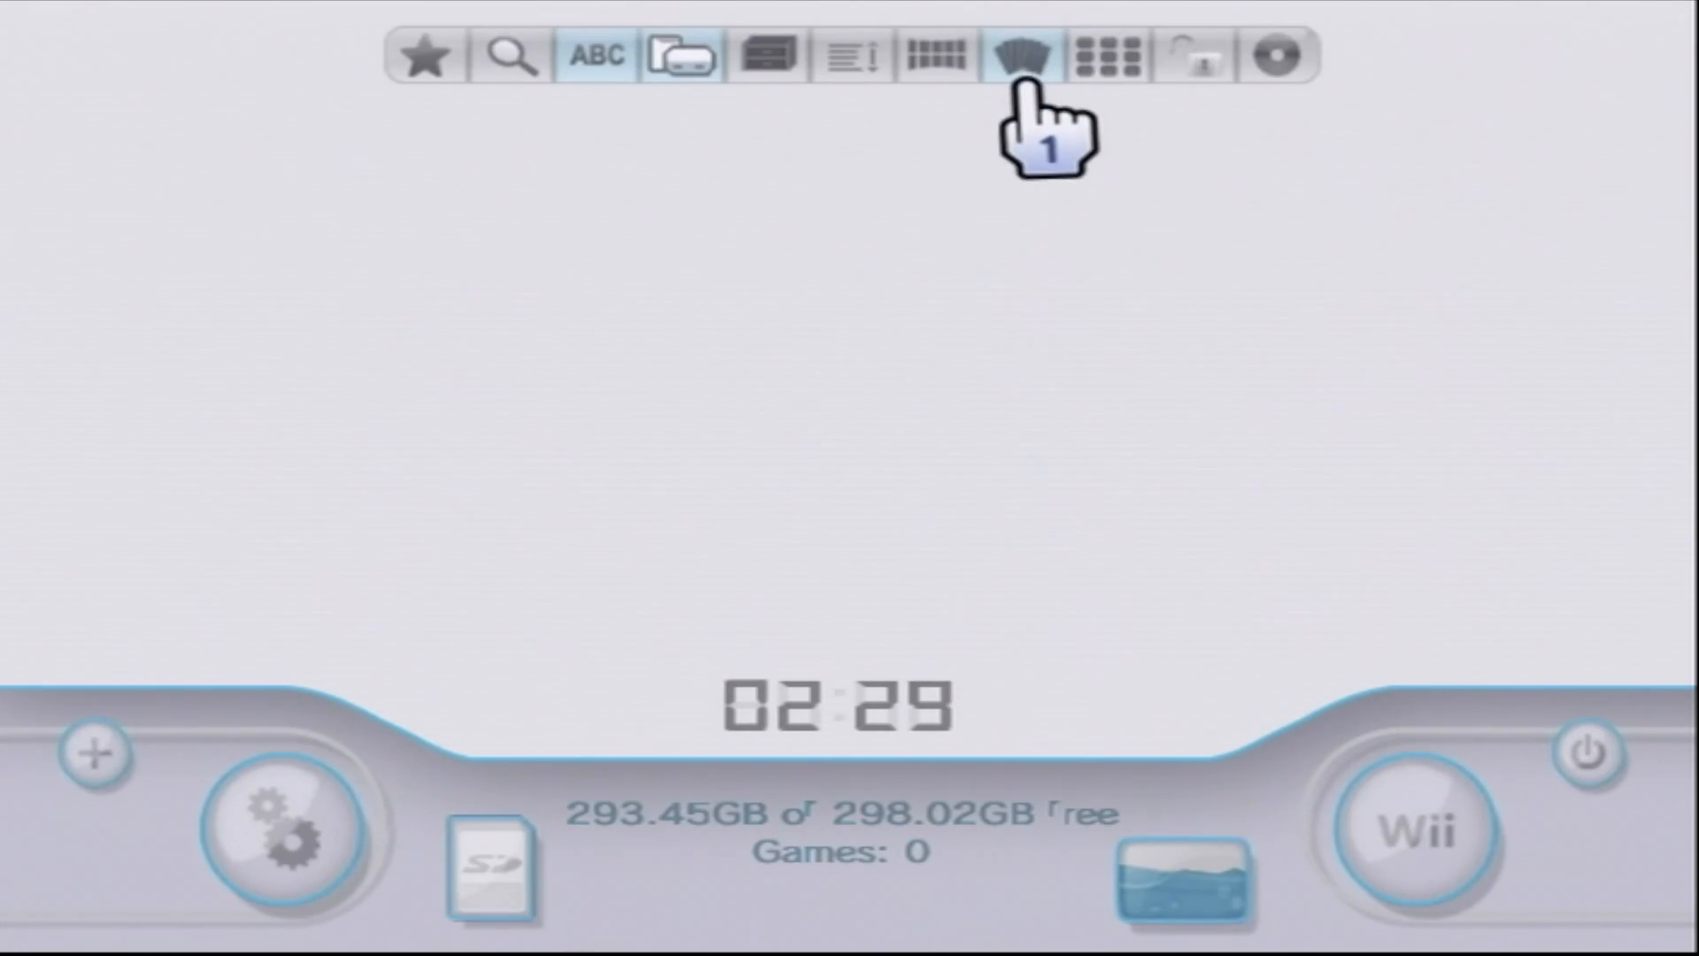
mouse_move(1409, 832)
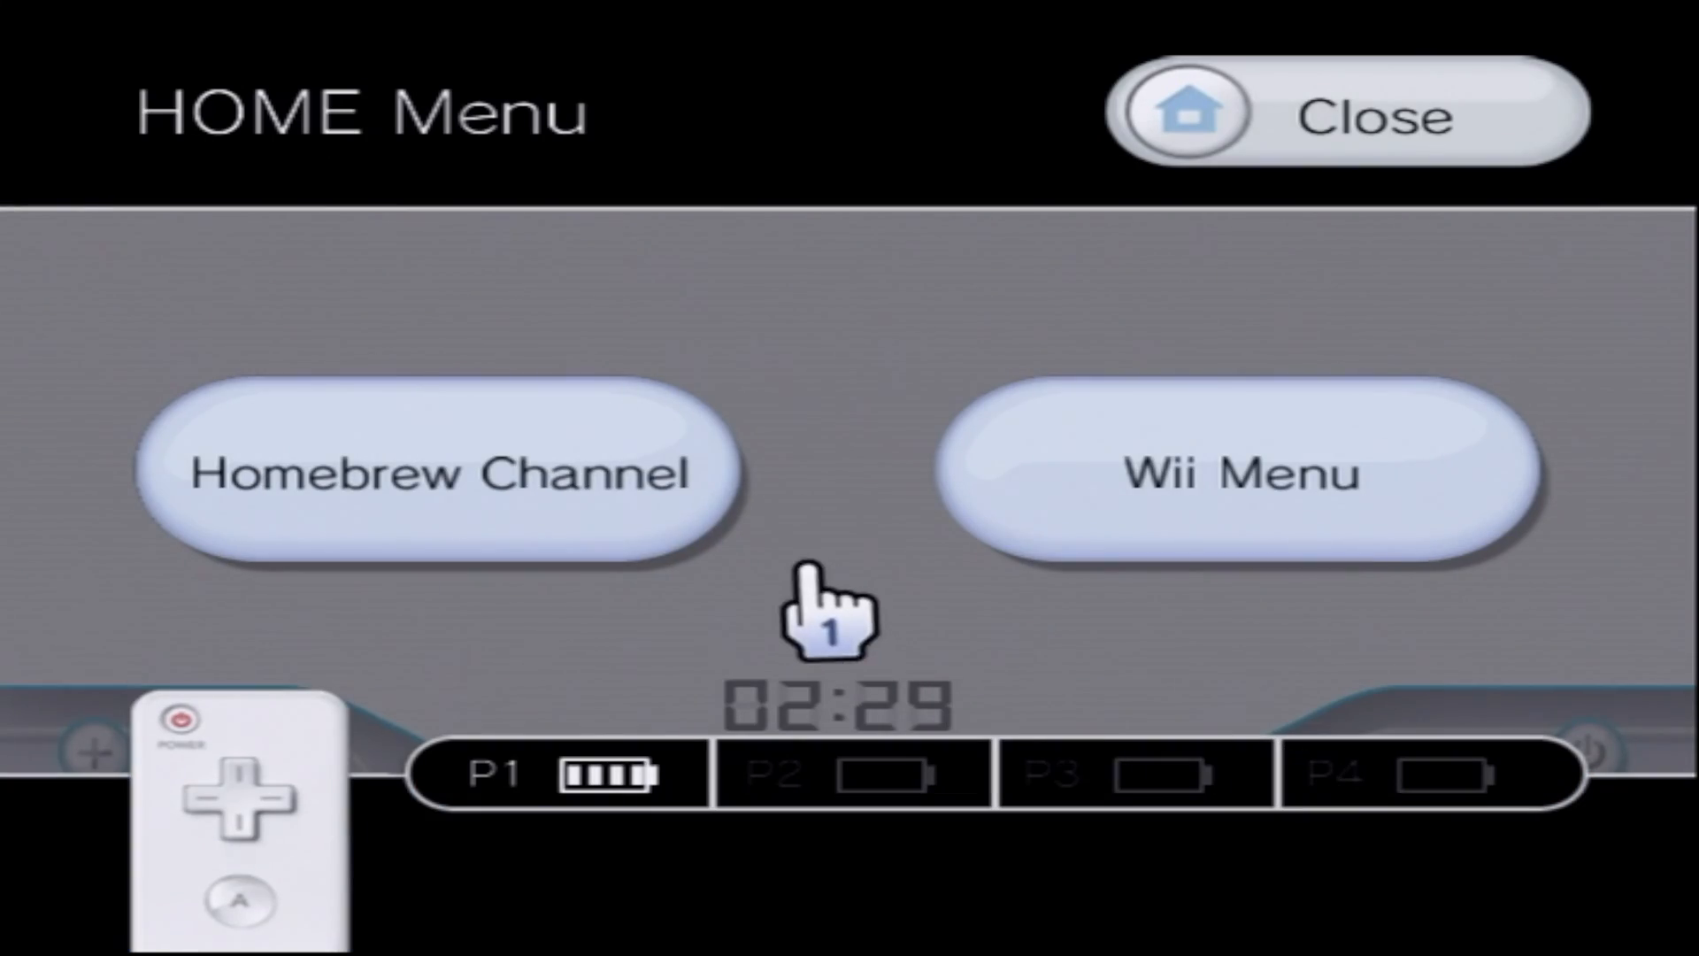
Exit USB Loader GX via the HOME Menu back to the Homebrew Channel app list.
click(434, 471)
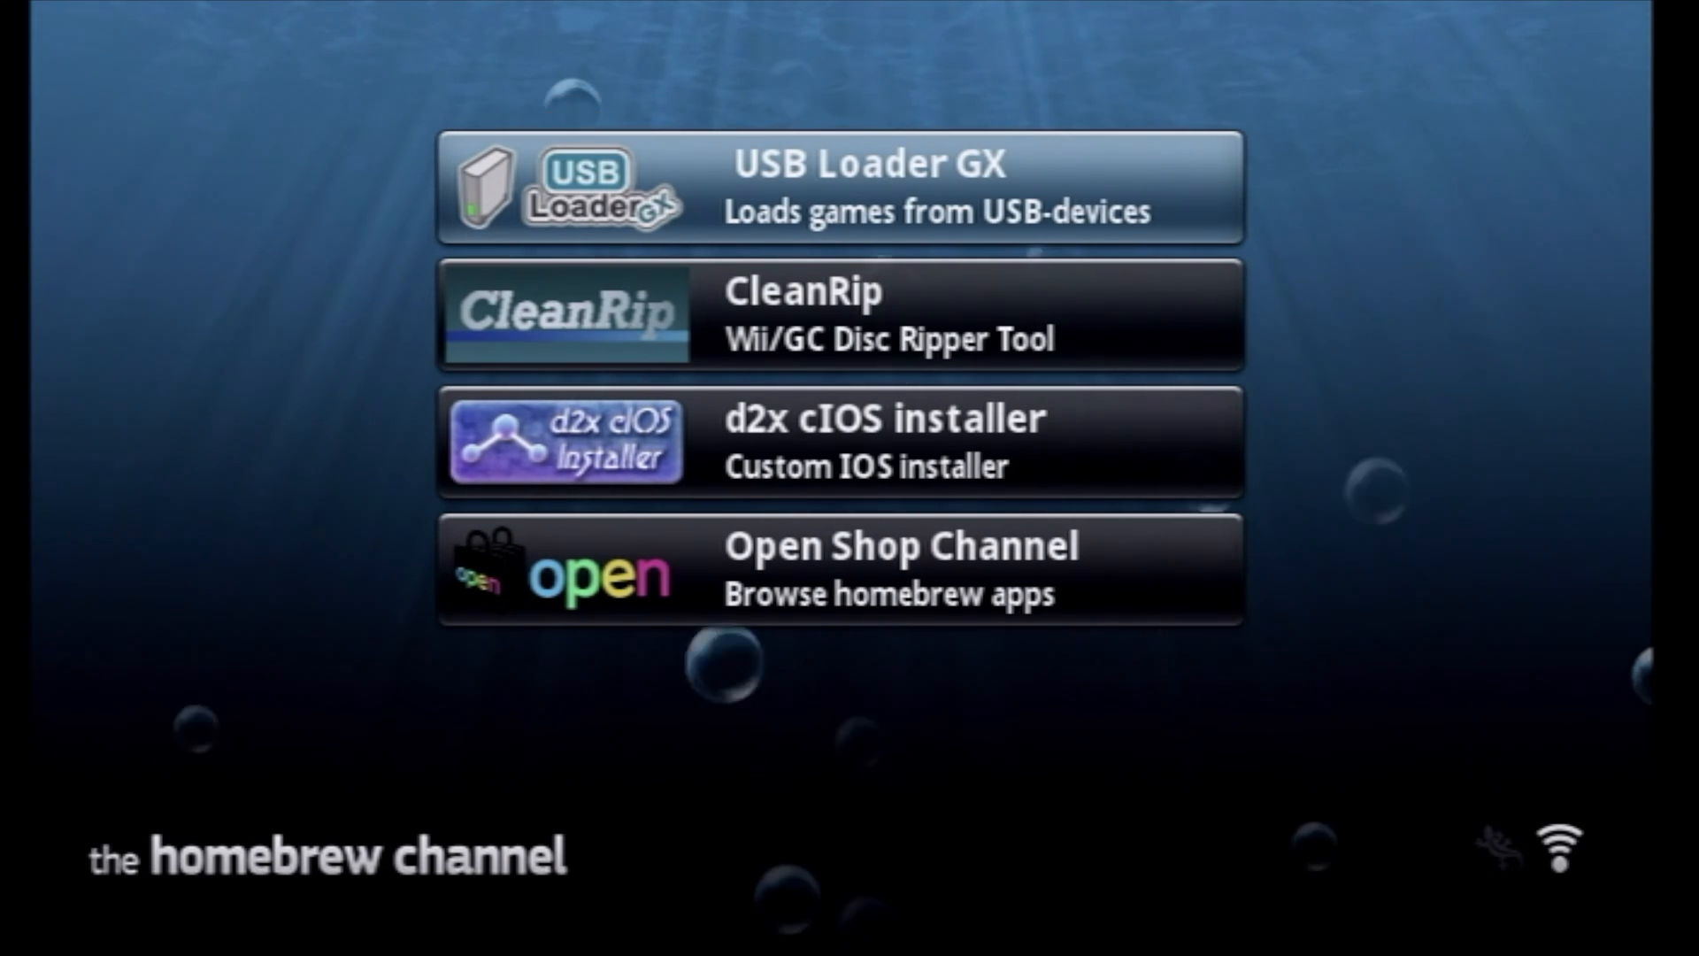
mouse_move(480, 52)
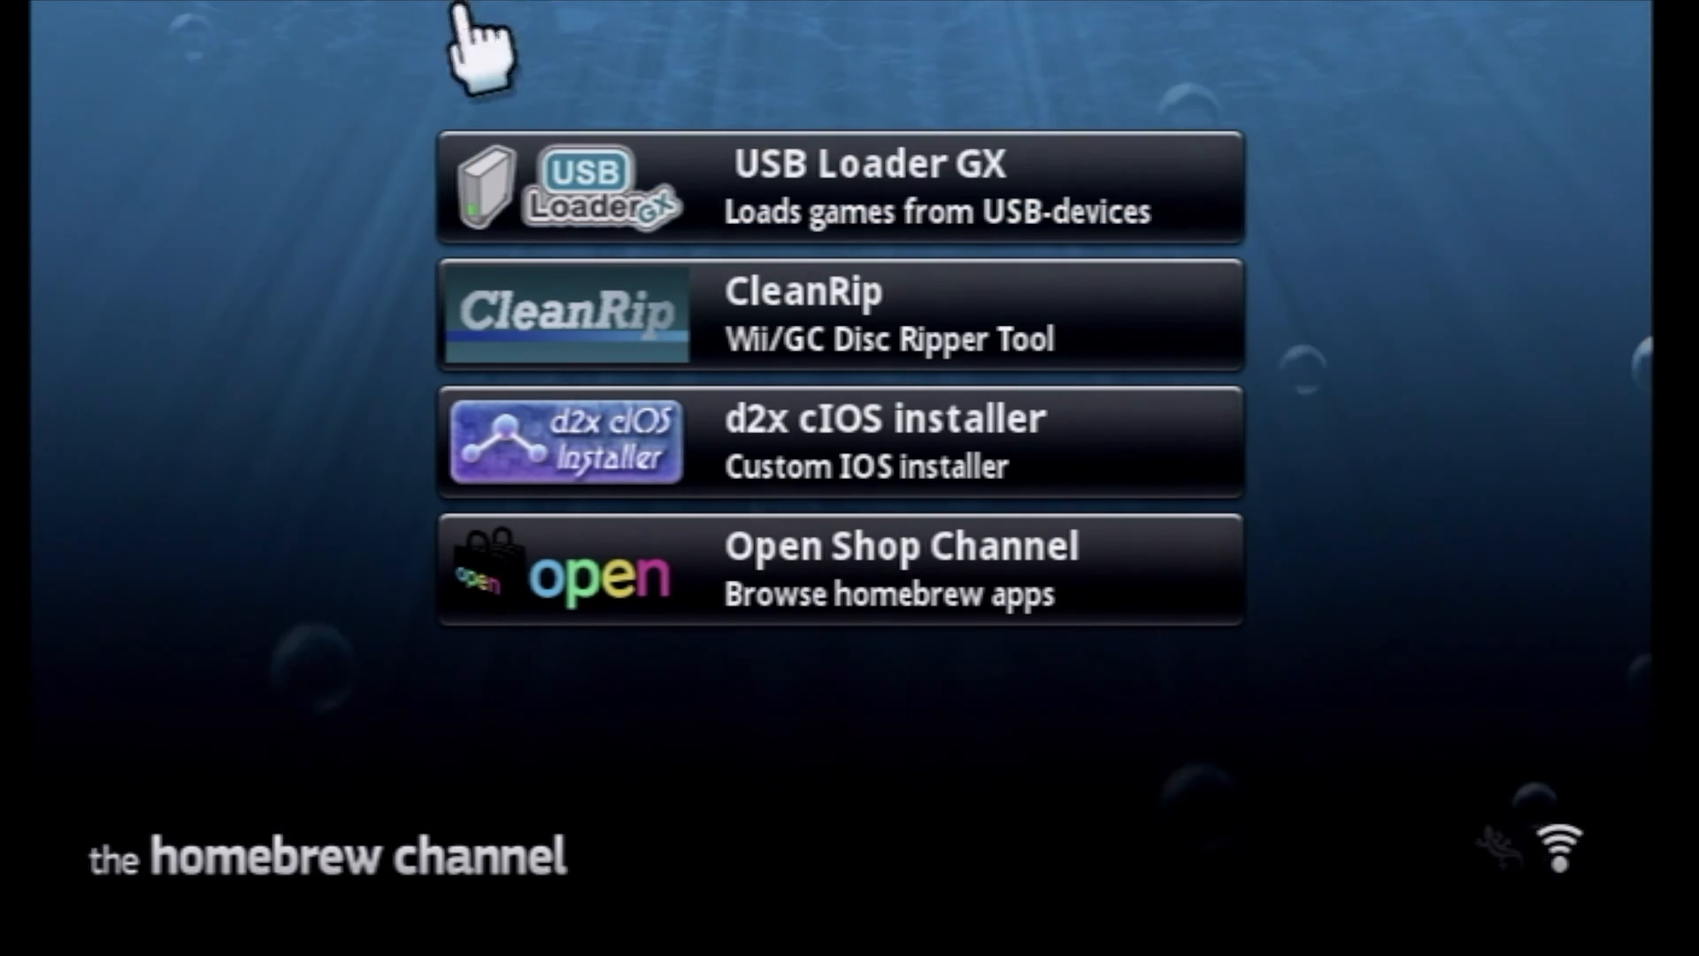
mouse_move(689, 287)
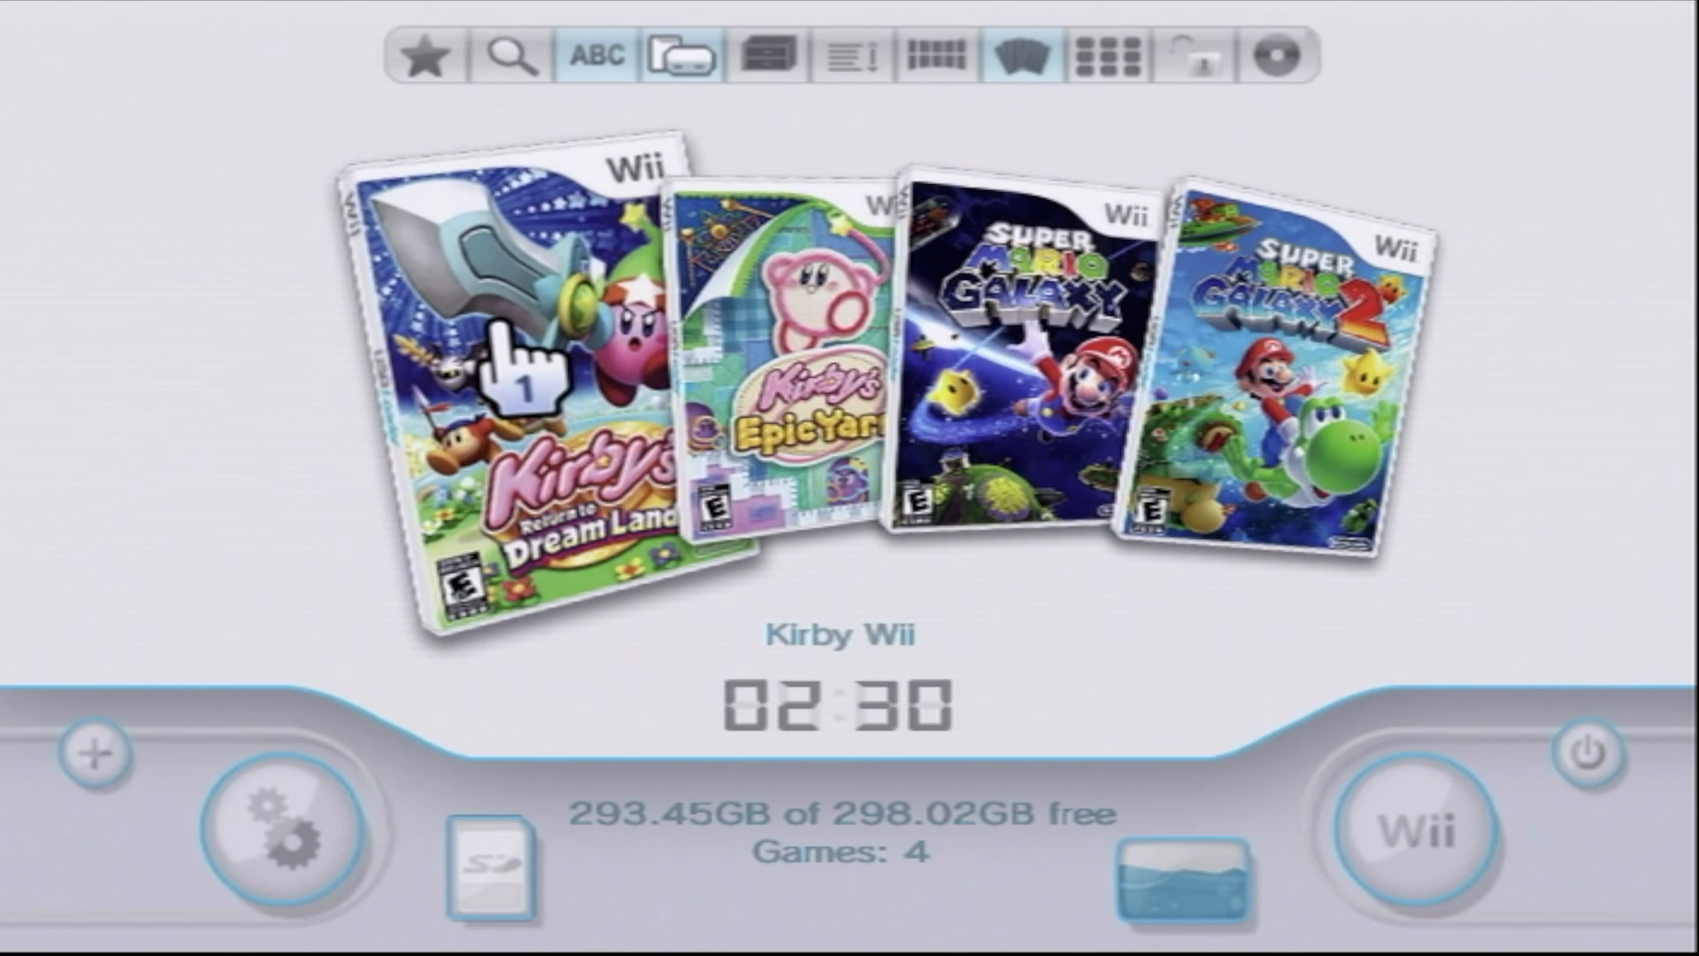
mouse_move(520, 384)
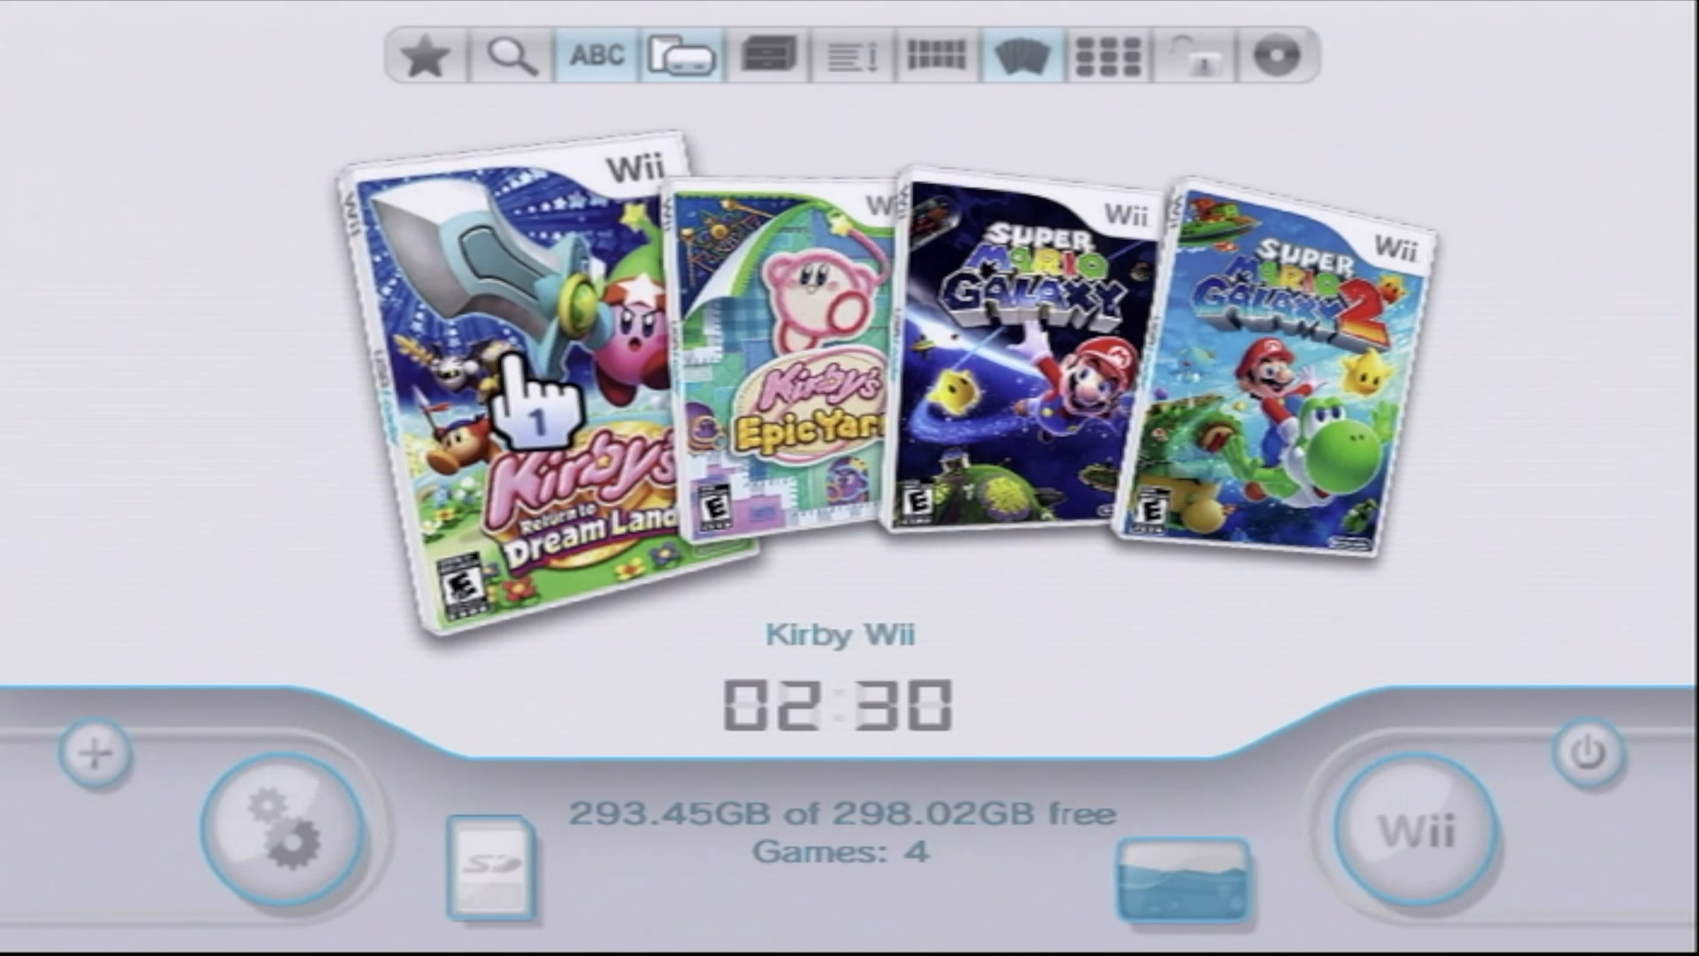
mouse_move(526, 384)
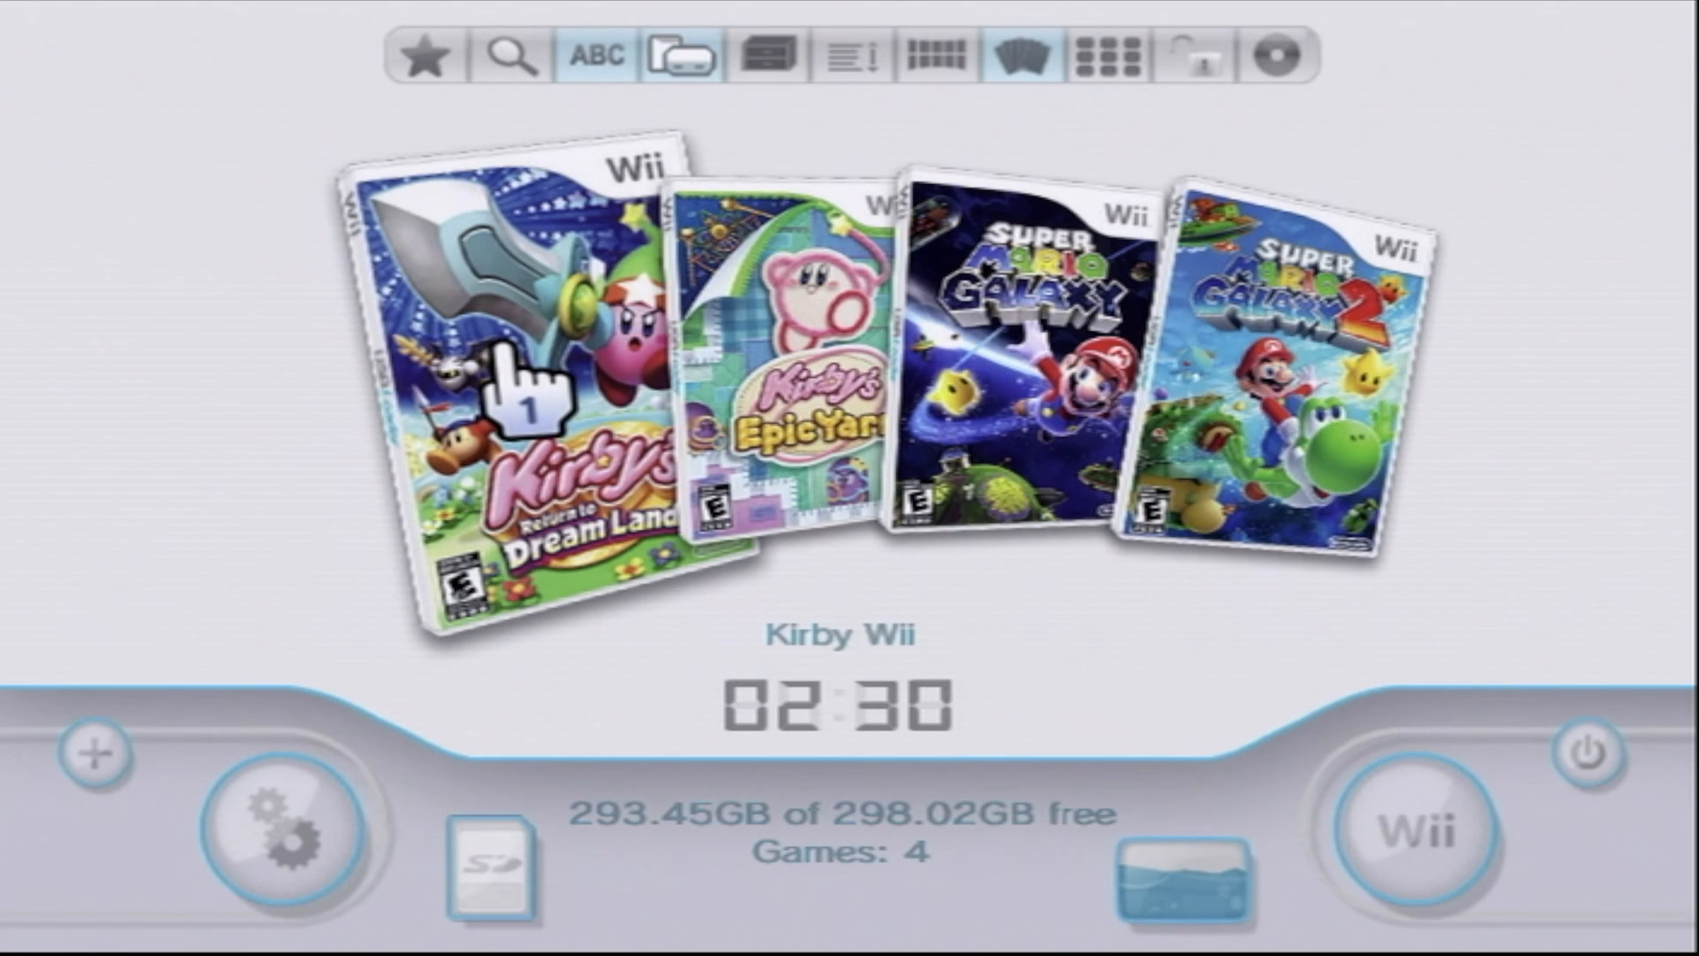
Open Kirby Wii's game window from the carousel to view its new cover and disc art.
click(521, 402)
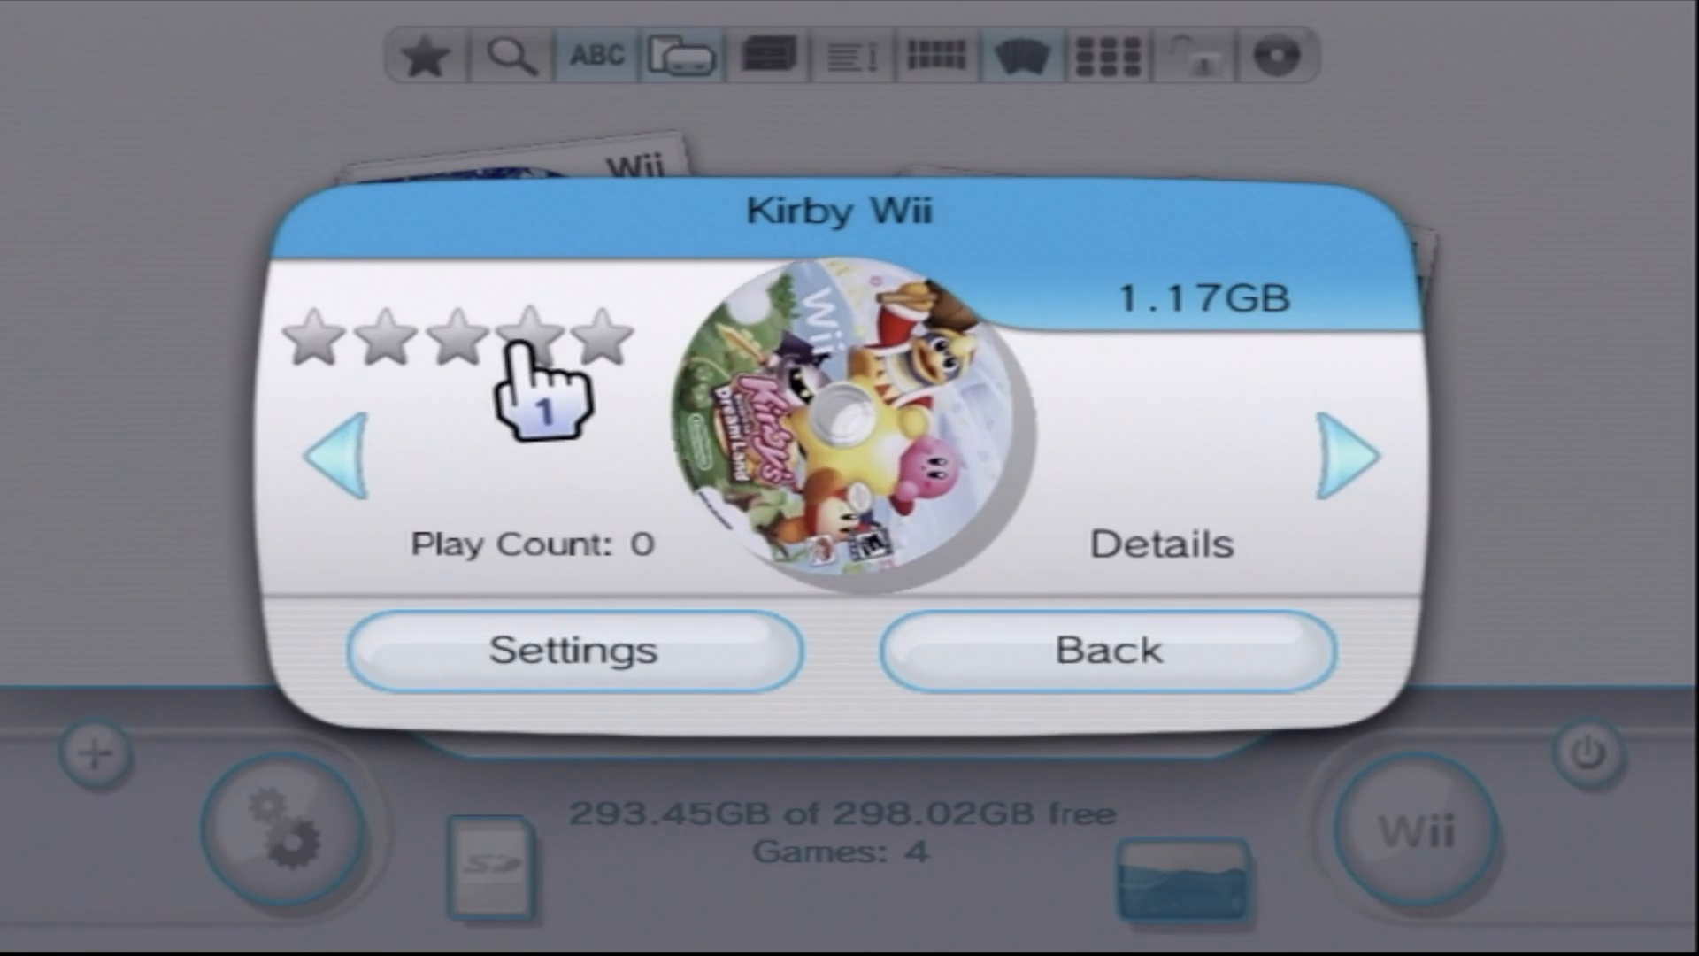